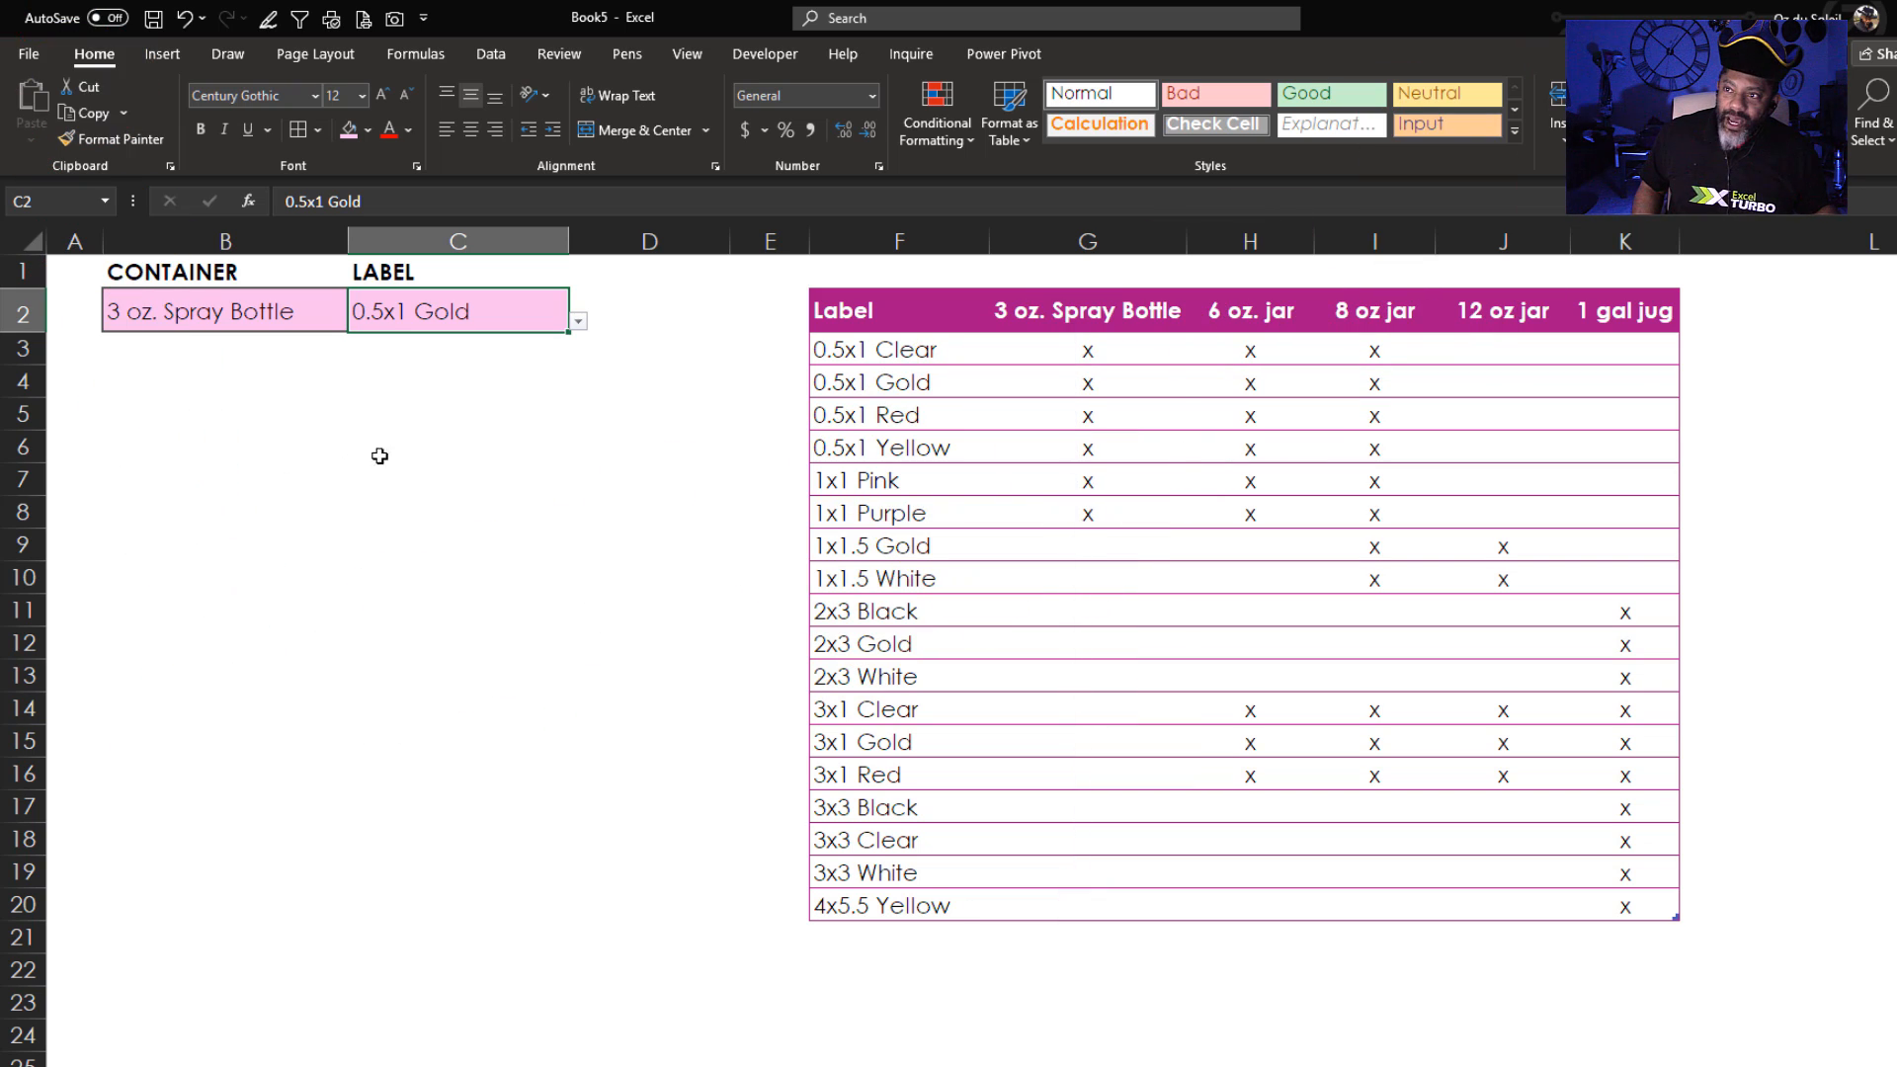
# Switch from the finished Book5 demo to Book4 and select a cell in the label/container table.
pyautogui.click(577, 320)
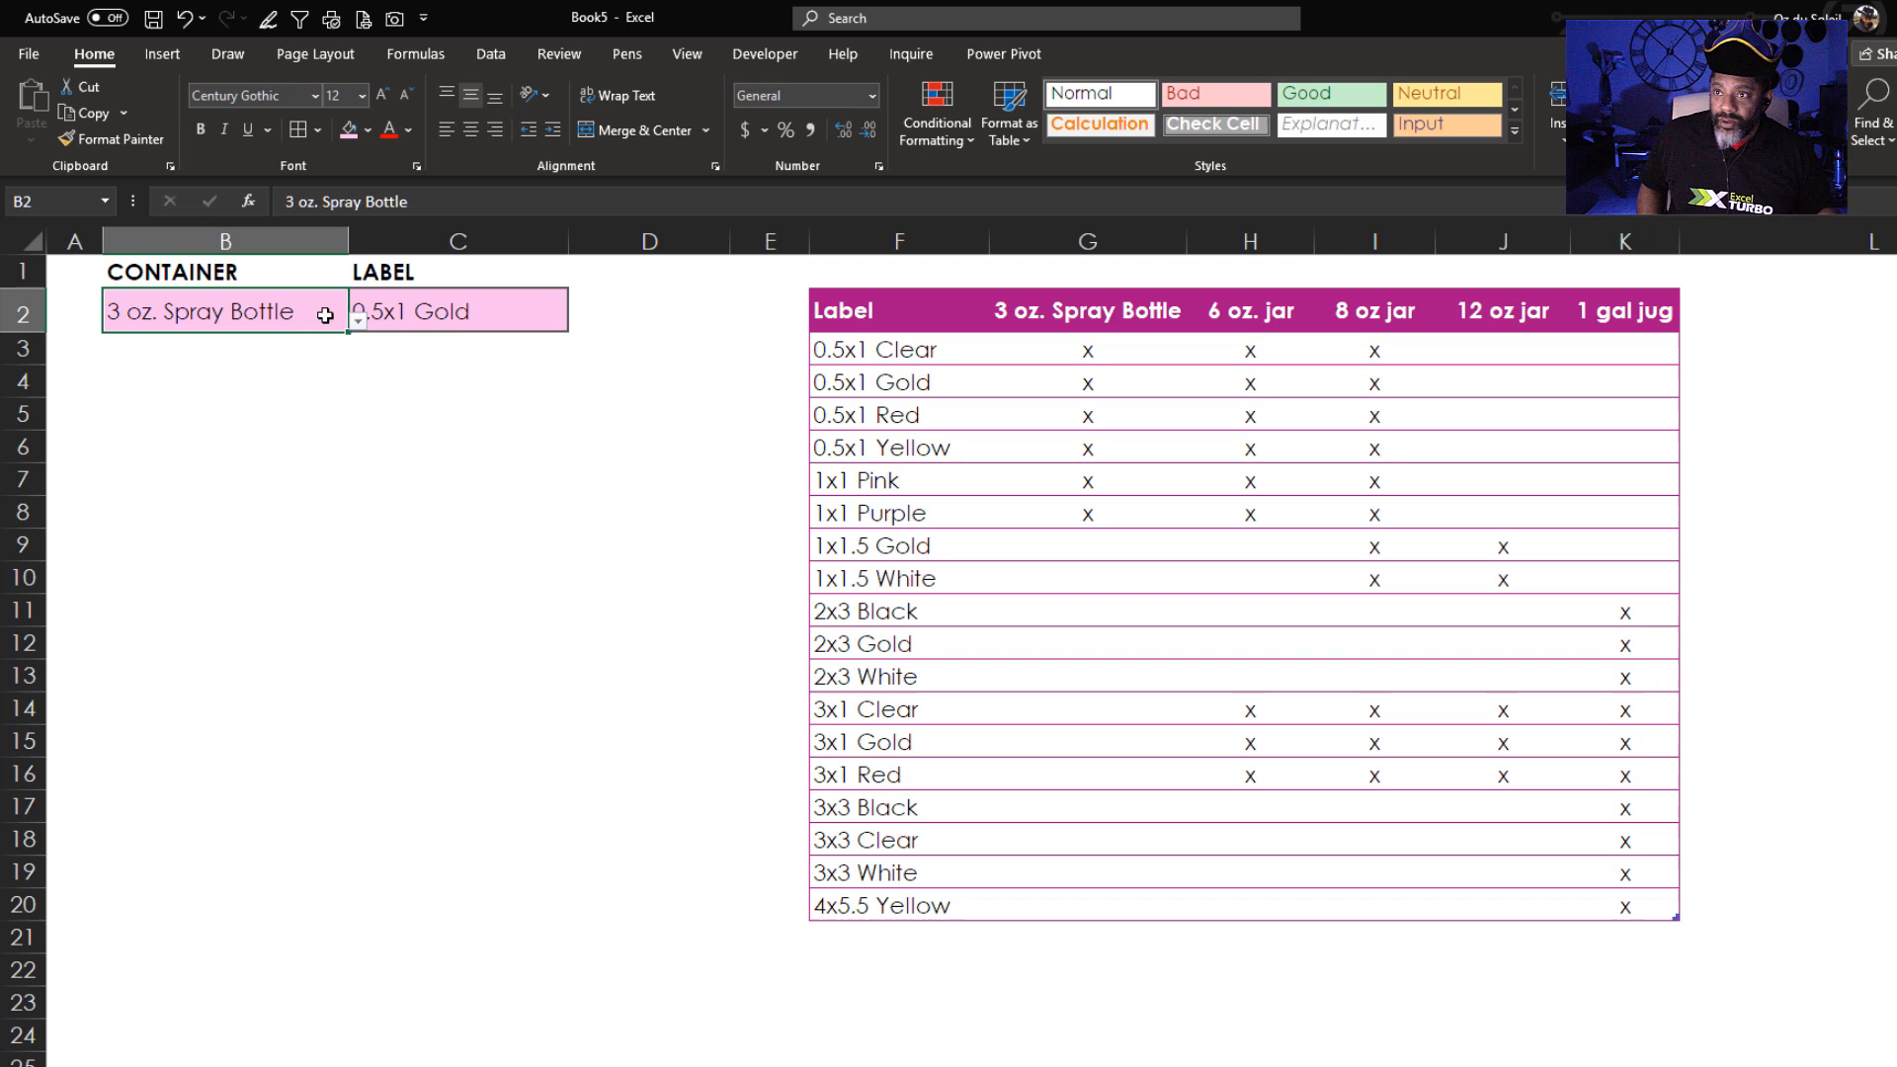
pyautogui.click(358, 318)
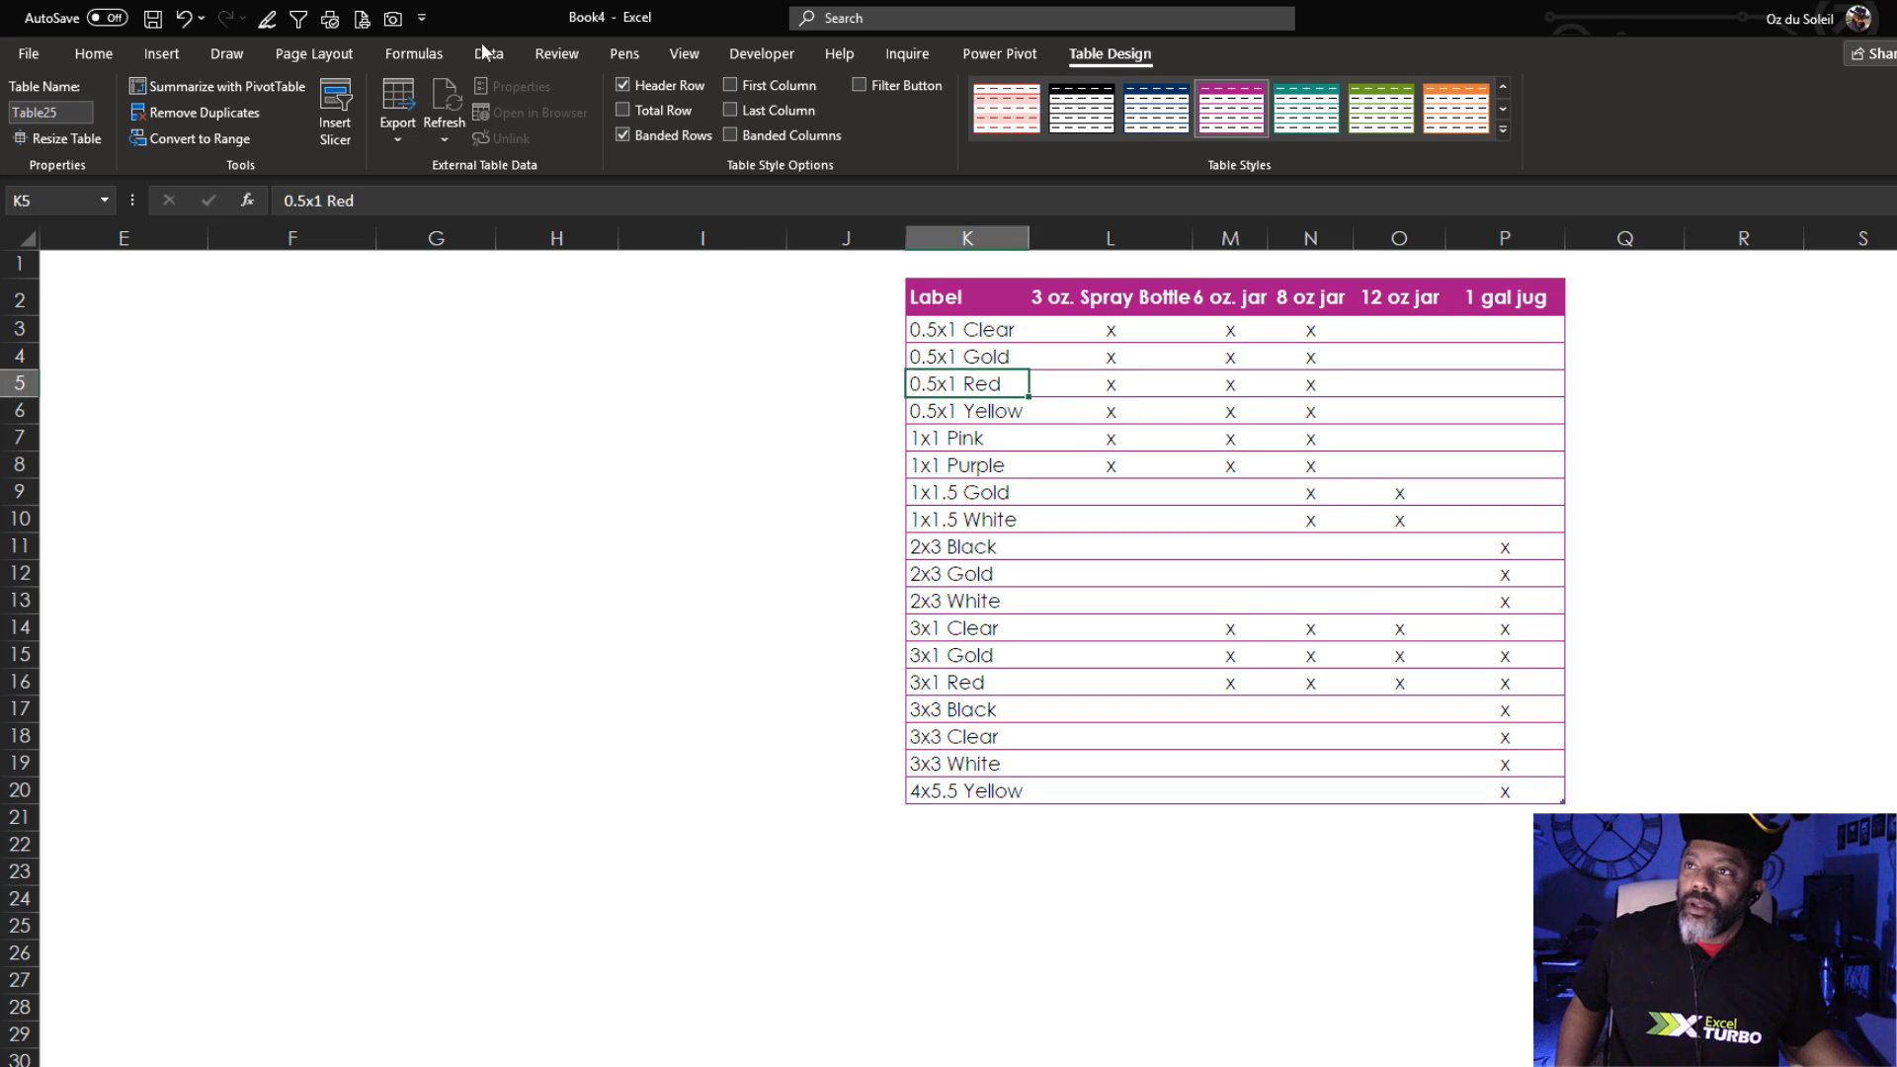
# Send the label table to Power Query and unpivot the container columns into rows.
pyautogui.click(489, 53)
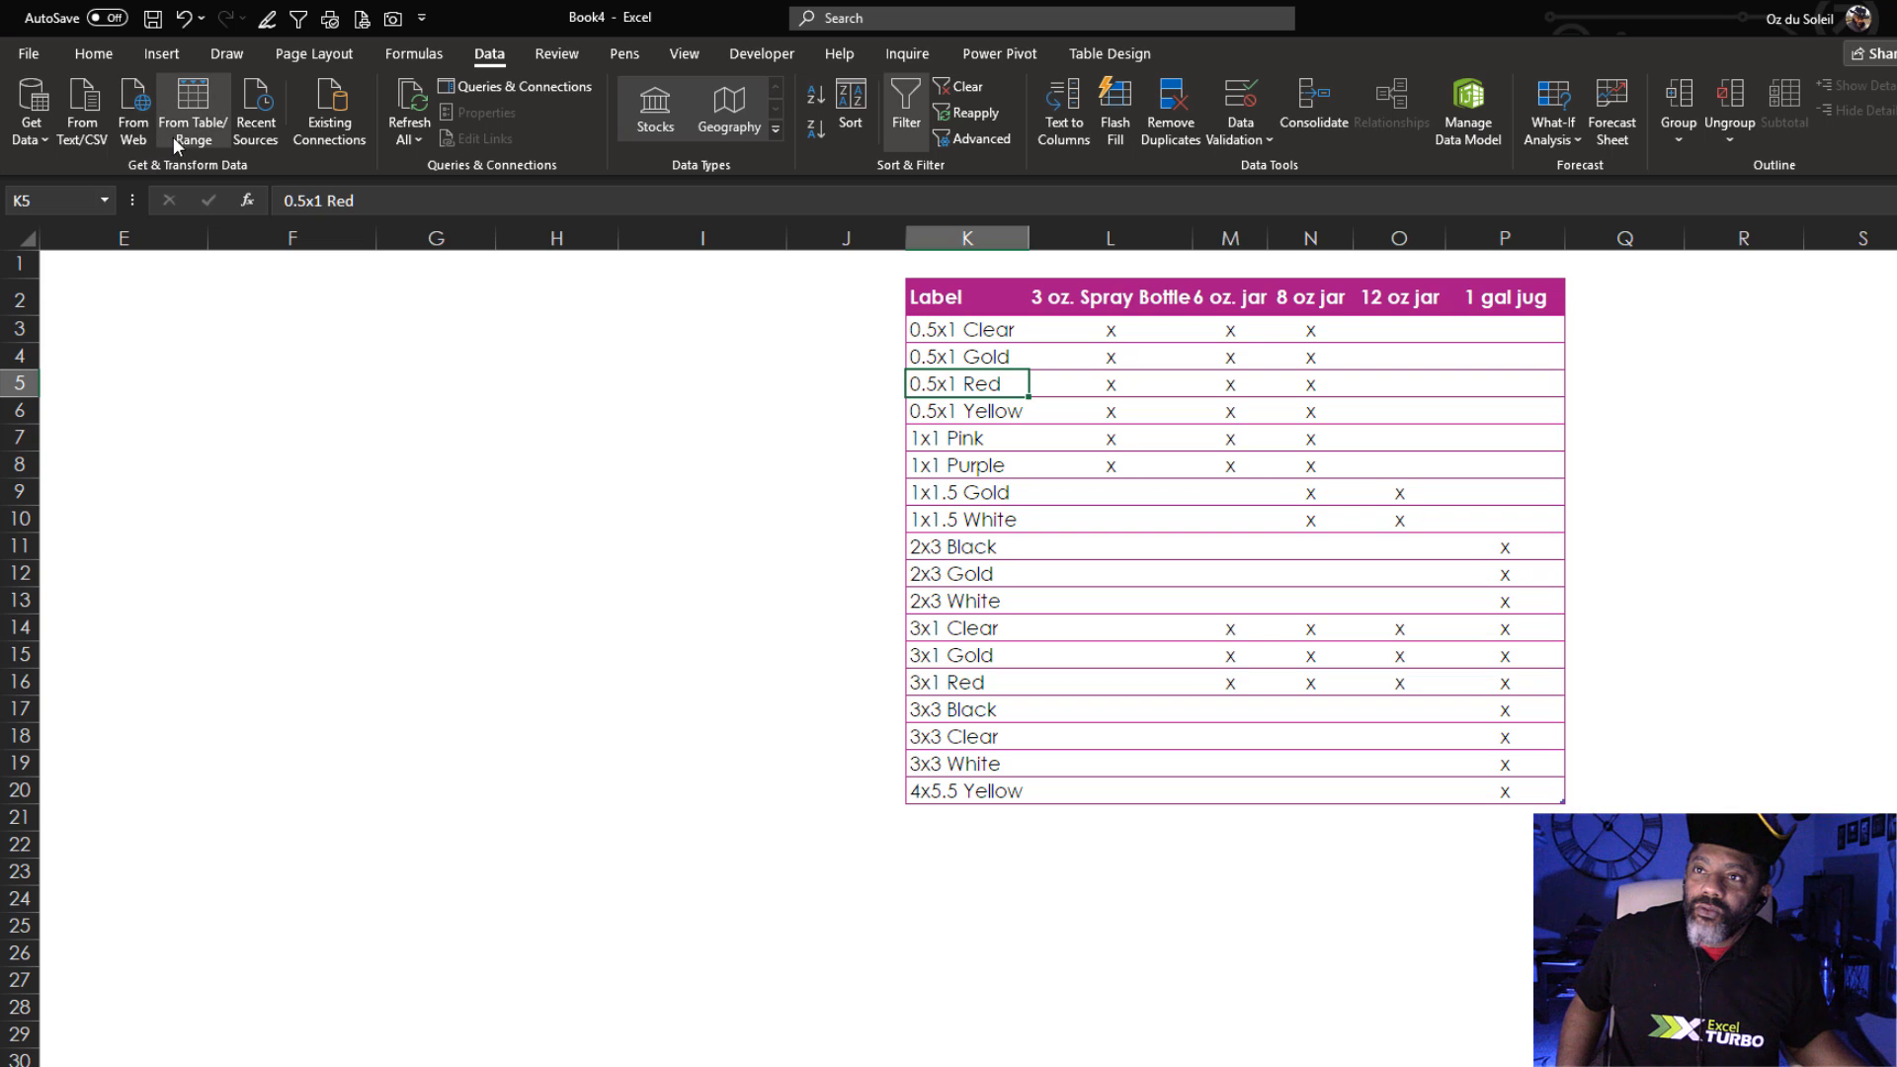
pyautogui.click(190, 109)
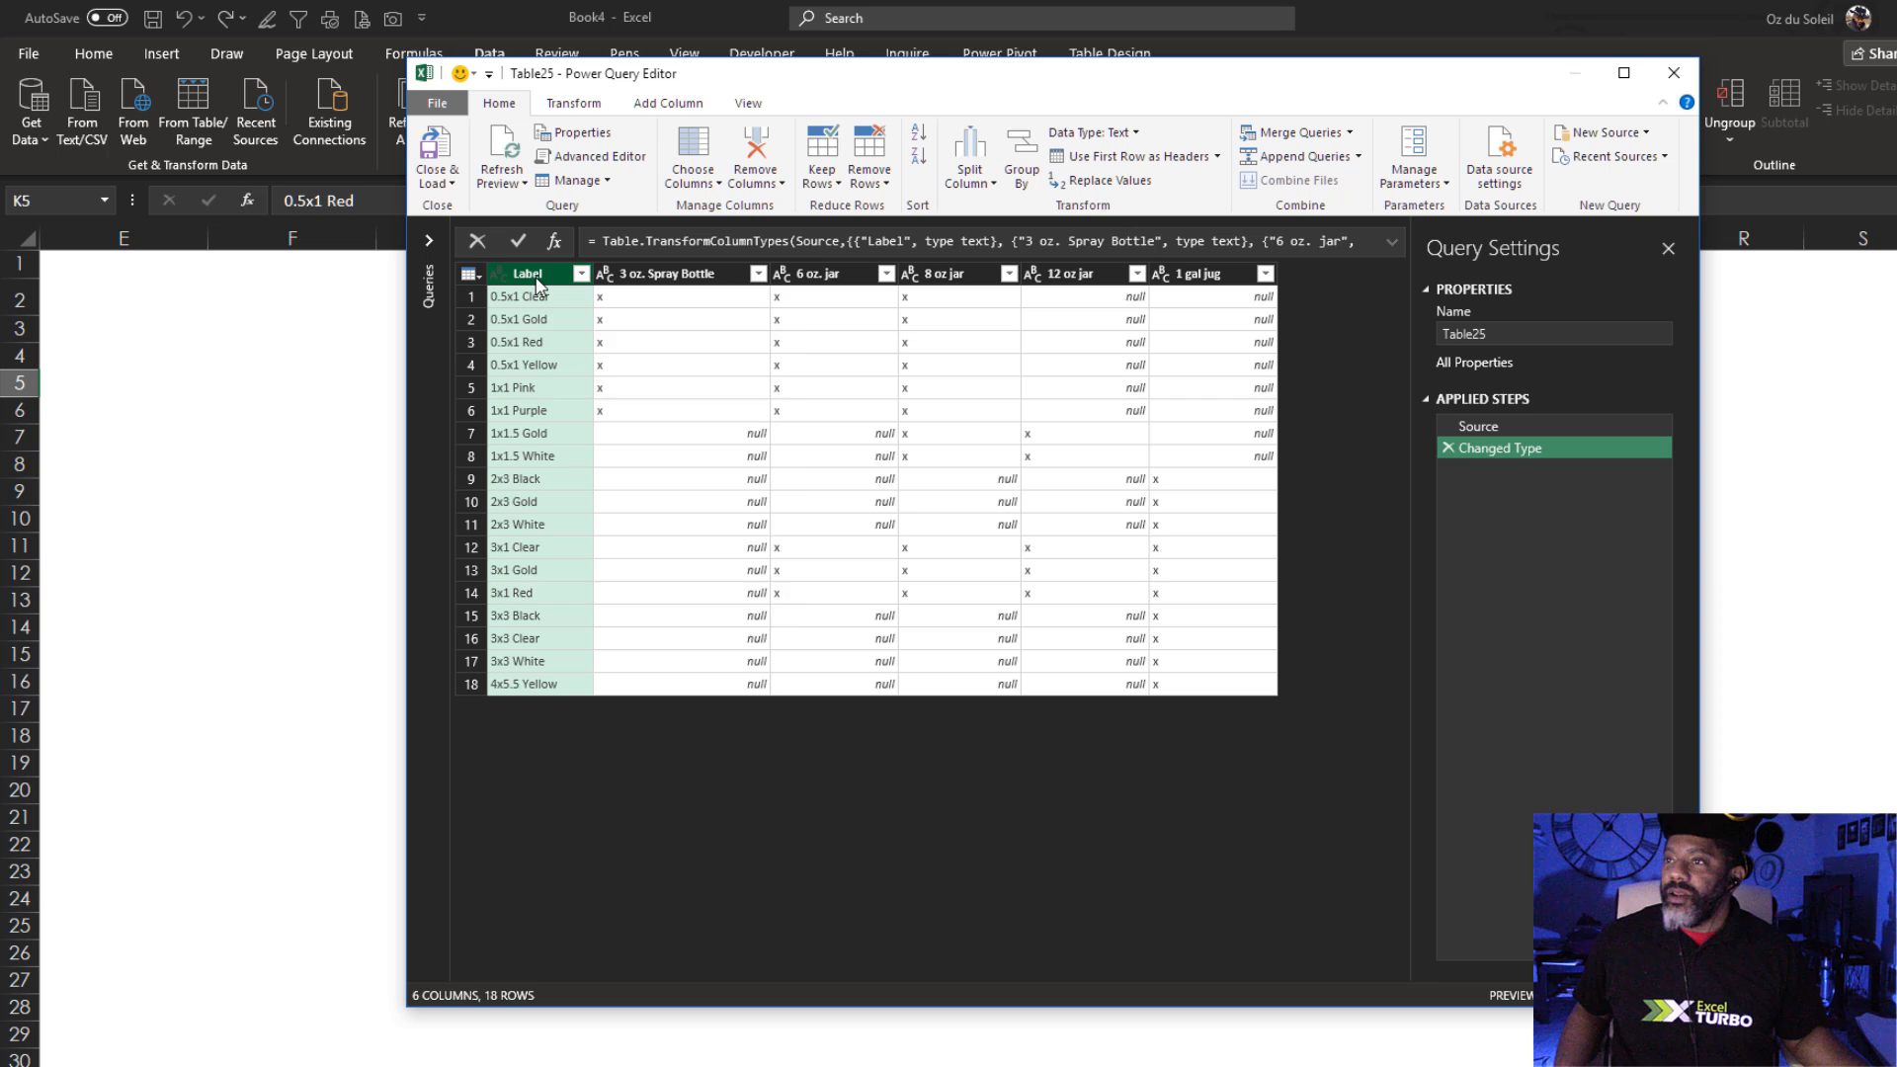
pyautogui.rightClick(526, 273)
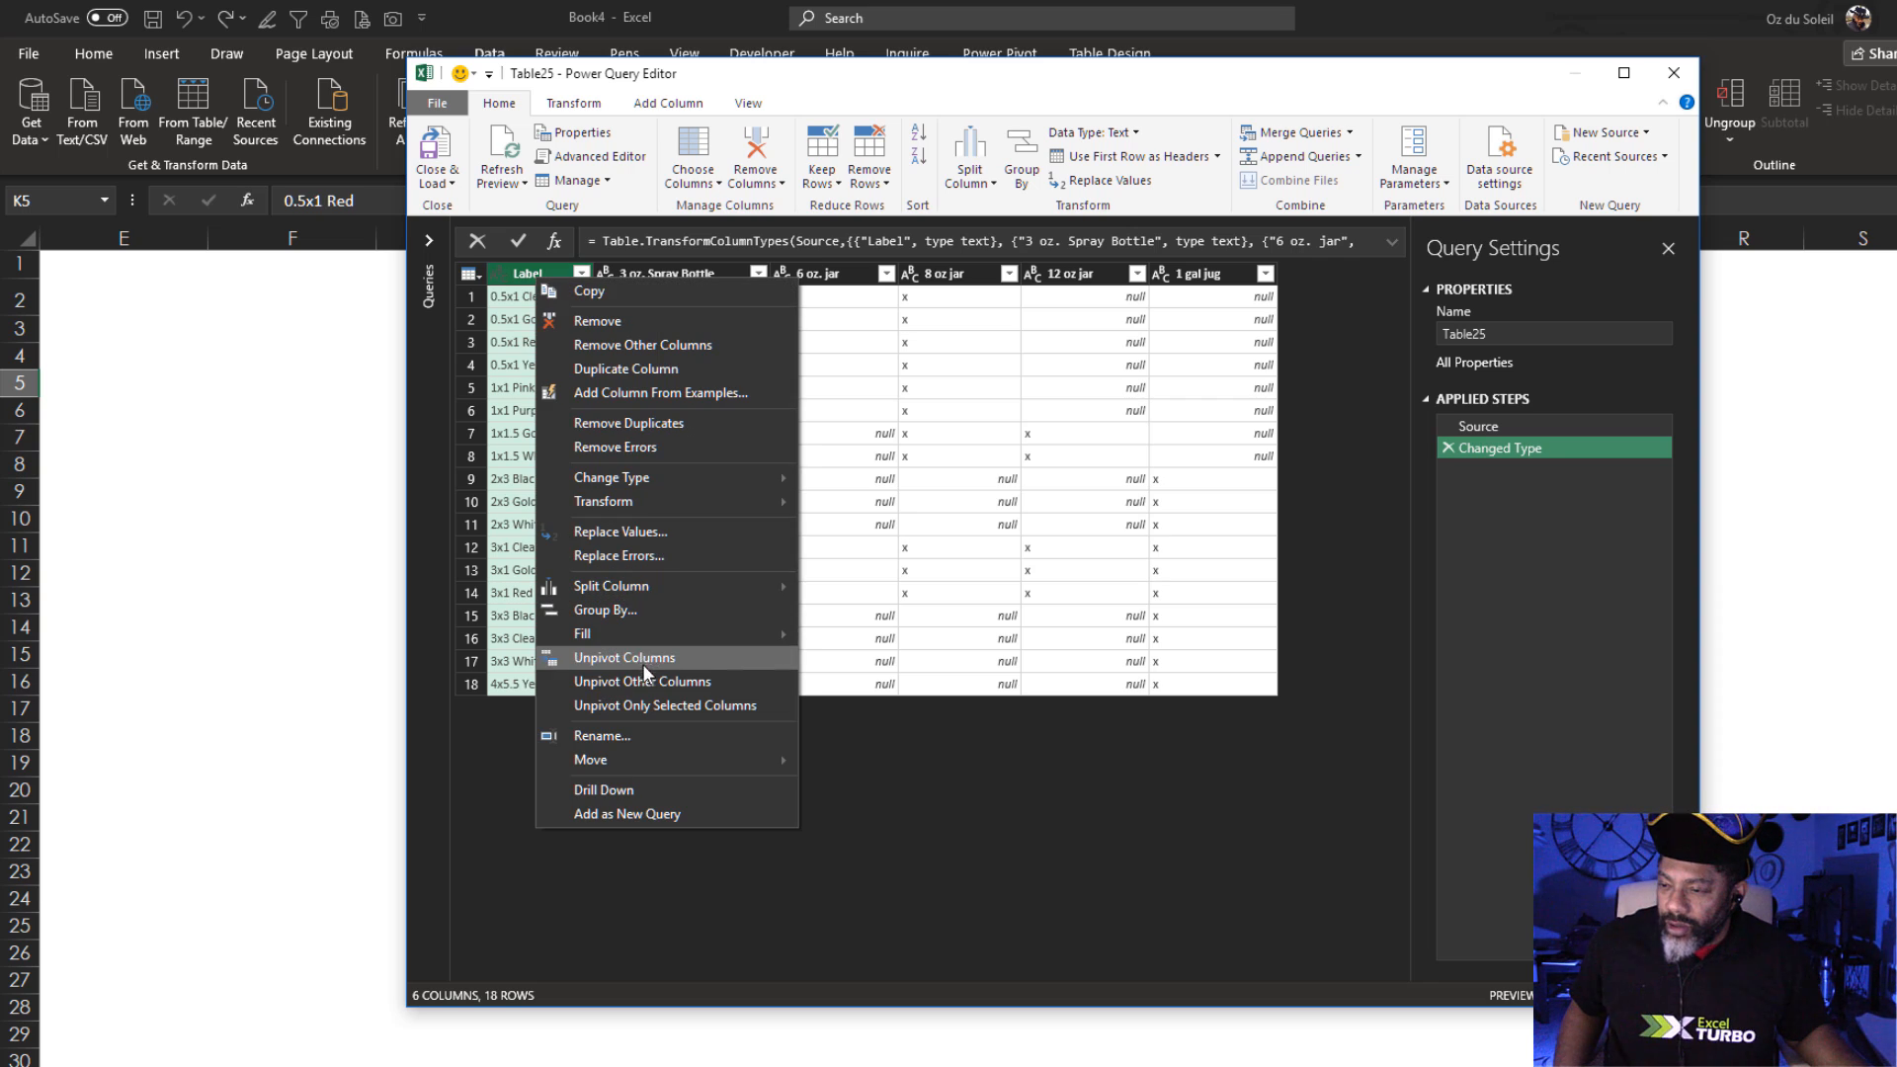
pyautogui.click(642, 682)
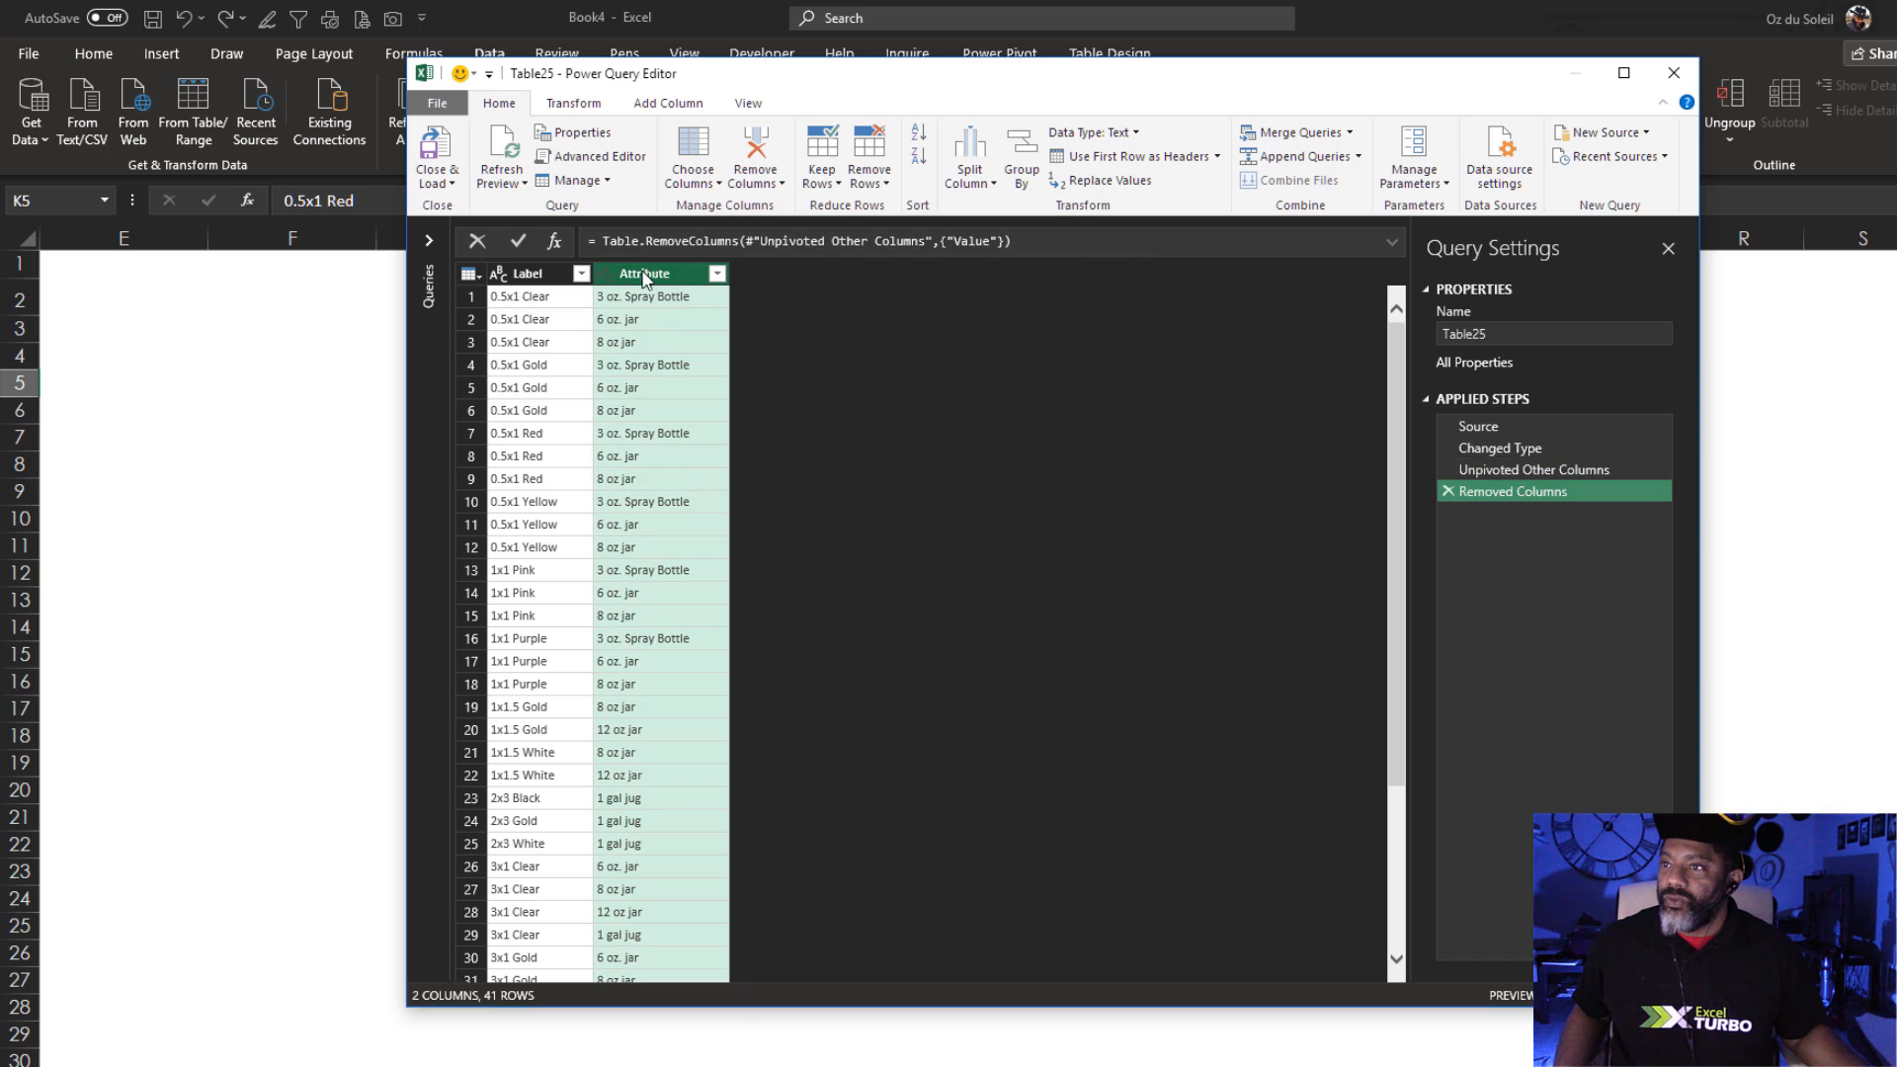
# Rename the Attribute column to Container and start loading the query results.
pyautogui.doubleClick(644, 272)
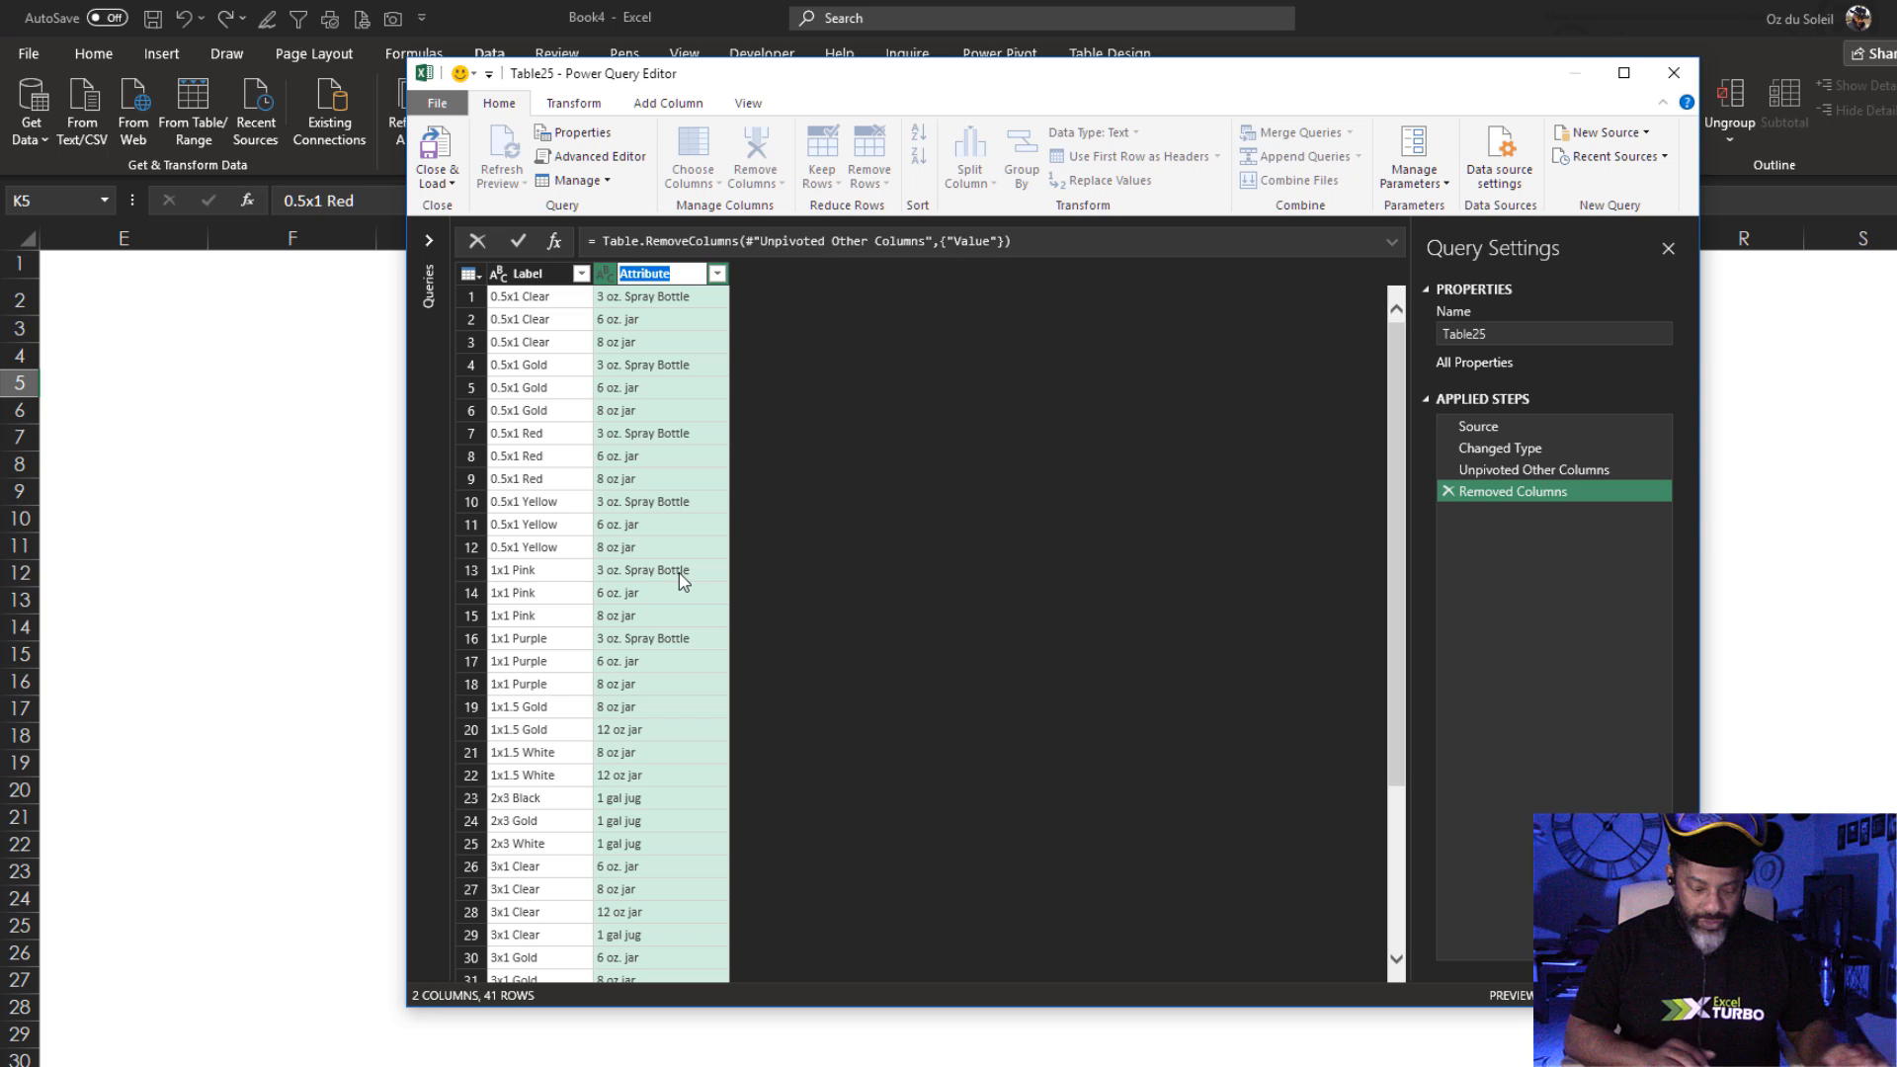
pyautogui.write('Container')
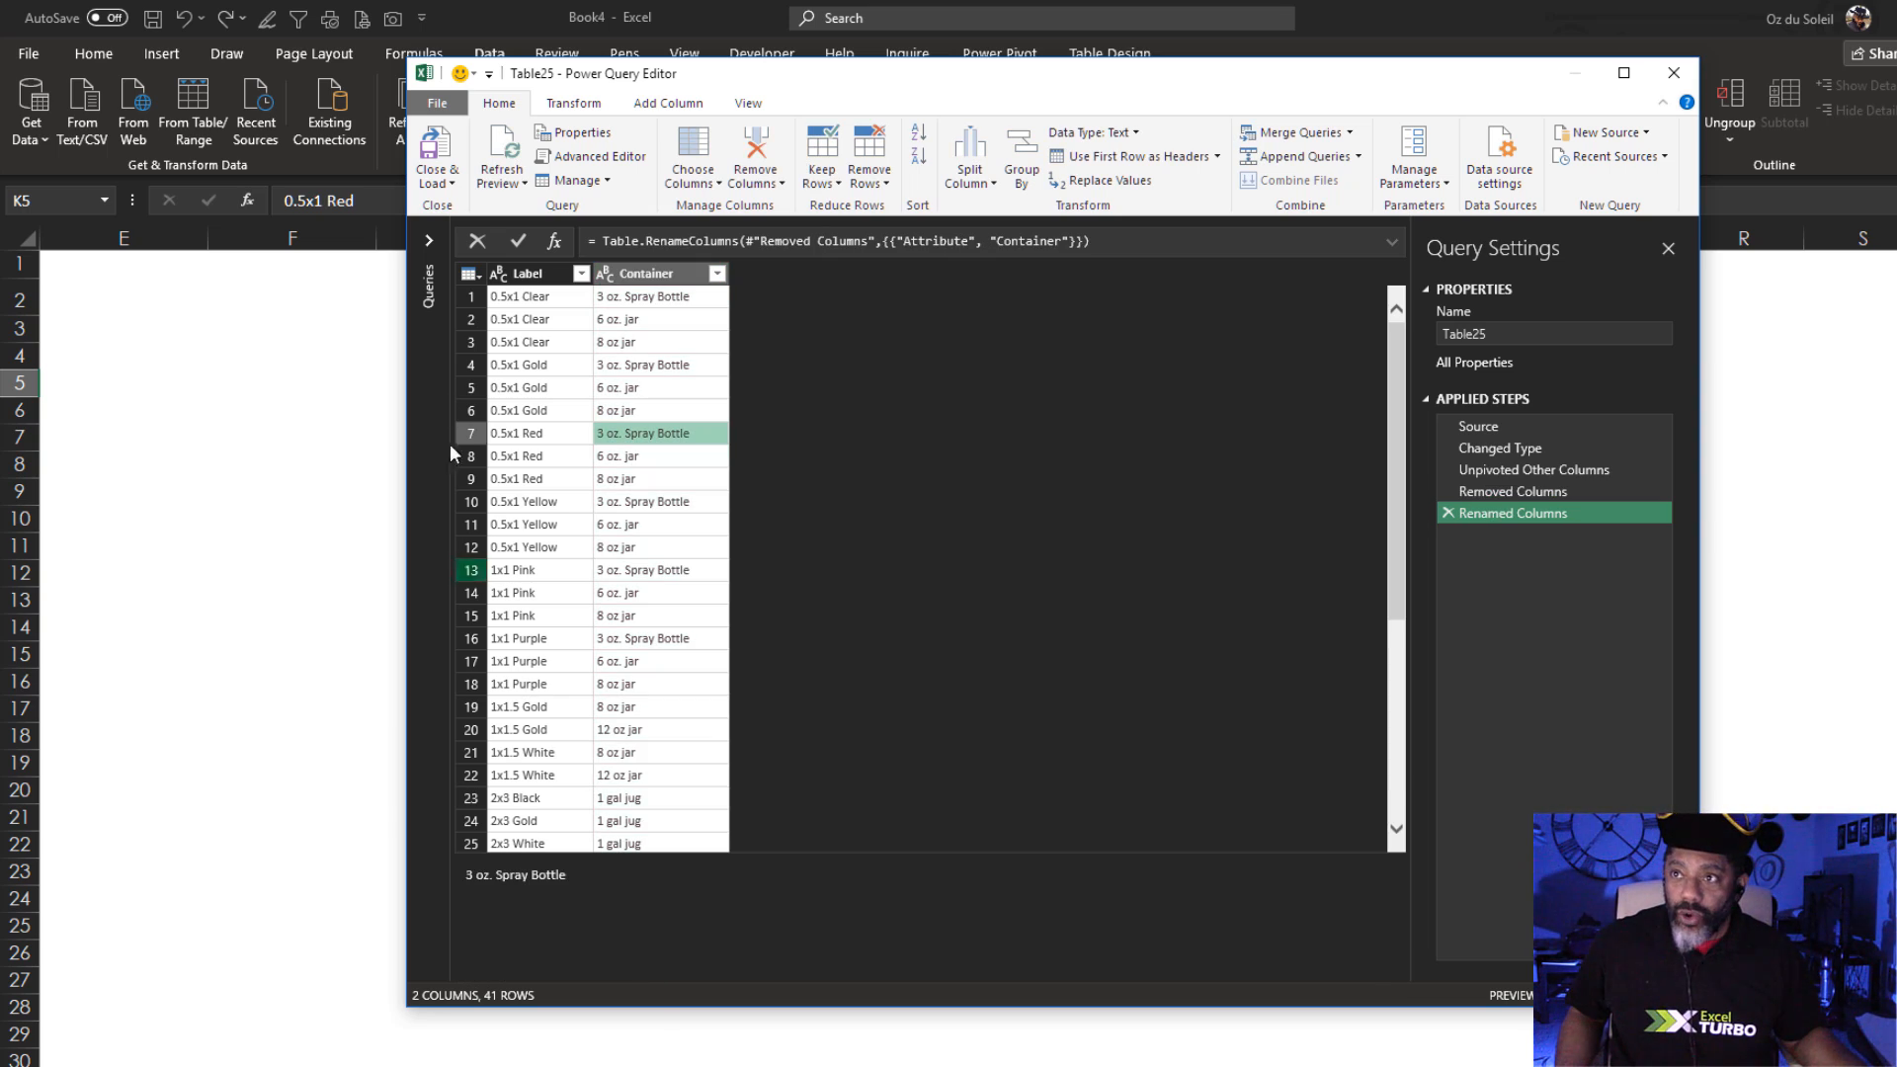
pyautogui.click(437, 154)
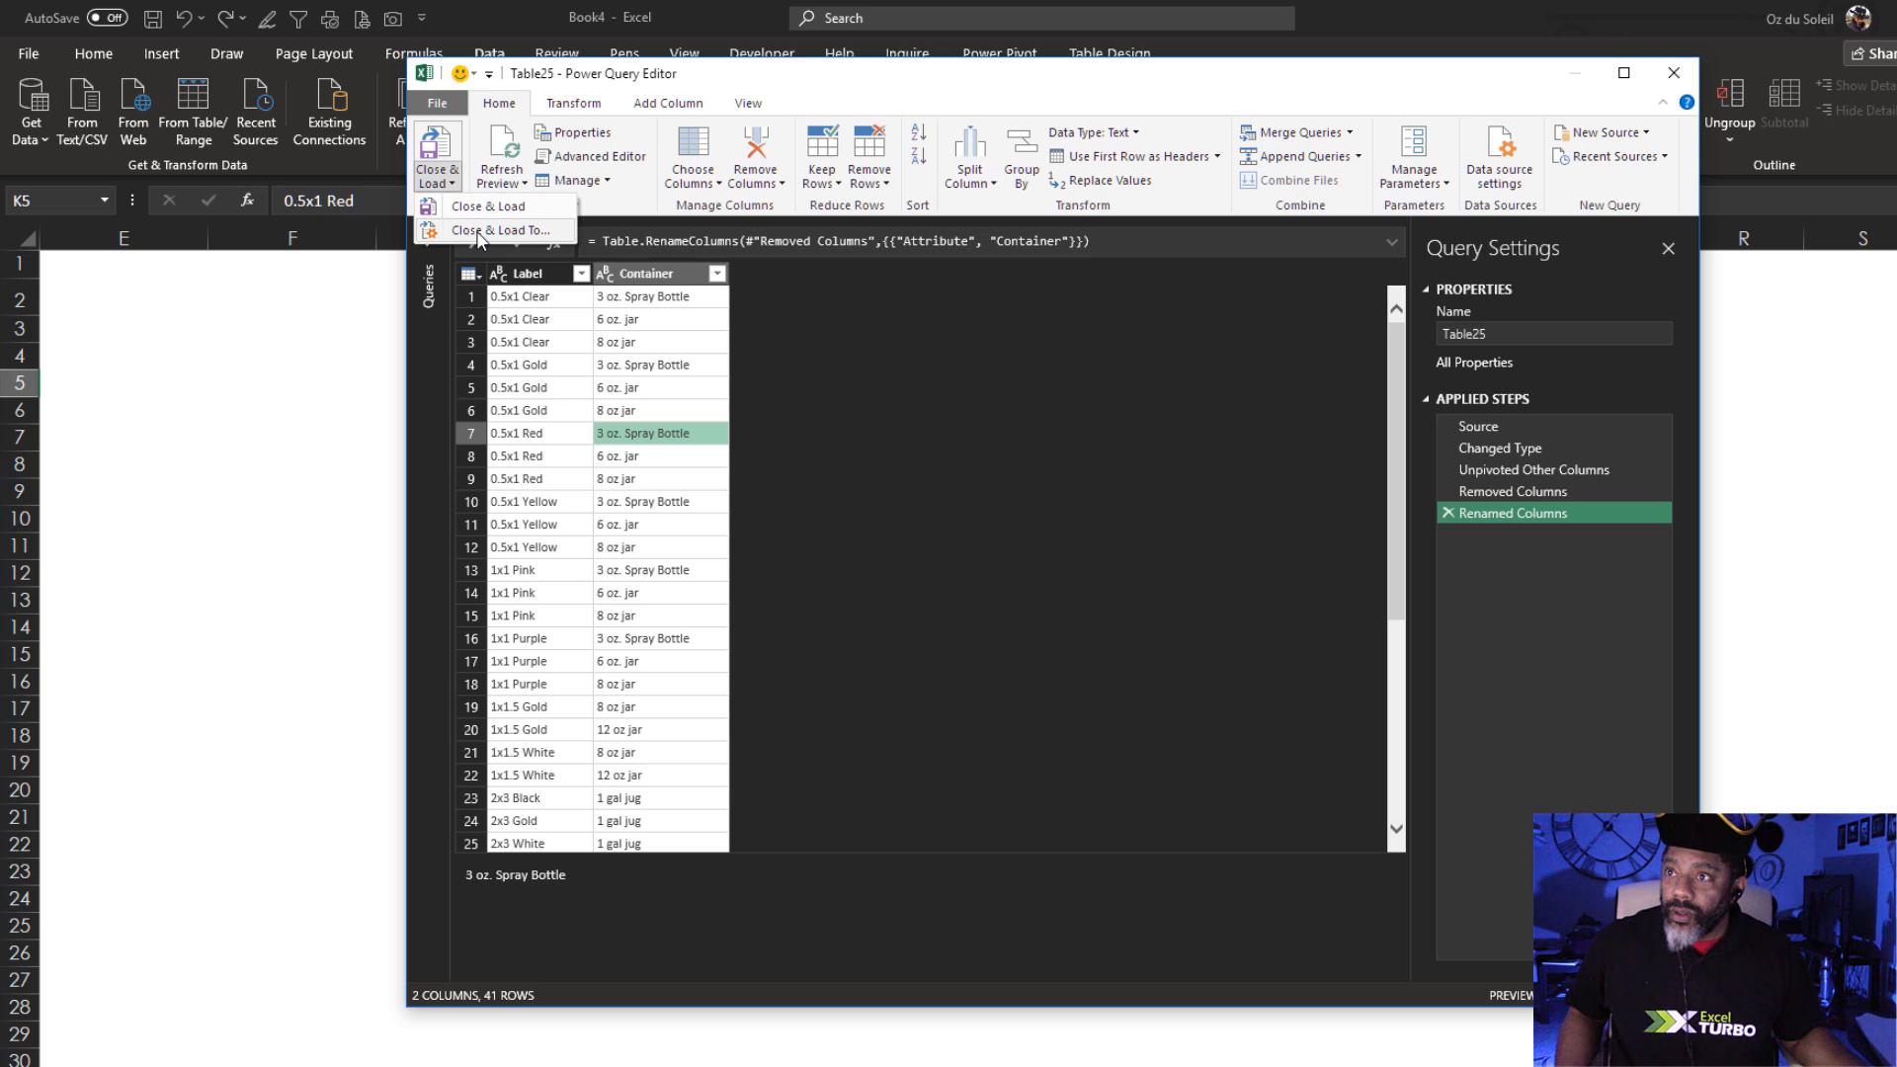
pyautogui.click(500, 229)
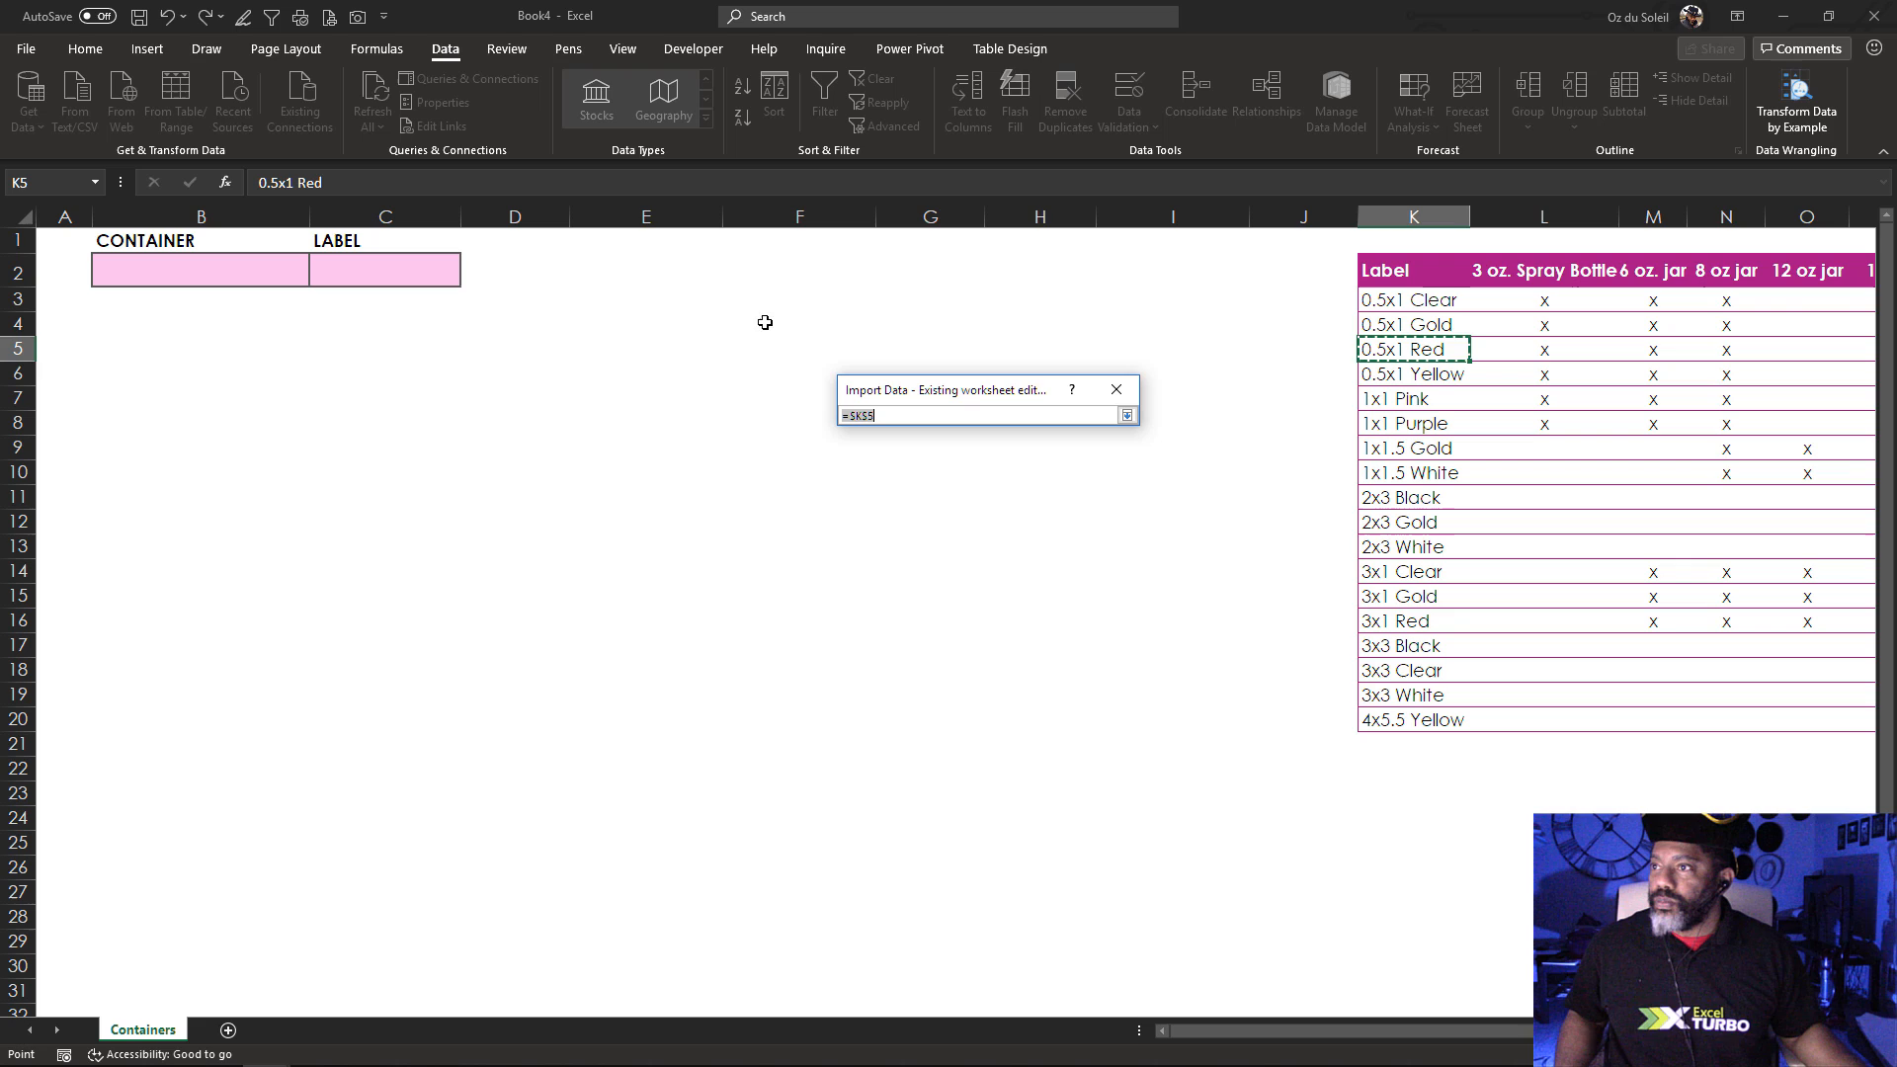
# Load the 41-row Label–Container list as a table onto the existing Containers sheet.
pyautogui.click(800, 269)
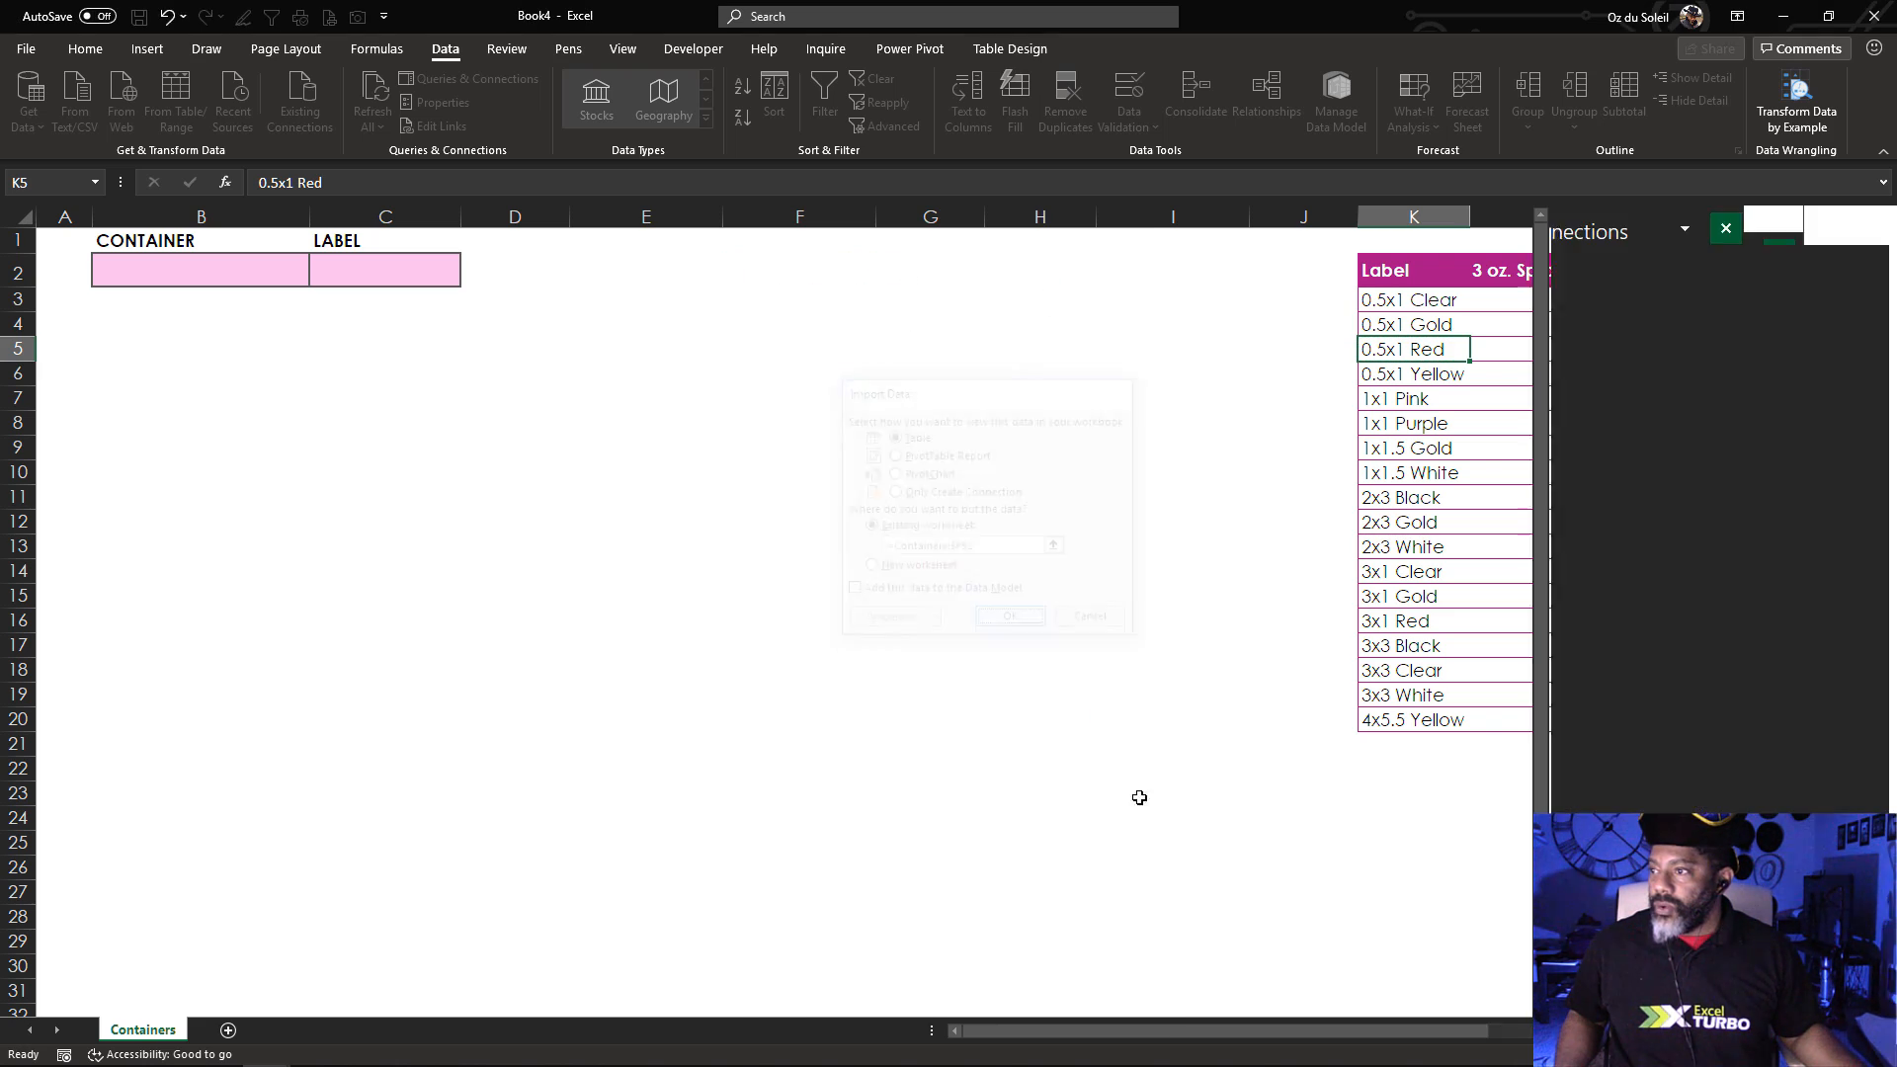
pyautogui.click(1010, 617)
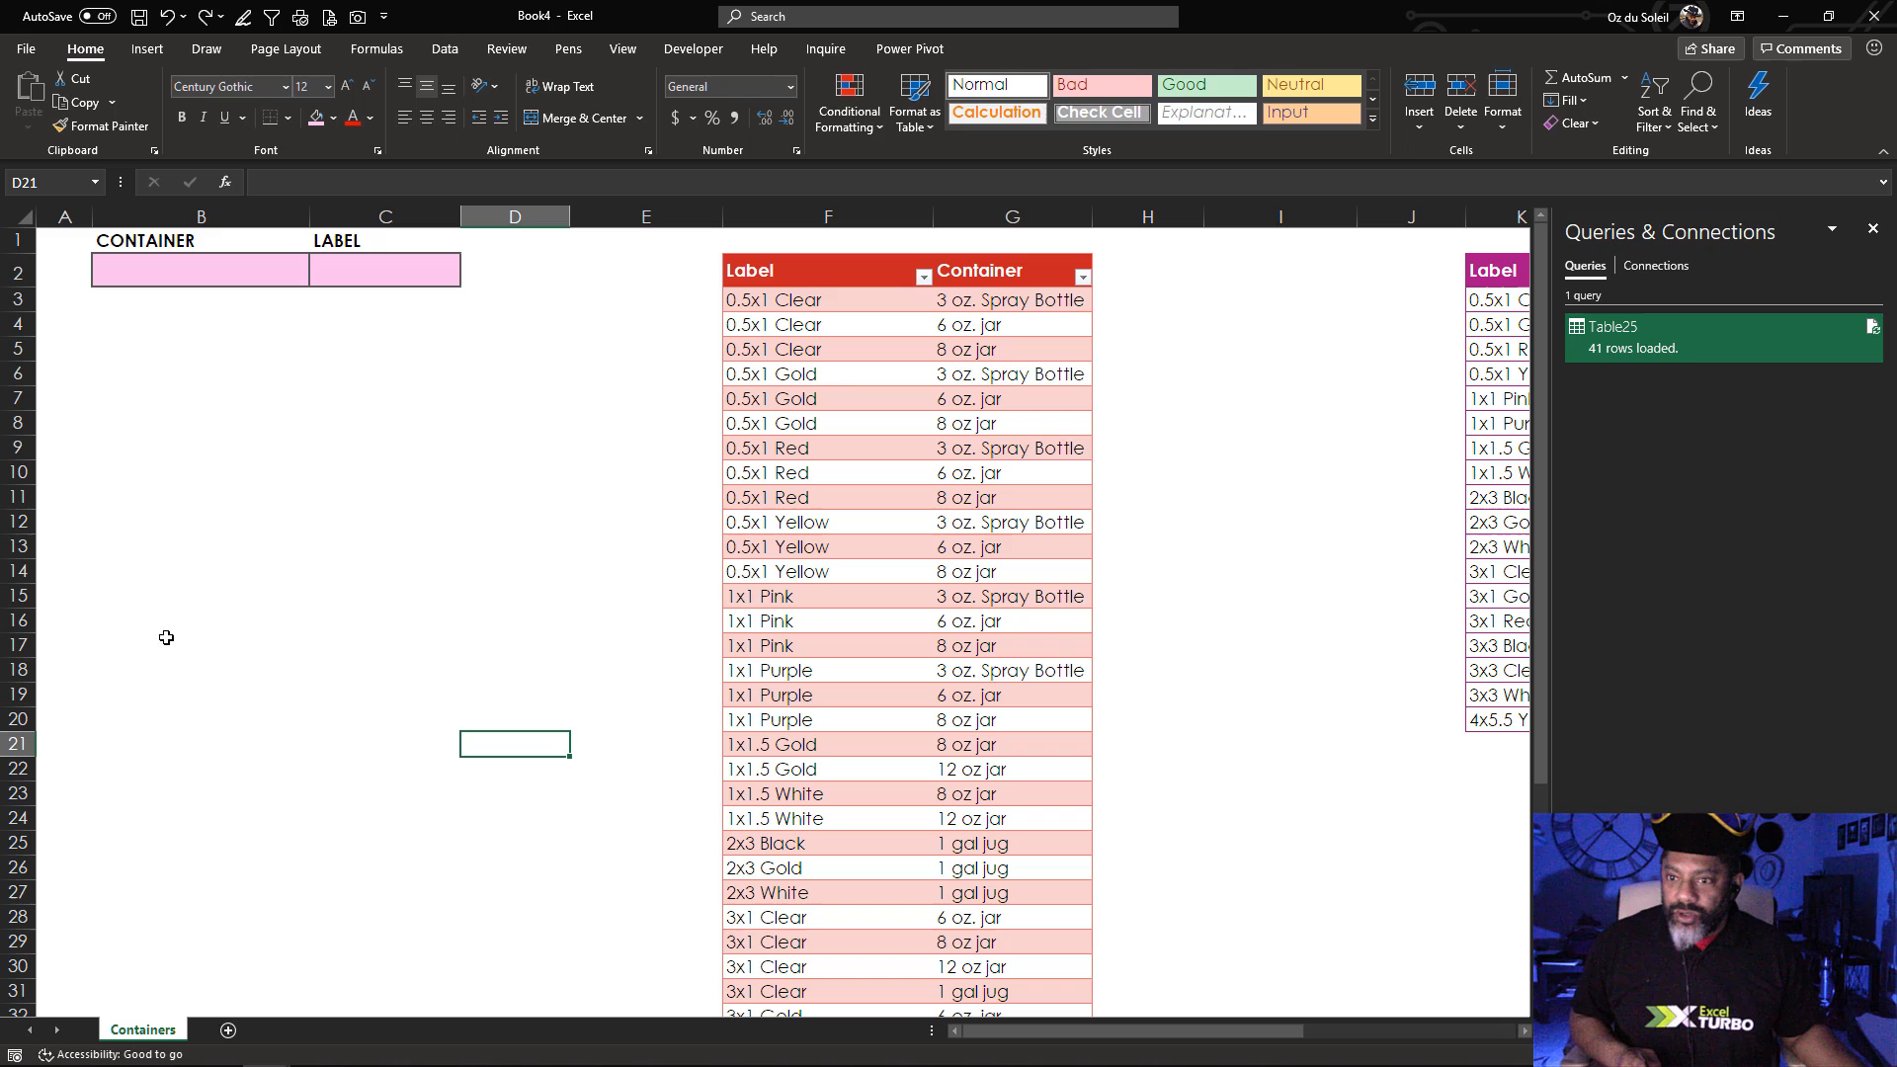
# Enter =UNIQUE(Table25_2[Container]) in B17 to spill the five distinct container names.
pyautogui.write('=')
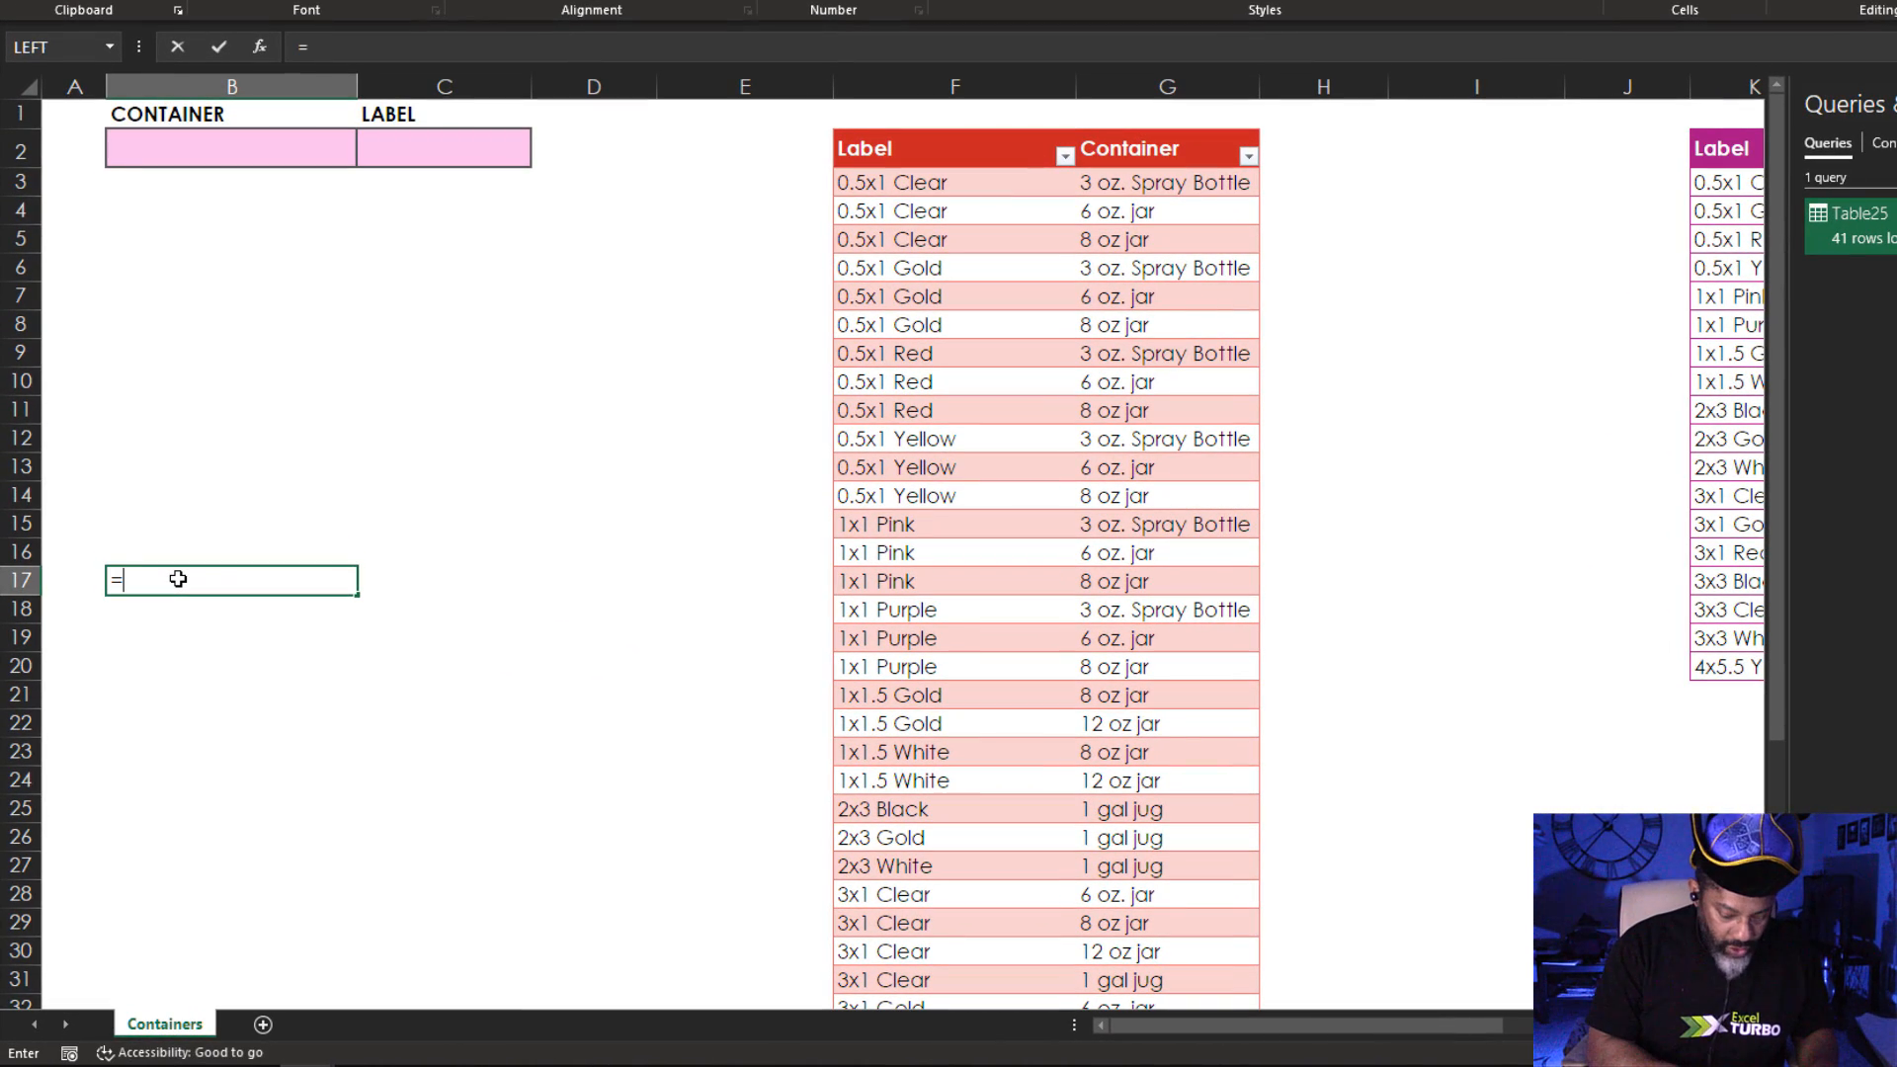
pyautogui.write('uniq')
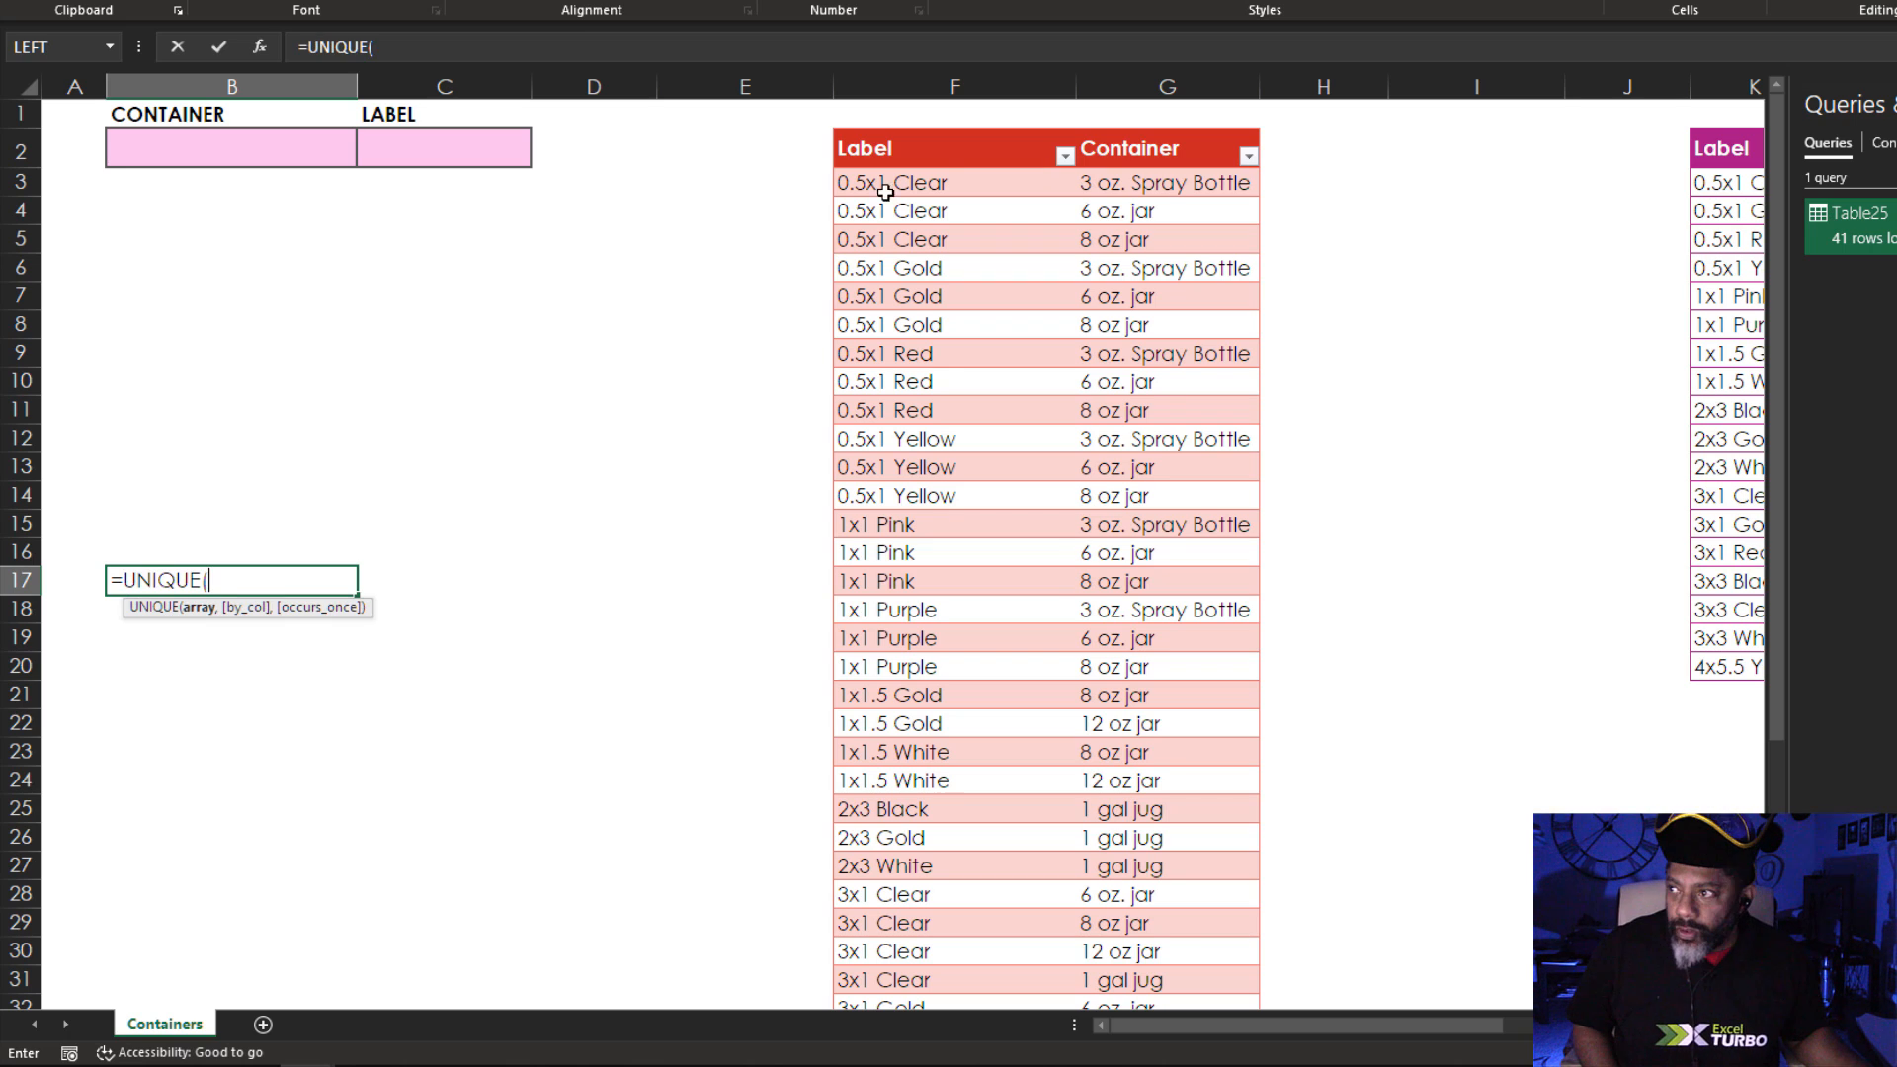
pyautogui.write('Table25_2[Container])')
pyautogui.press('enter')
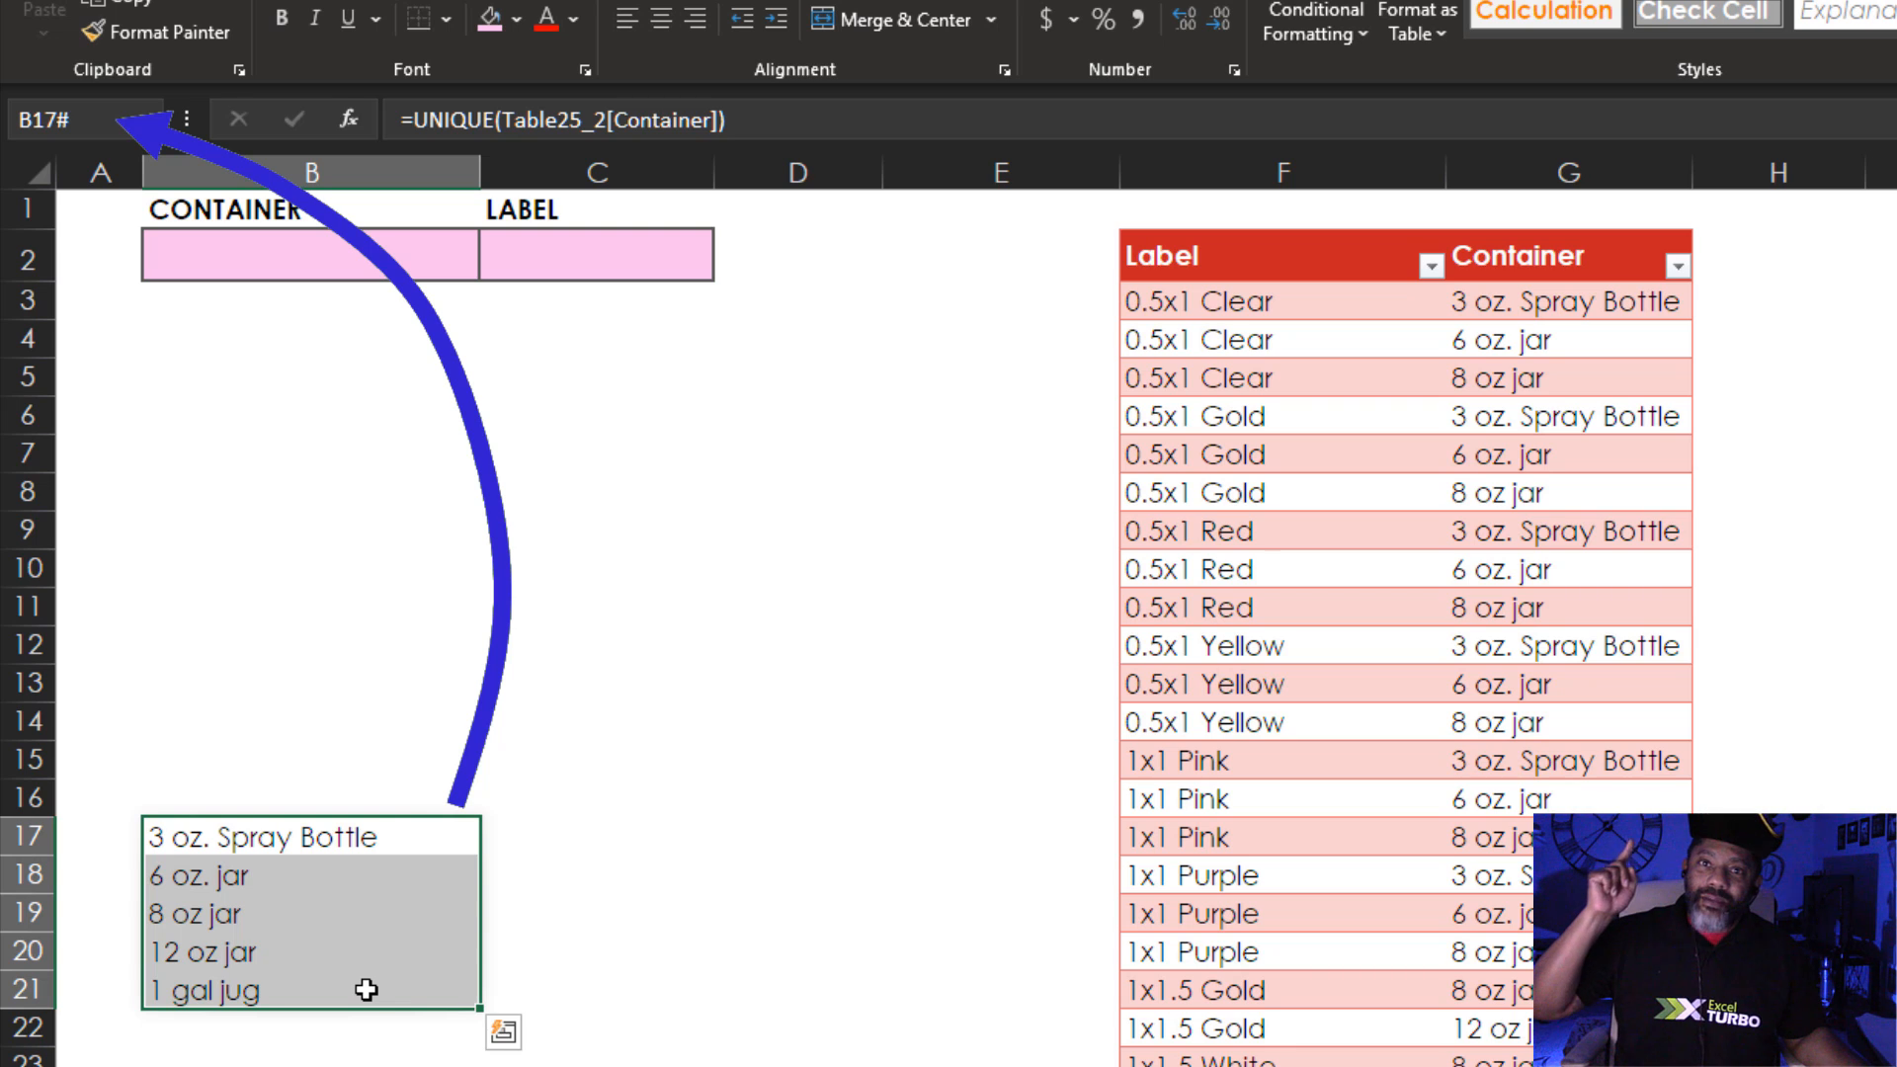
pyautogui.click(311, 255)
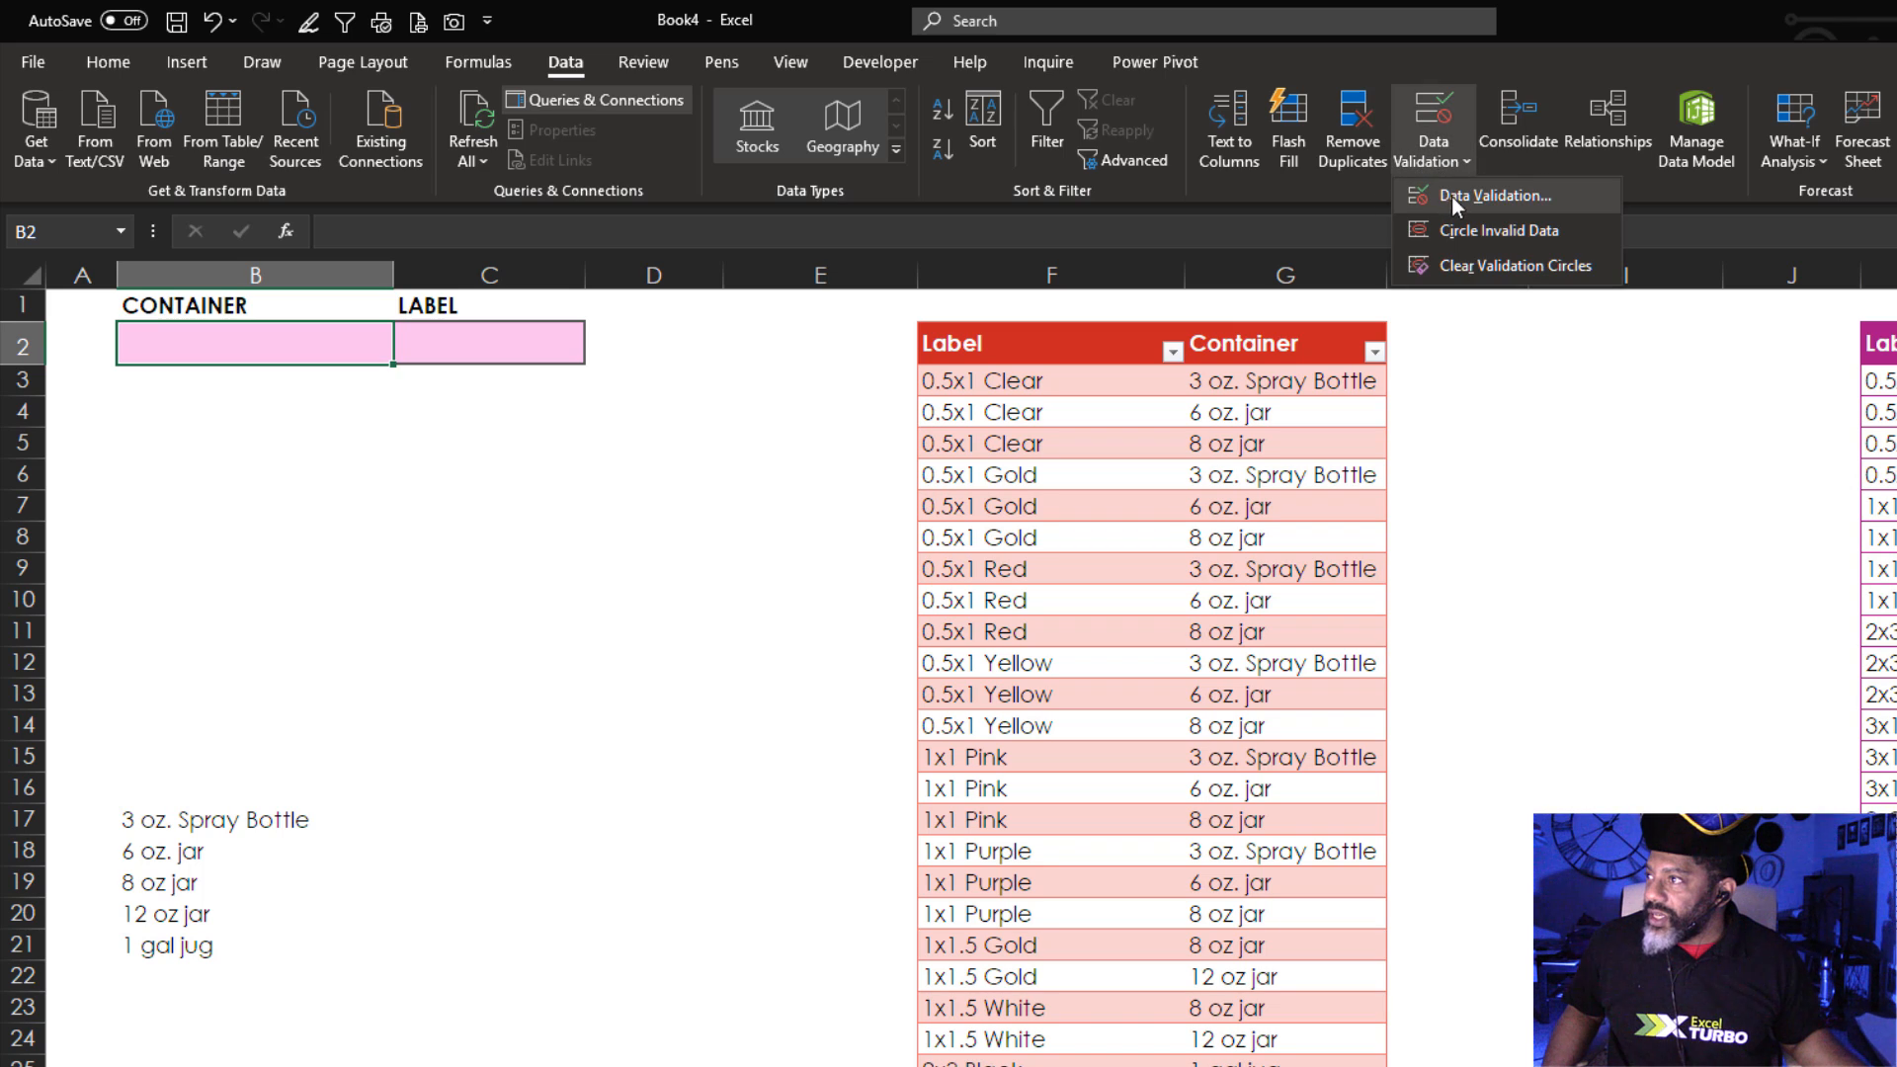
# Validate B2 as a List with source =B17# so CONTAINER becomes a dropdown.
pyautogui.click(1502, 196)
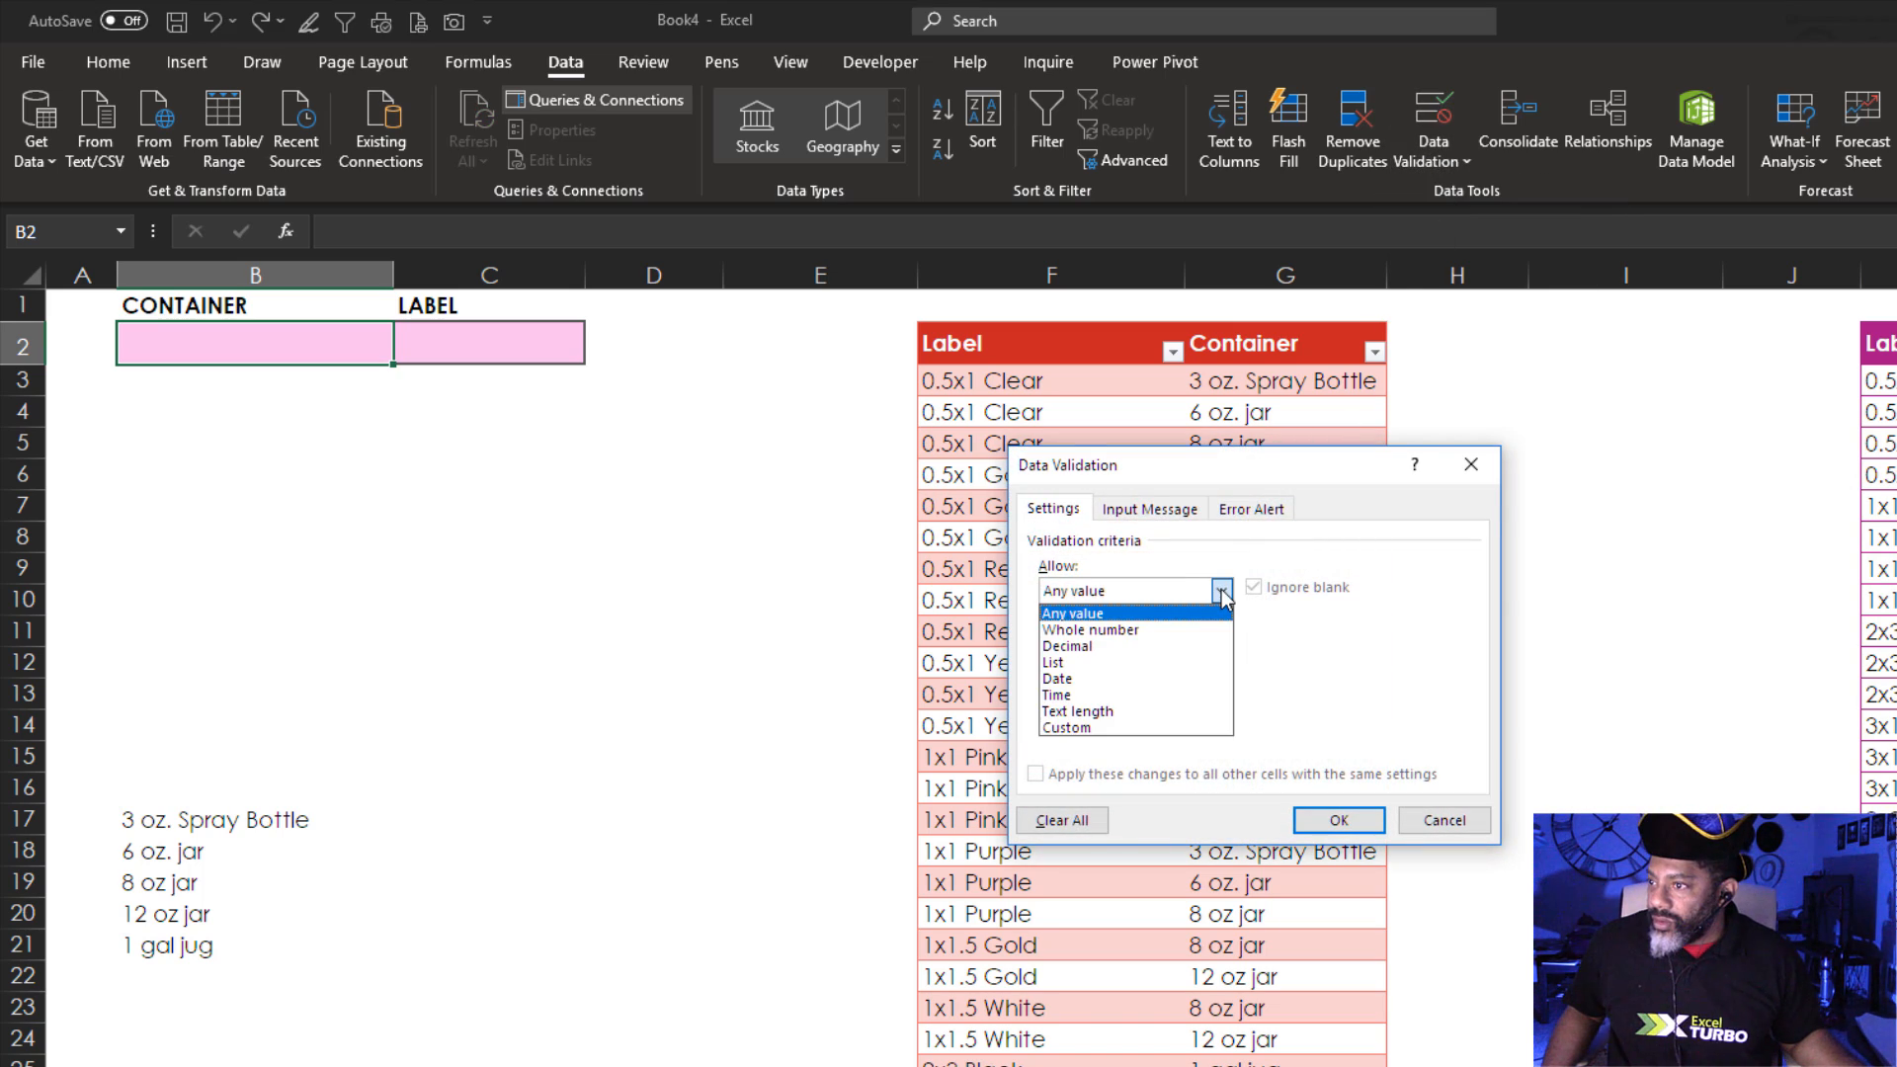
pyautogui.click(1075, 633)
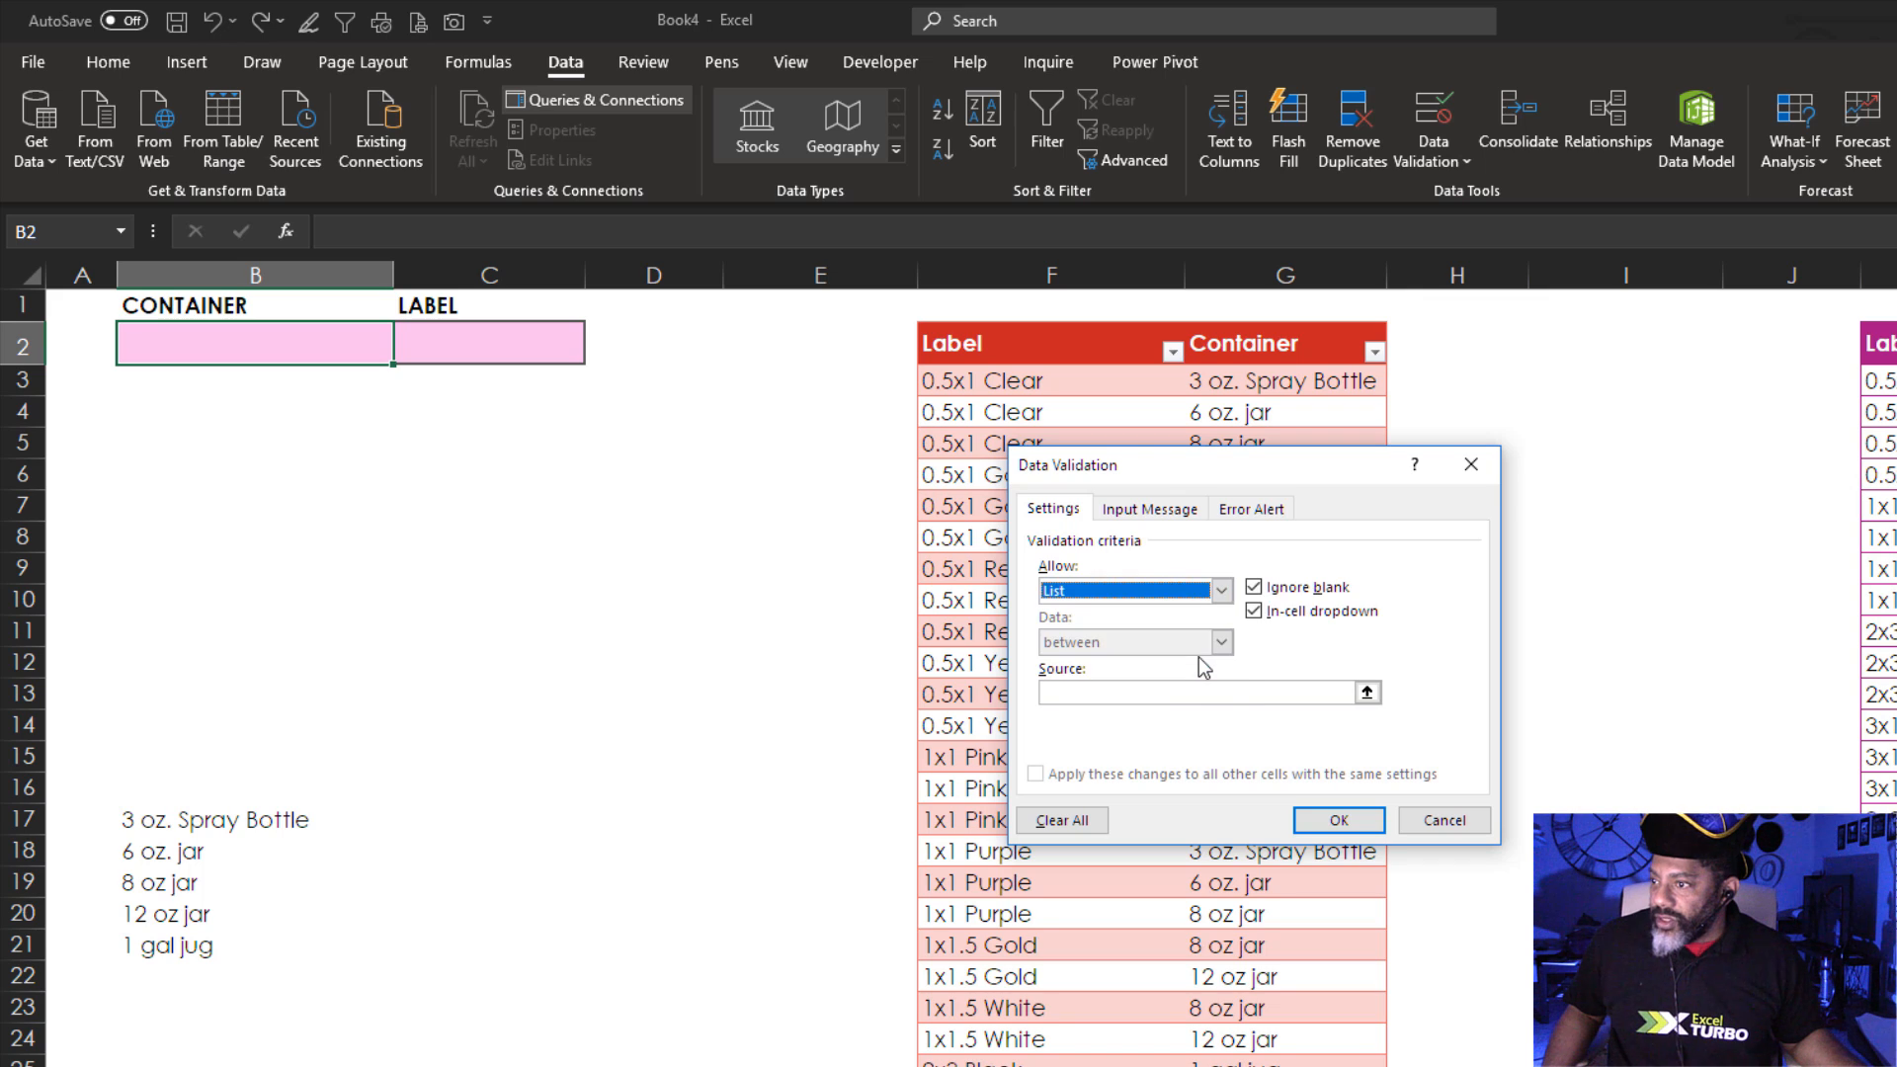
pyautogui.click(1198, 694)
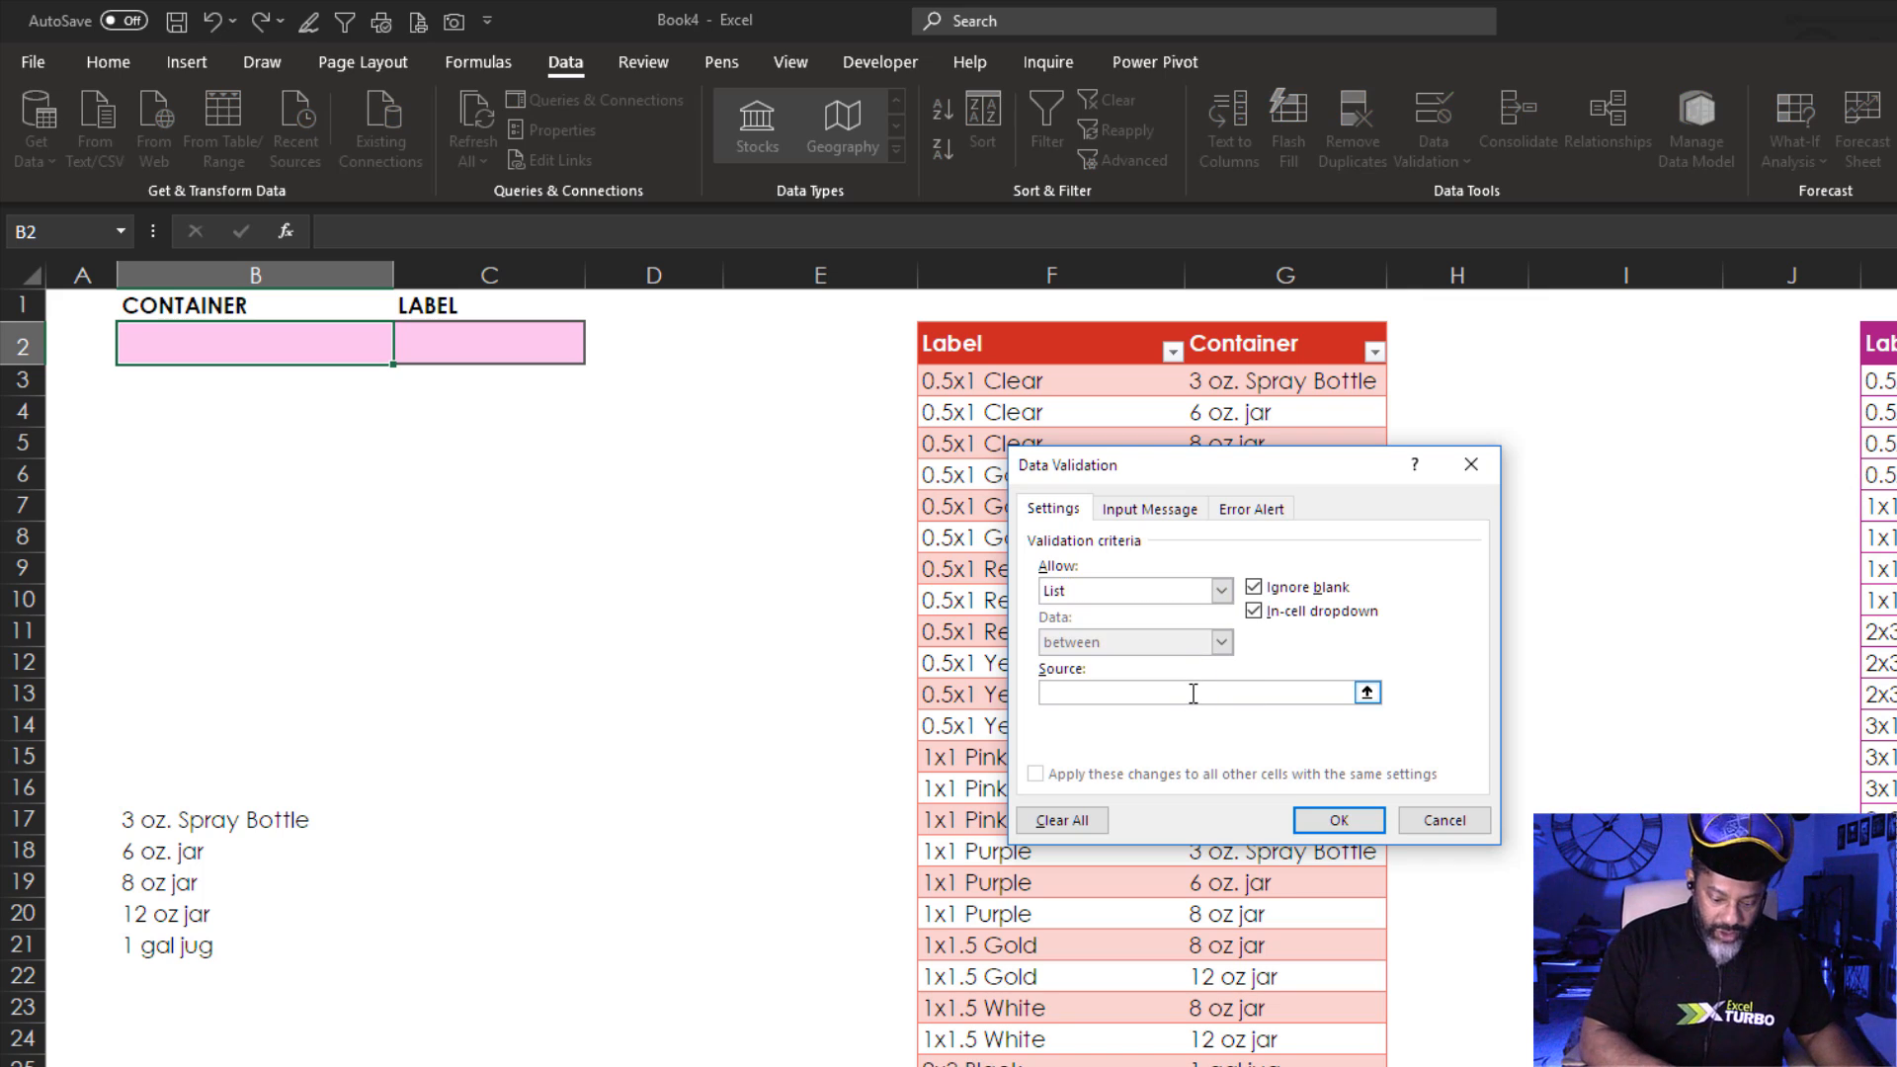
pyautogui.write('=B17#')
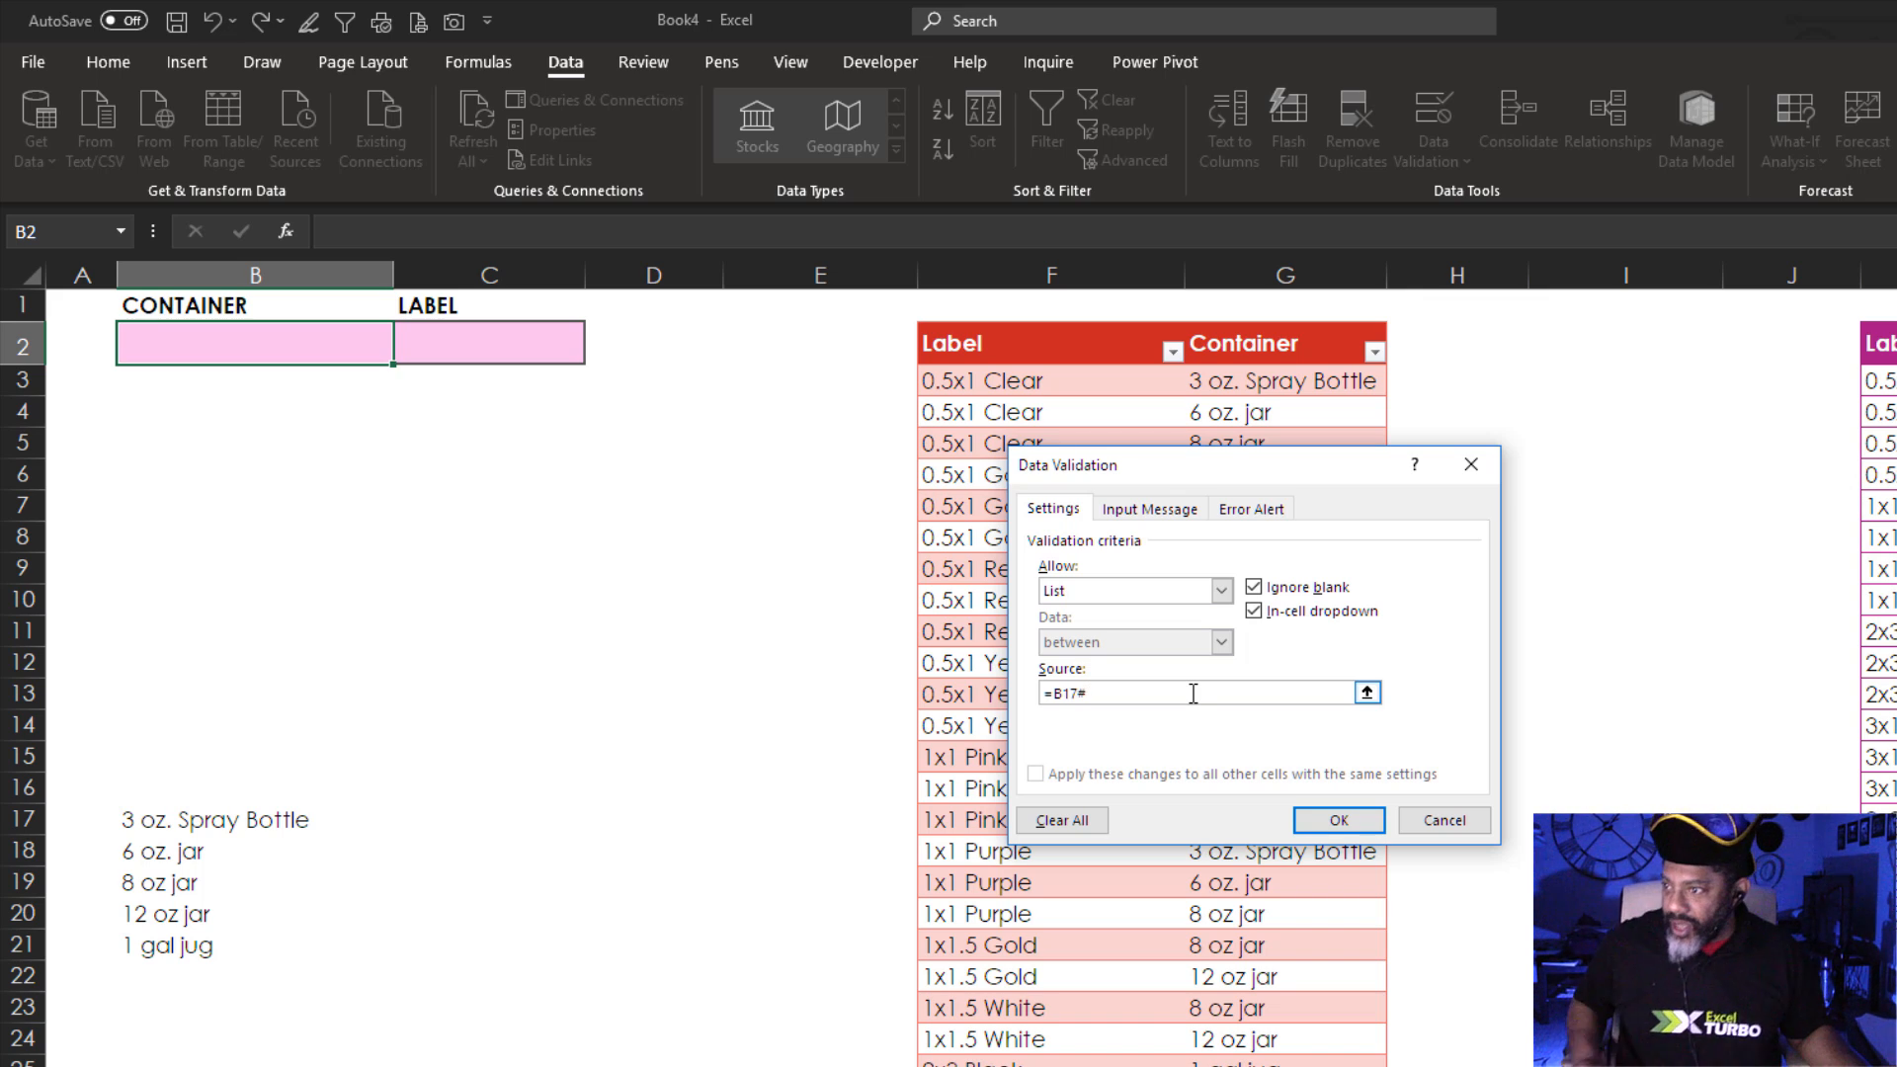
pyautogui.click(1336, 820)
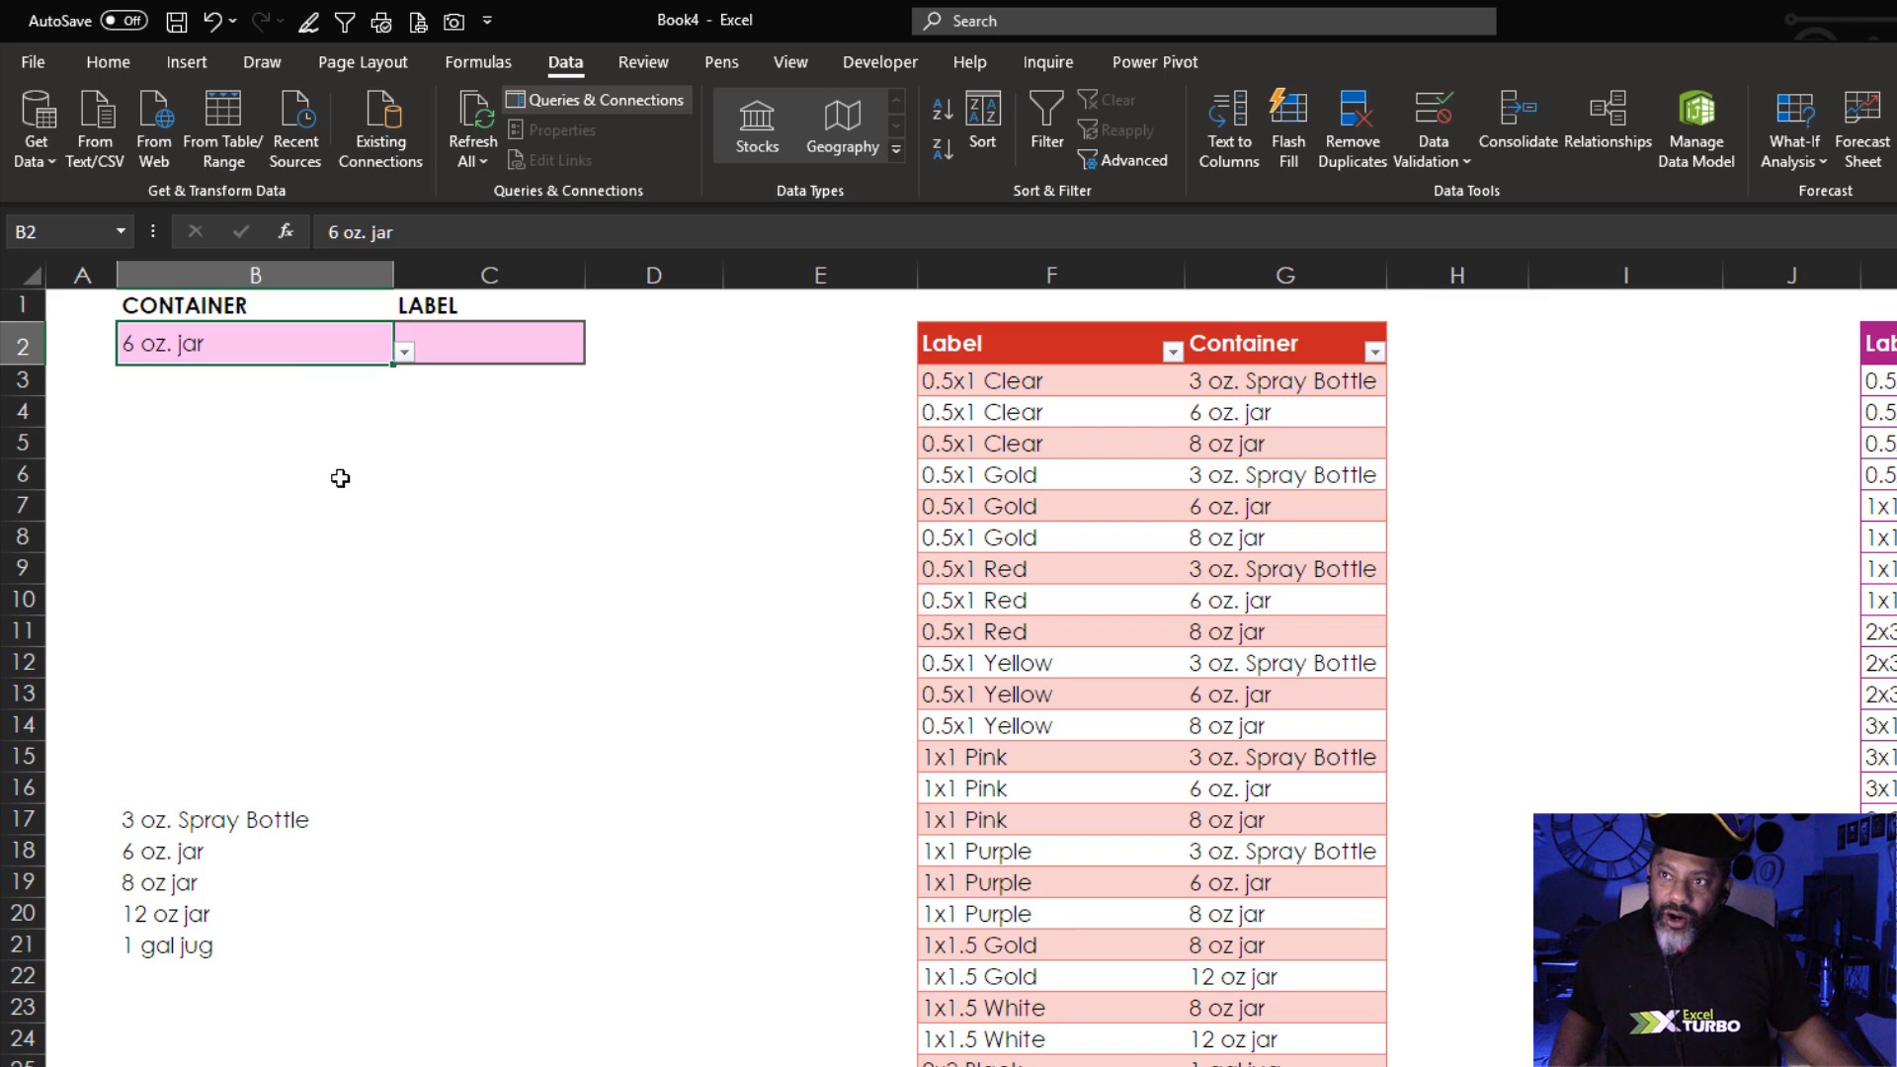
pyautogui.moveTo(357, 553)
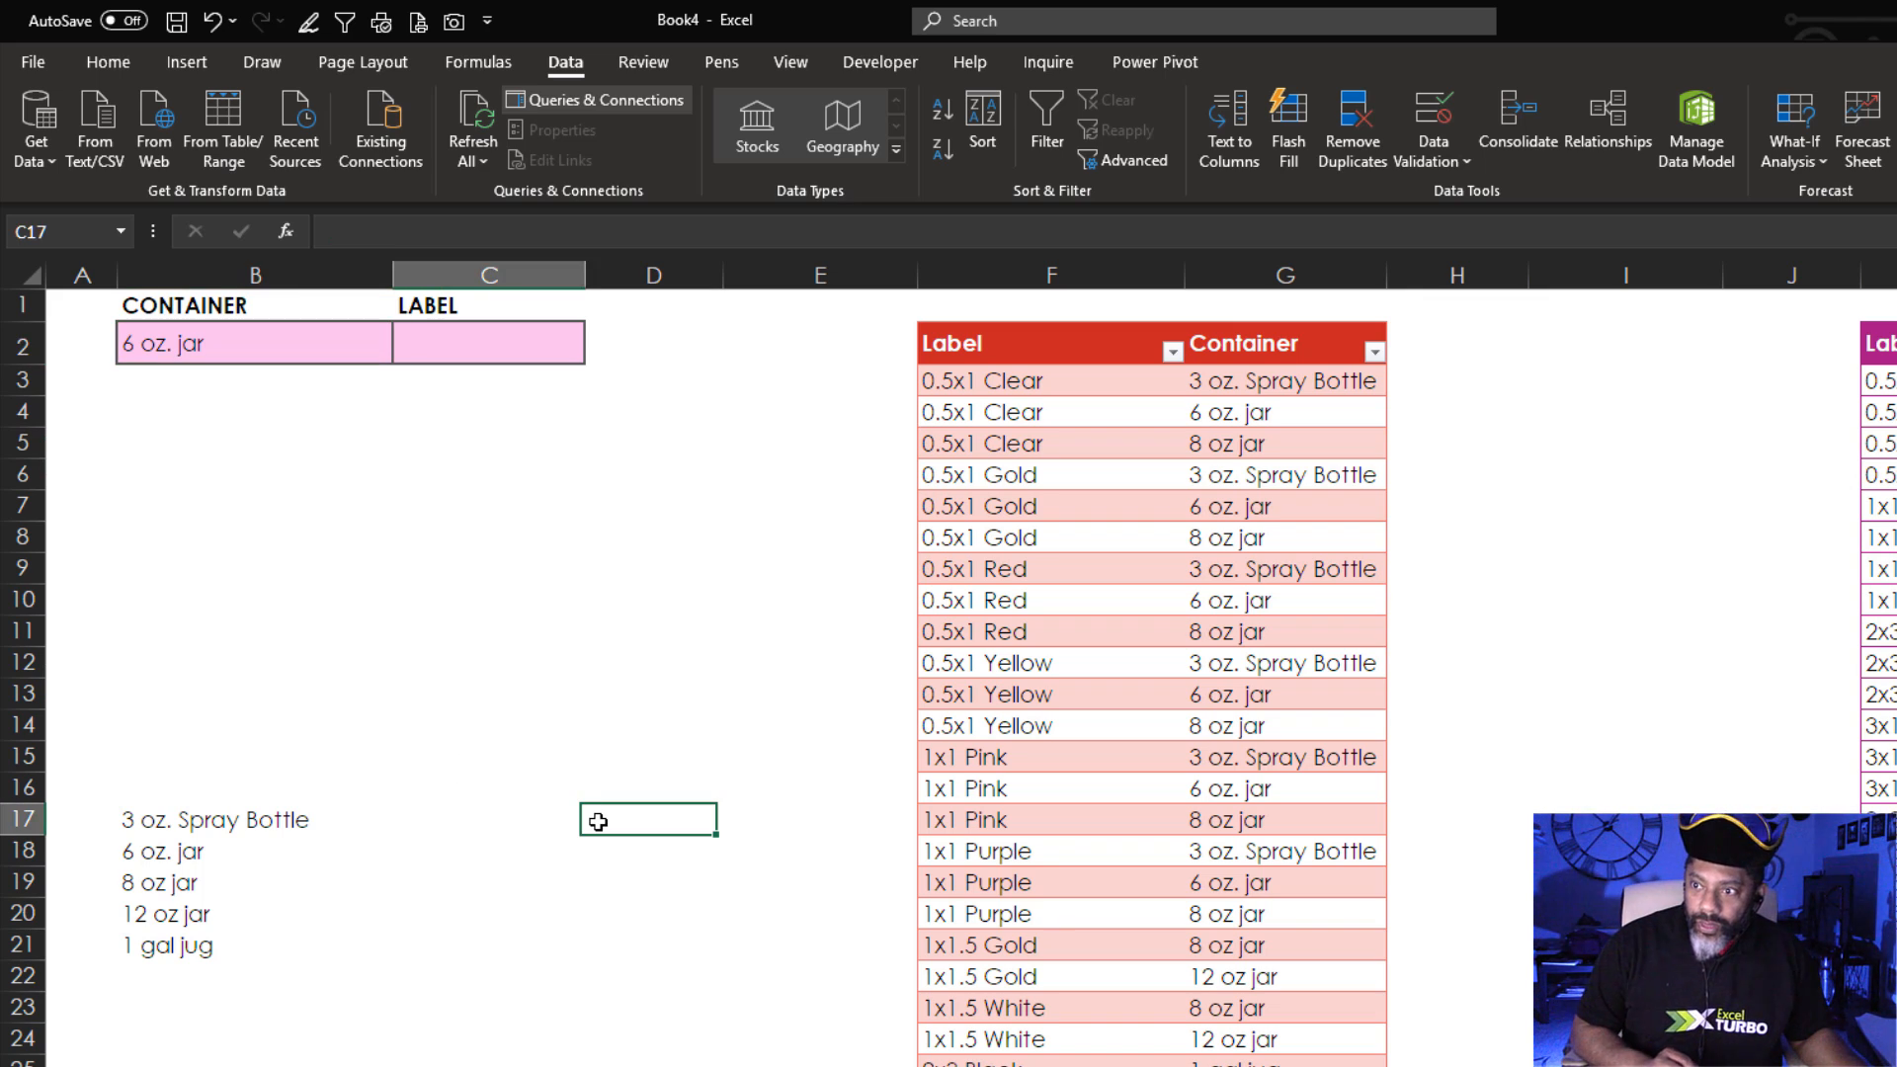
# Enter =FILTER(Table25_2[Label],Table25_2[Container]=B2) in D17 to spill matching labels.
pyautogui.write('=filte')
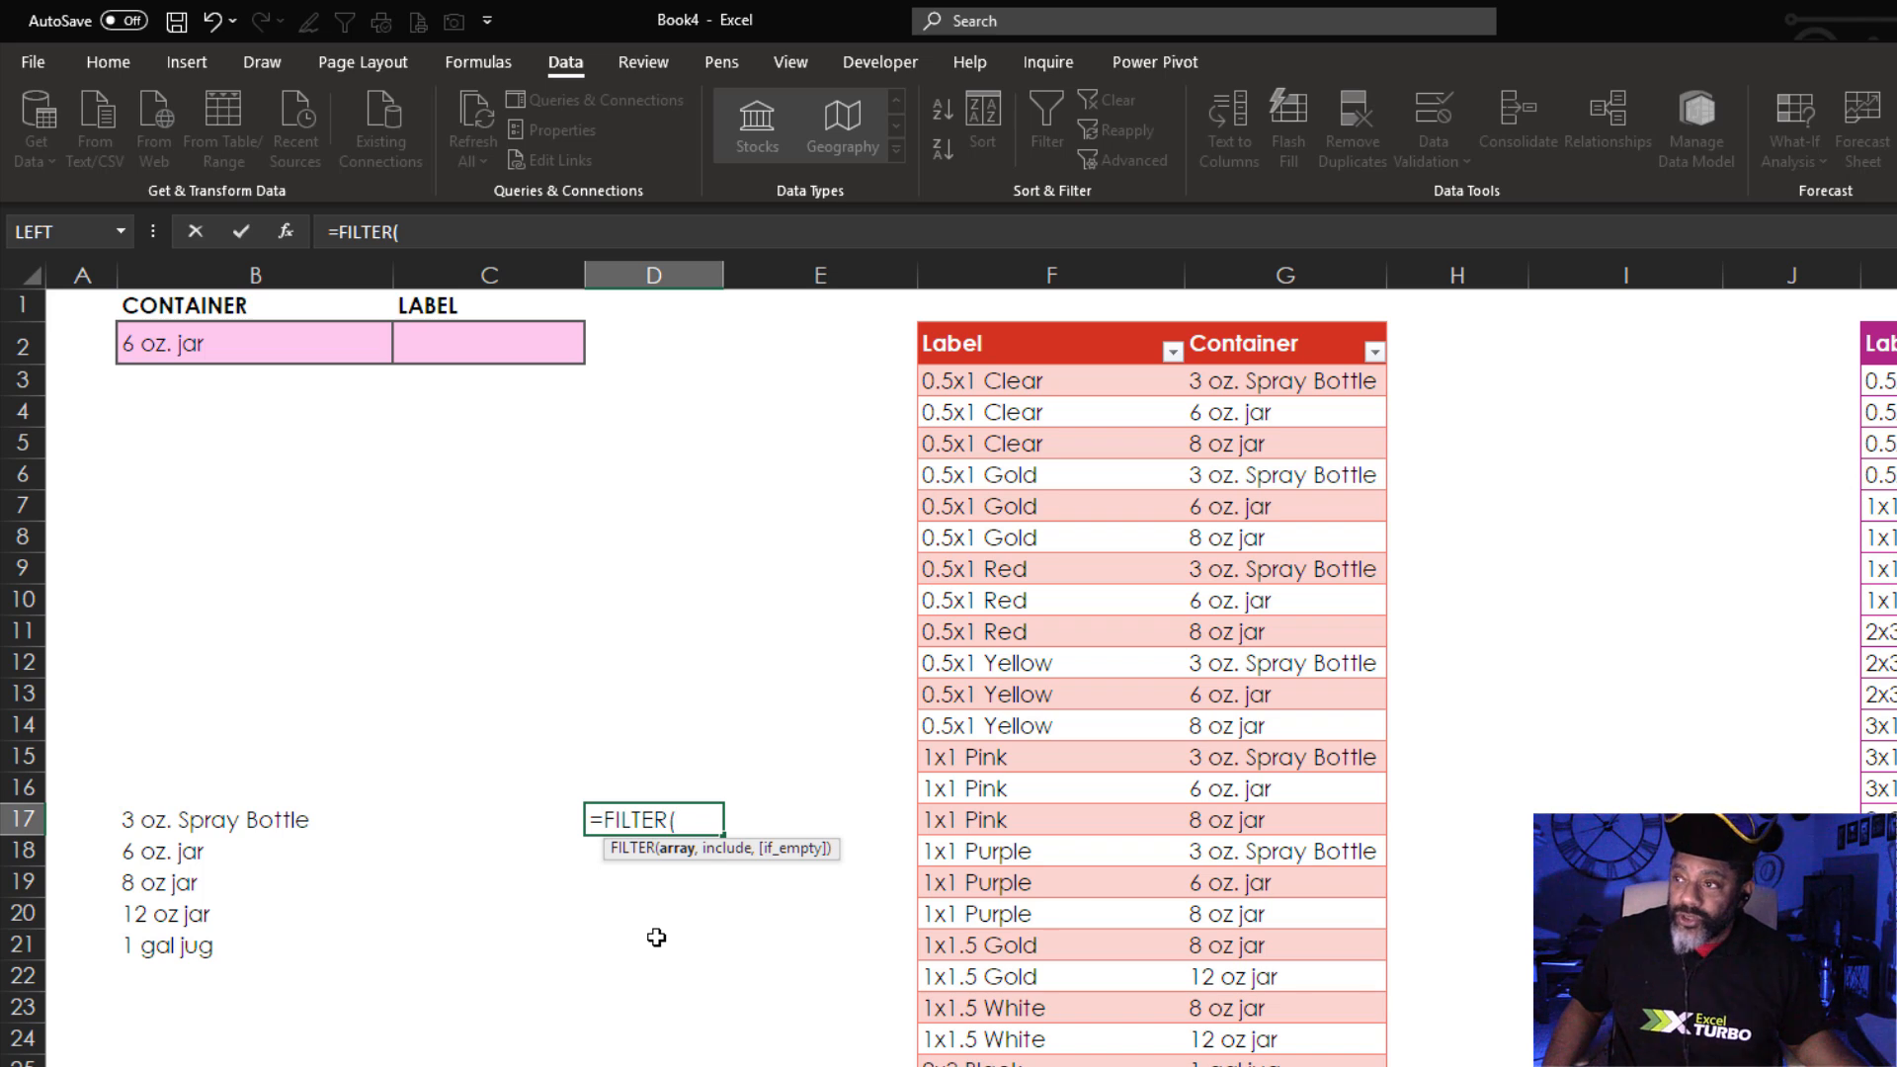
pyautogui.click(1048, 380)
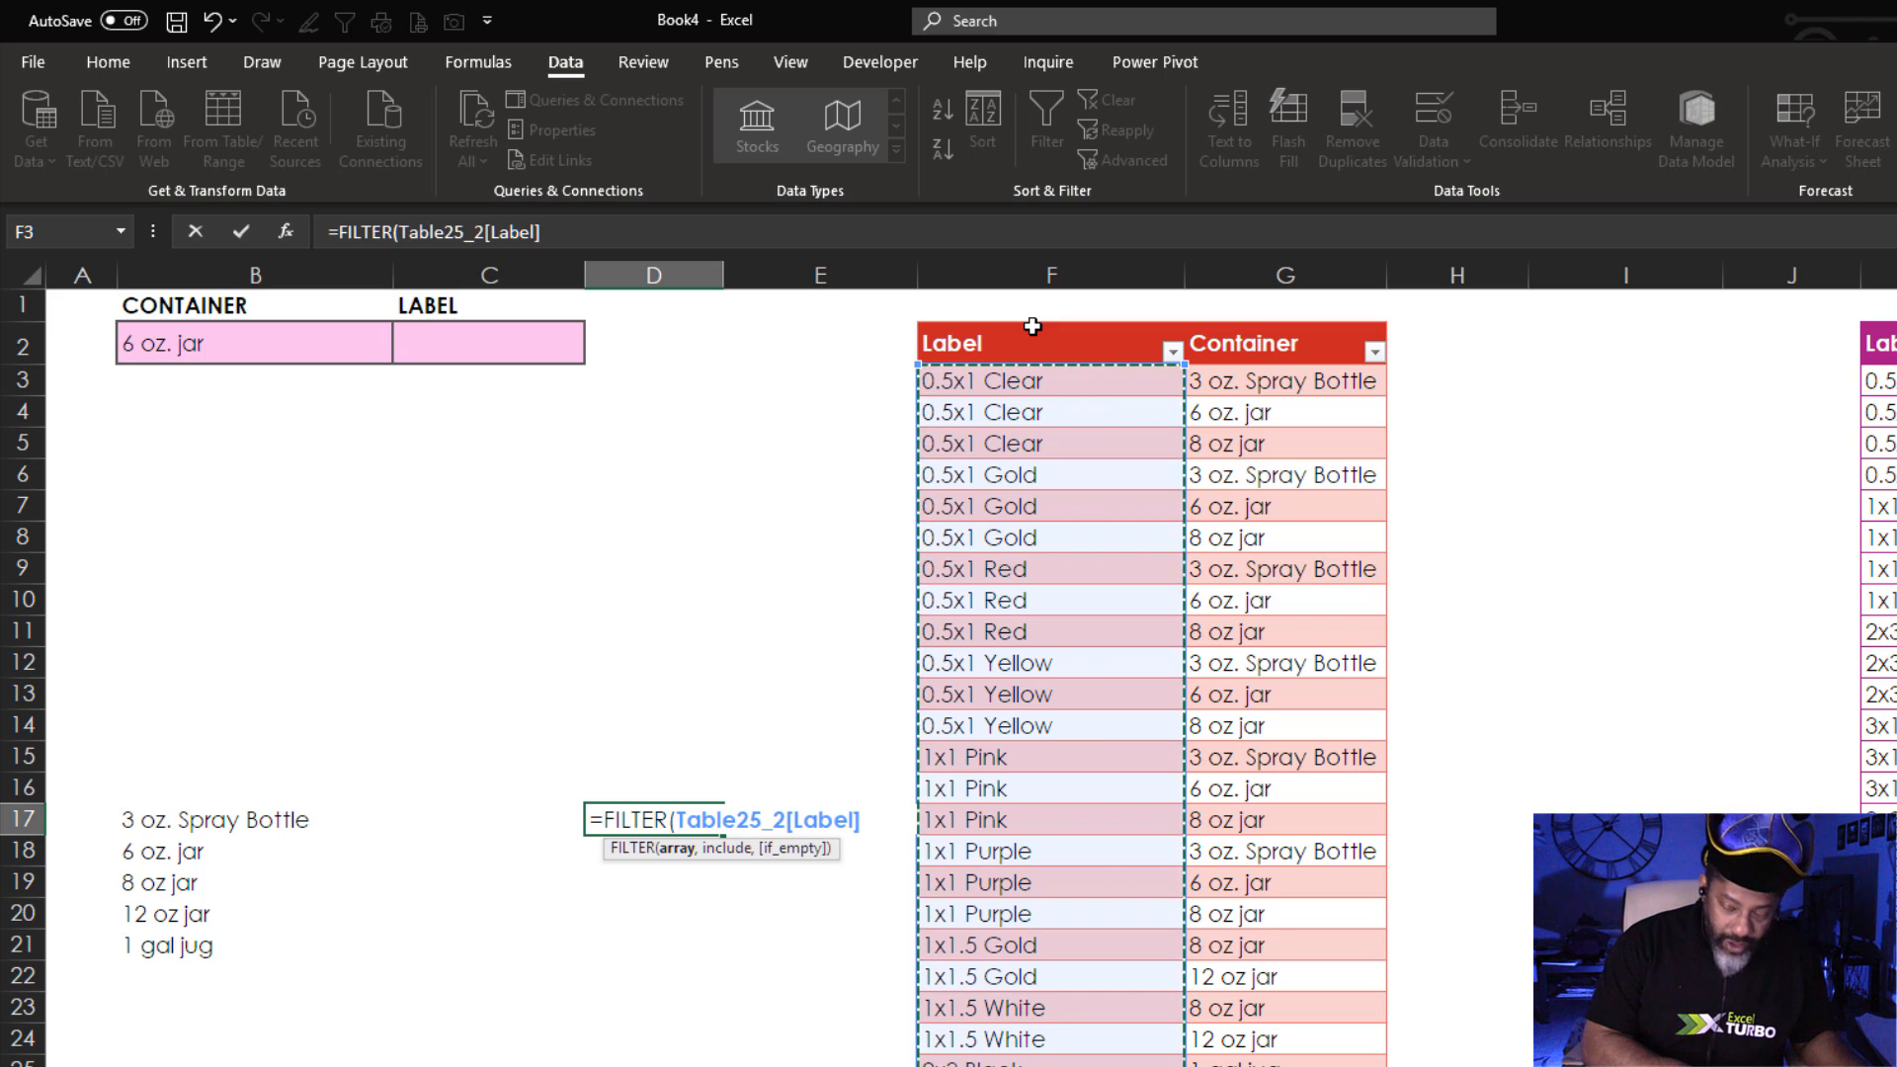
pyautogui.write(',Table25_2[Container')
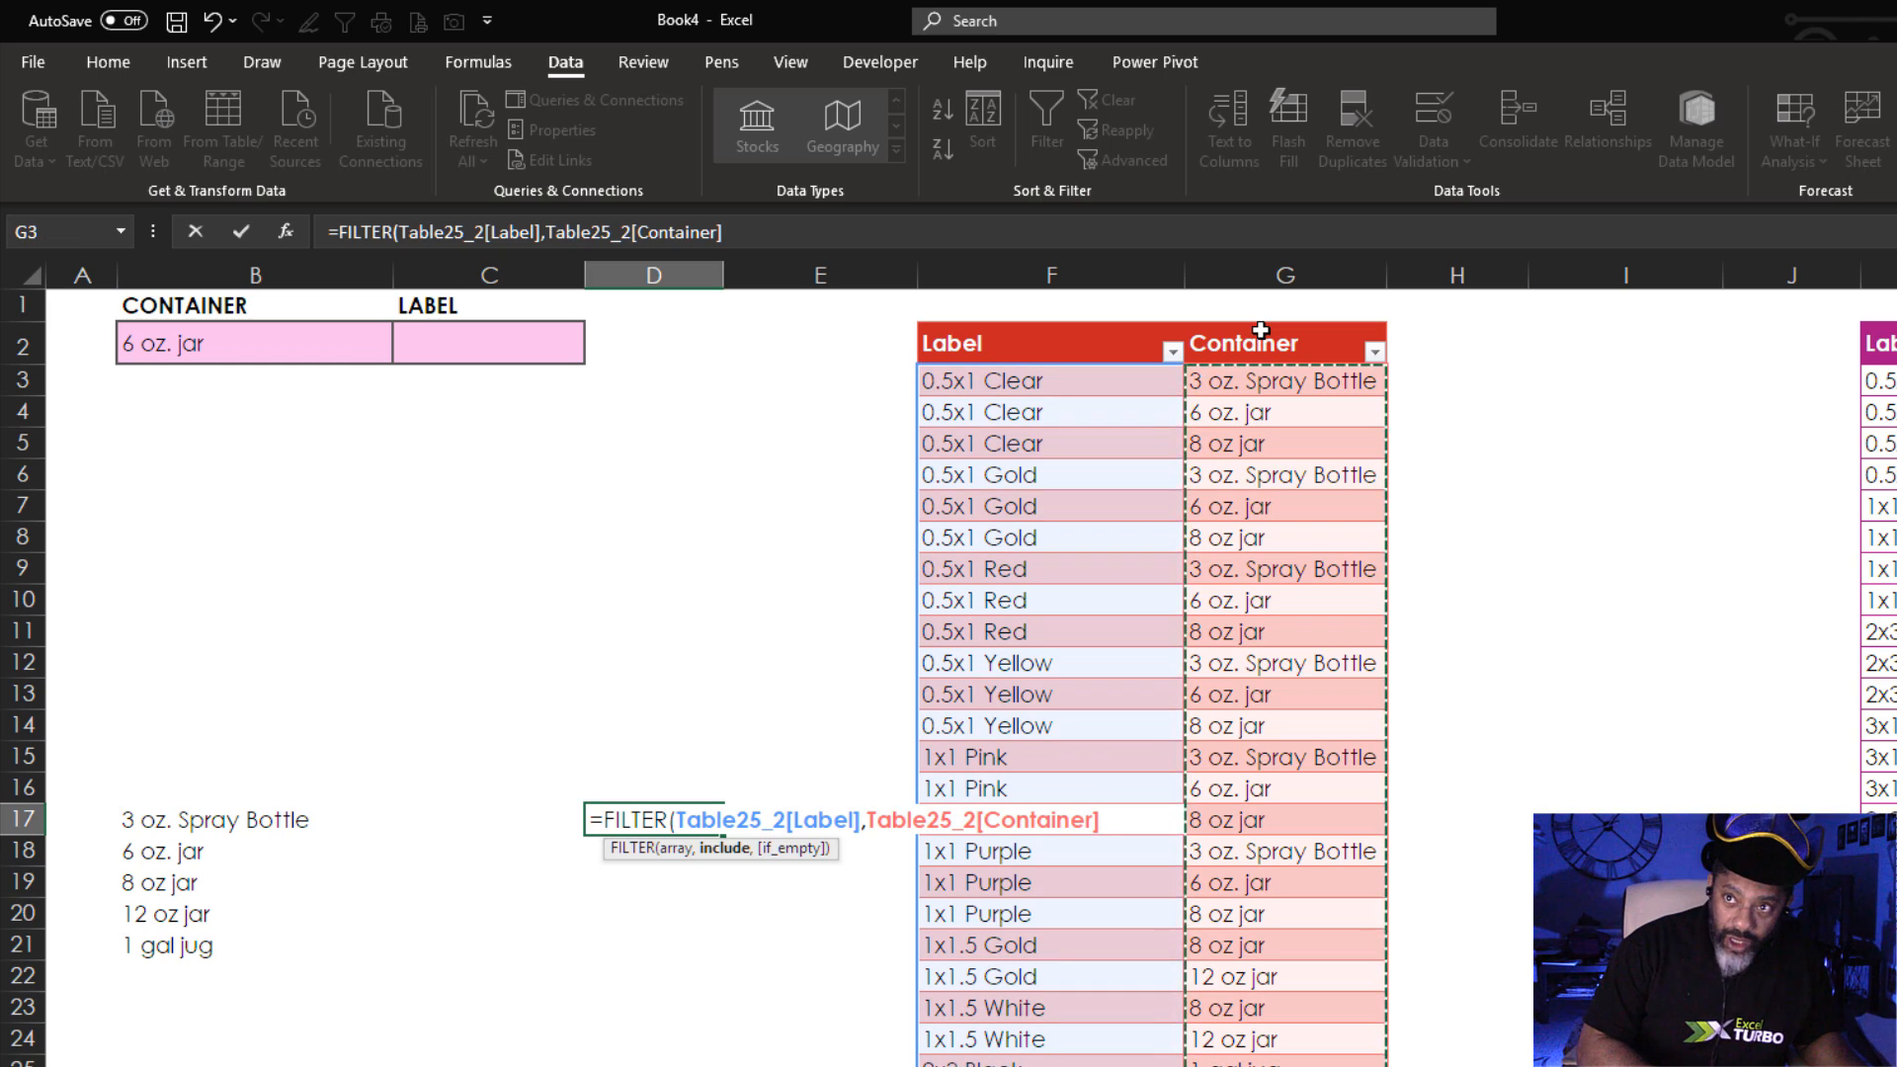
pyautogui.click(255, 342)
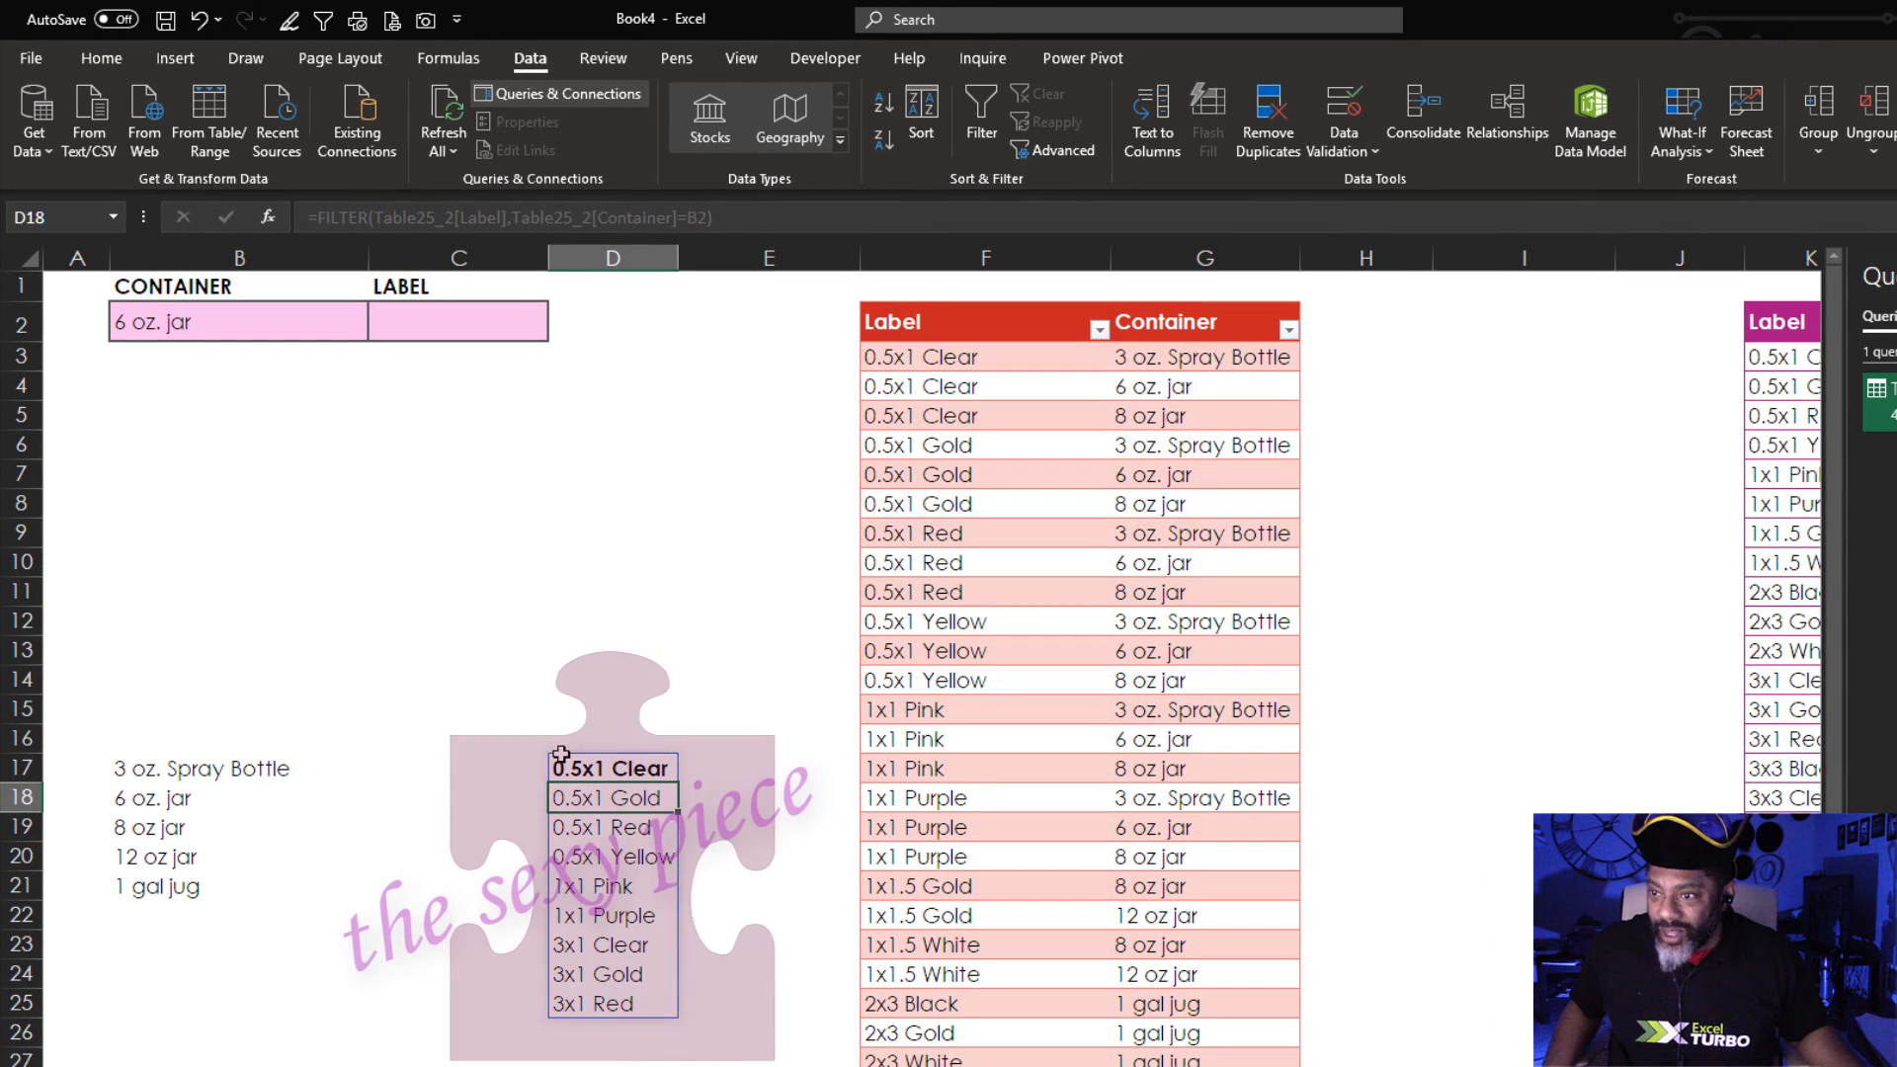
# Test the filter by choosing 12 oz jar and 1 gal jug from the B2 dropdown.
pyautogui.click(101, 57)
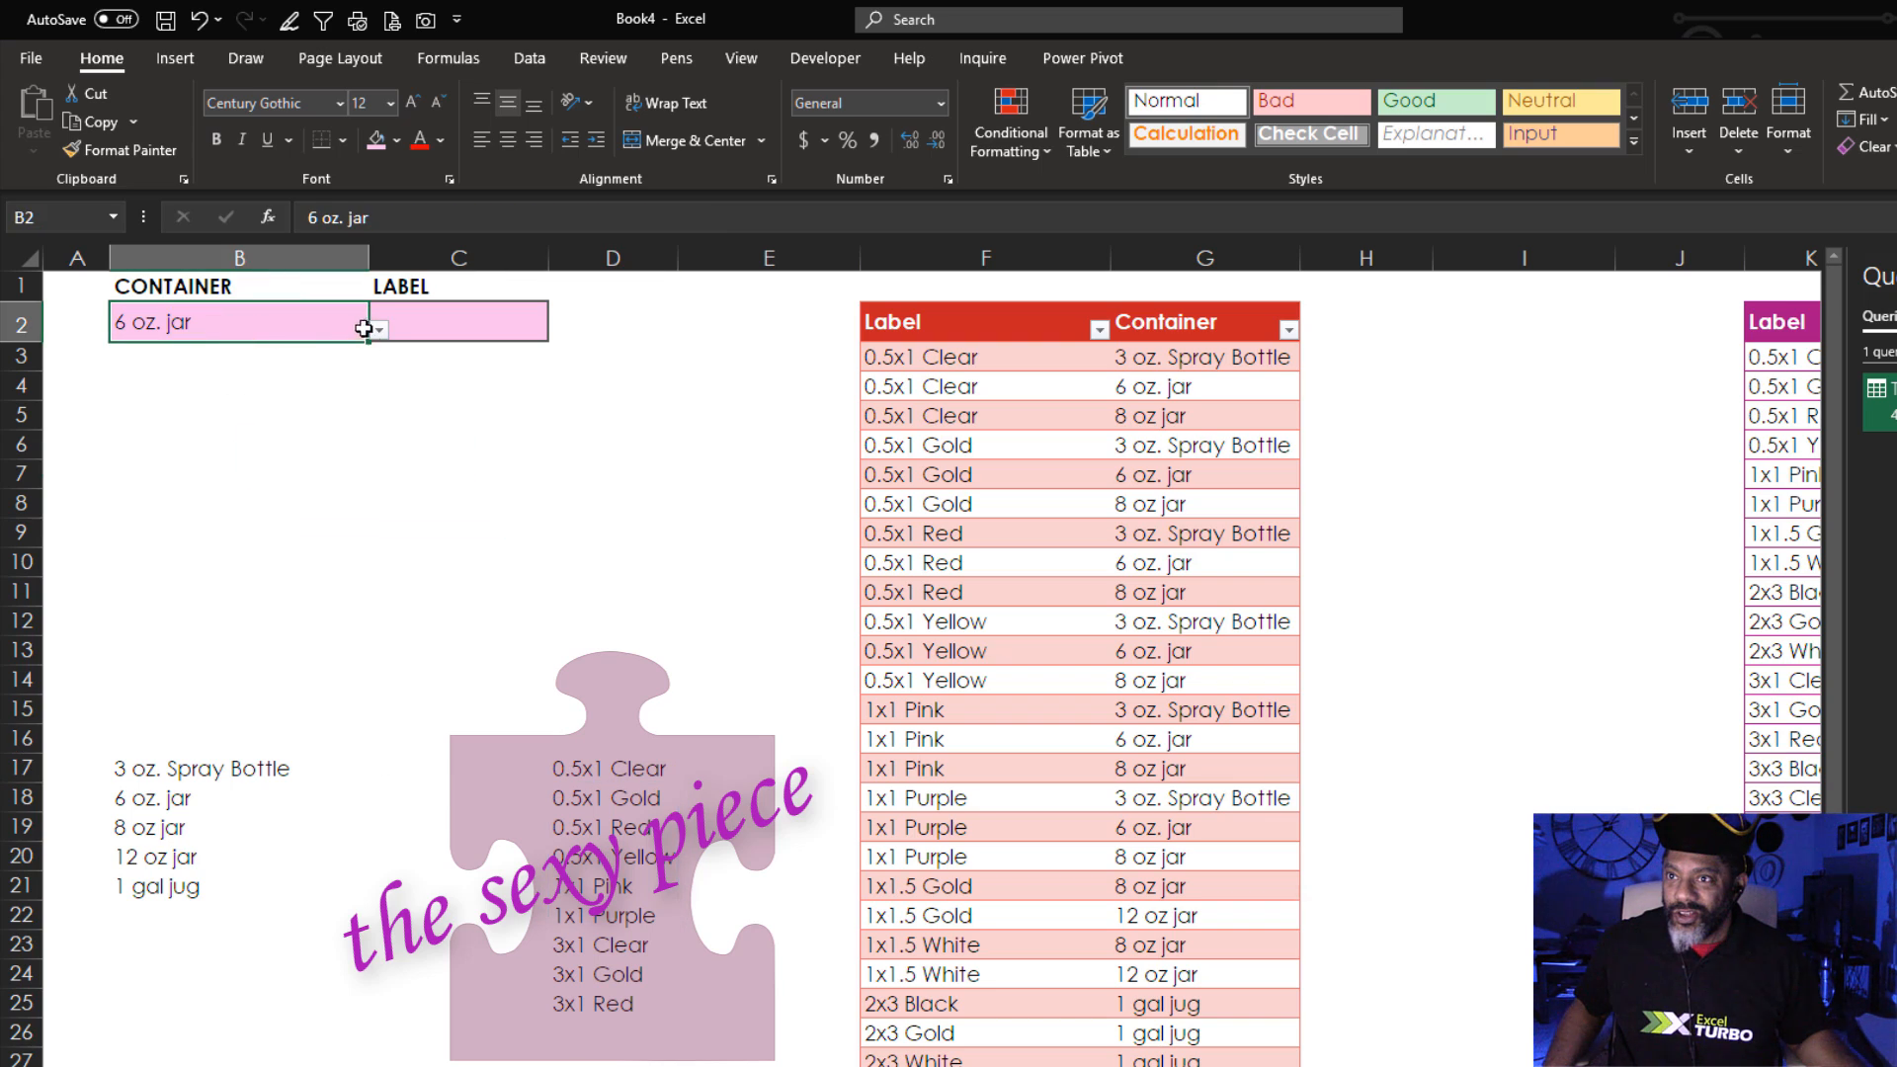
pyautogui.click(376, 328)
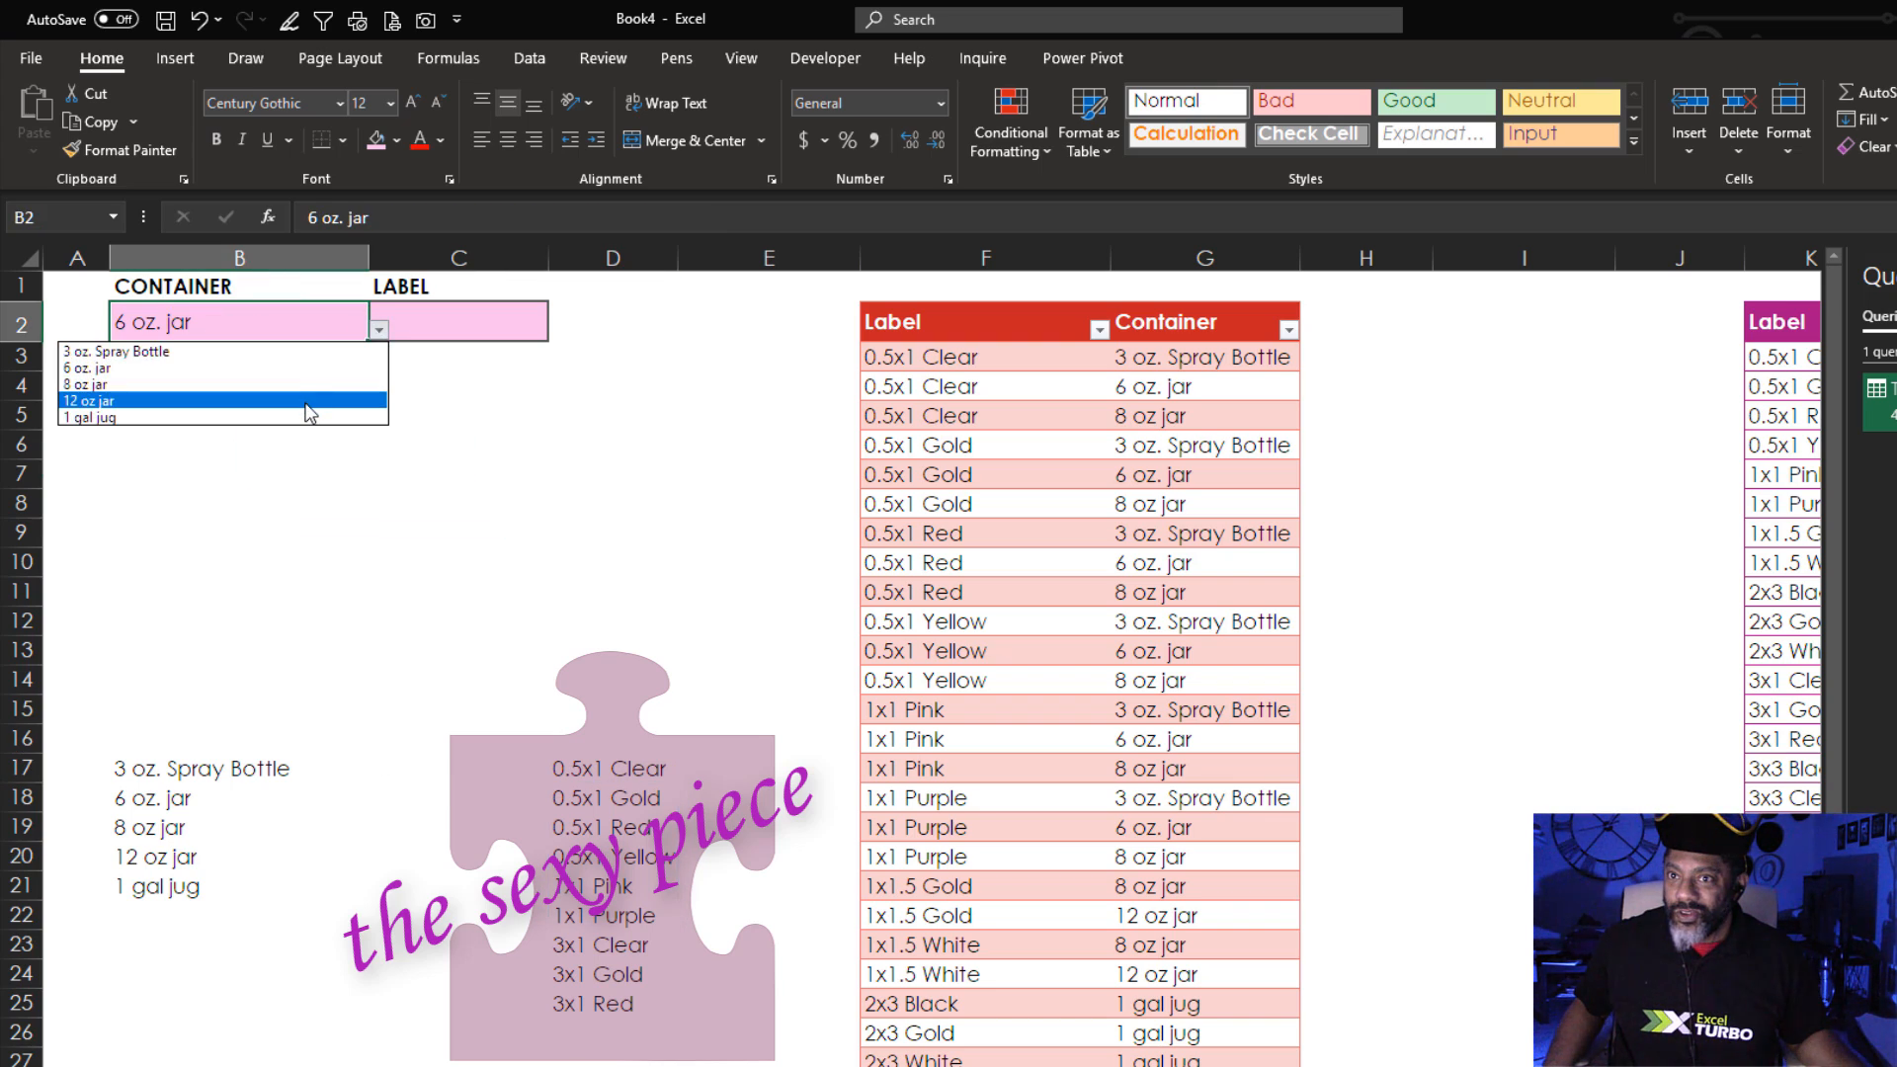
pyautogui.click(85, 402)
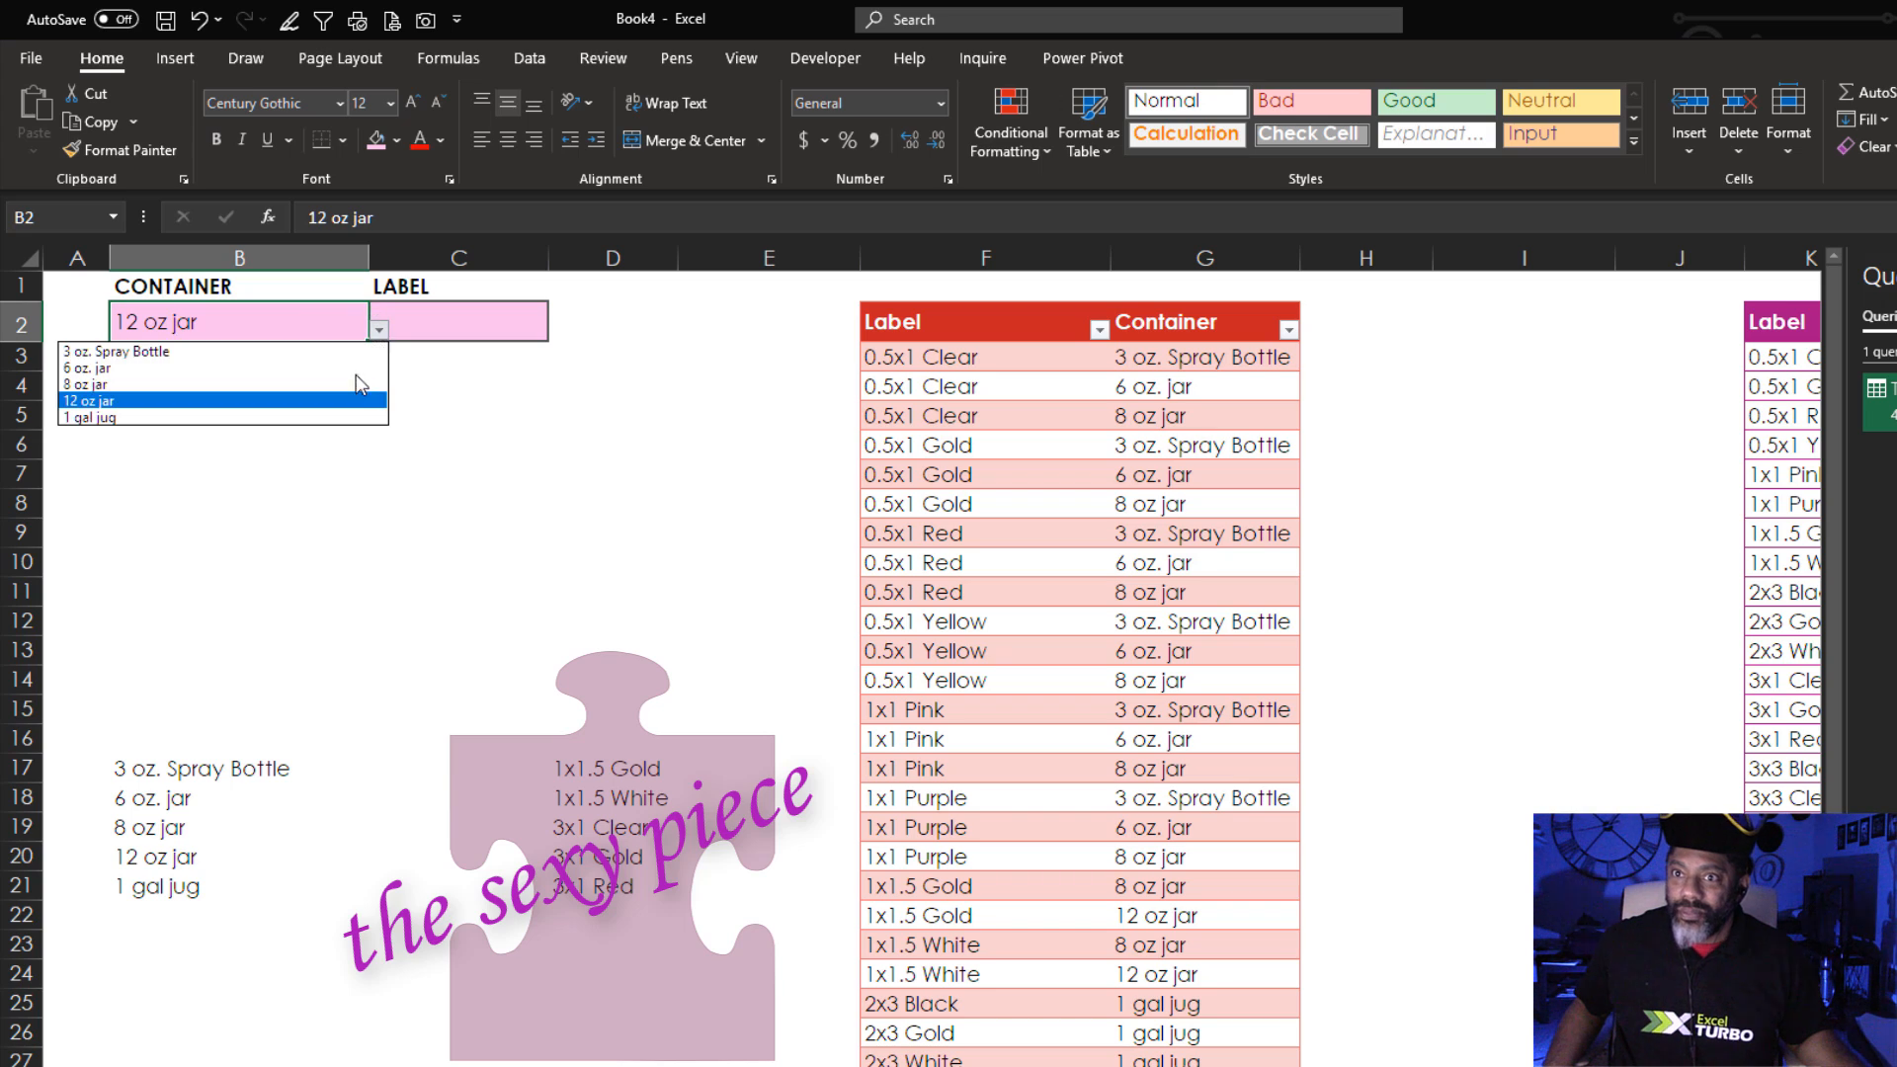
pyautogui.click(91, 417)
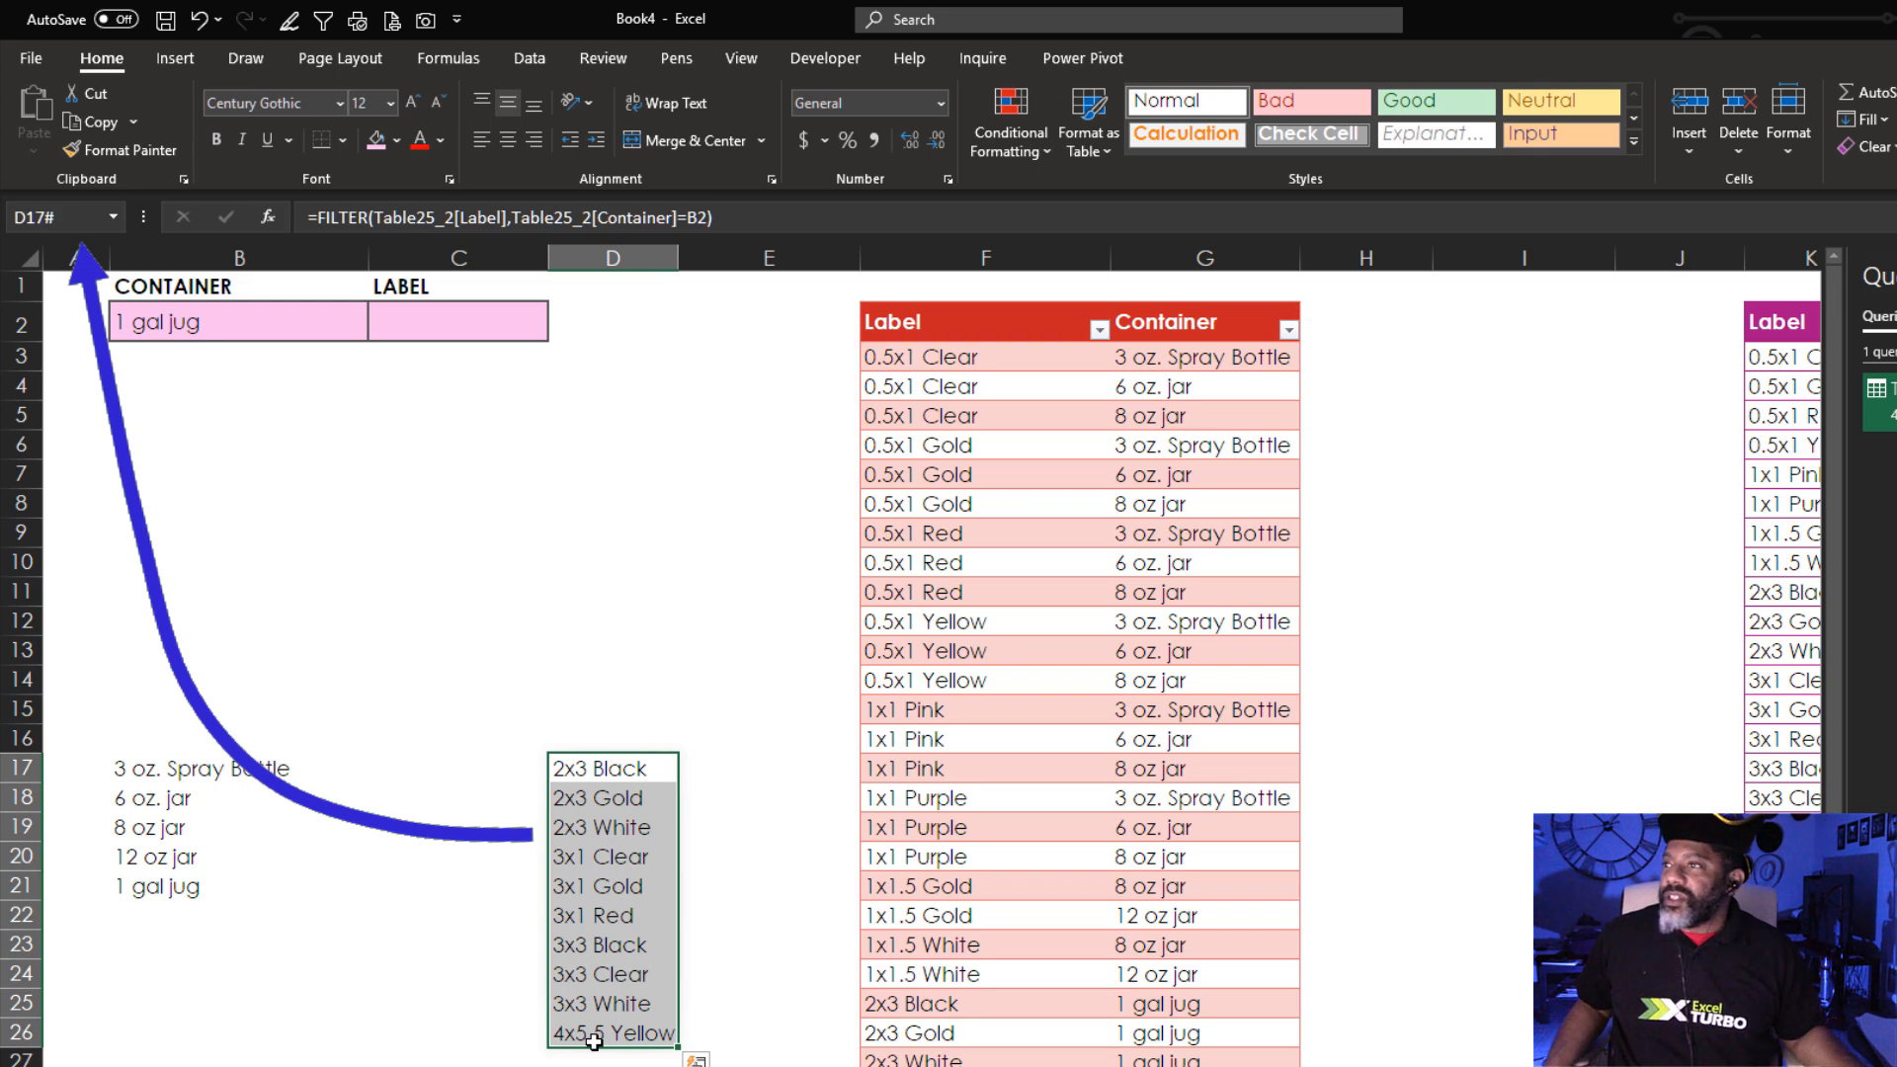
pyautogui.click(456, 320)
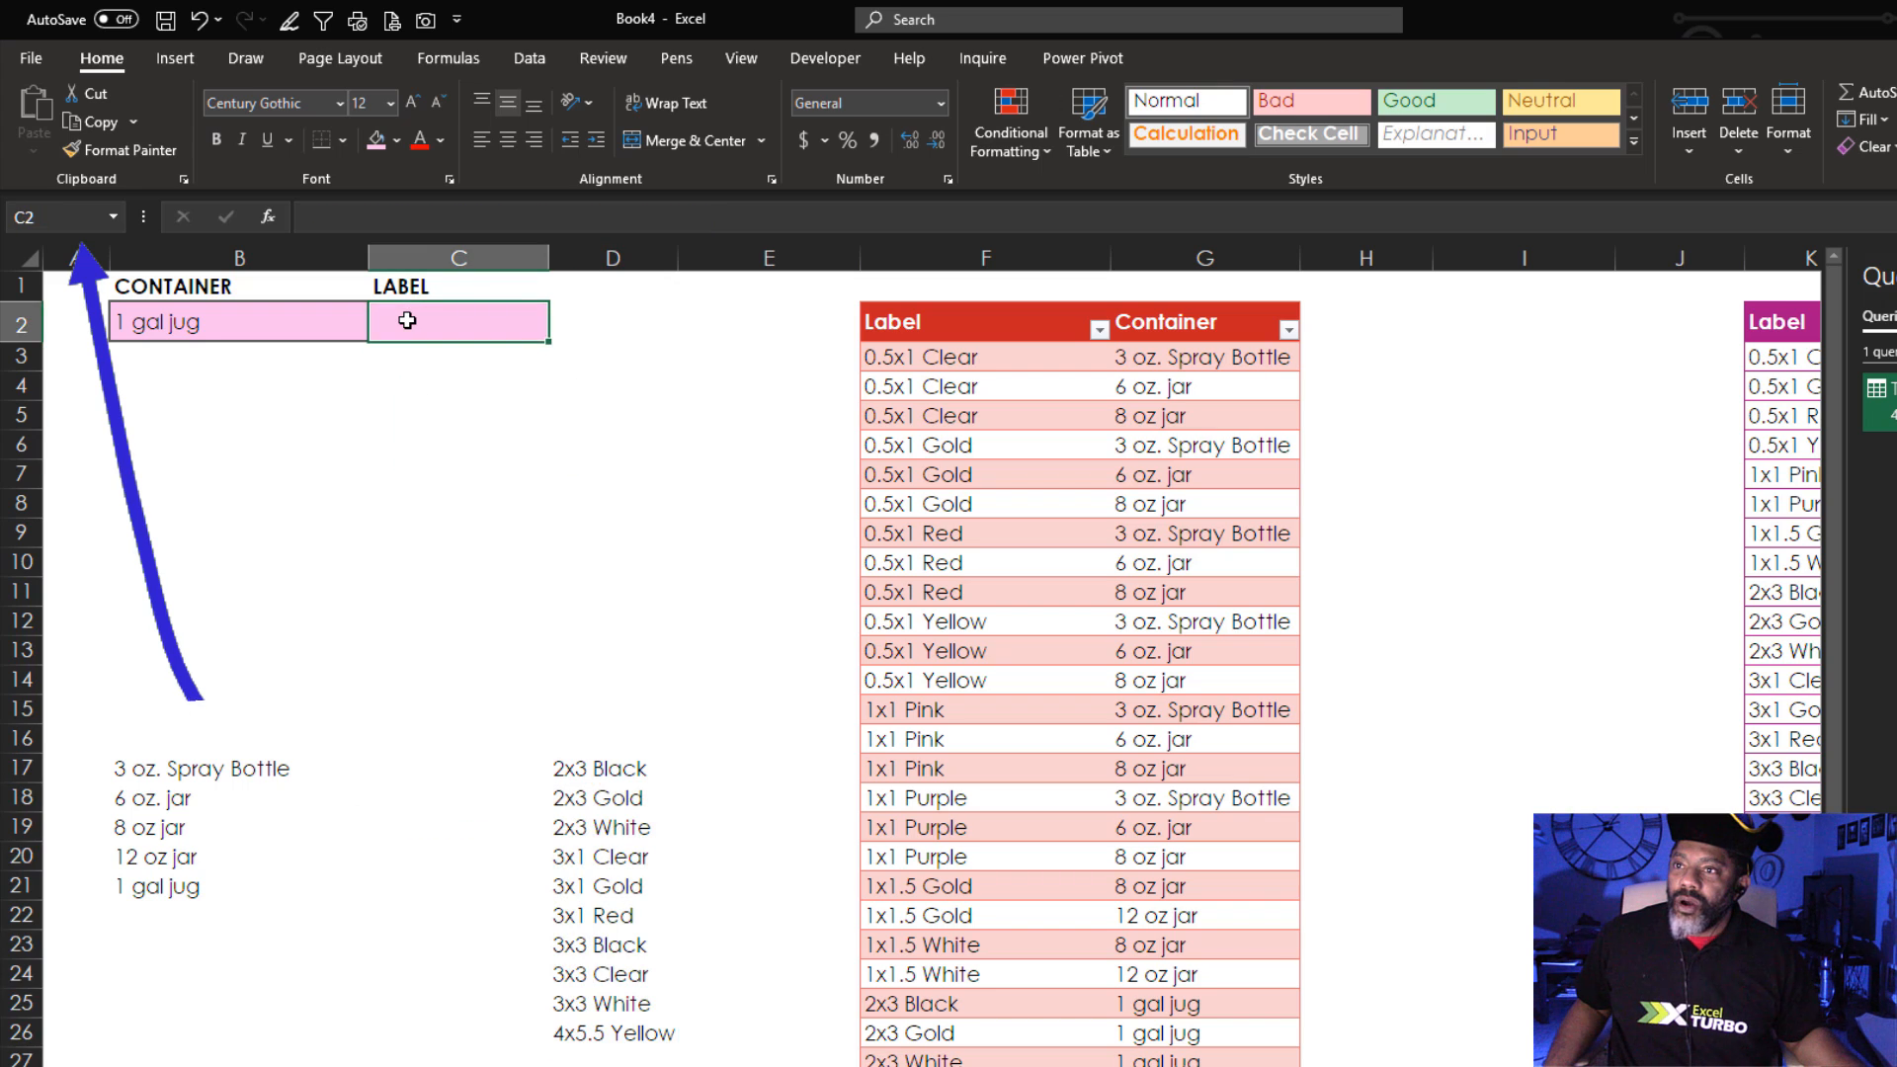
pyautogui.click(530, 58)
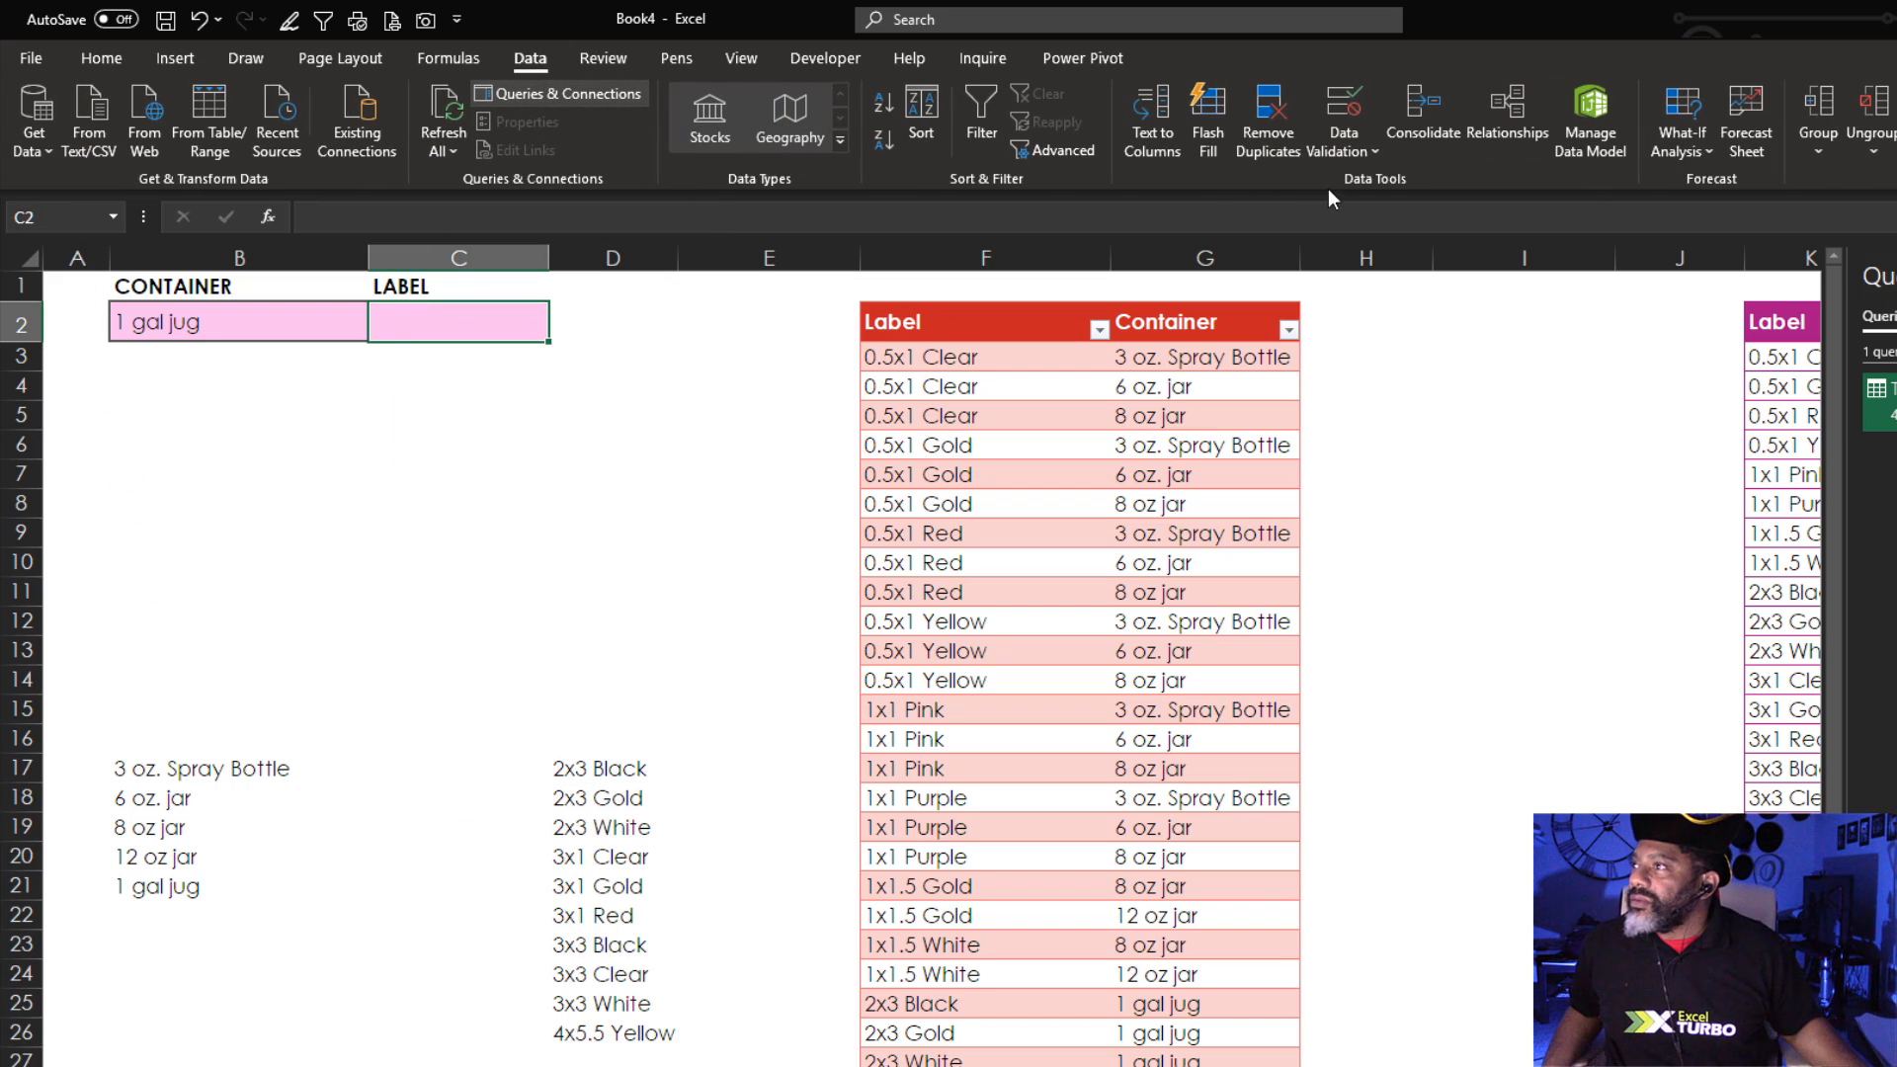
# Validate C2 as a List with source =D17# so LABEL picks from the filtered labels.
pyautogui.click(1340, 108)
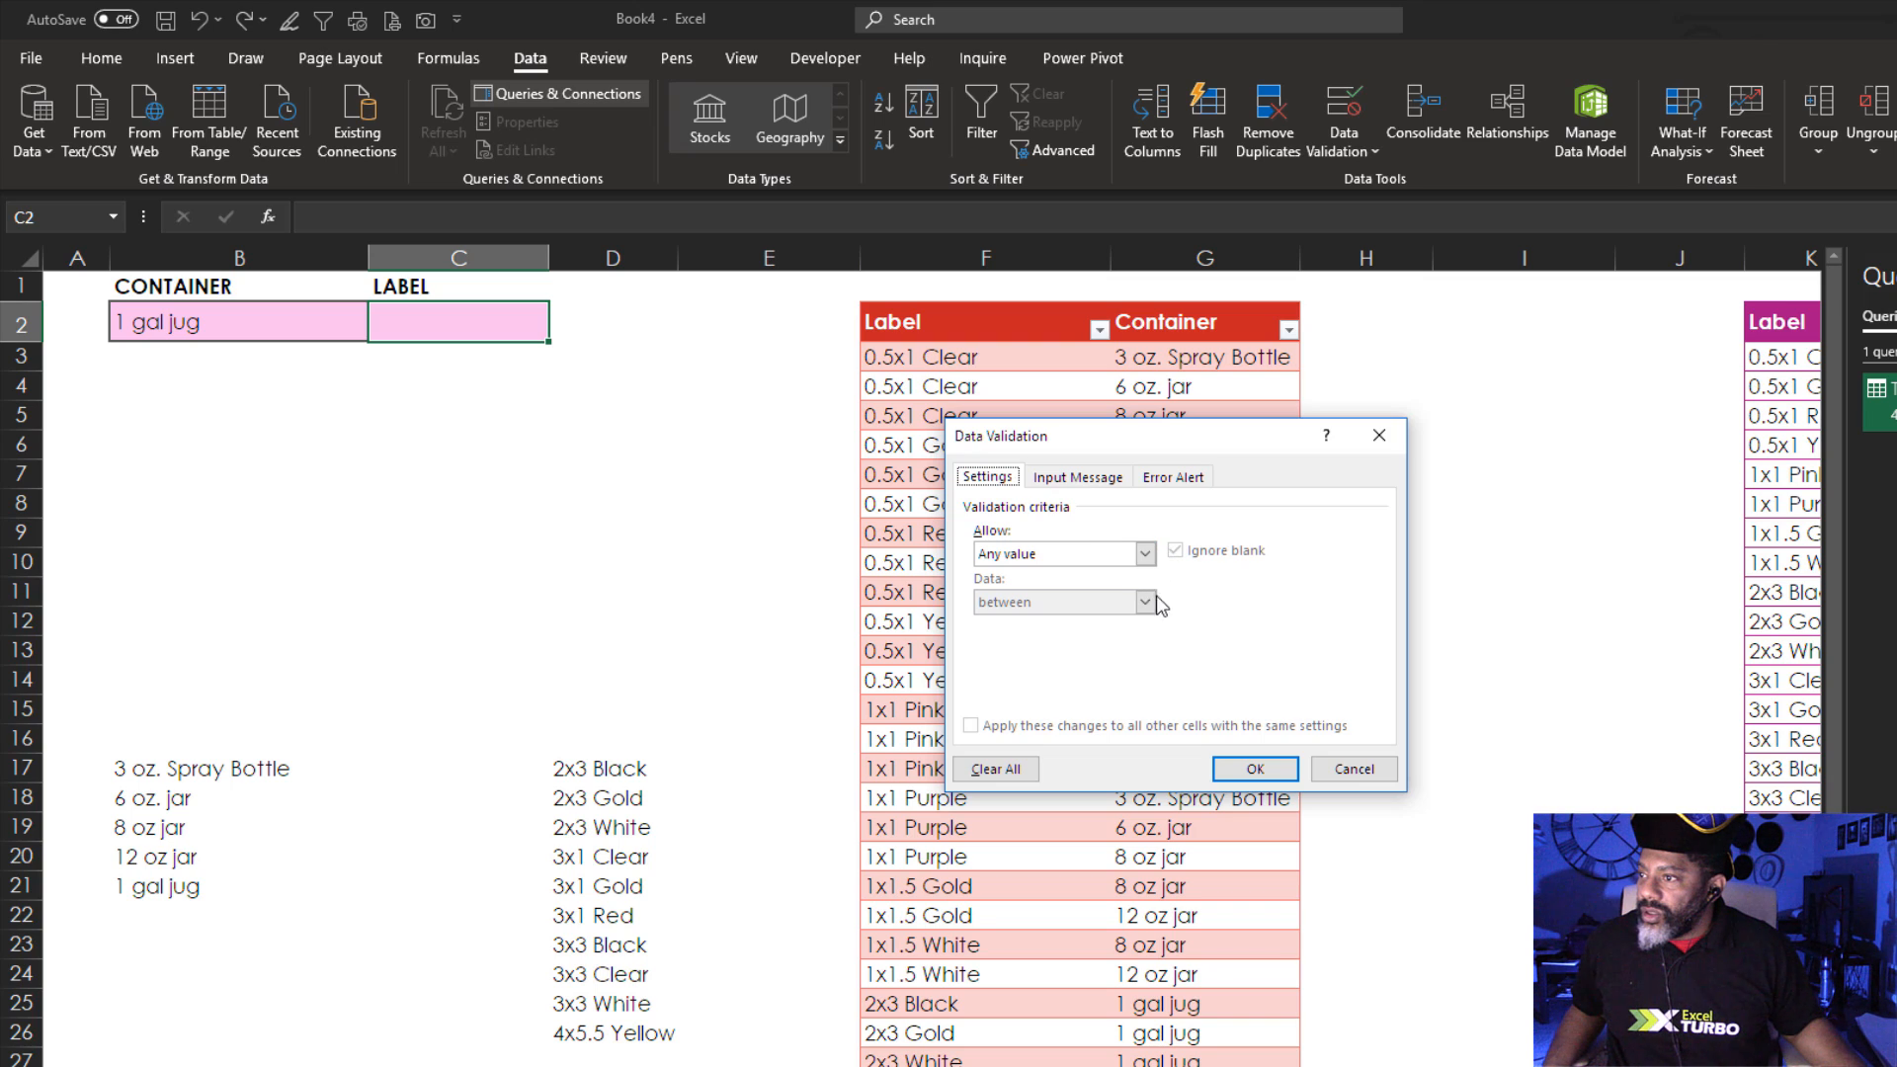
pyautogui.click(1062, 554)
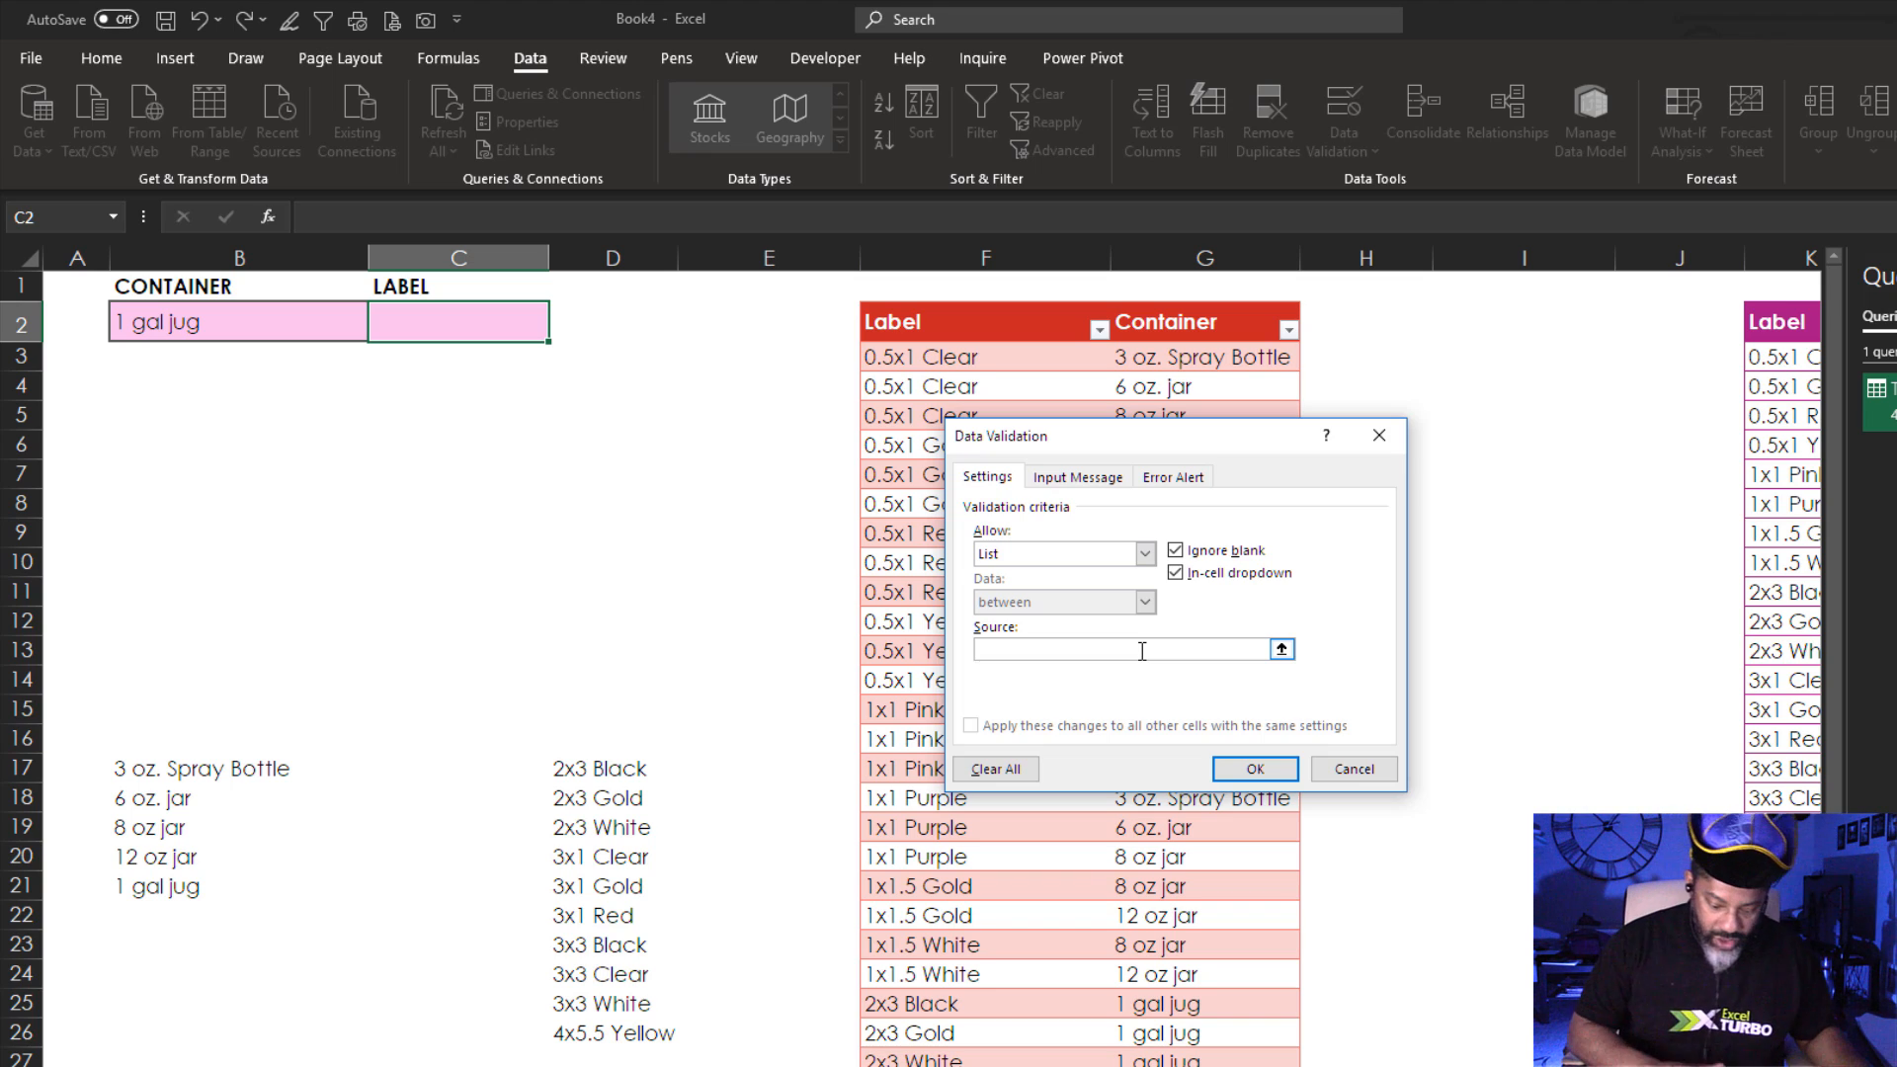
pyautogui.write('=d')
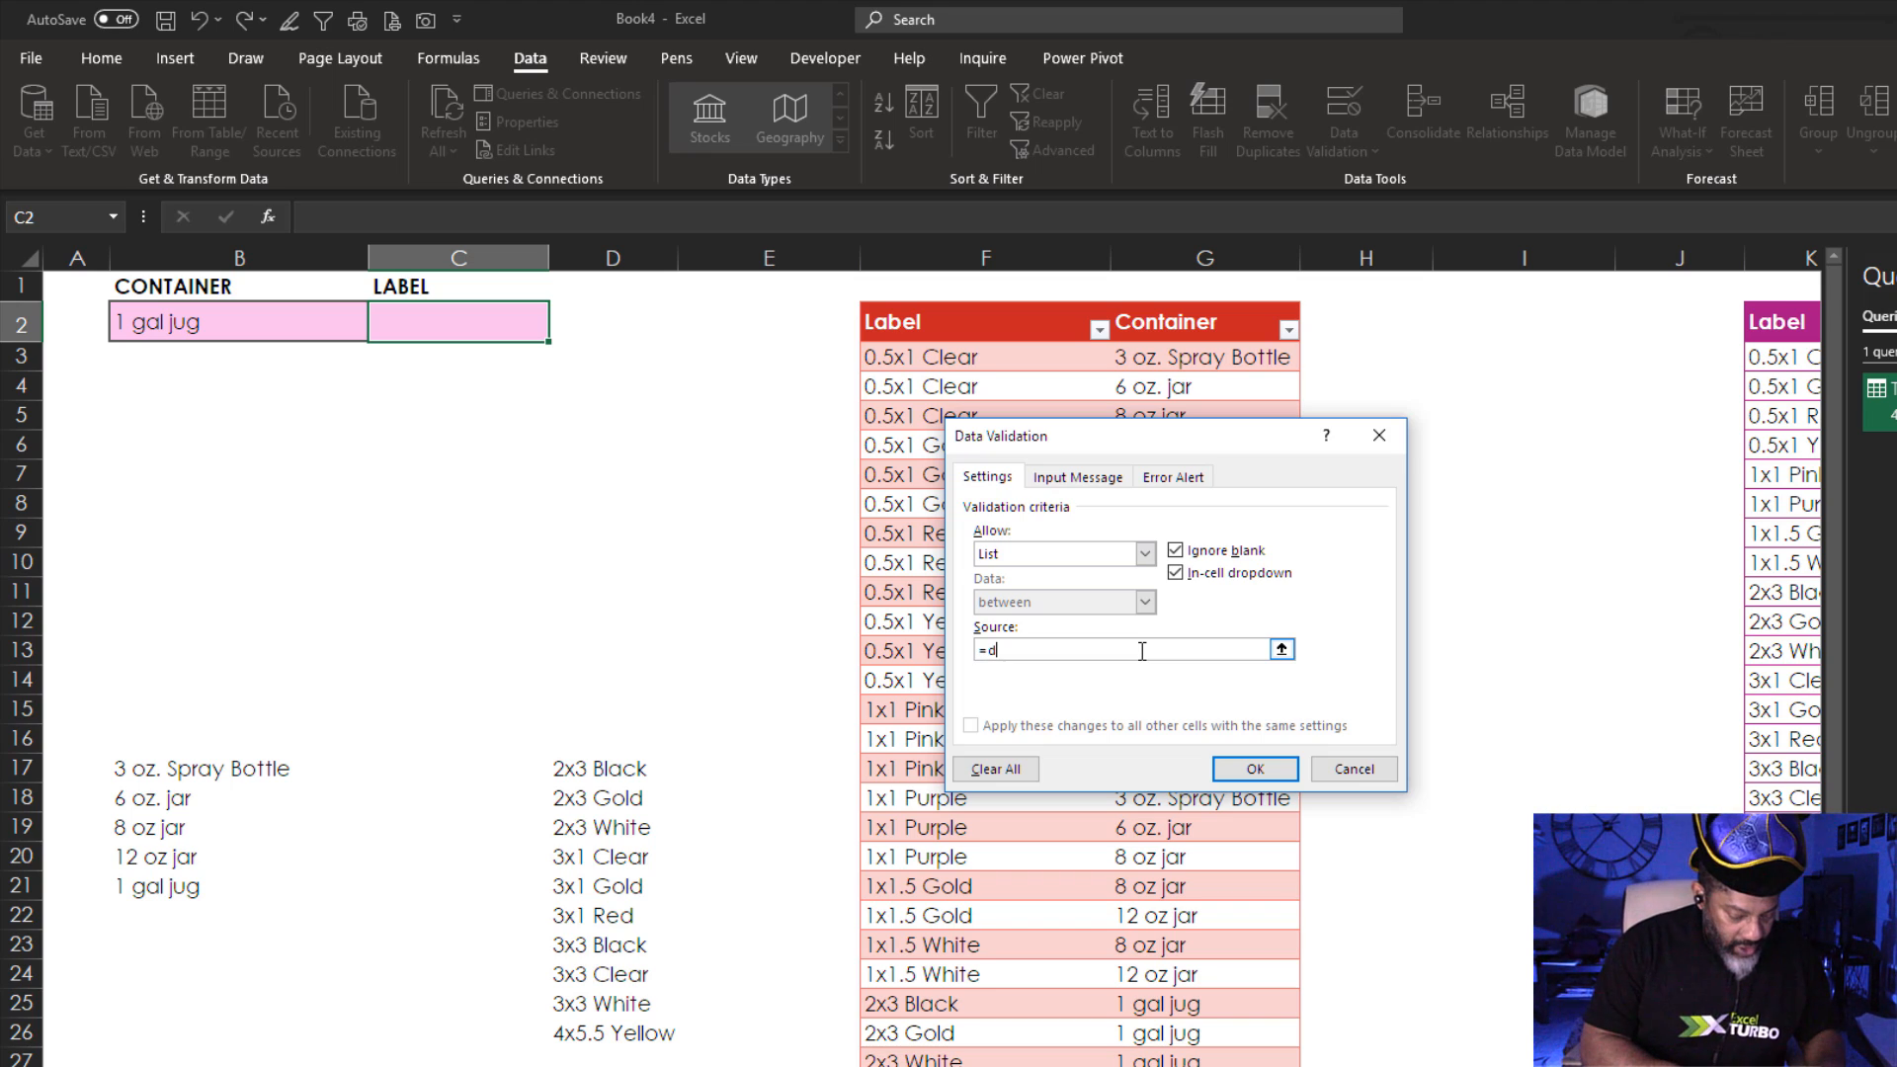
pyautogui.write('17#')
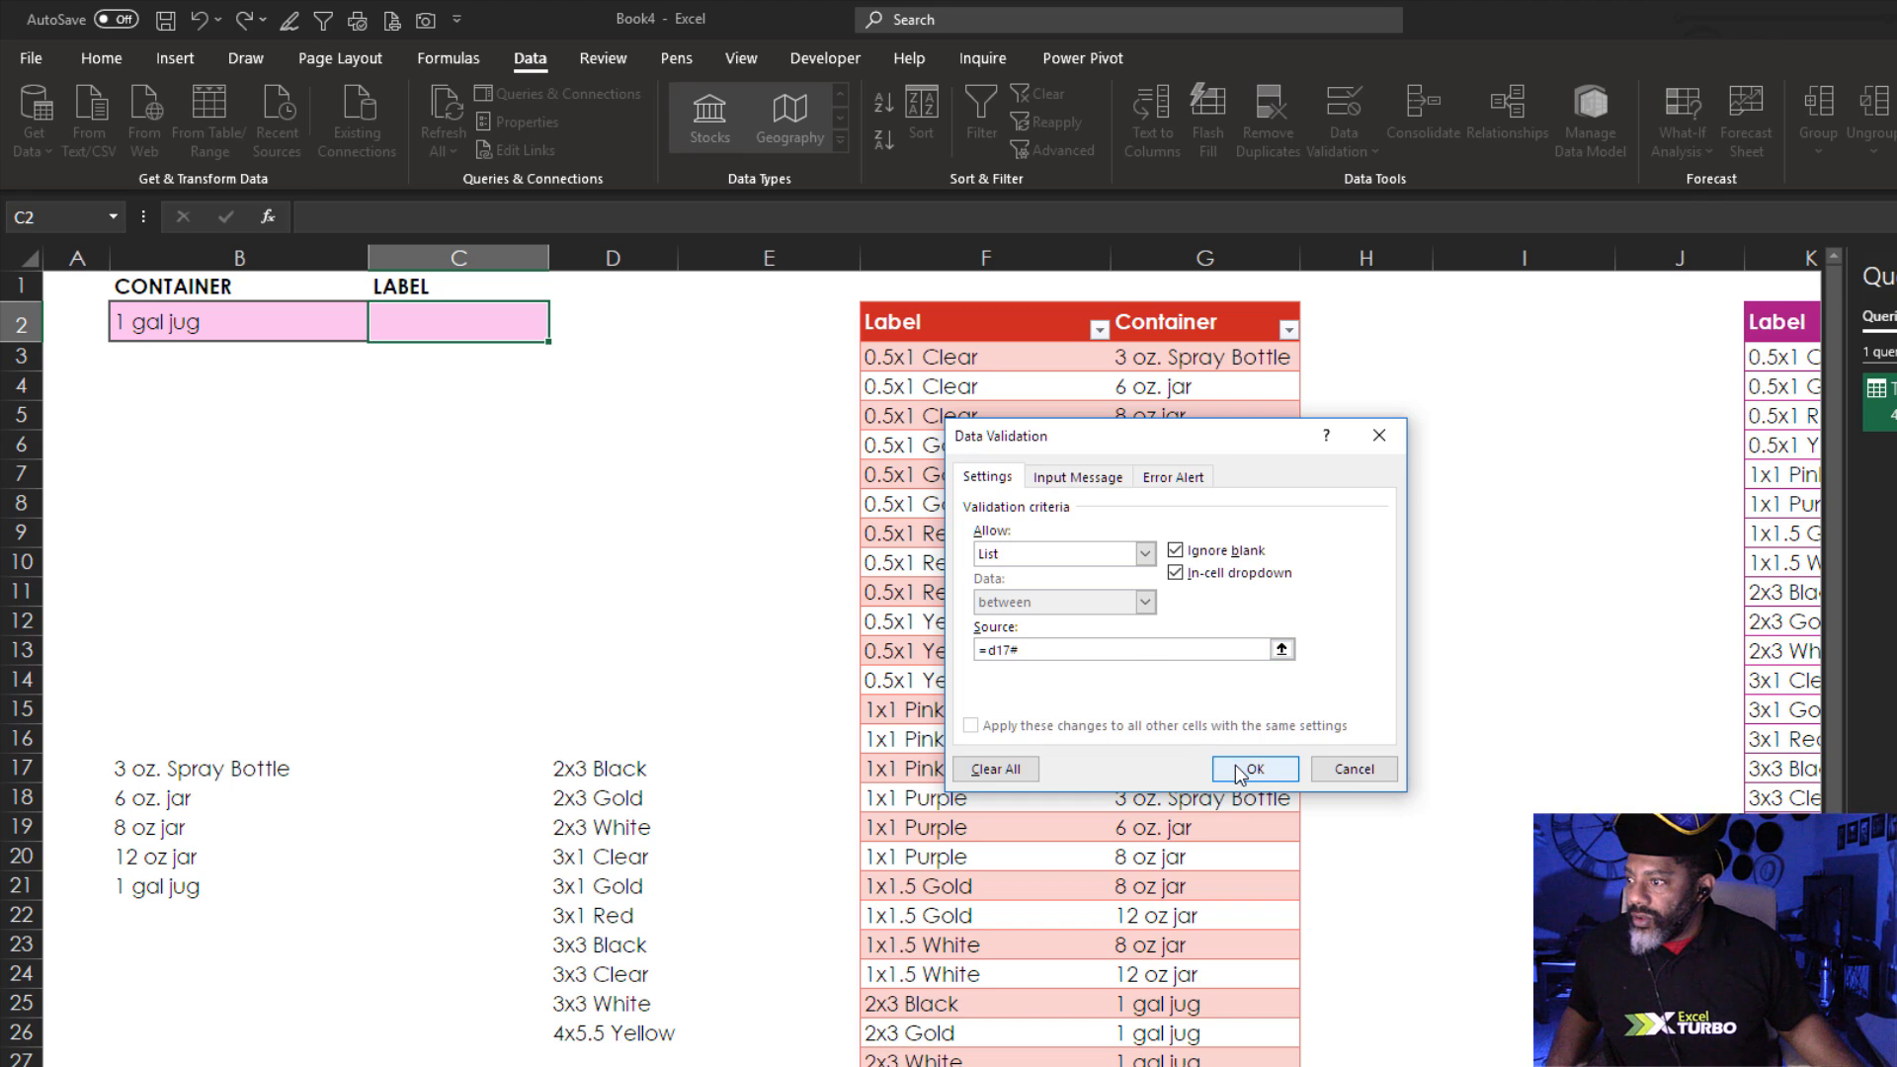
pyautogui.click(1253, 769)
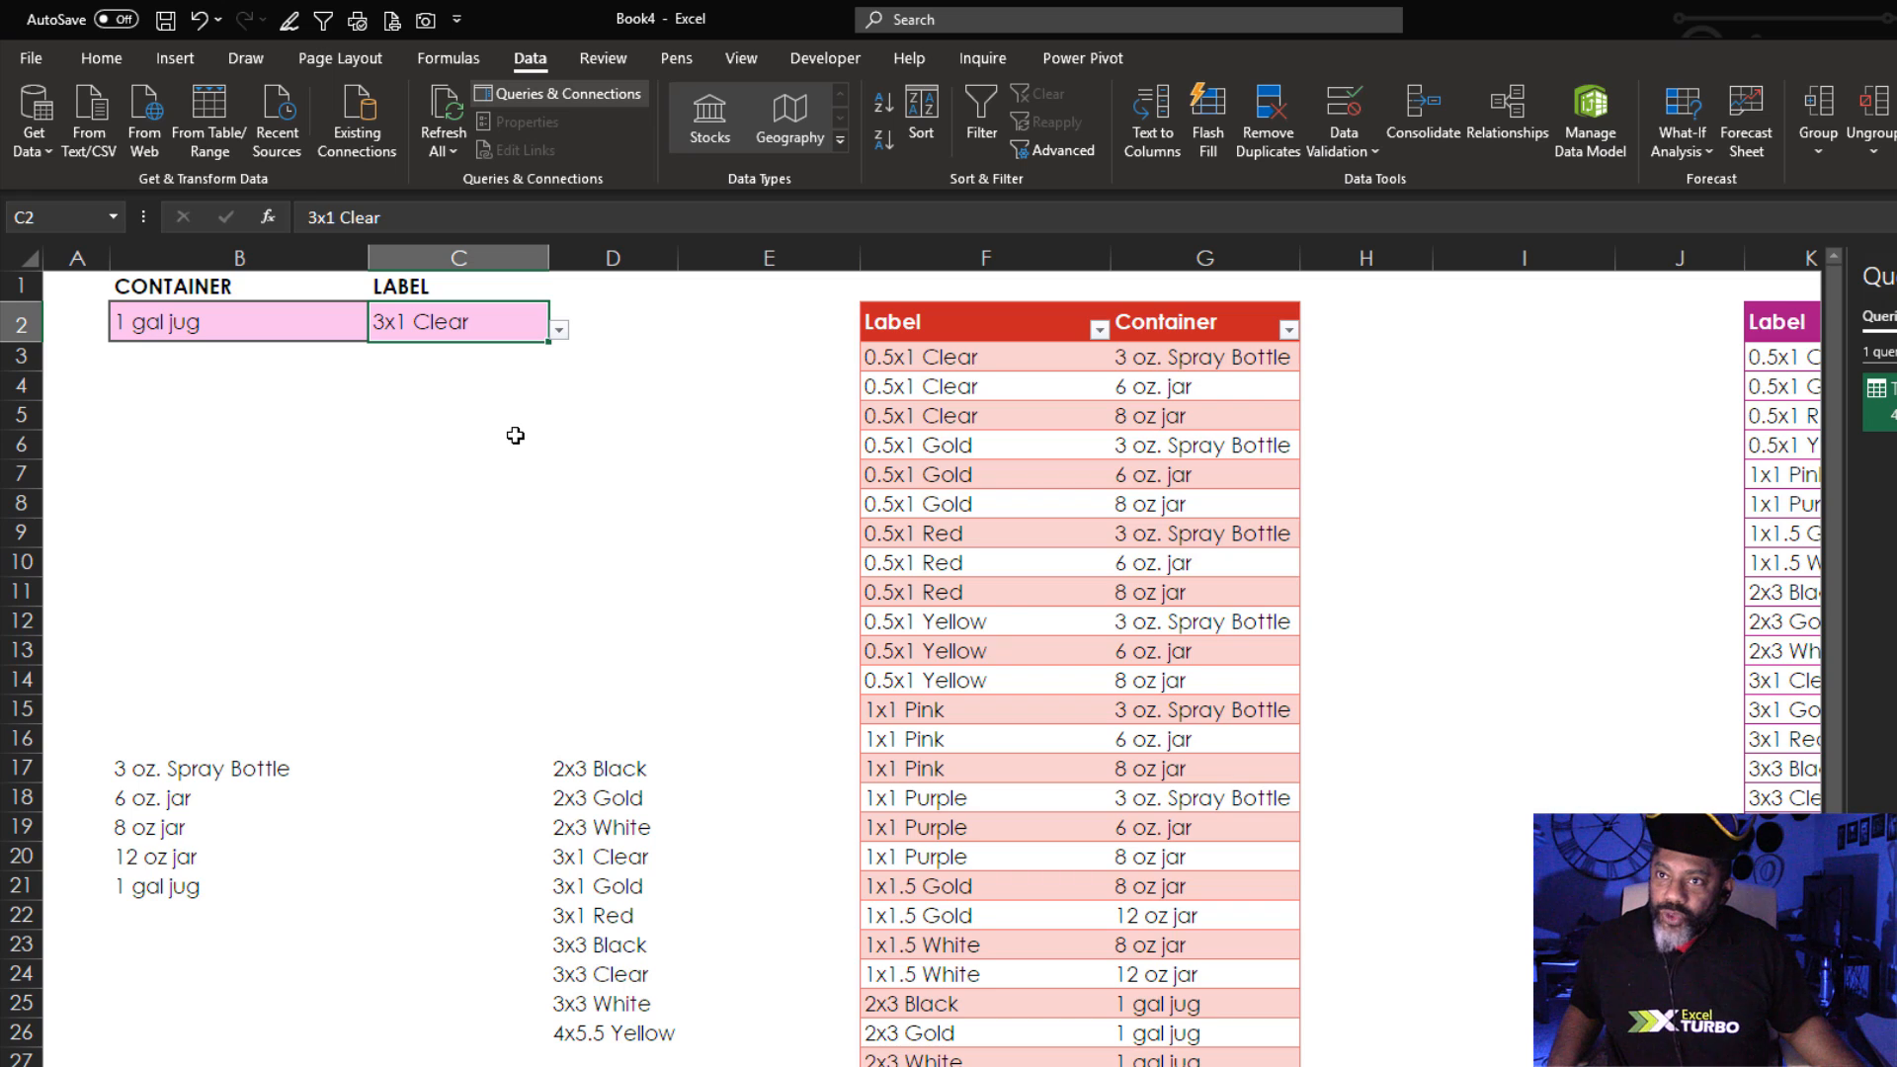
pyautogui.moveTo(255, 320)
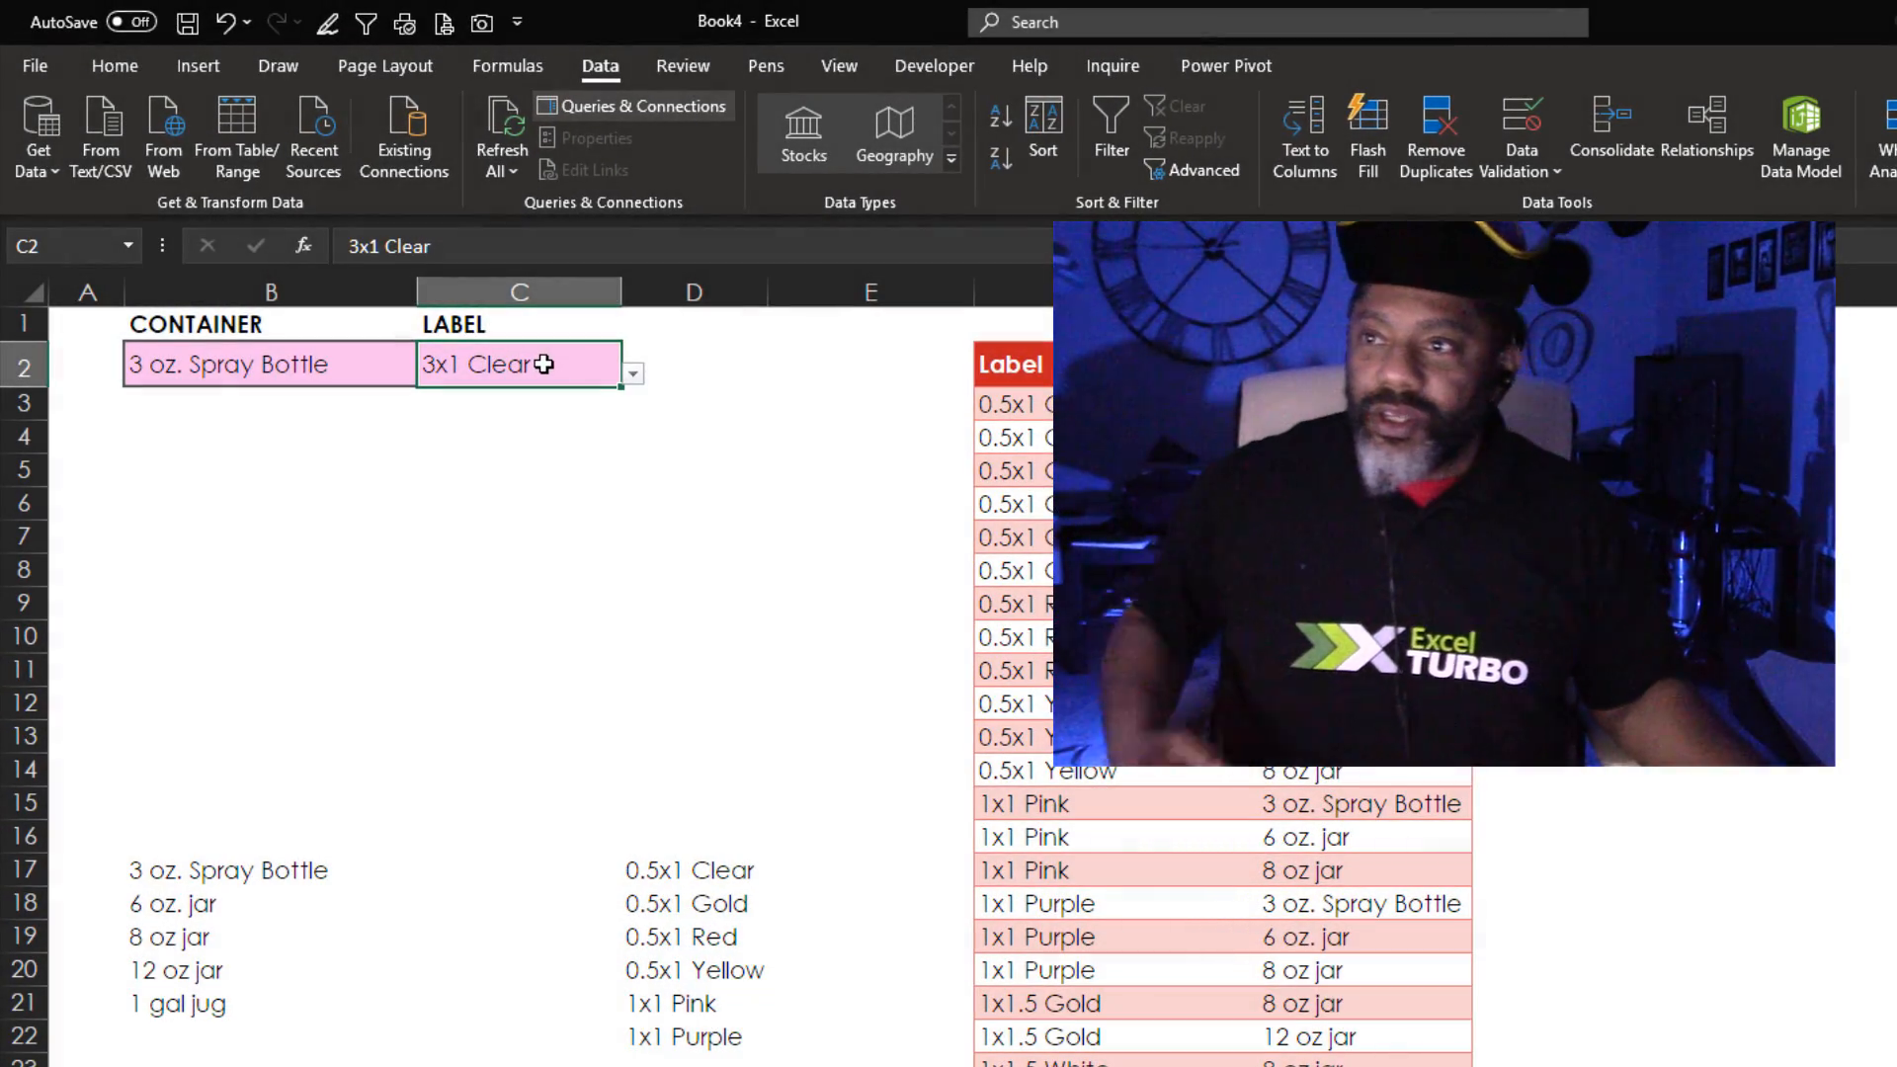
# Enter =COUNTIFS(Table25_2[Label],C2,Table25_2[Container],B2) in D2, returning 0 for this pair.
pyautogui.click(694, 363)
pyautogui.write('=')
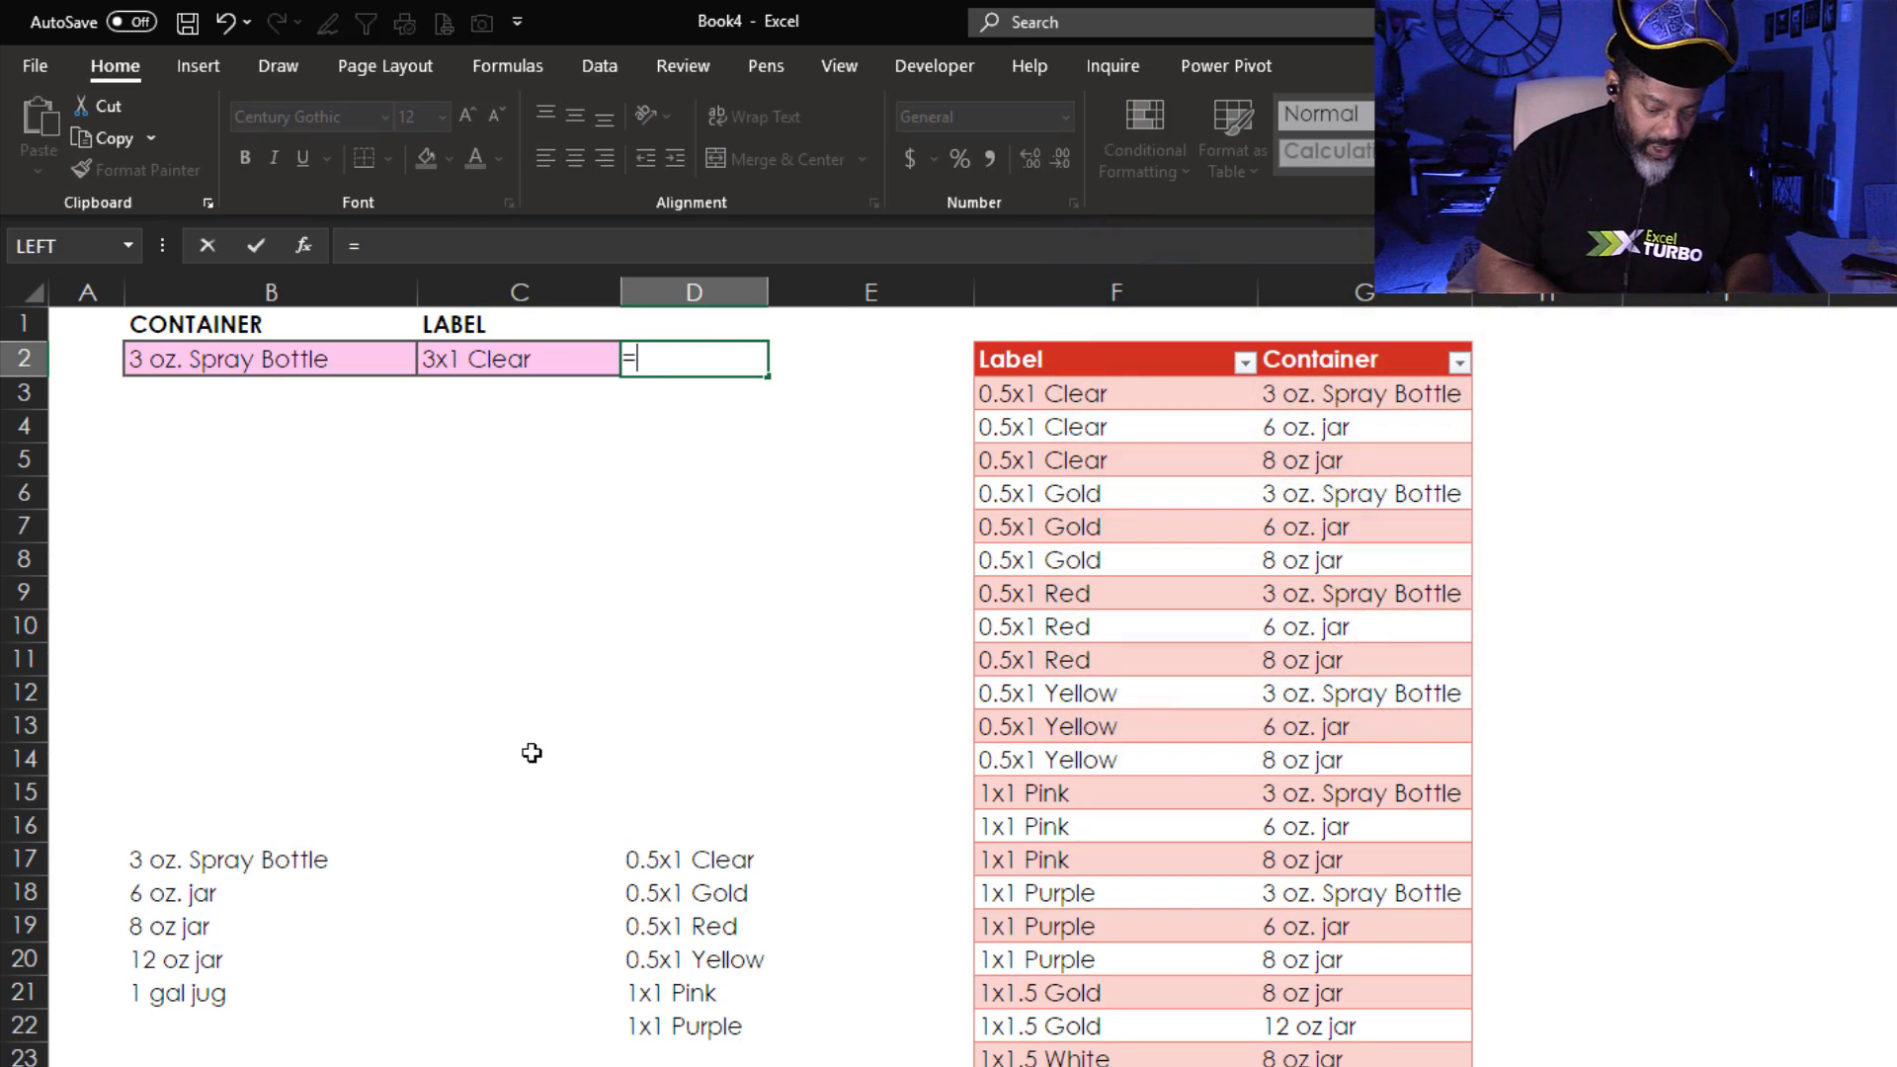
pyautogui.write('countifs')
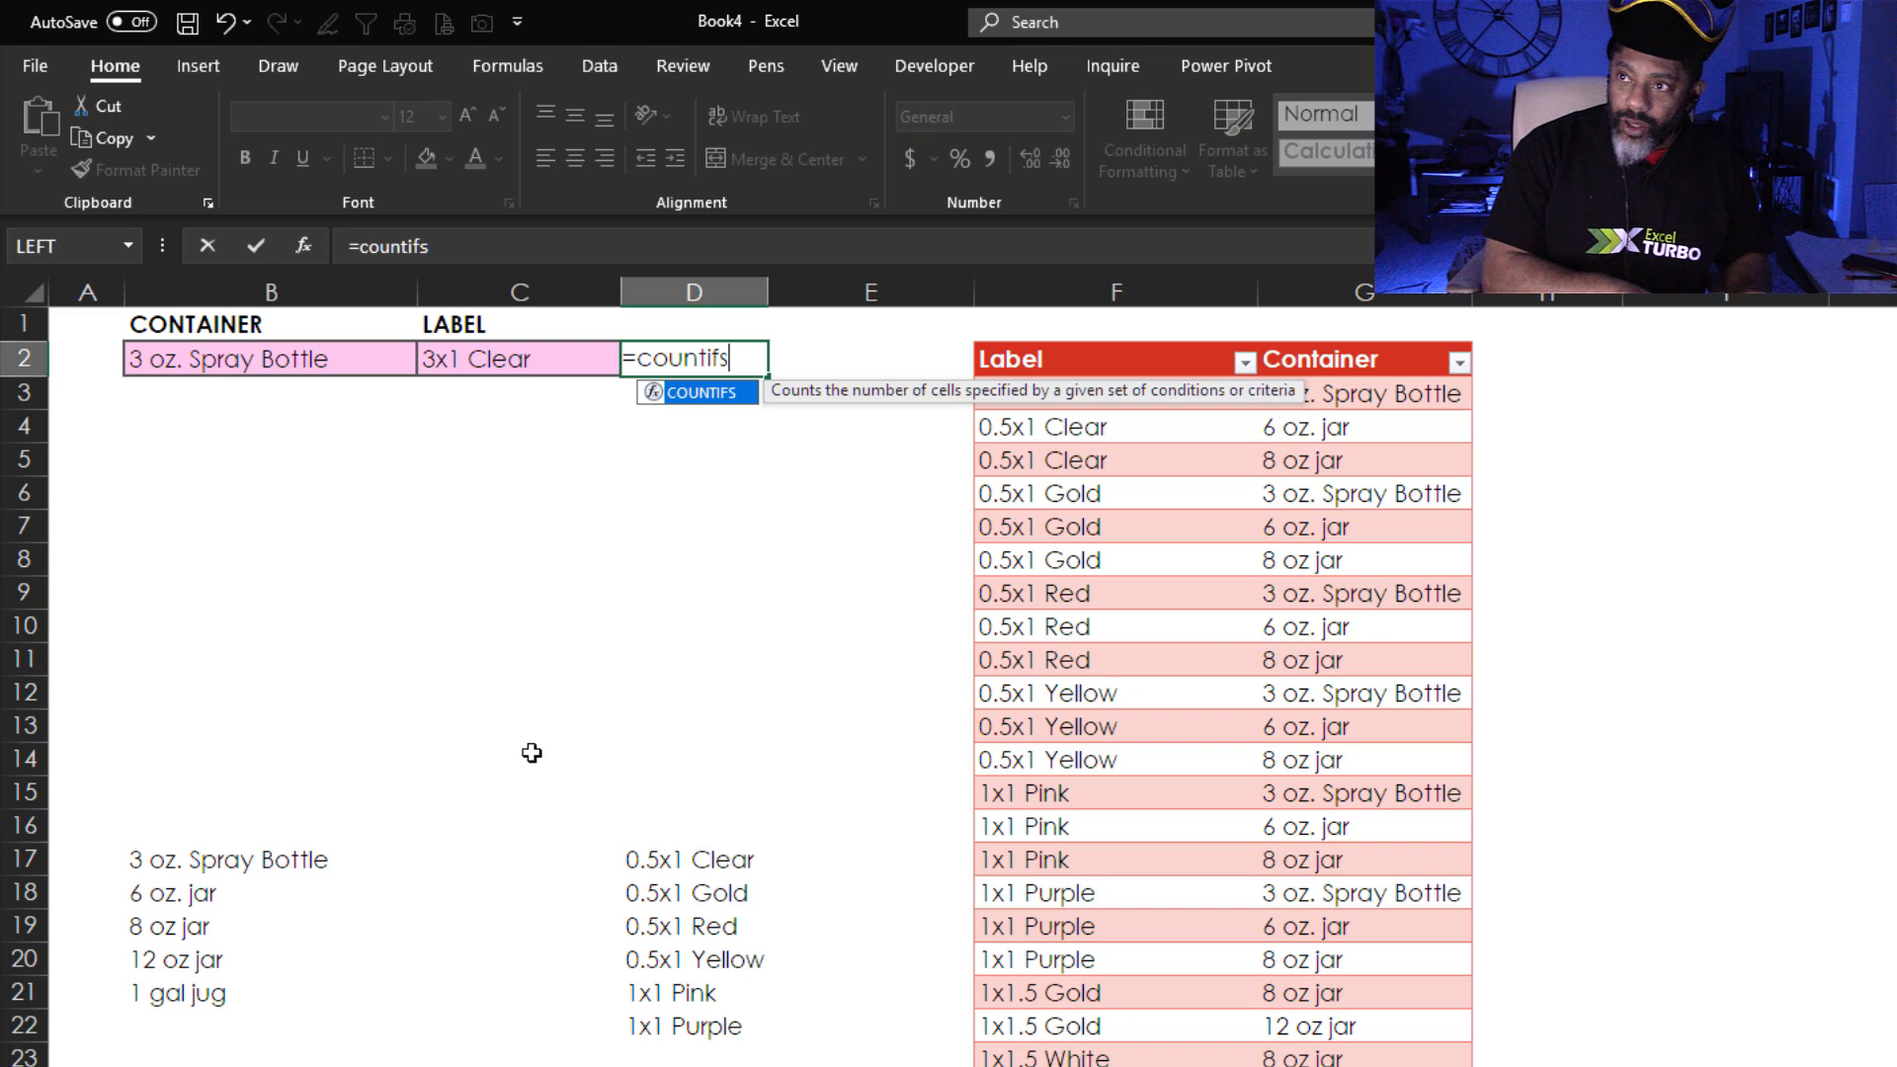
pyautogui.write('(')
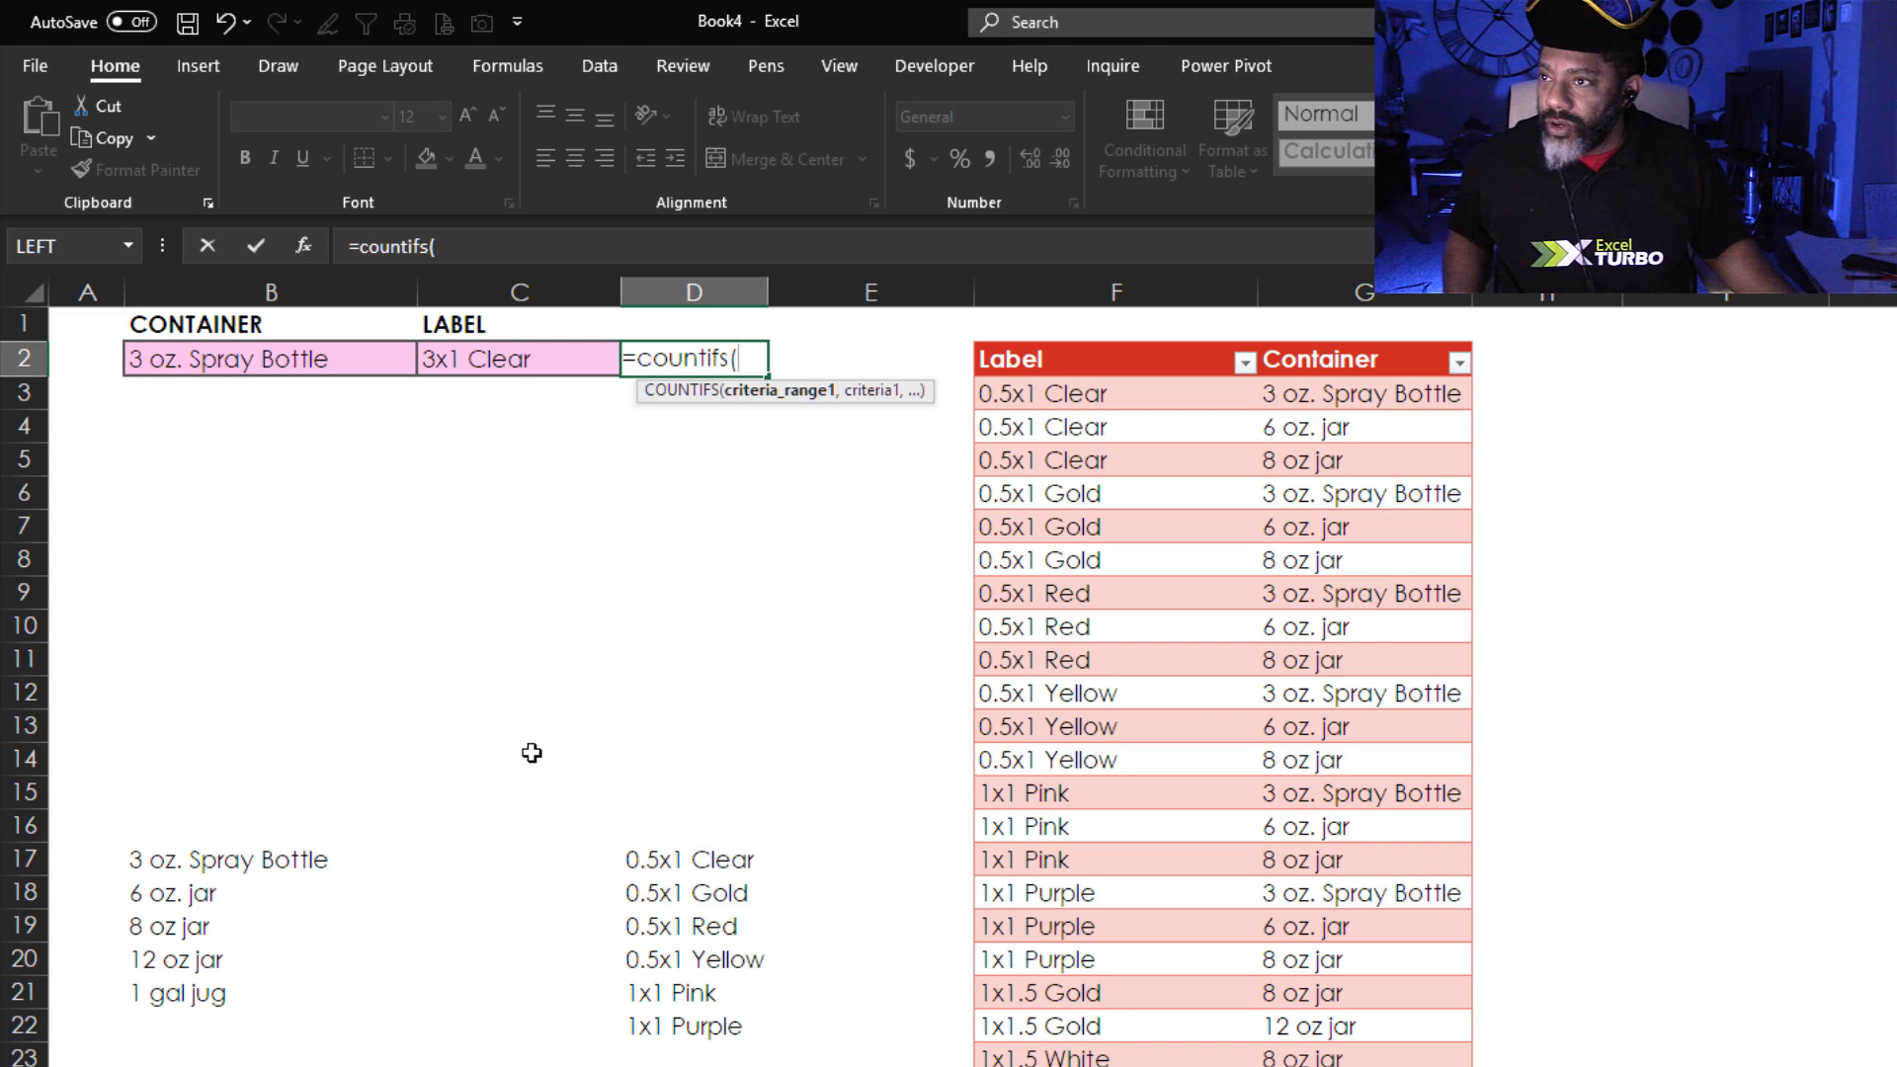
pyautogui.moveTo(895, 483)
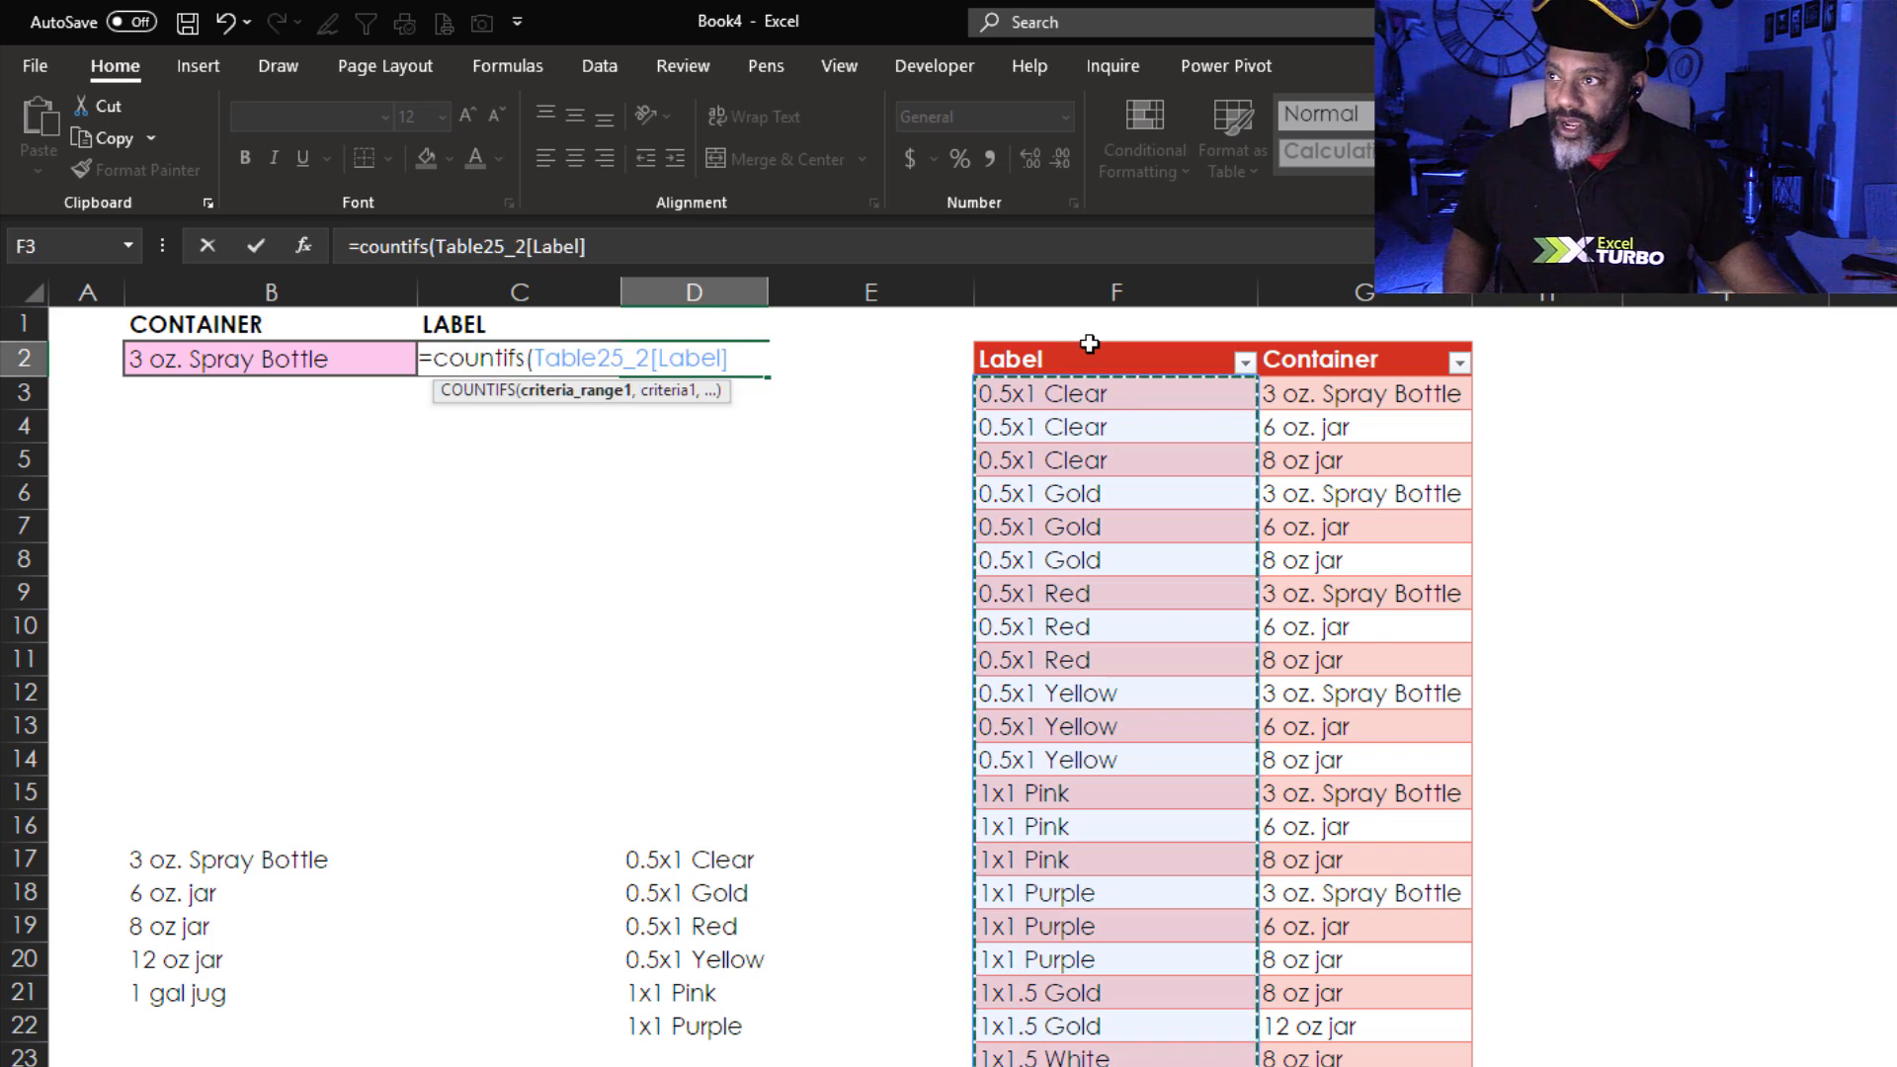
pyautogui.write(',')
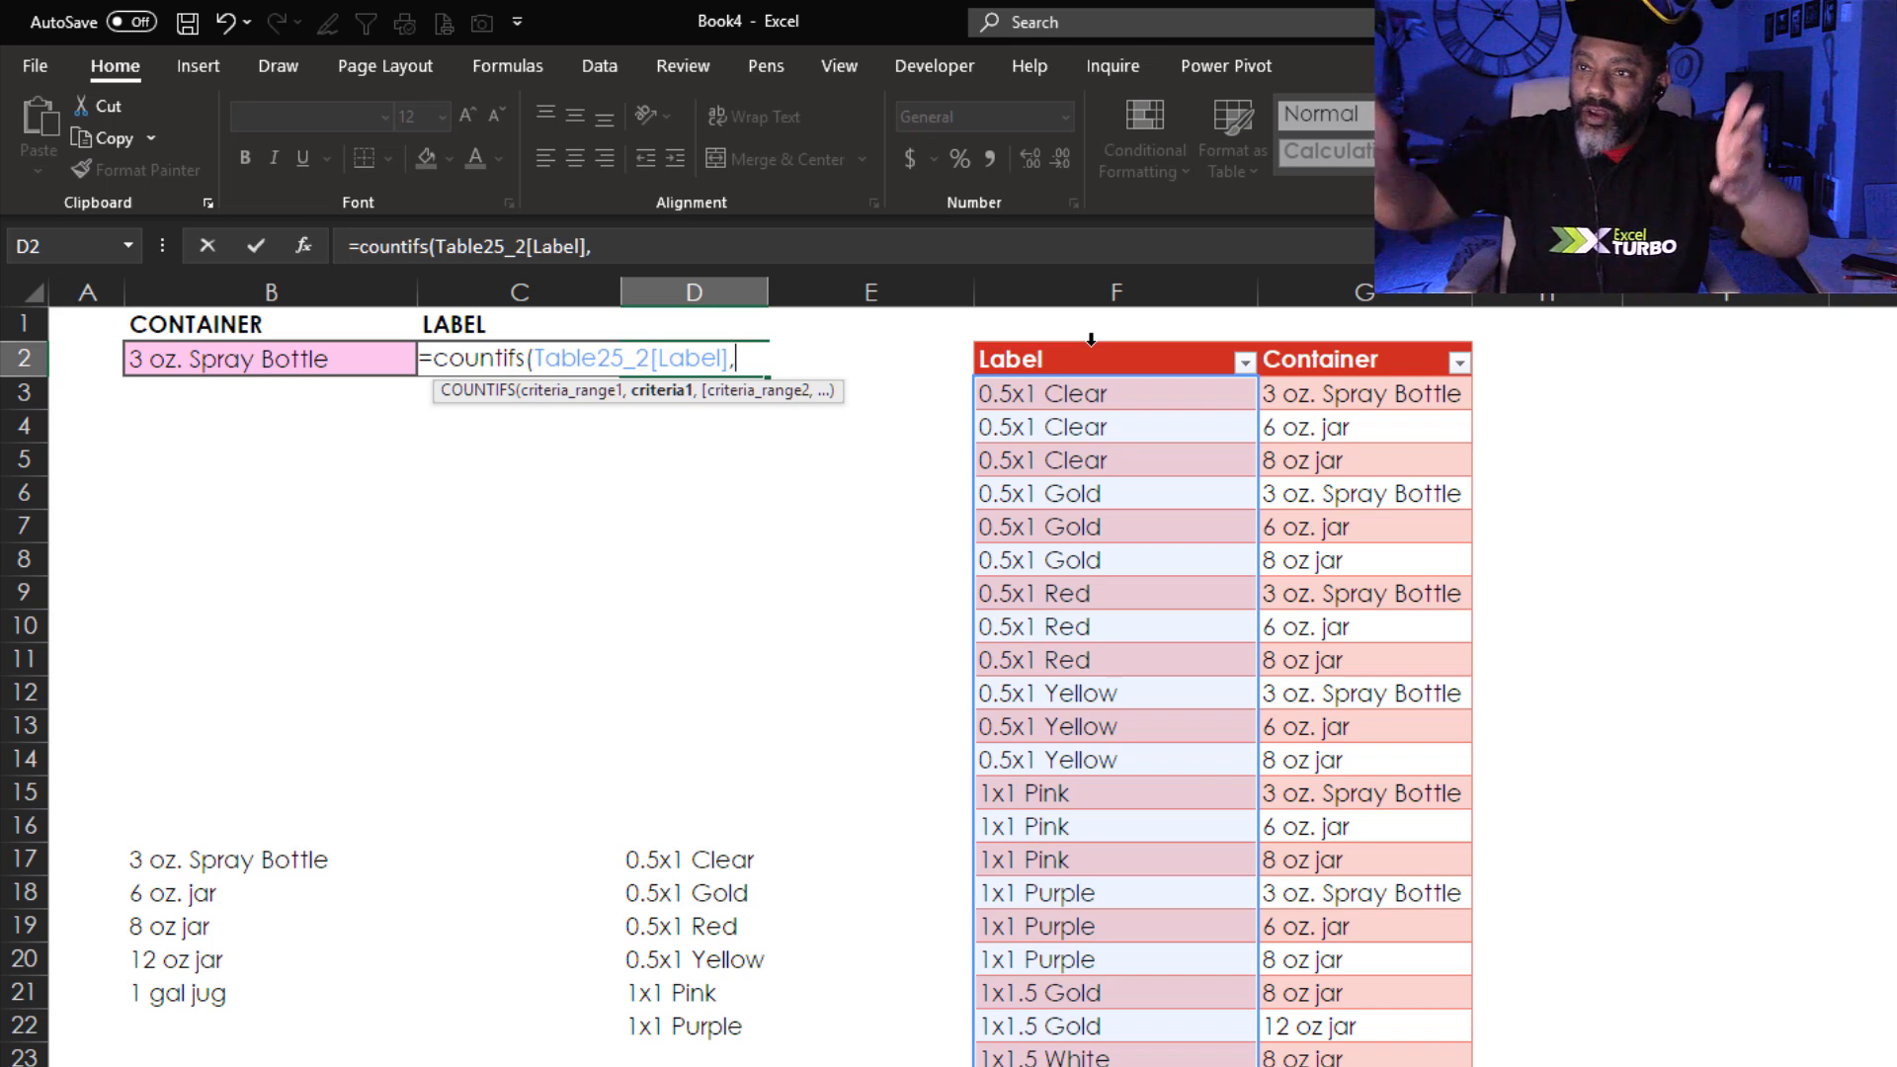
pyautogui.write('c')
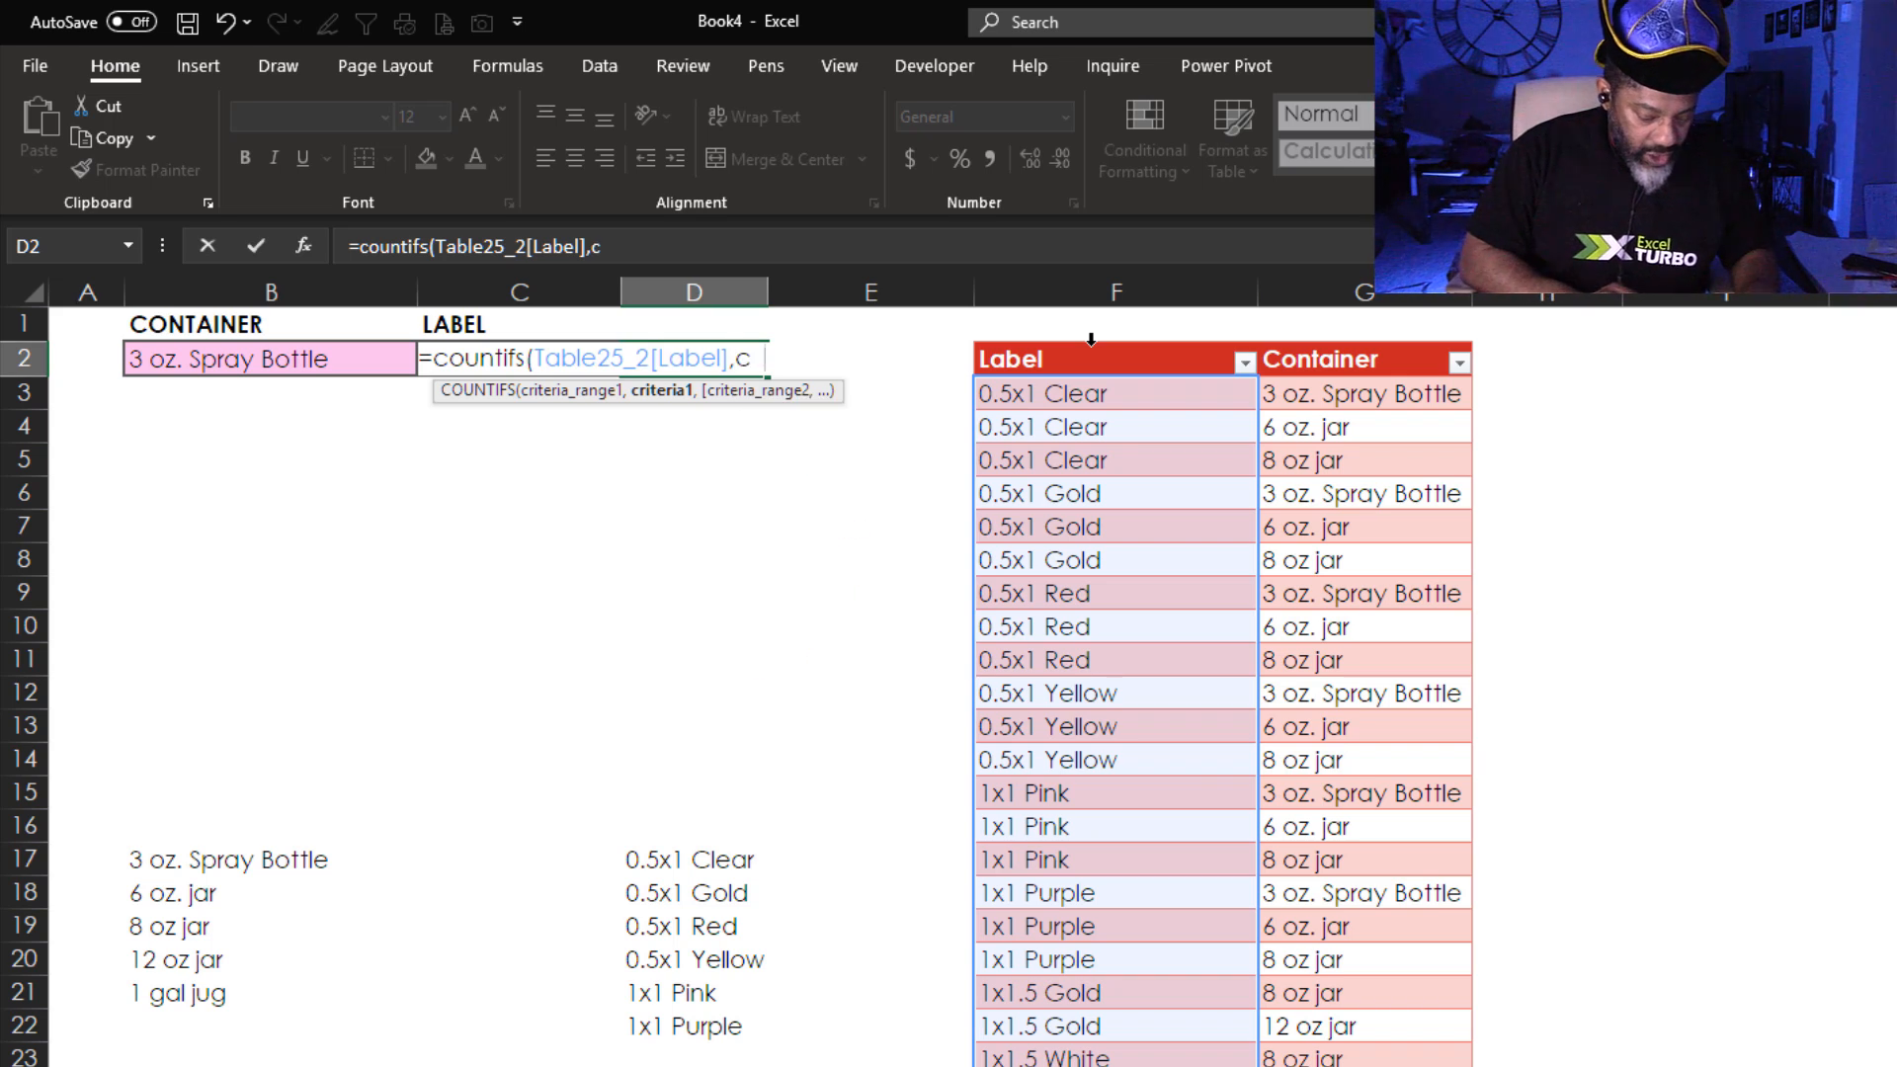
pyautogui.write('2,Table25_2[Container')
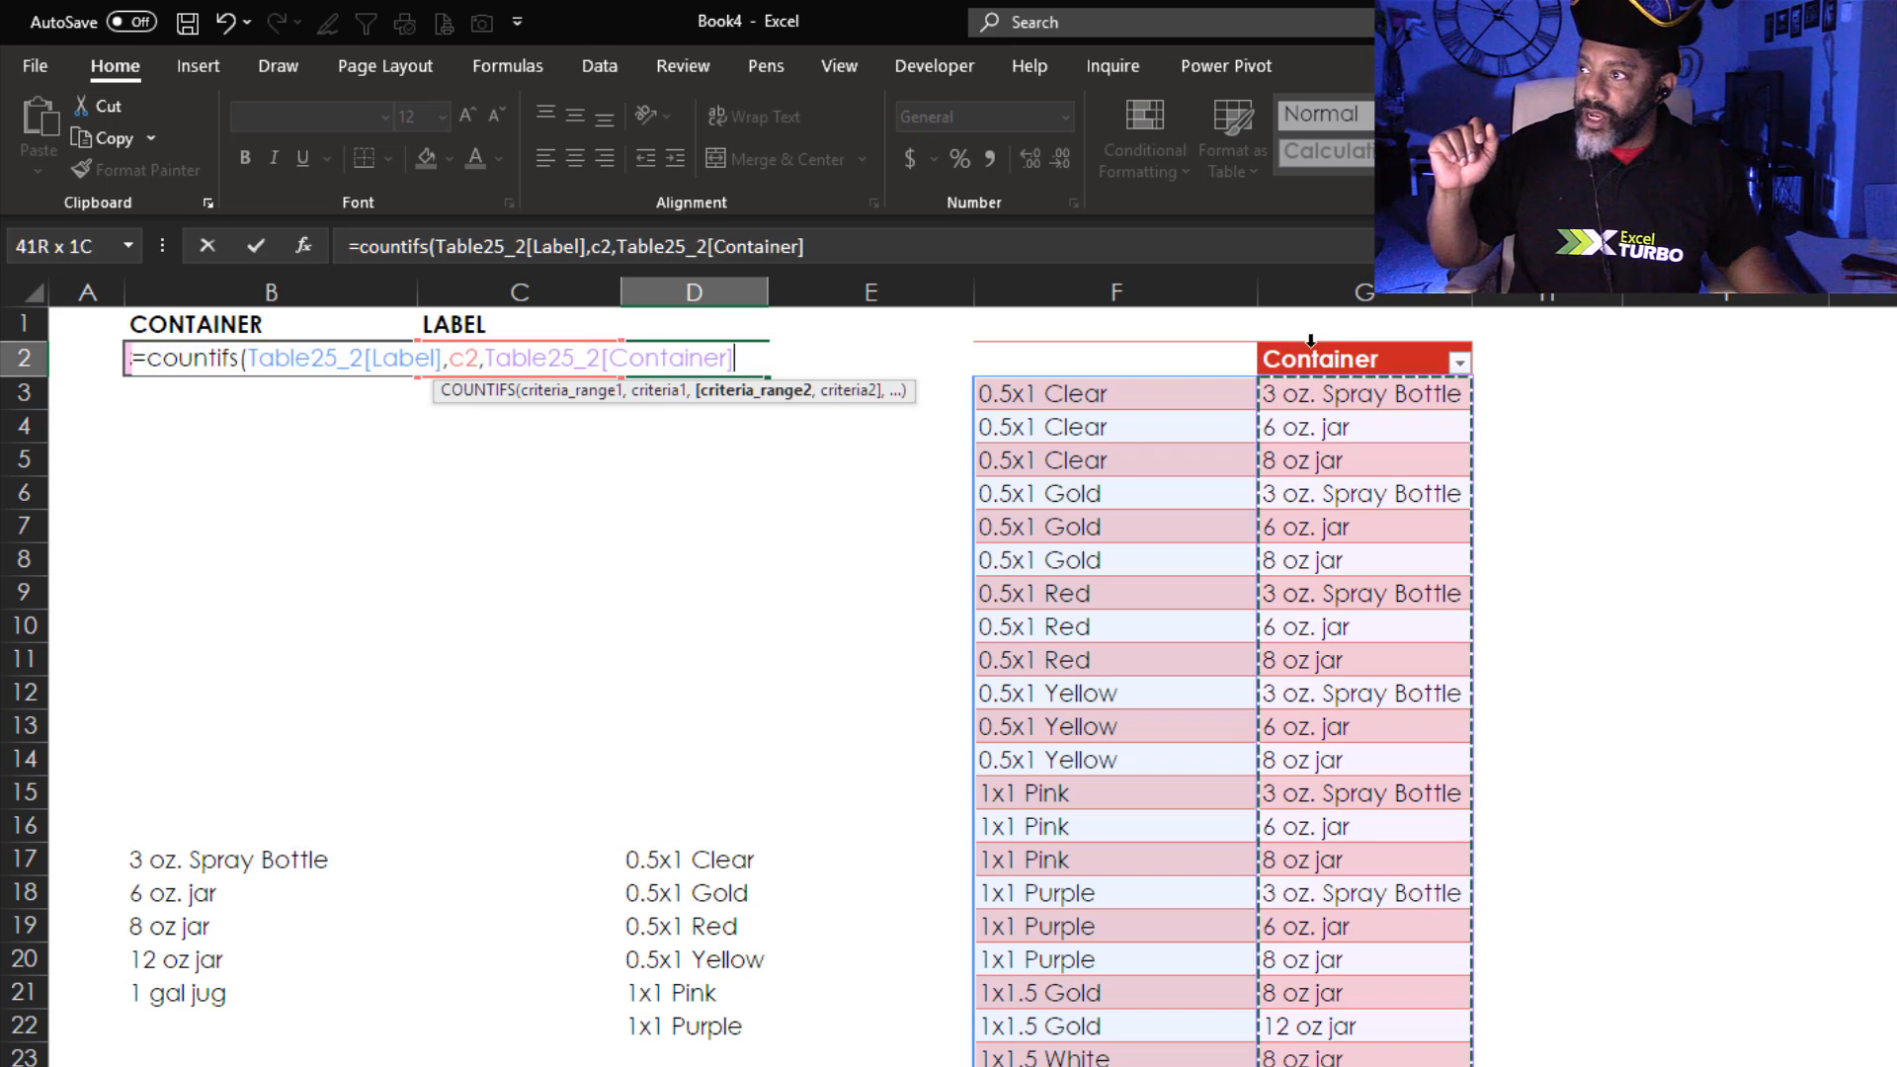
pyautogui.write(',')
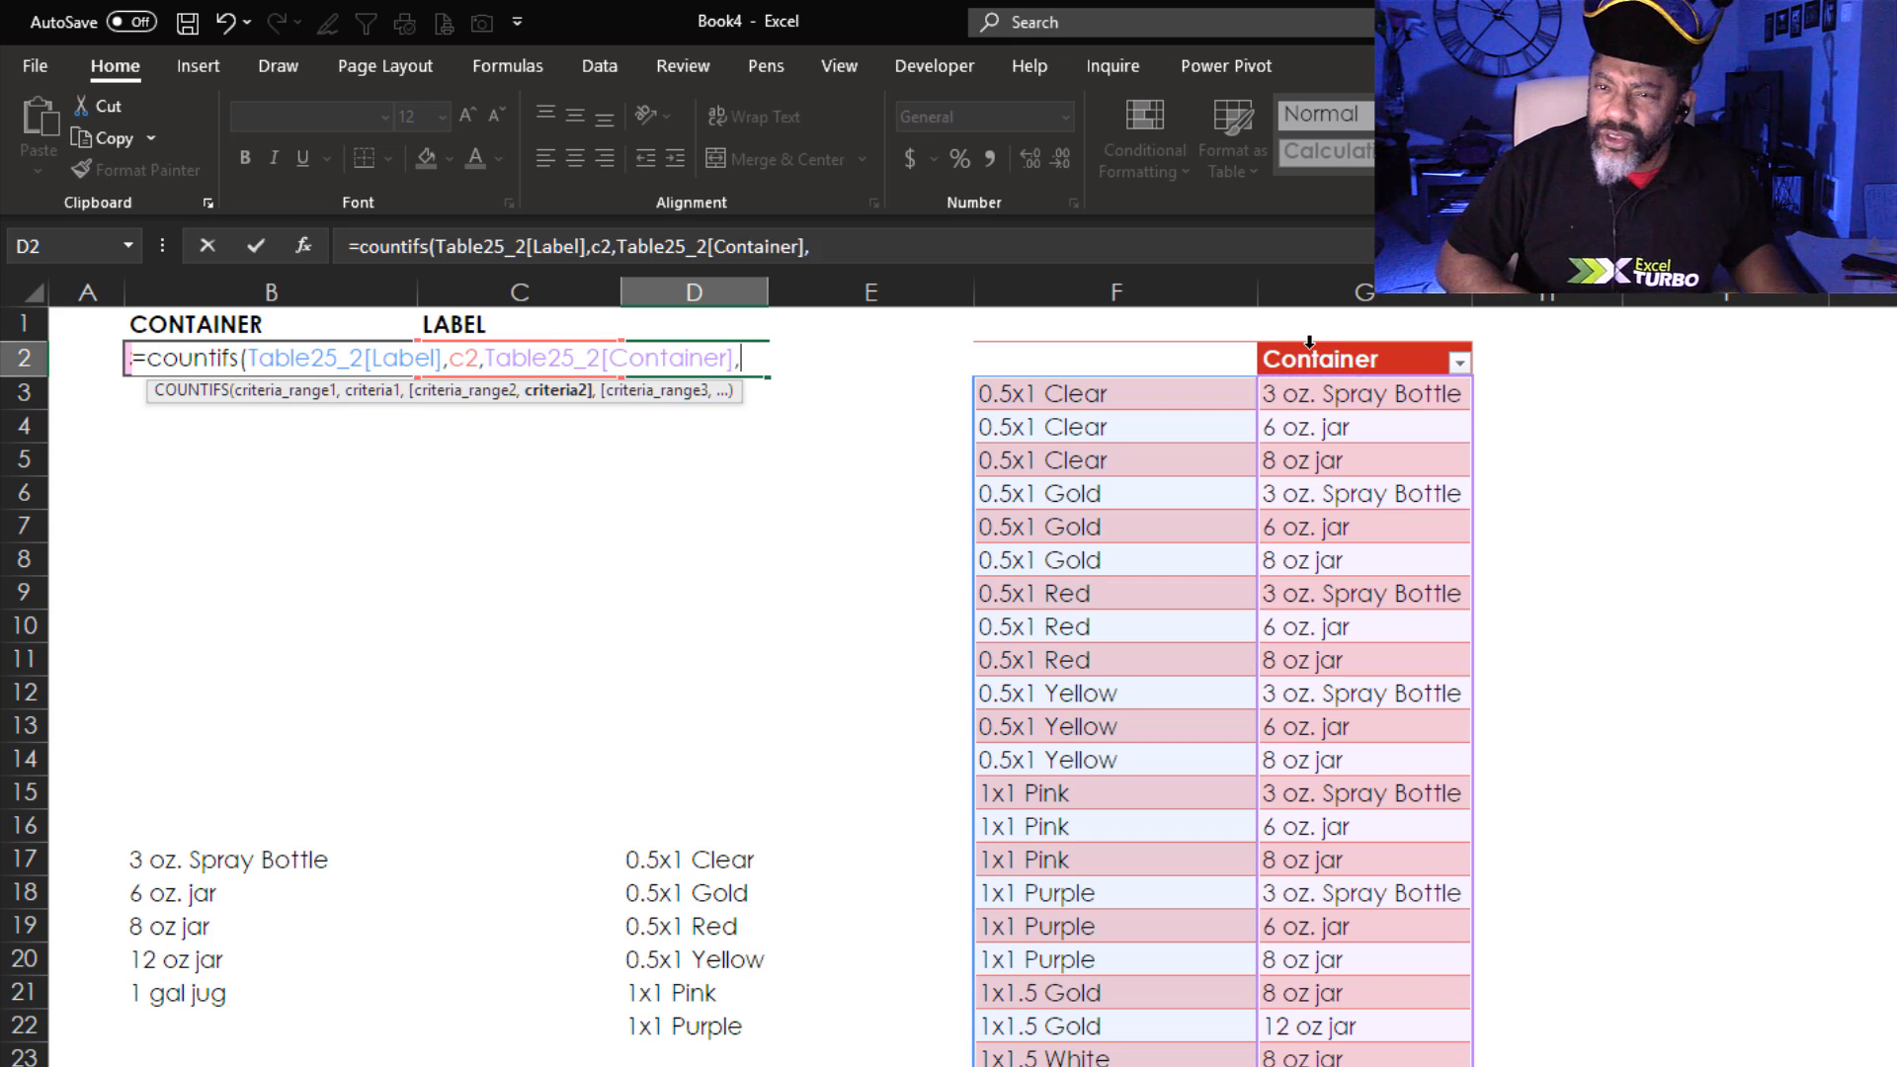
pyautogui.write('b')
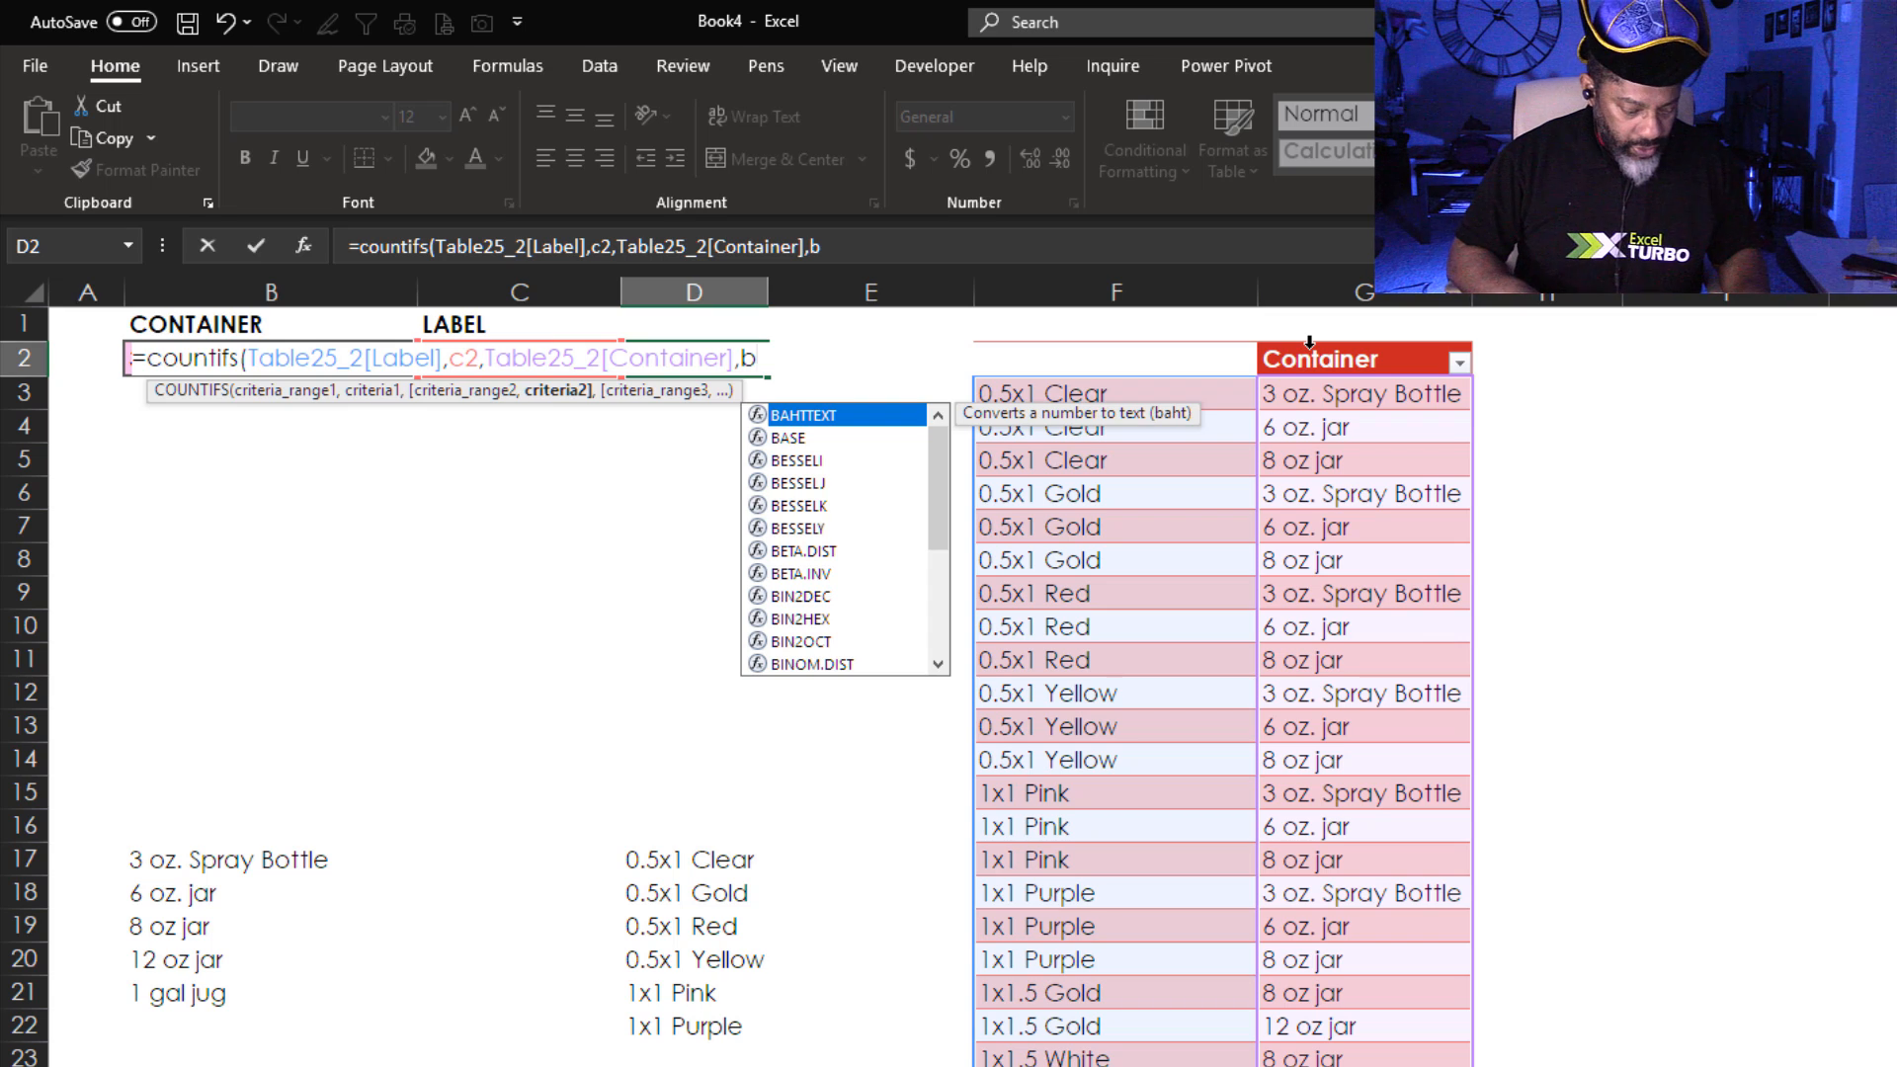
pyautogui.press('Enter')
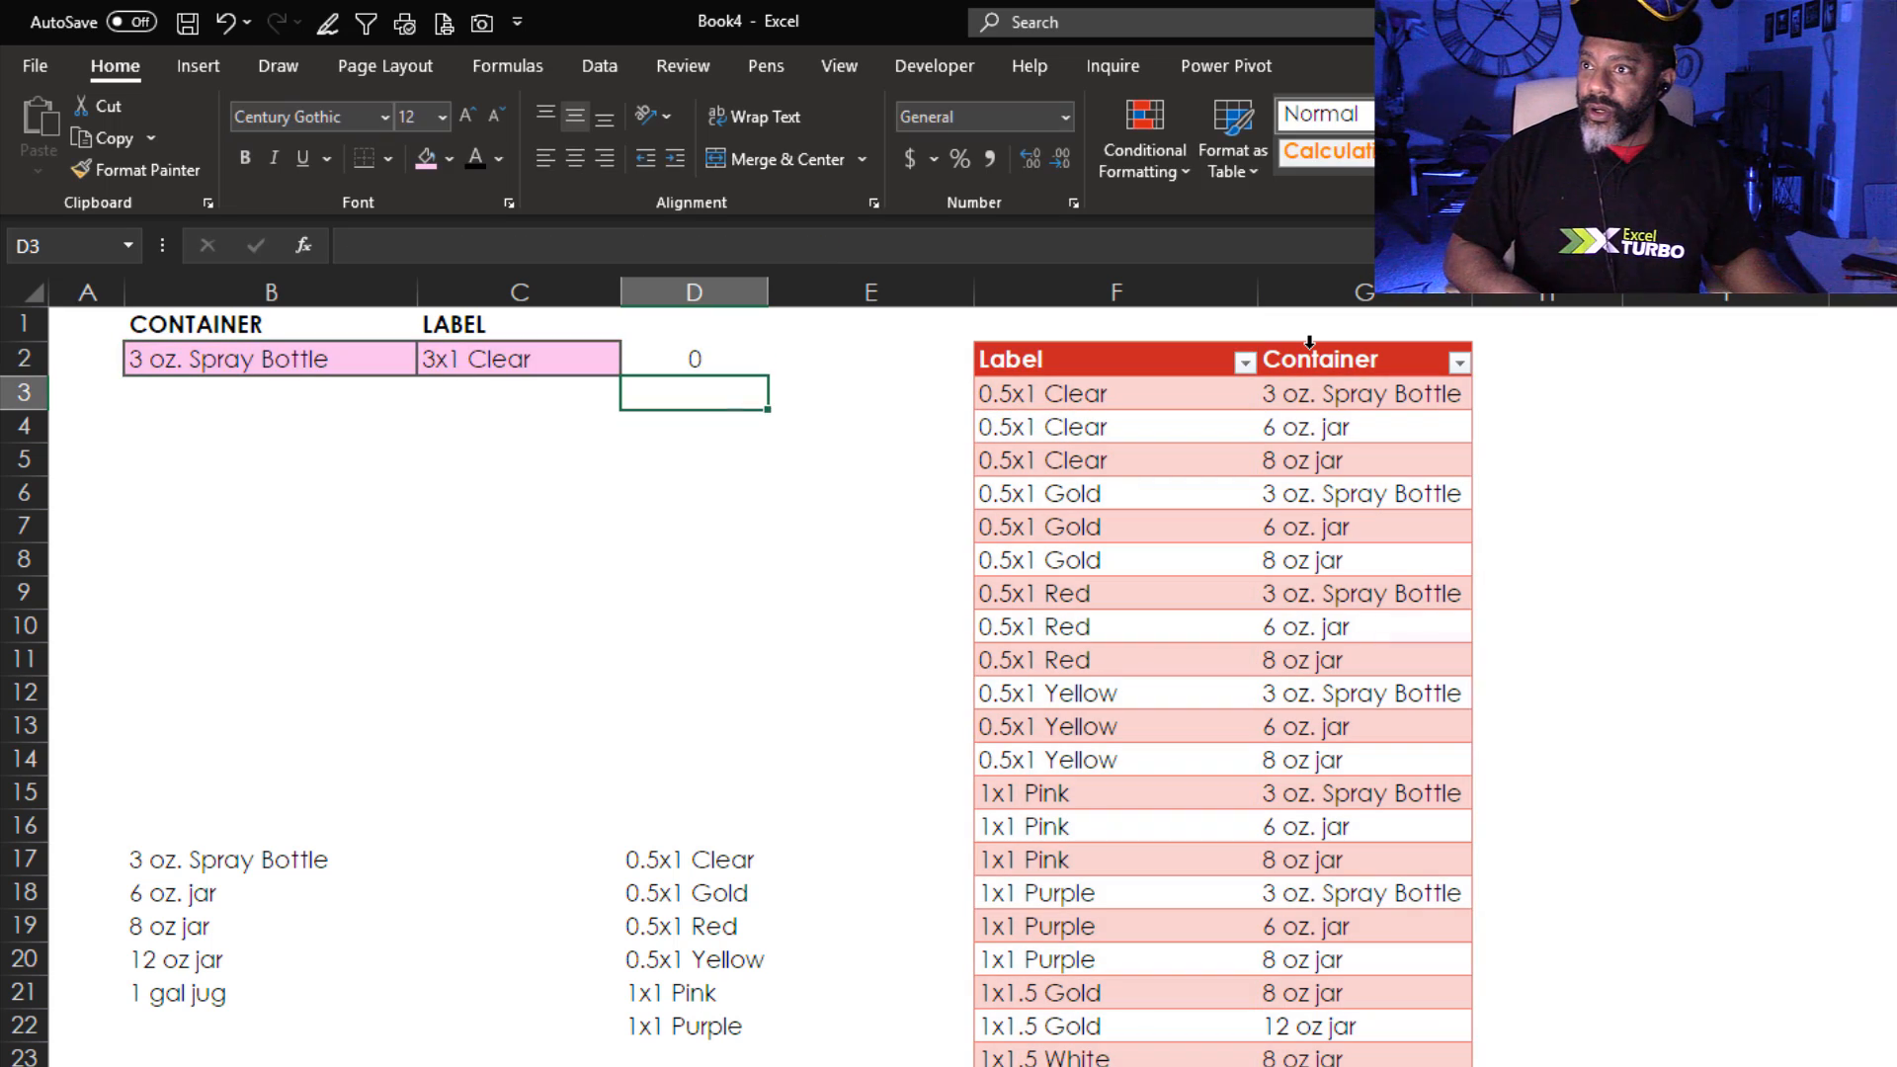
# Wrap D2's count in IF(...=0,"O","") so an O appears for pairs not in the table.
pyautogui.click(691, 358)
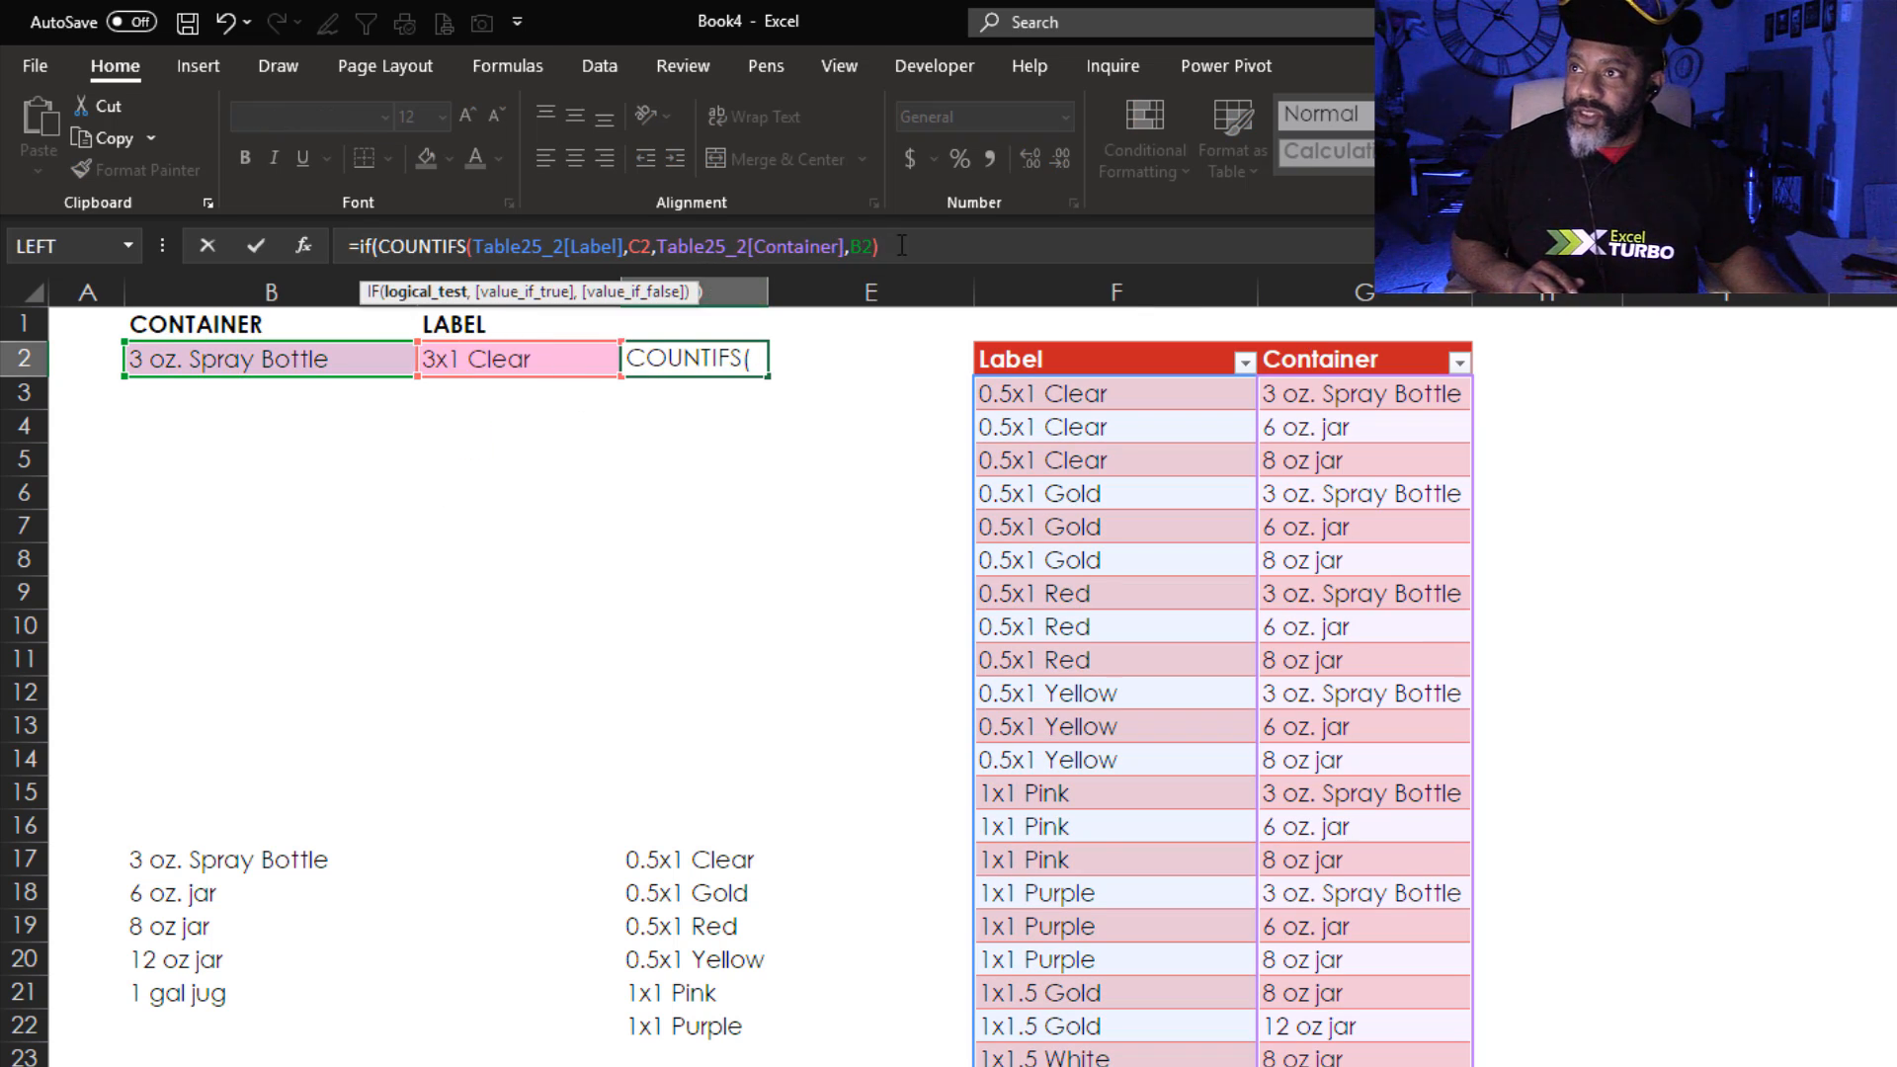
pyautogui.write('=')
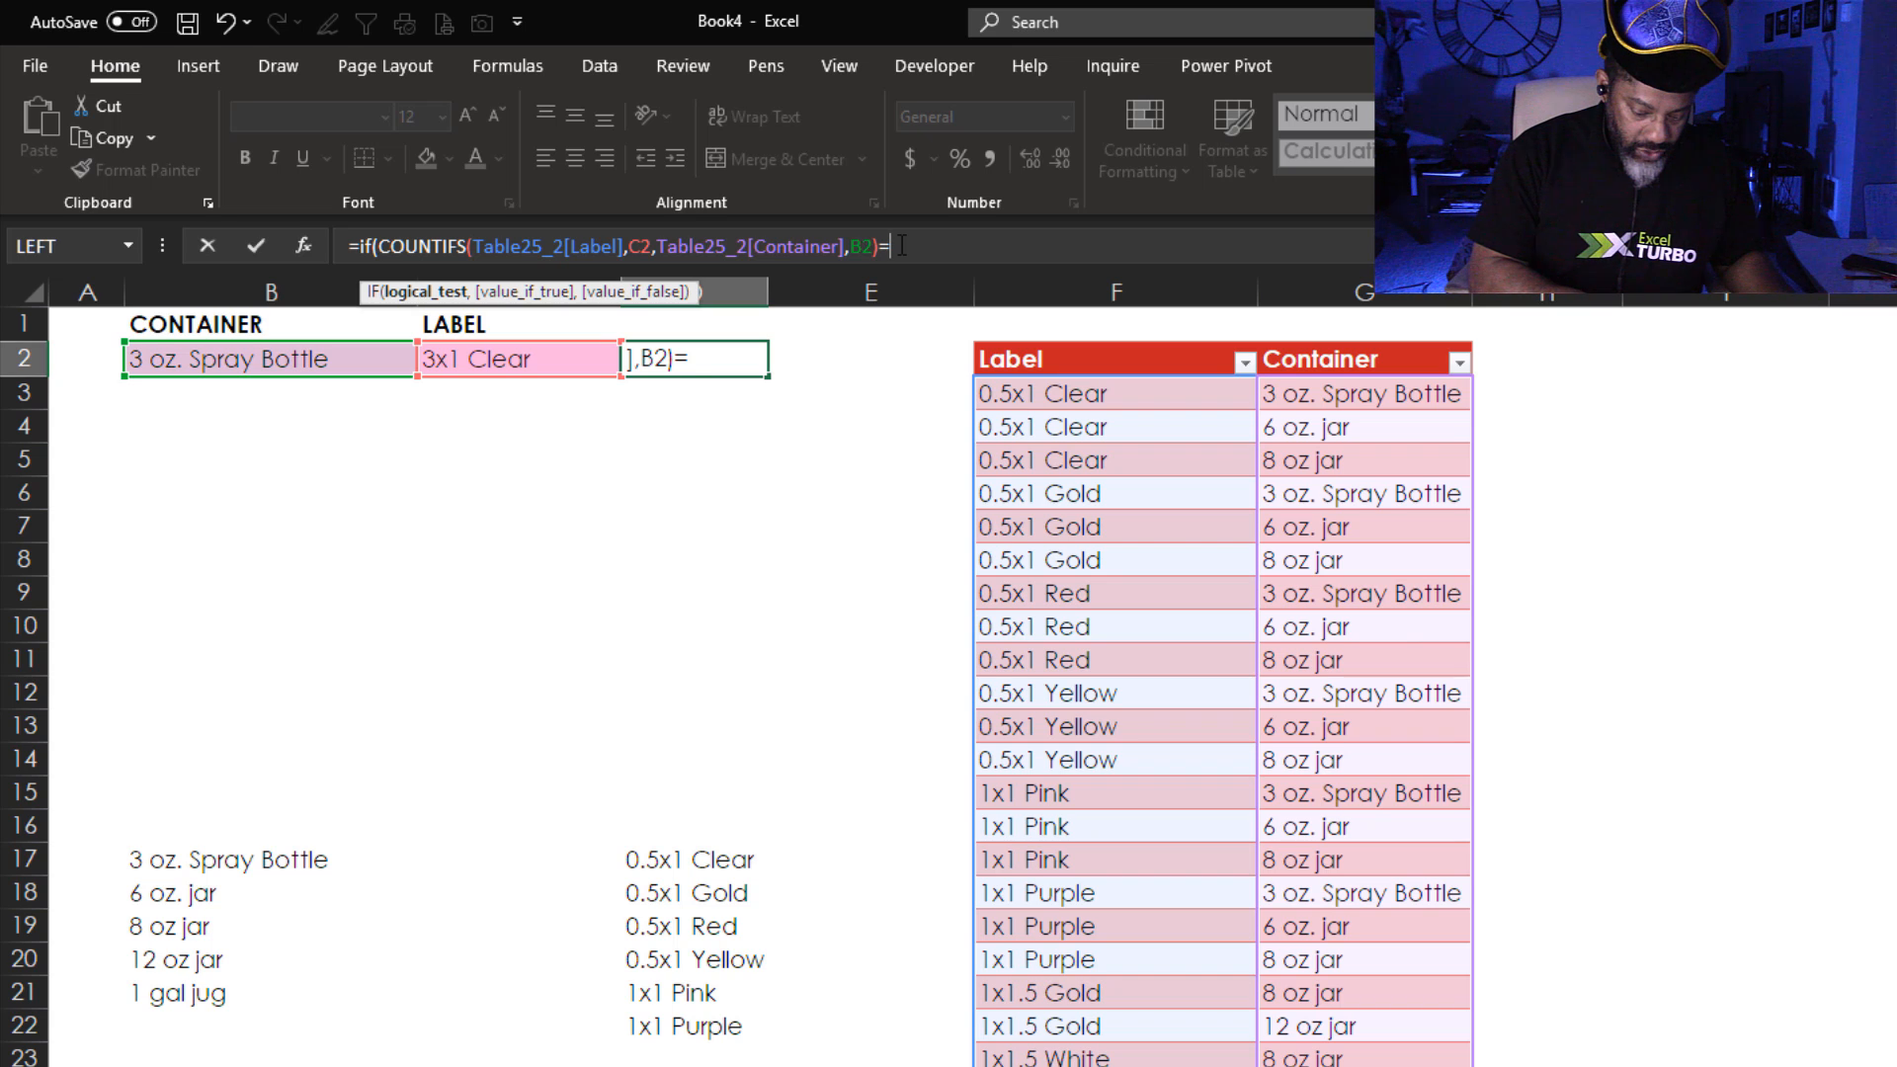
pyautogui.write('0,')
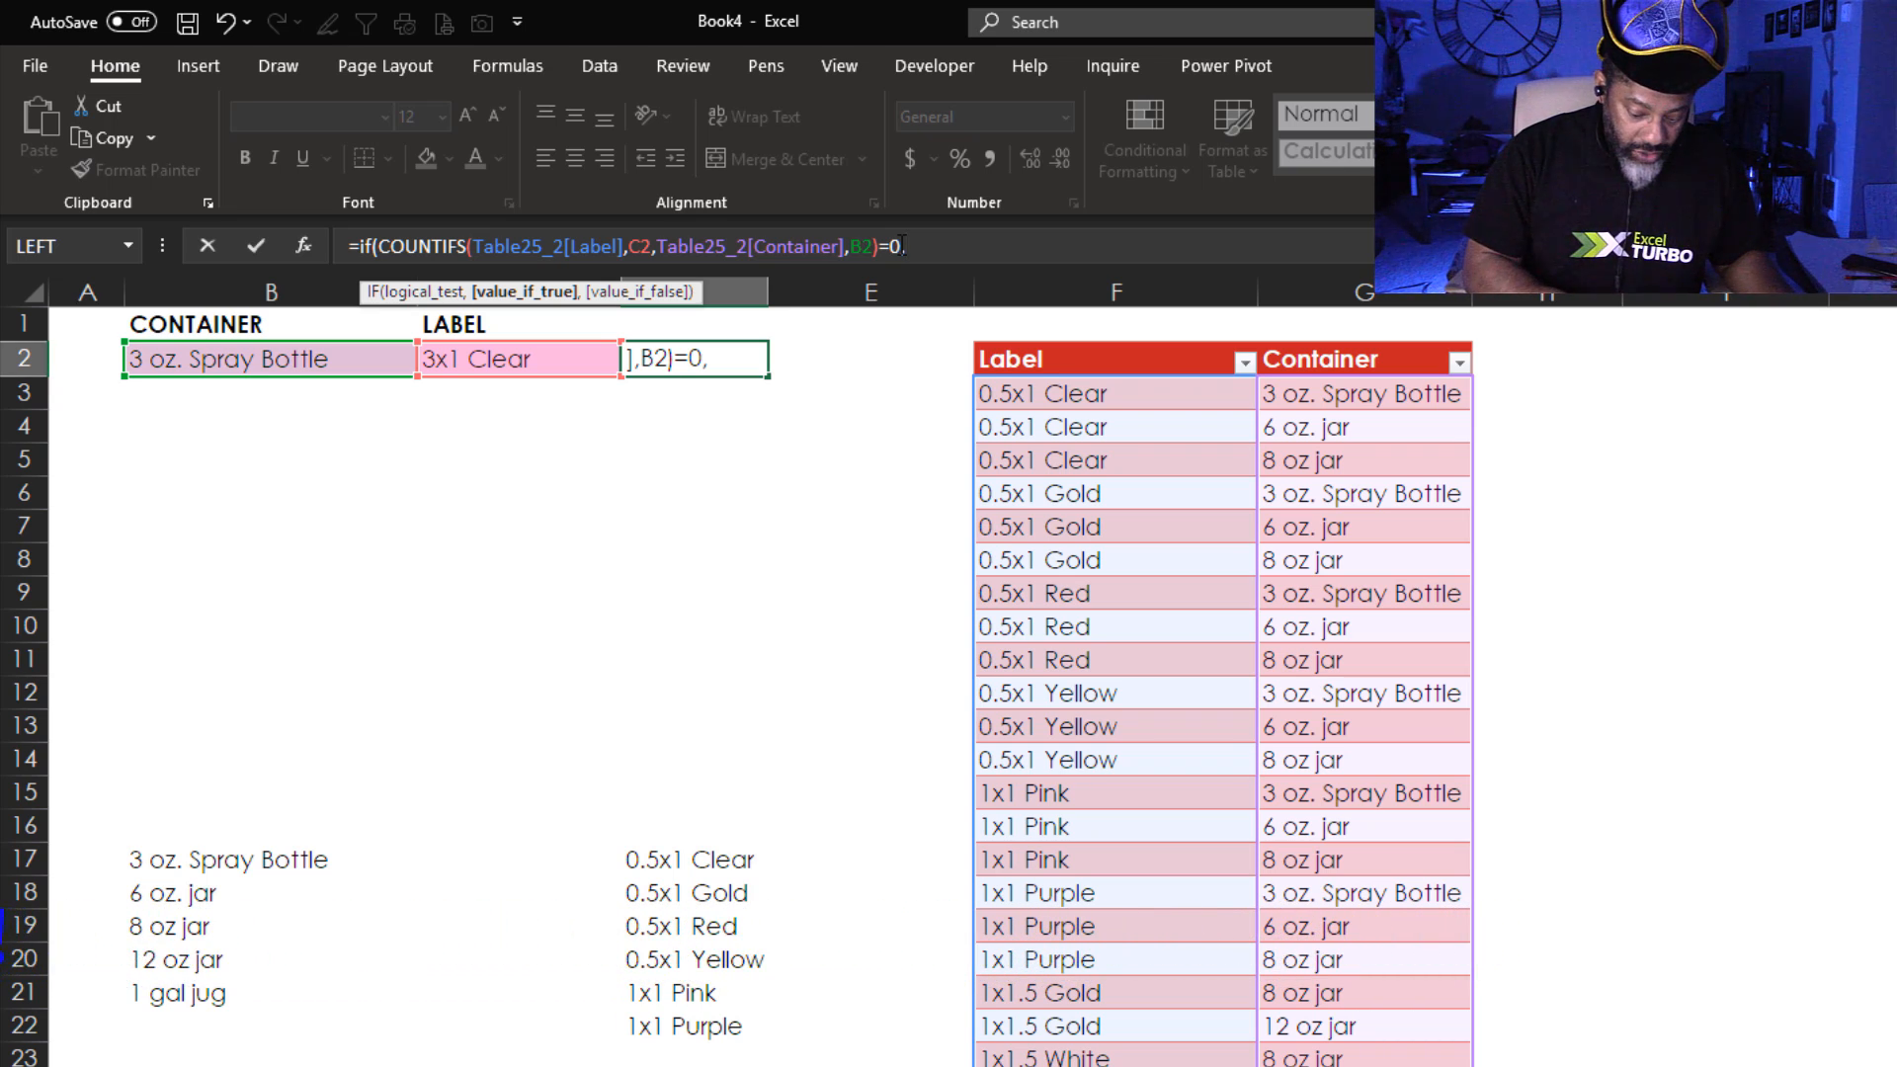
pyautogui.write('"O')
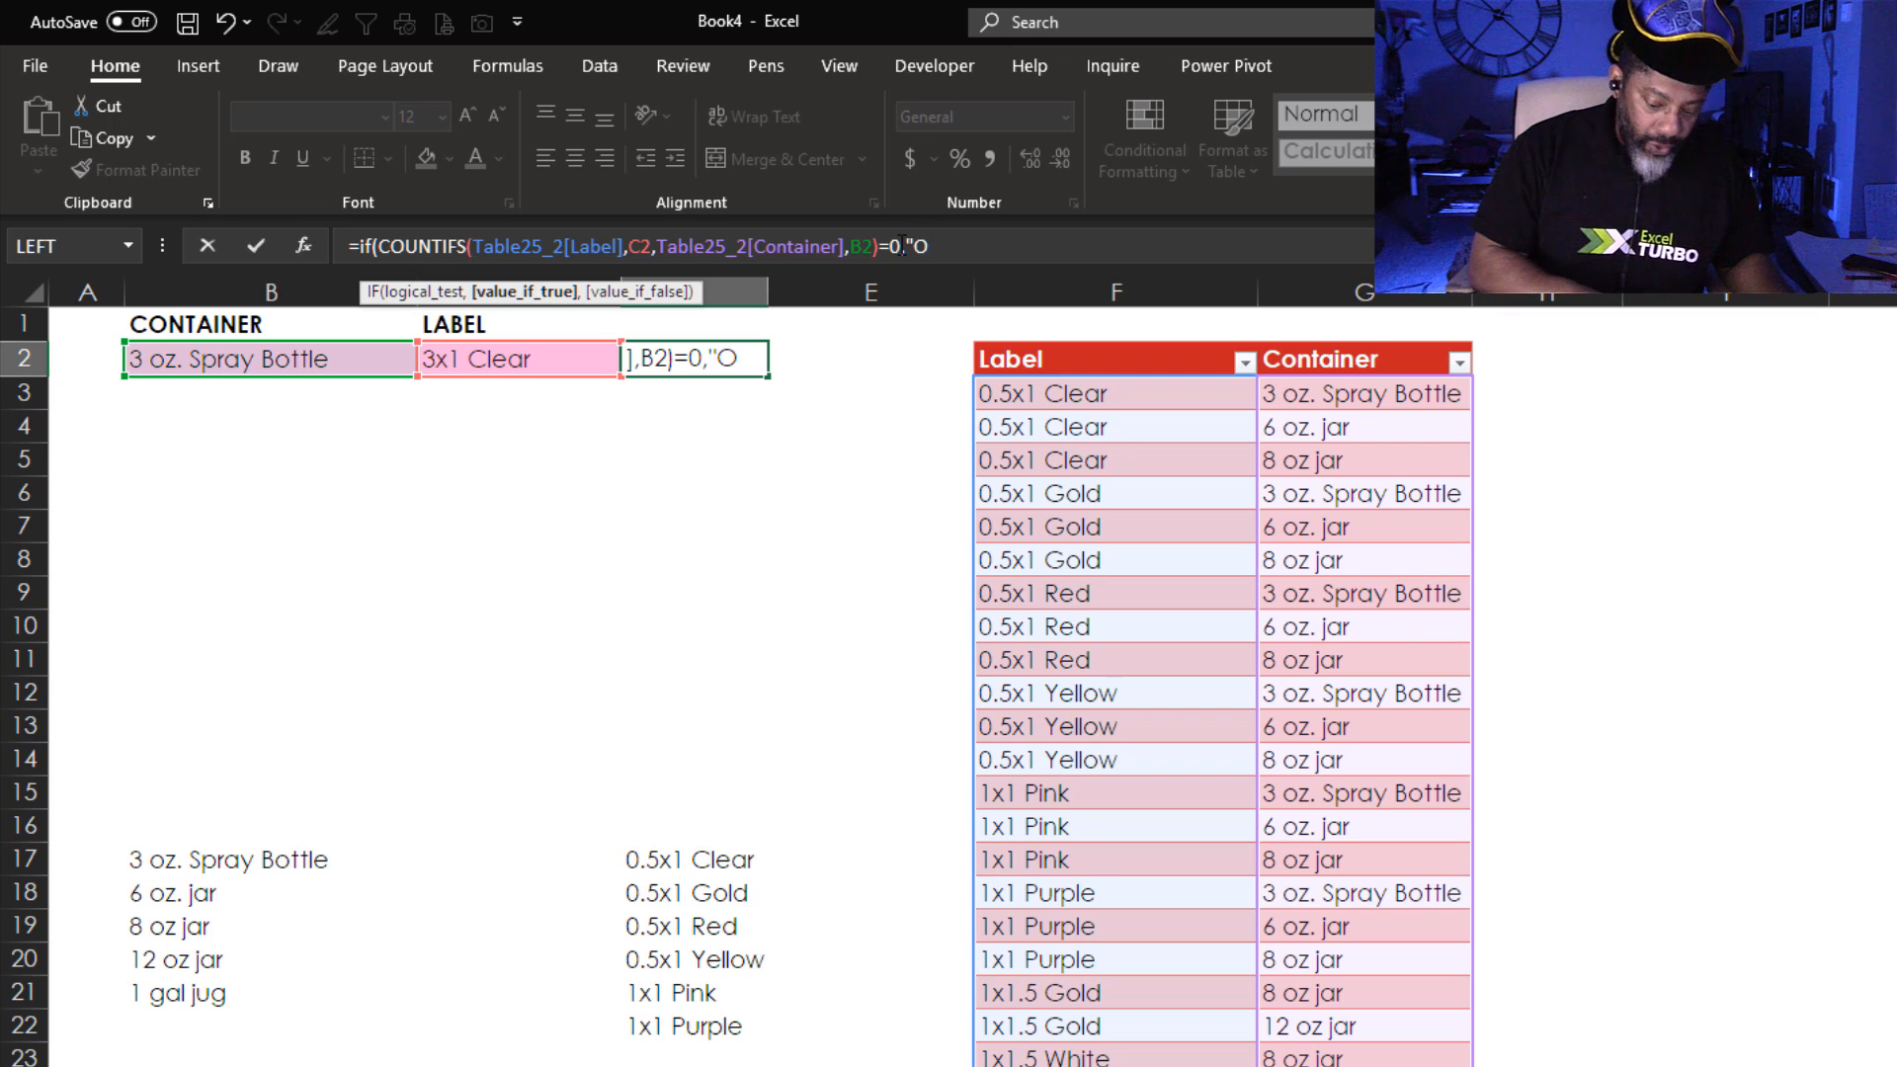
pyautogui.write('"')
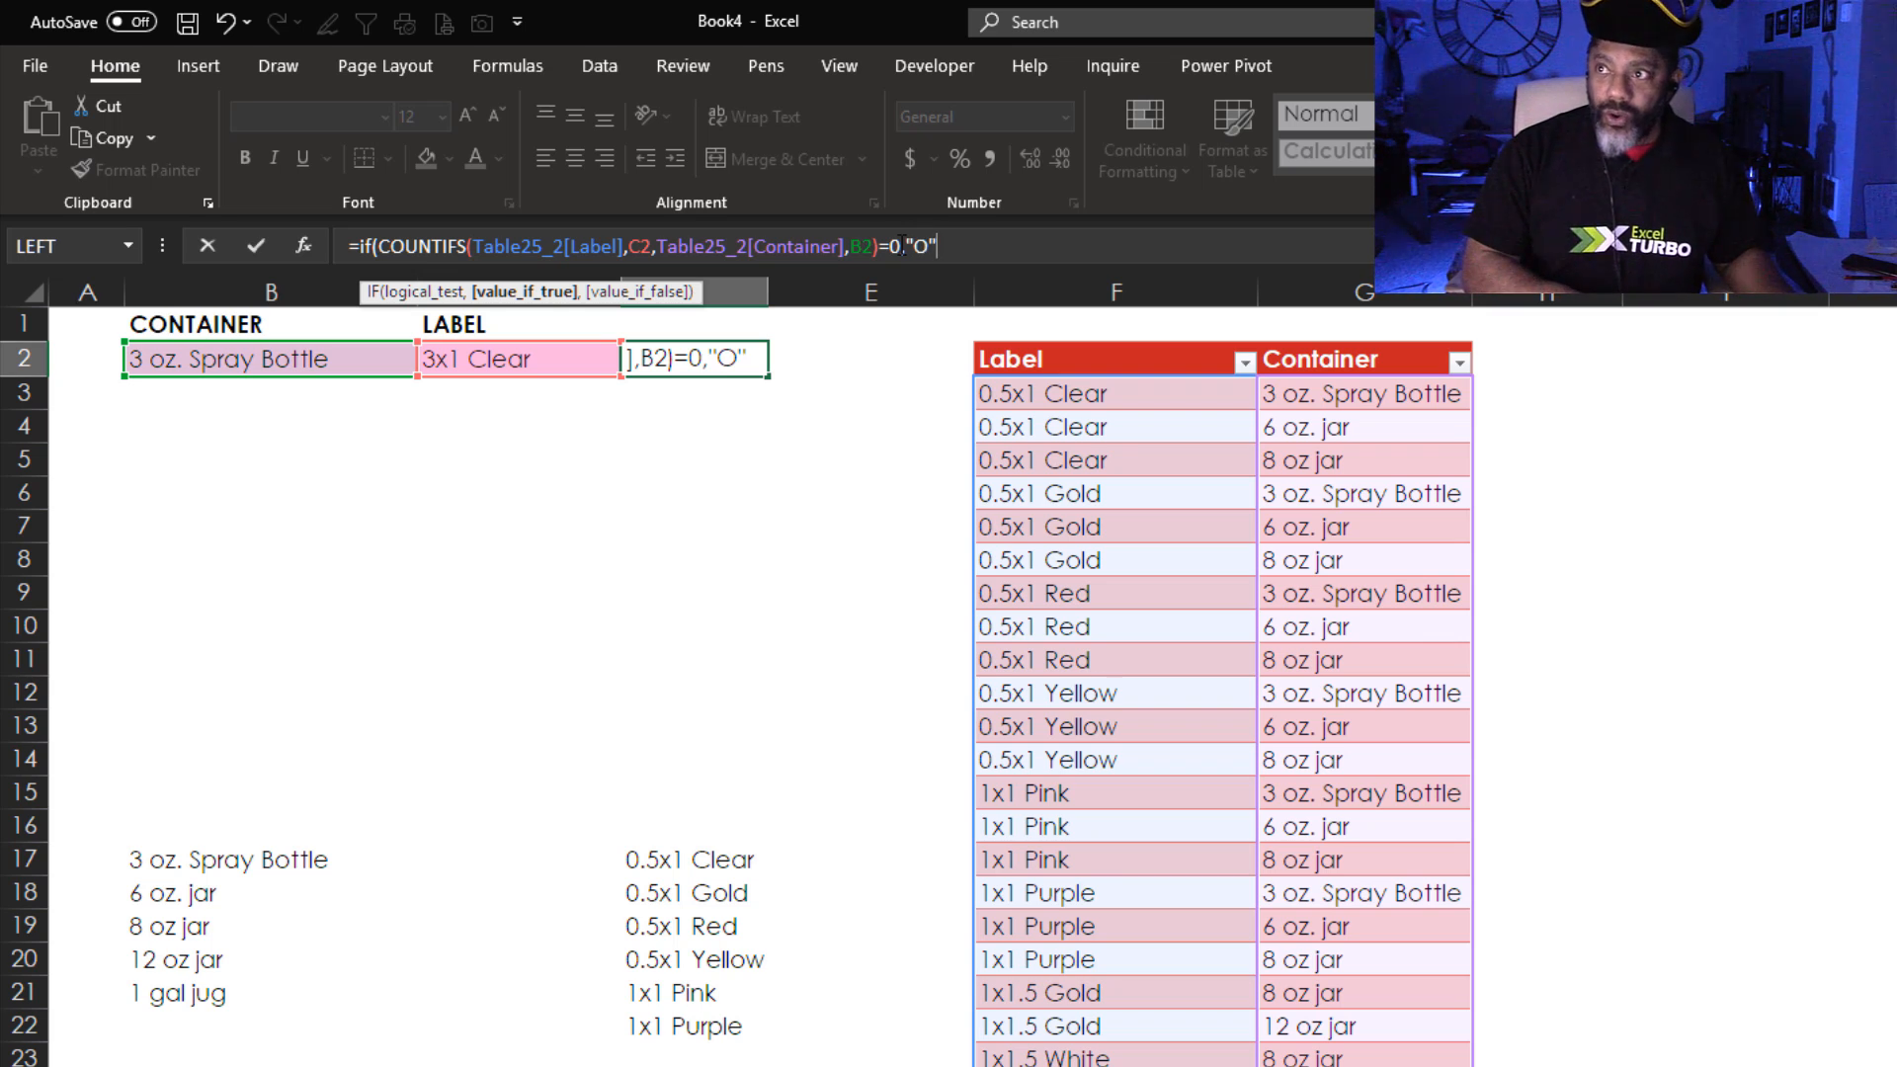
pyautogui.write(',')
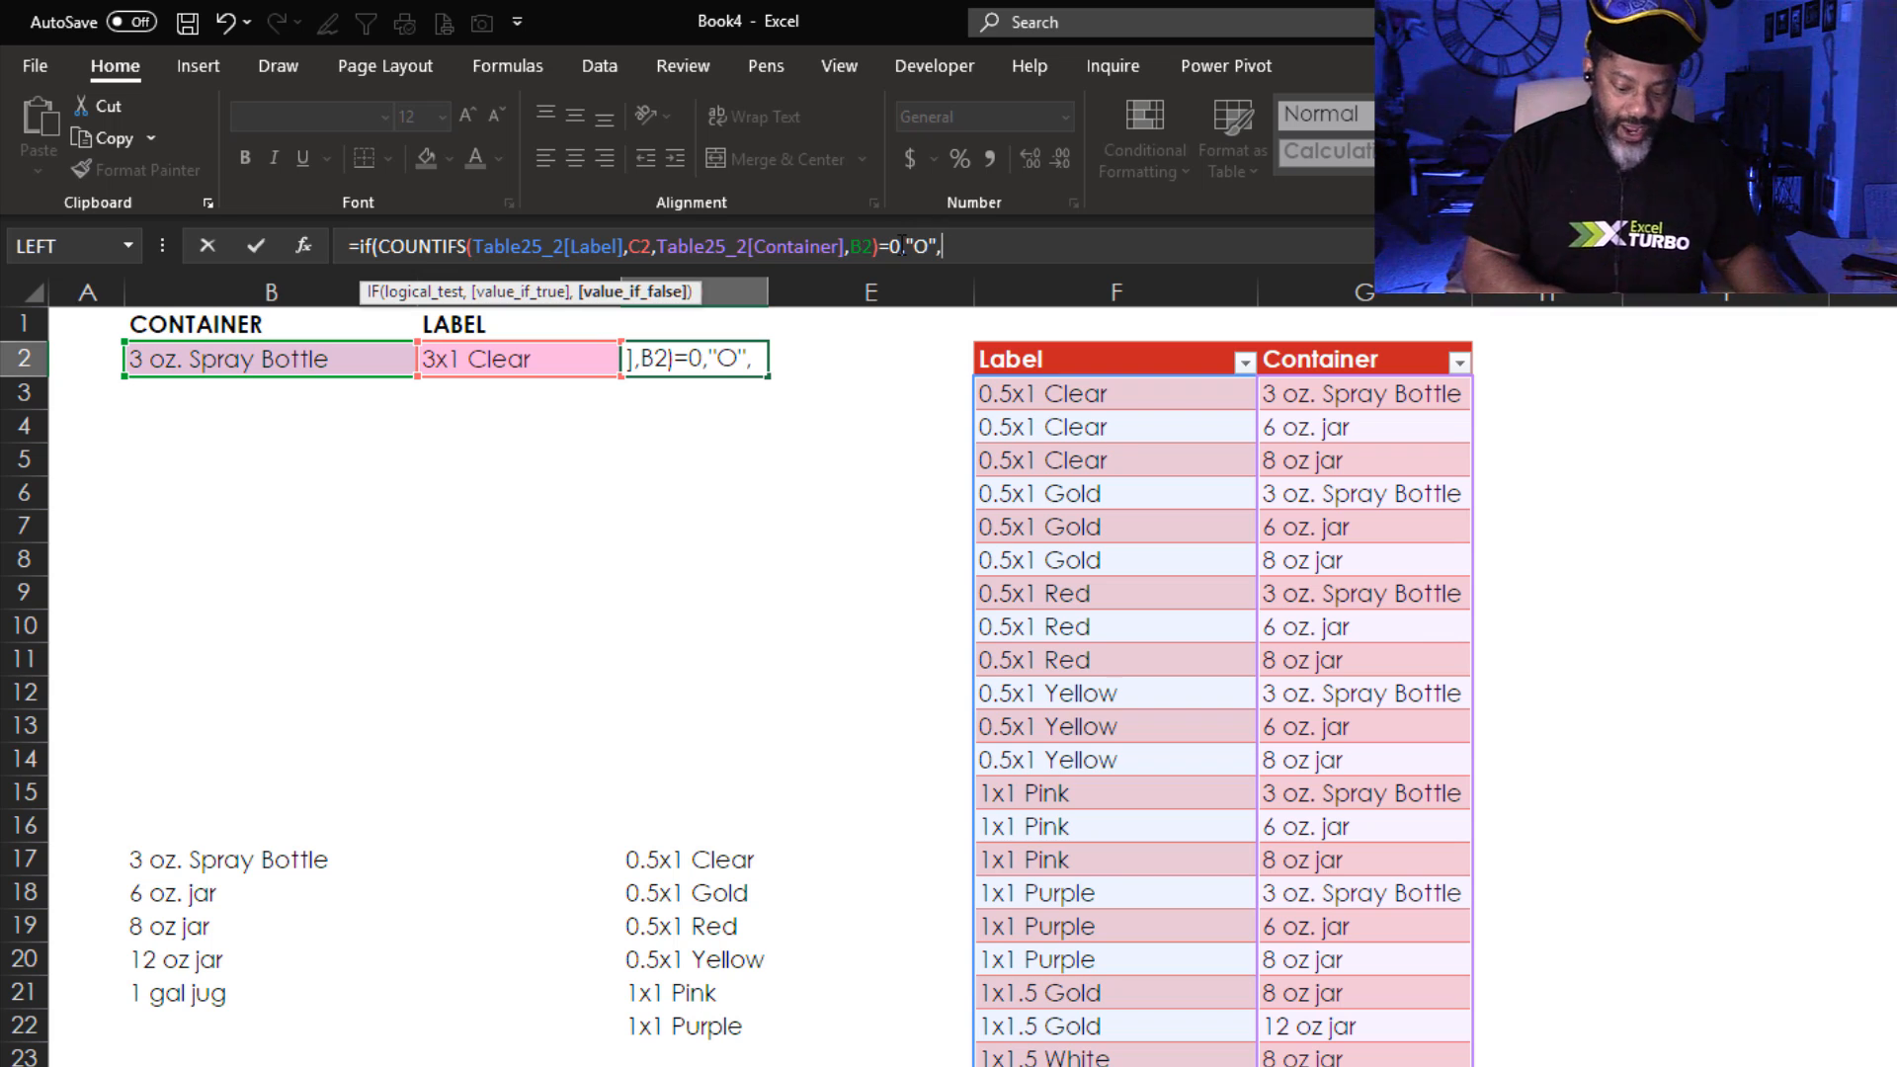
pyautogui.write('"')
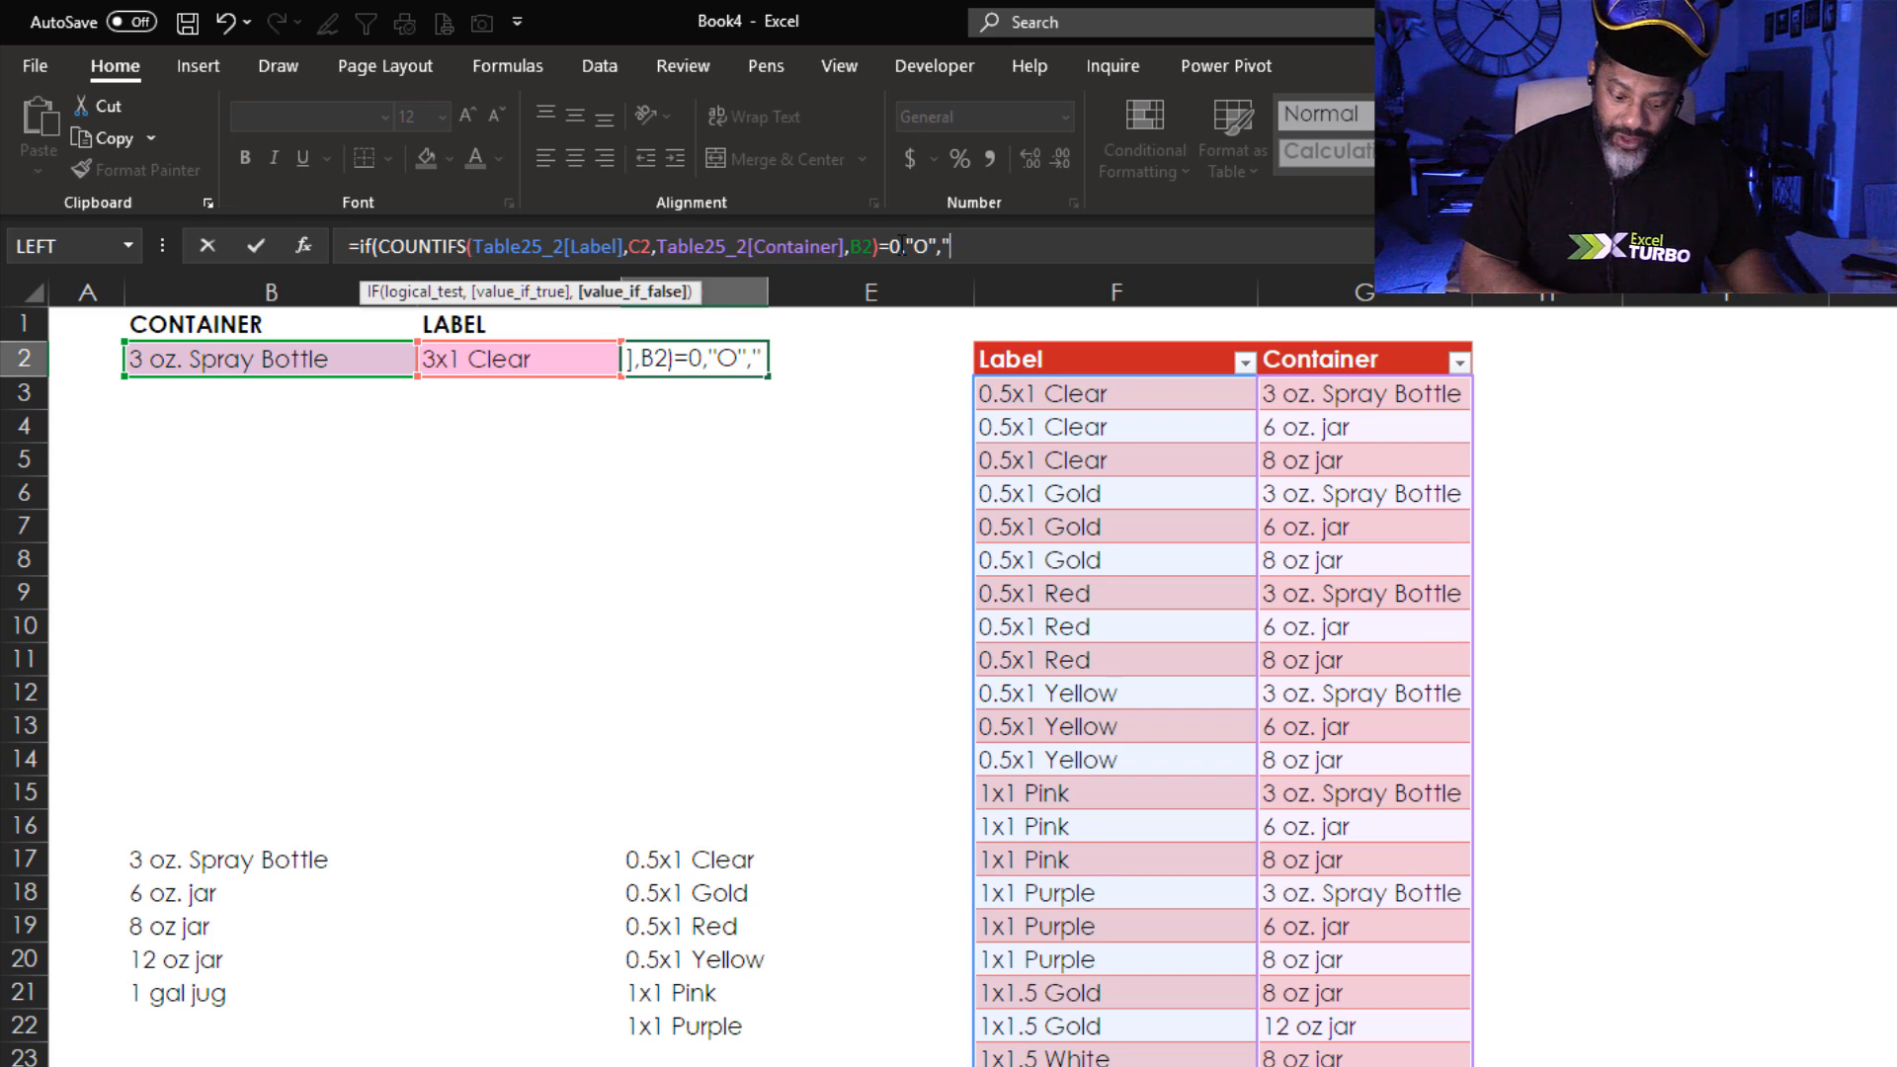
pyautogui.write('")')
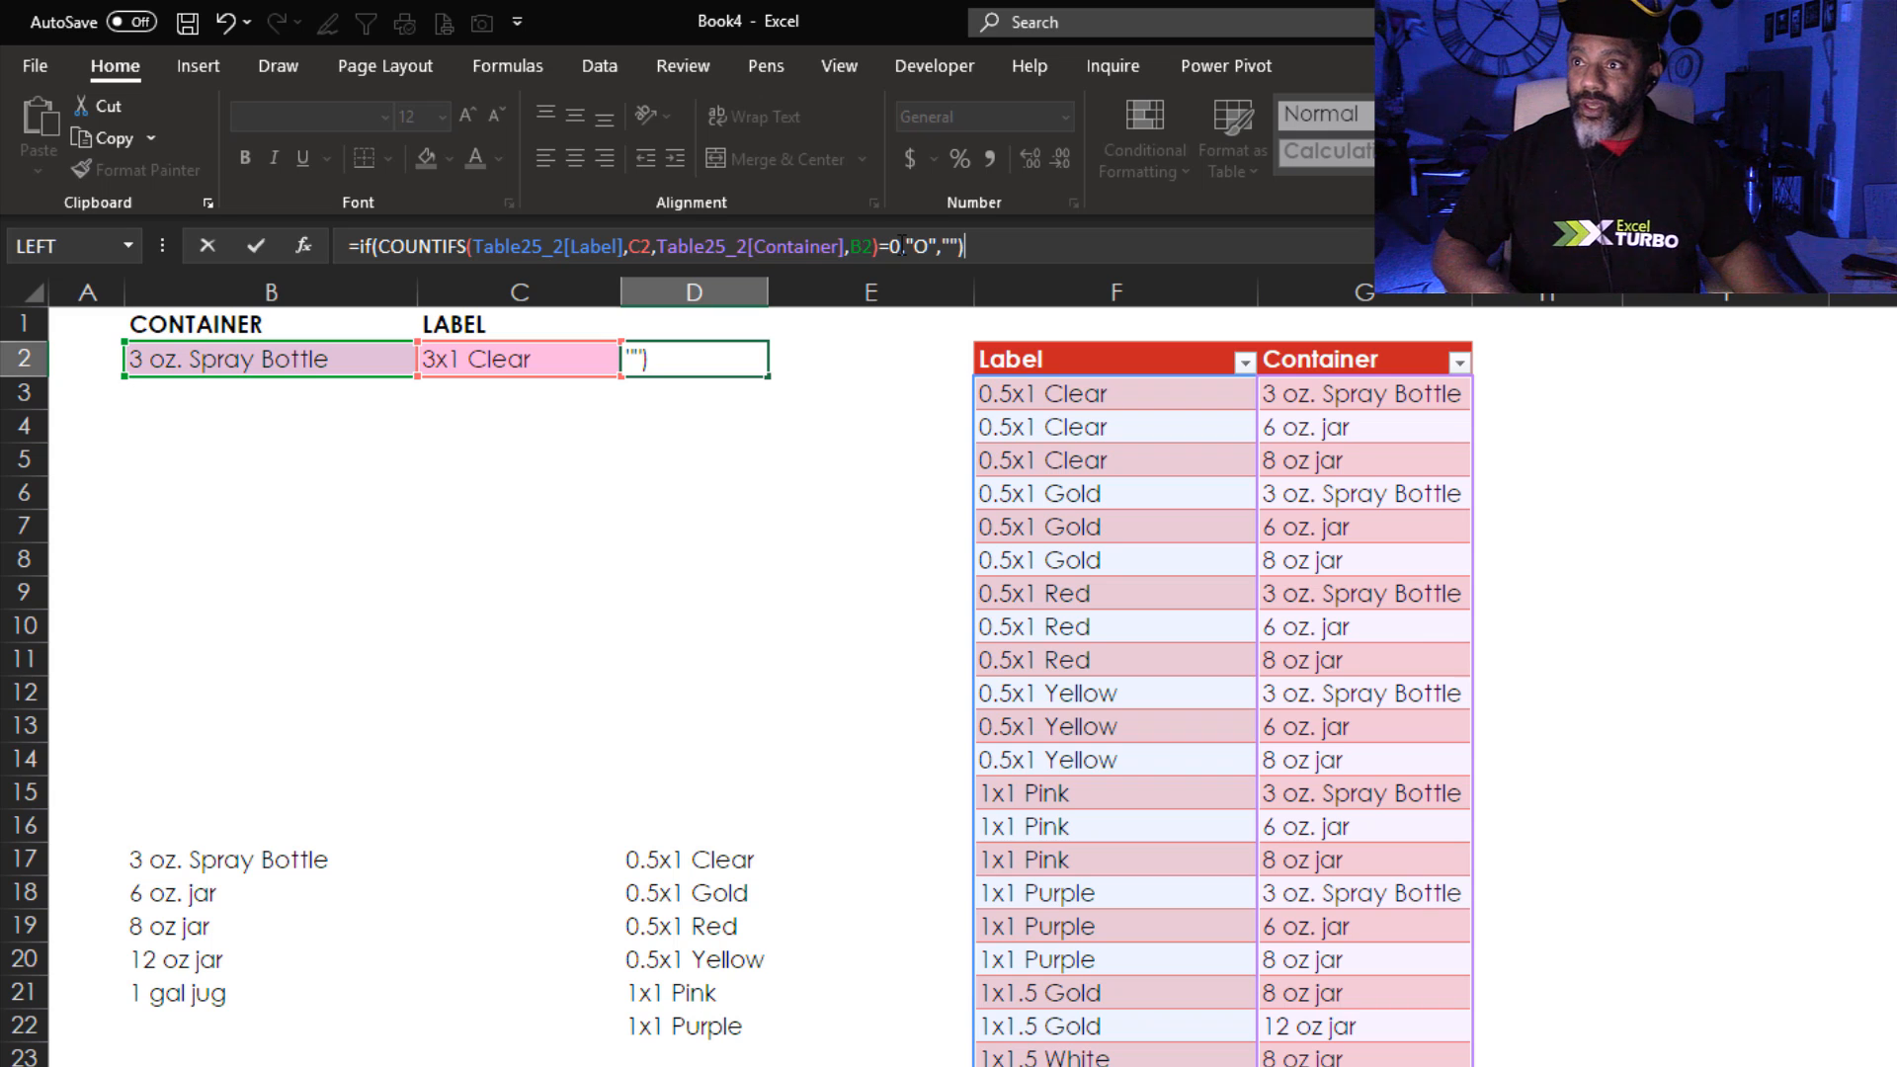
pyautogui.press('enter')
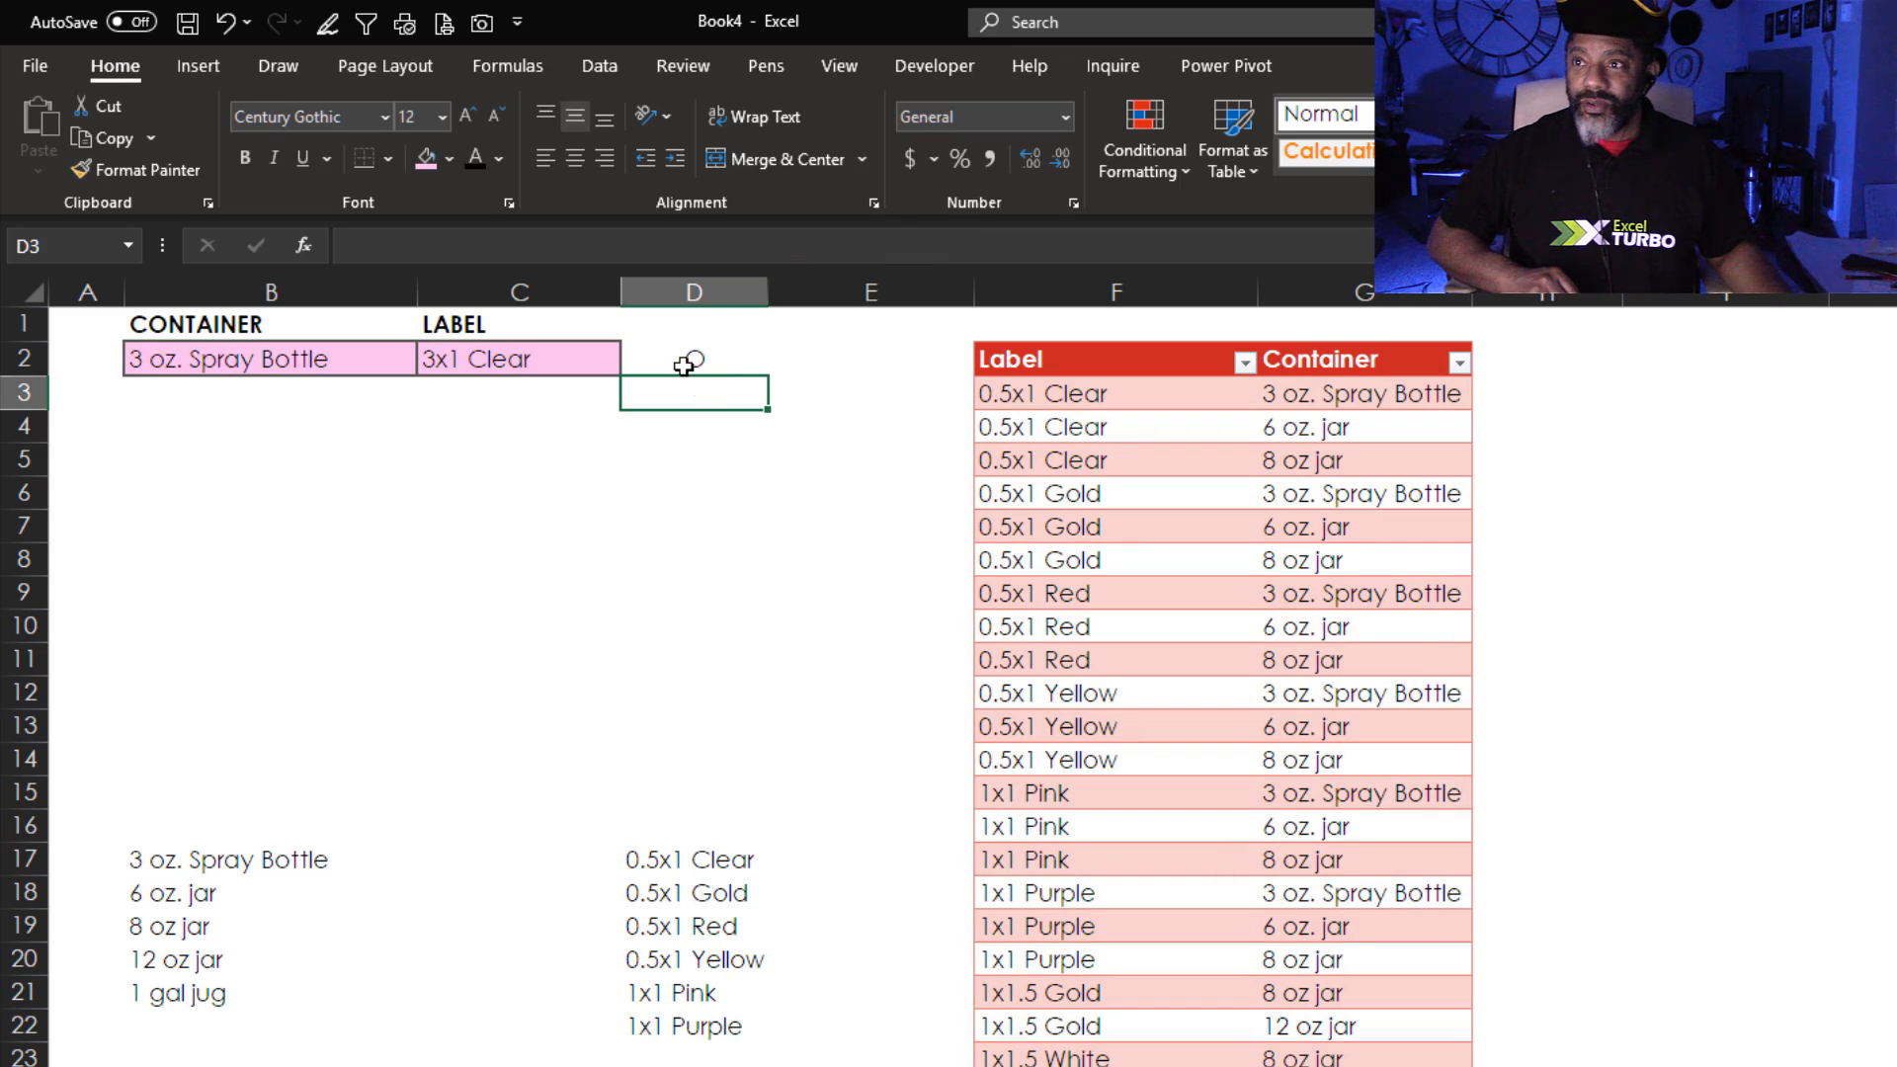
# Format D2 in Wingdings with red font colour so the O shows as a red flag.
pyautogui.click(385, 117)
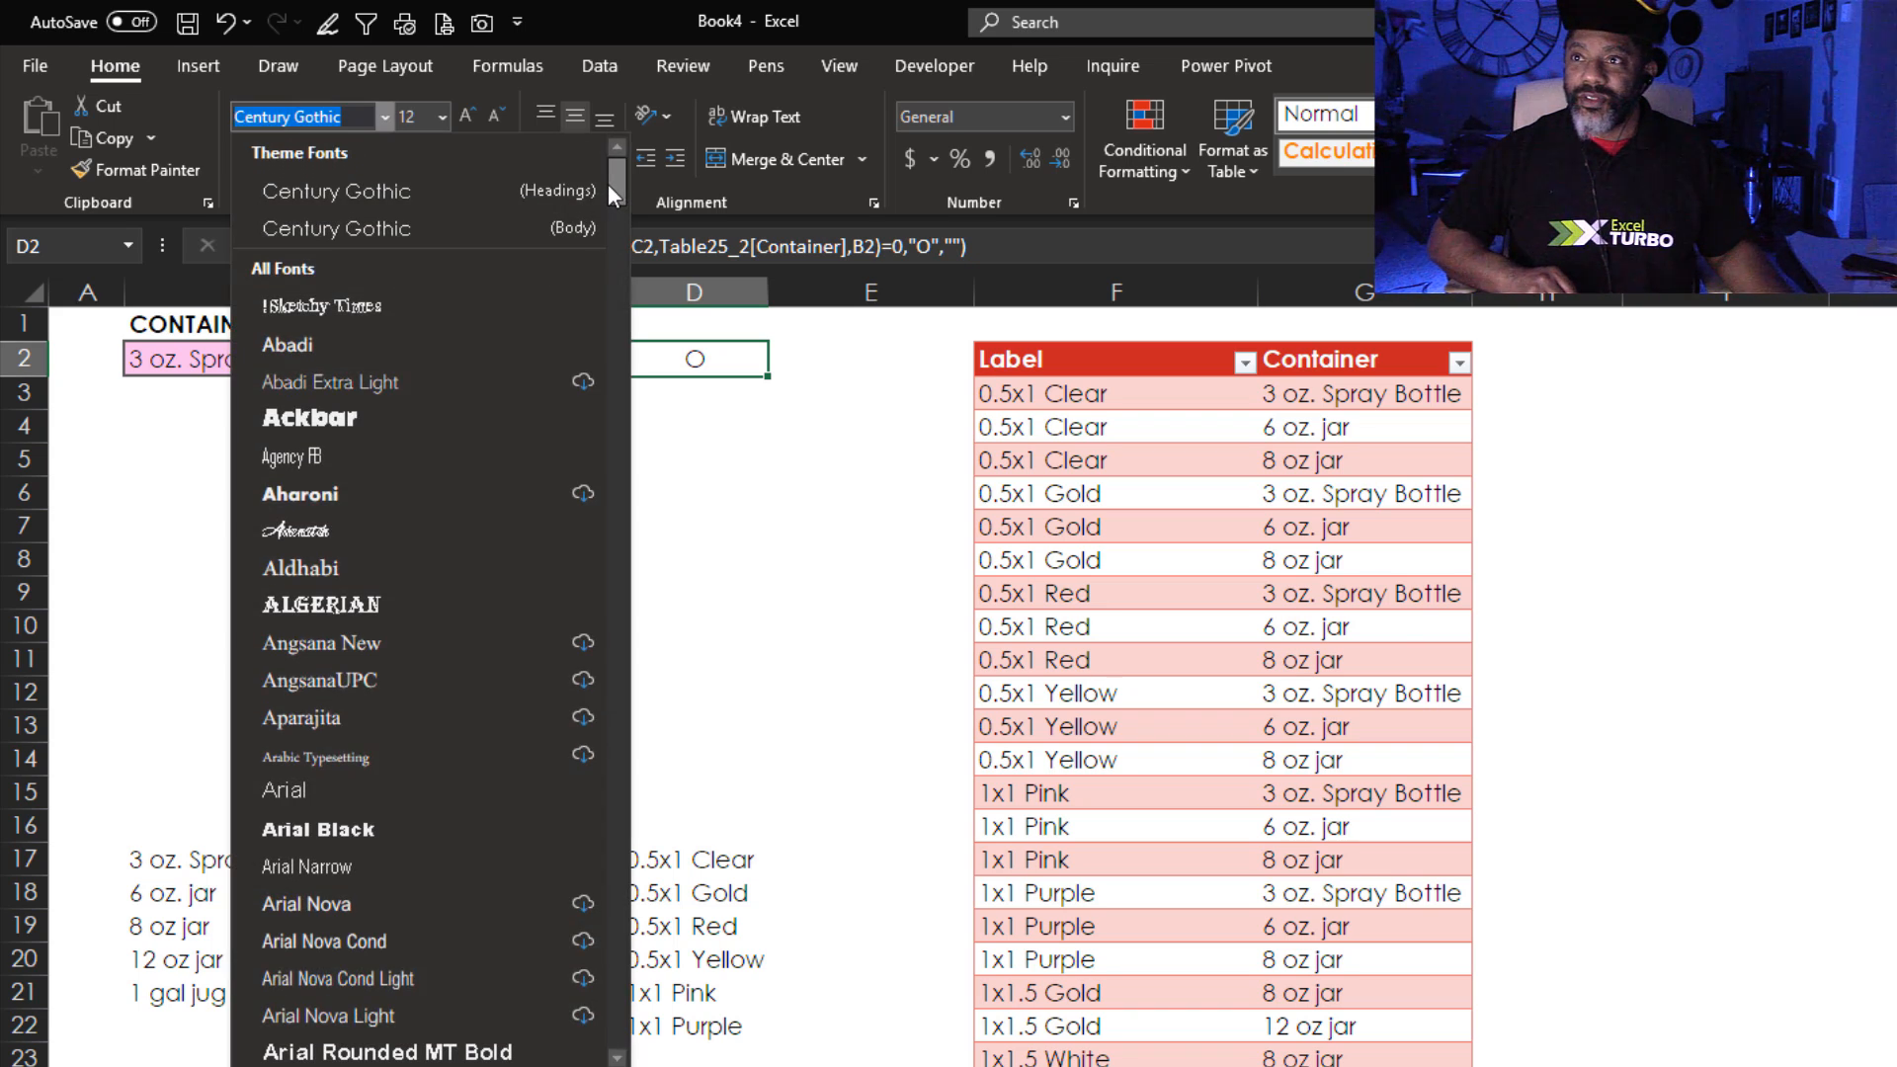
pyautogui.scroll(-3)
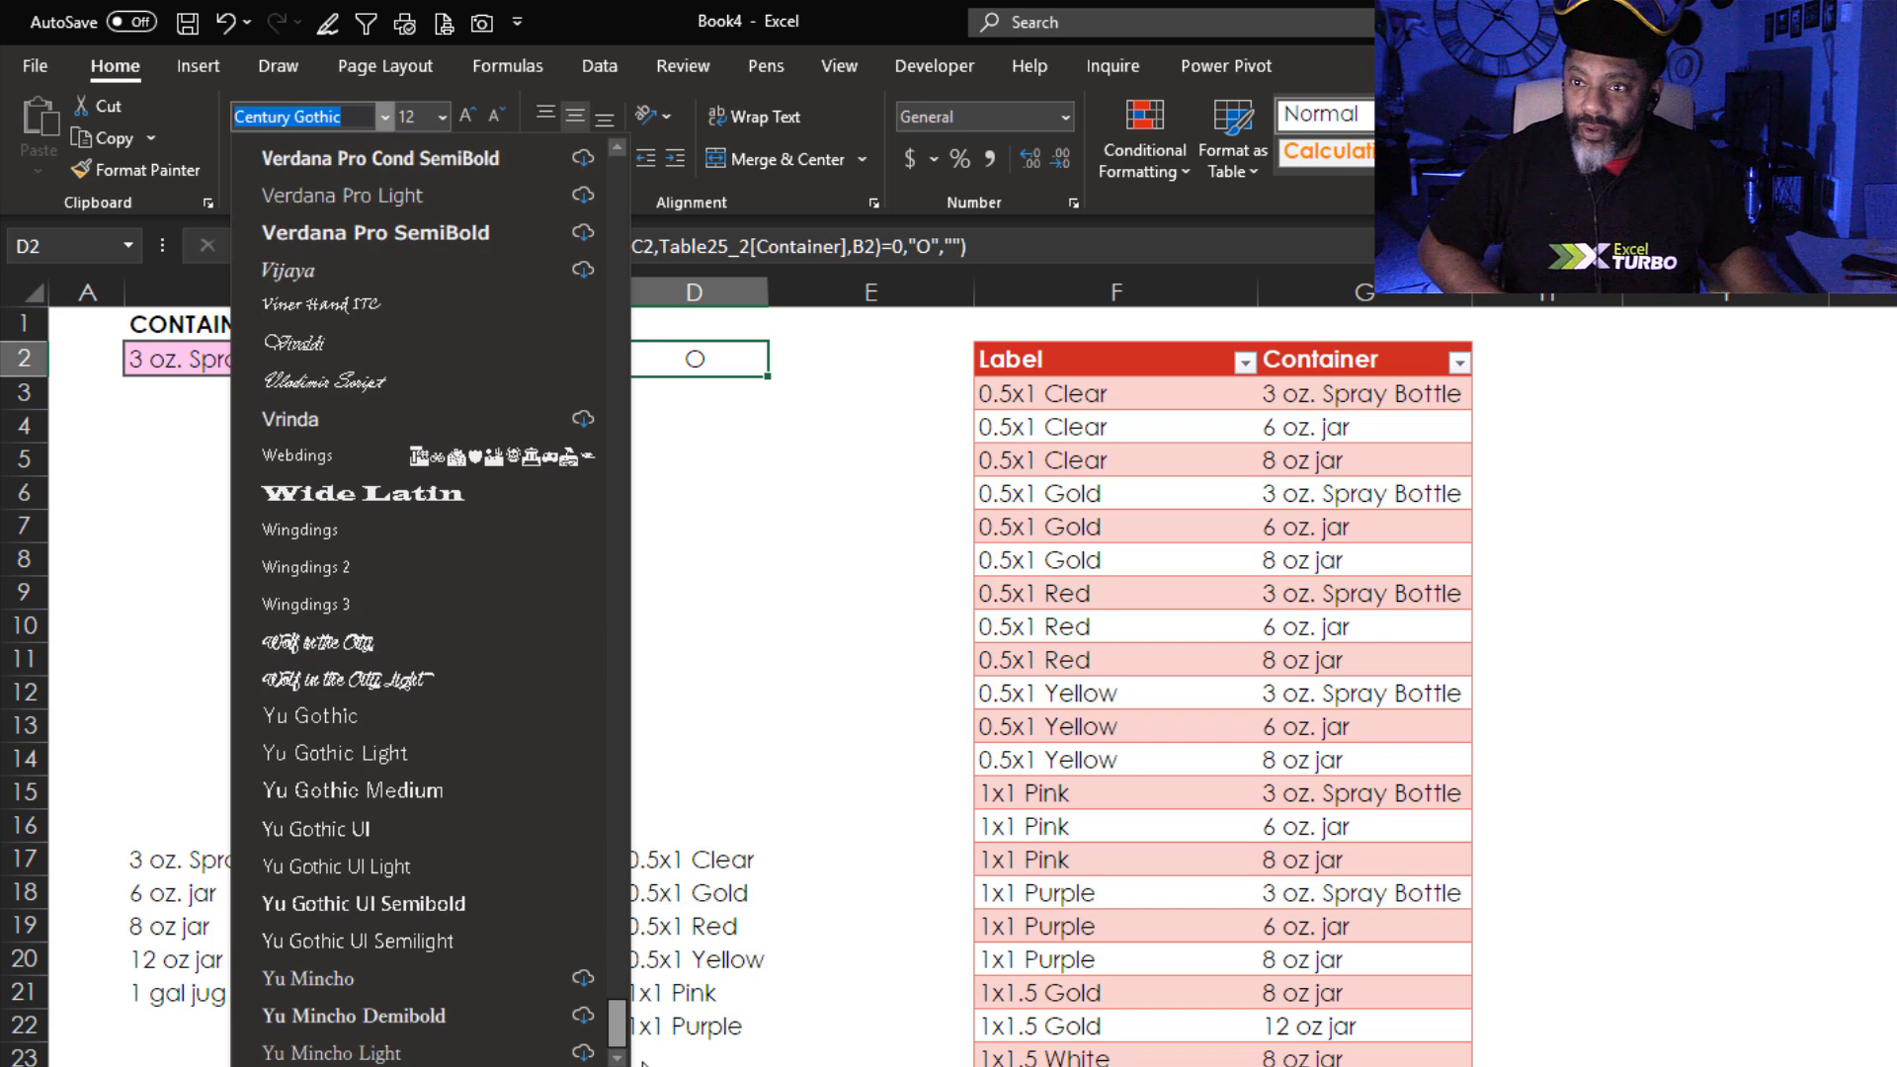
pyautogui.moveTo(352, 751)
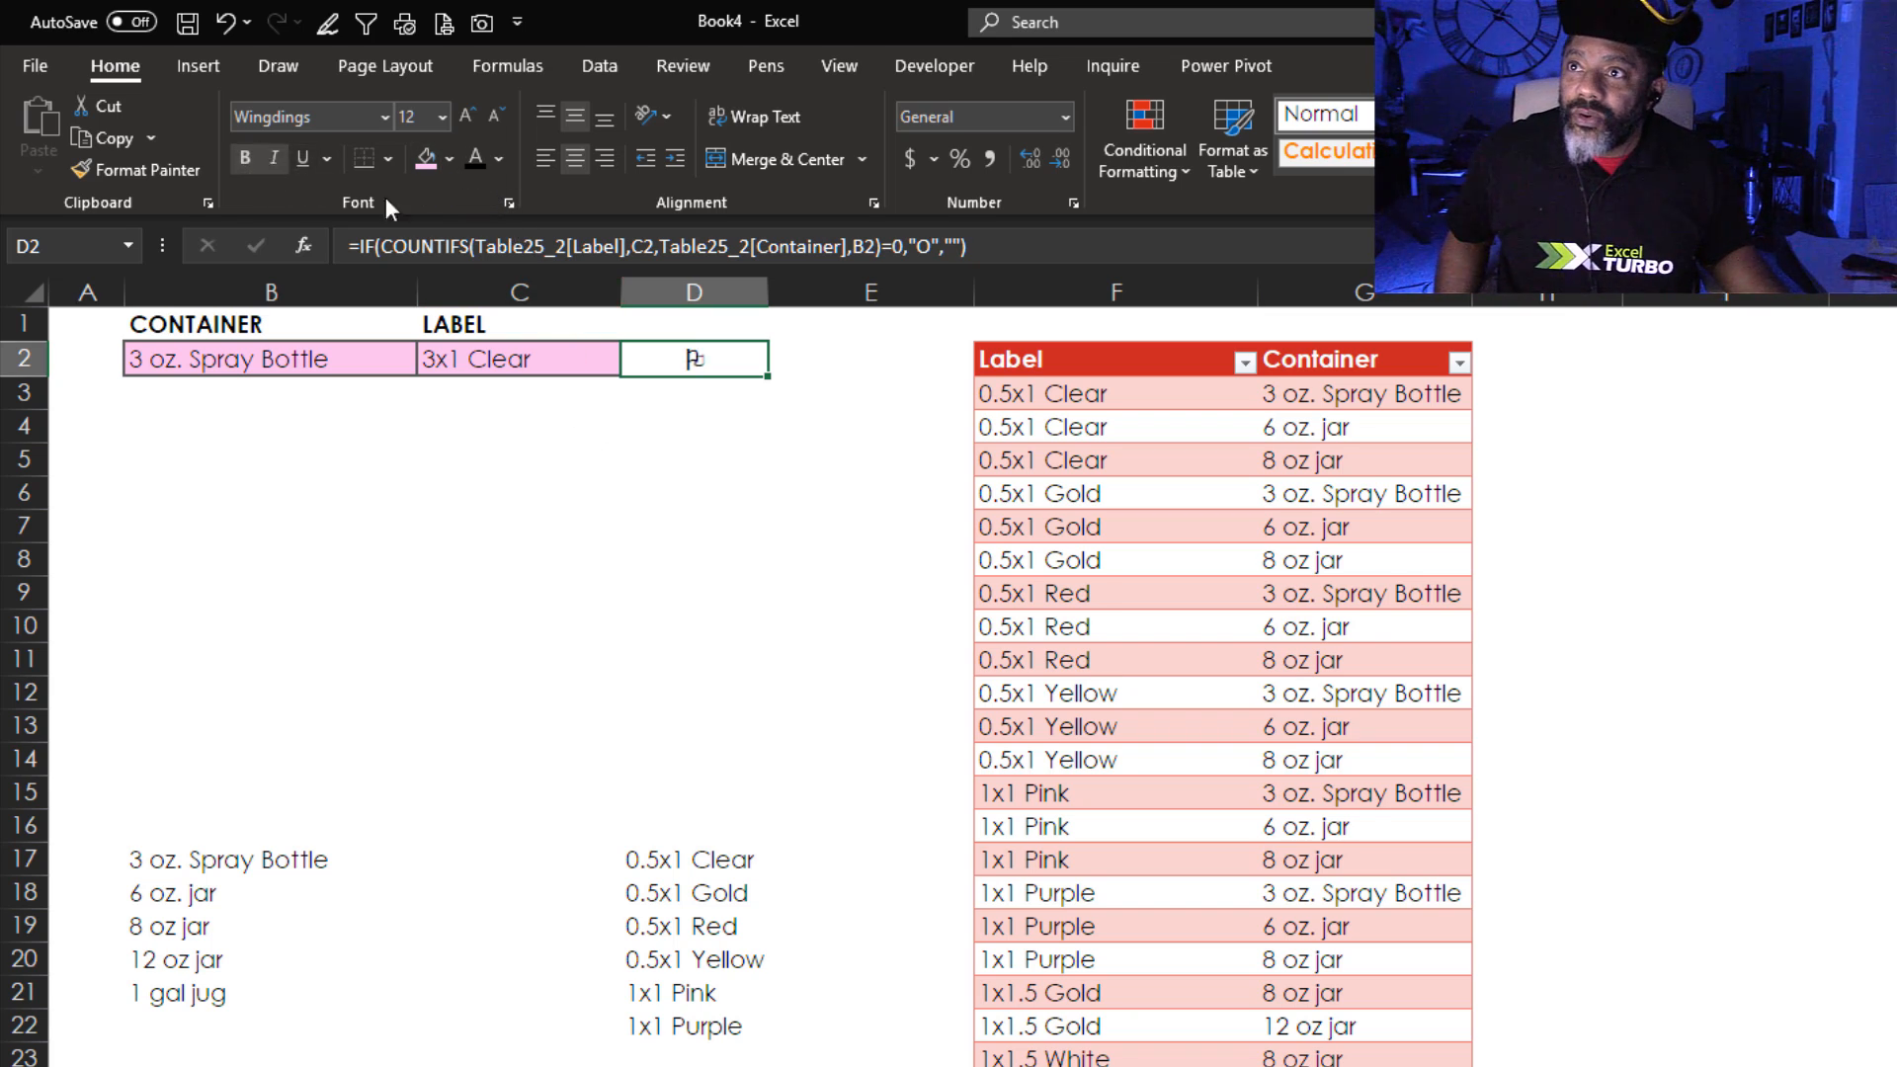
pyautogui.click(498, 158)
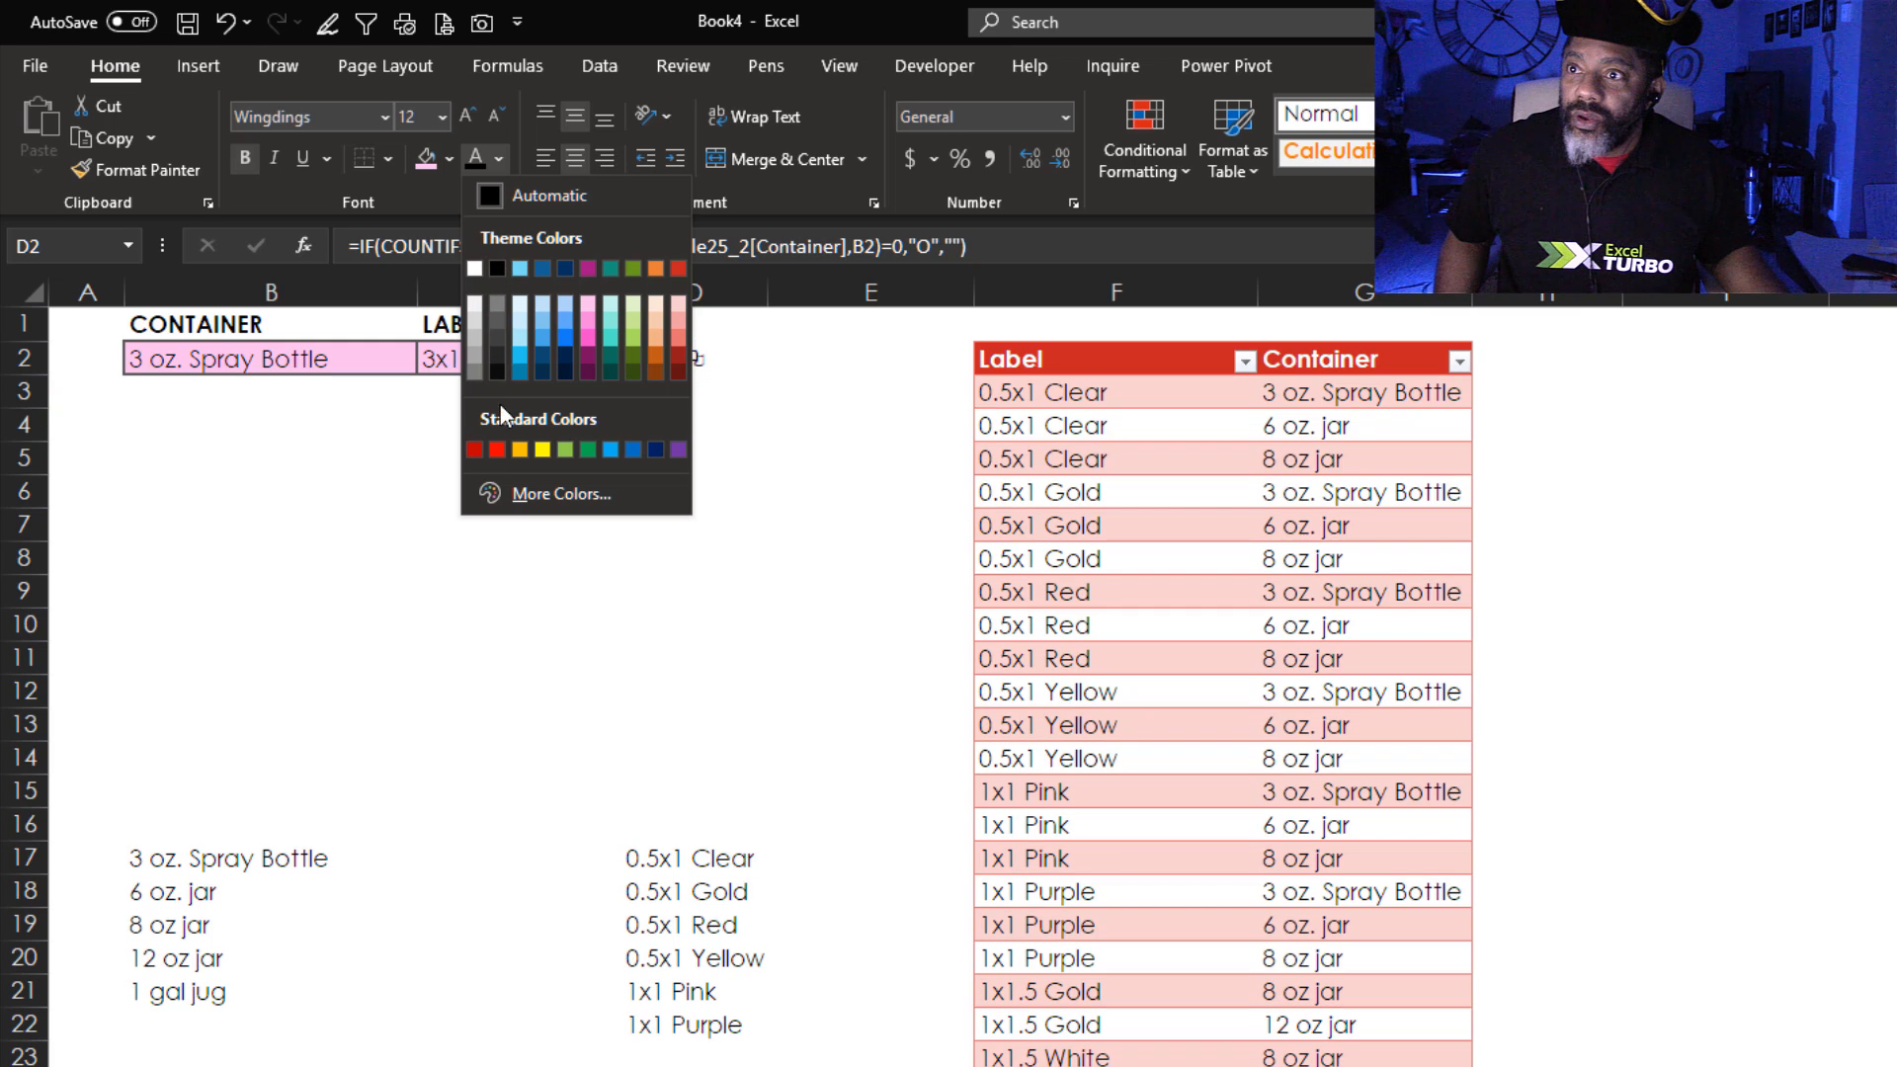
pyautogui.click(492, 450)
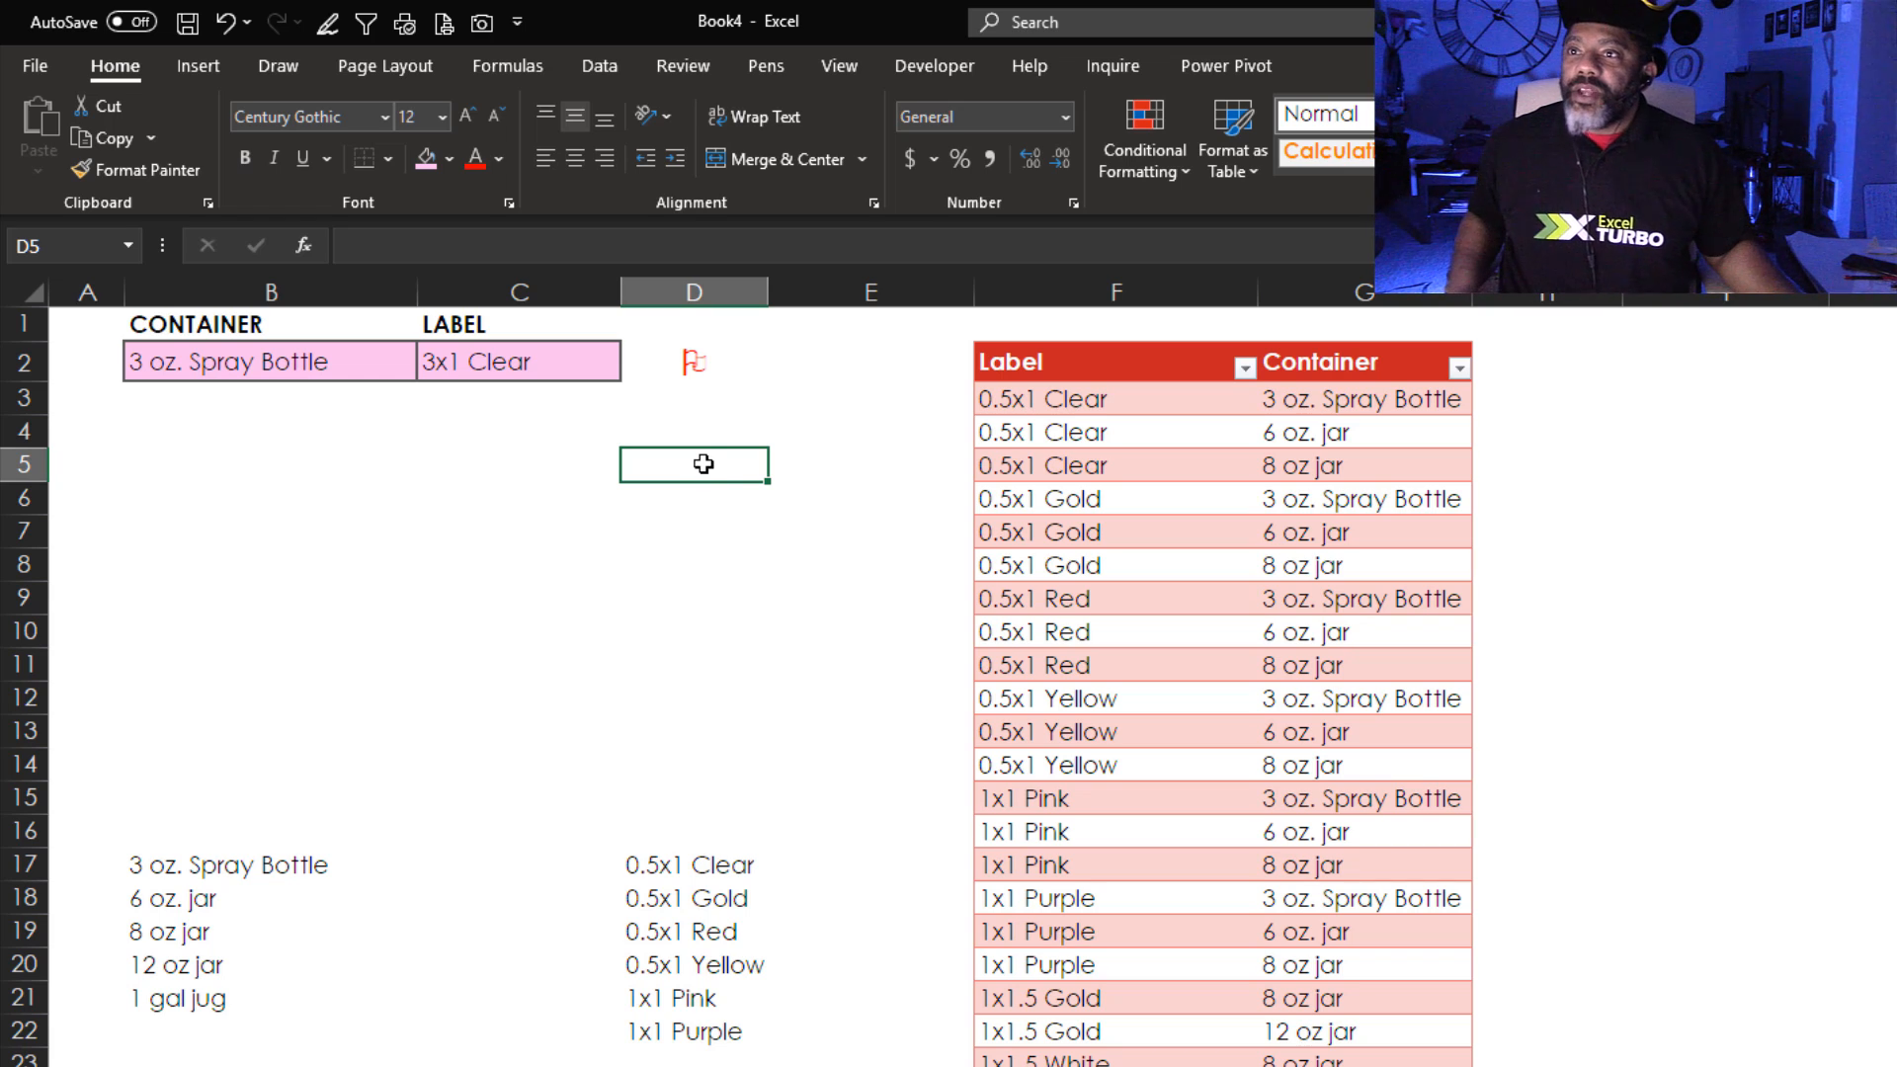
pyautogui.moveTo(601, 529)
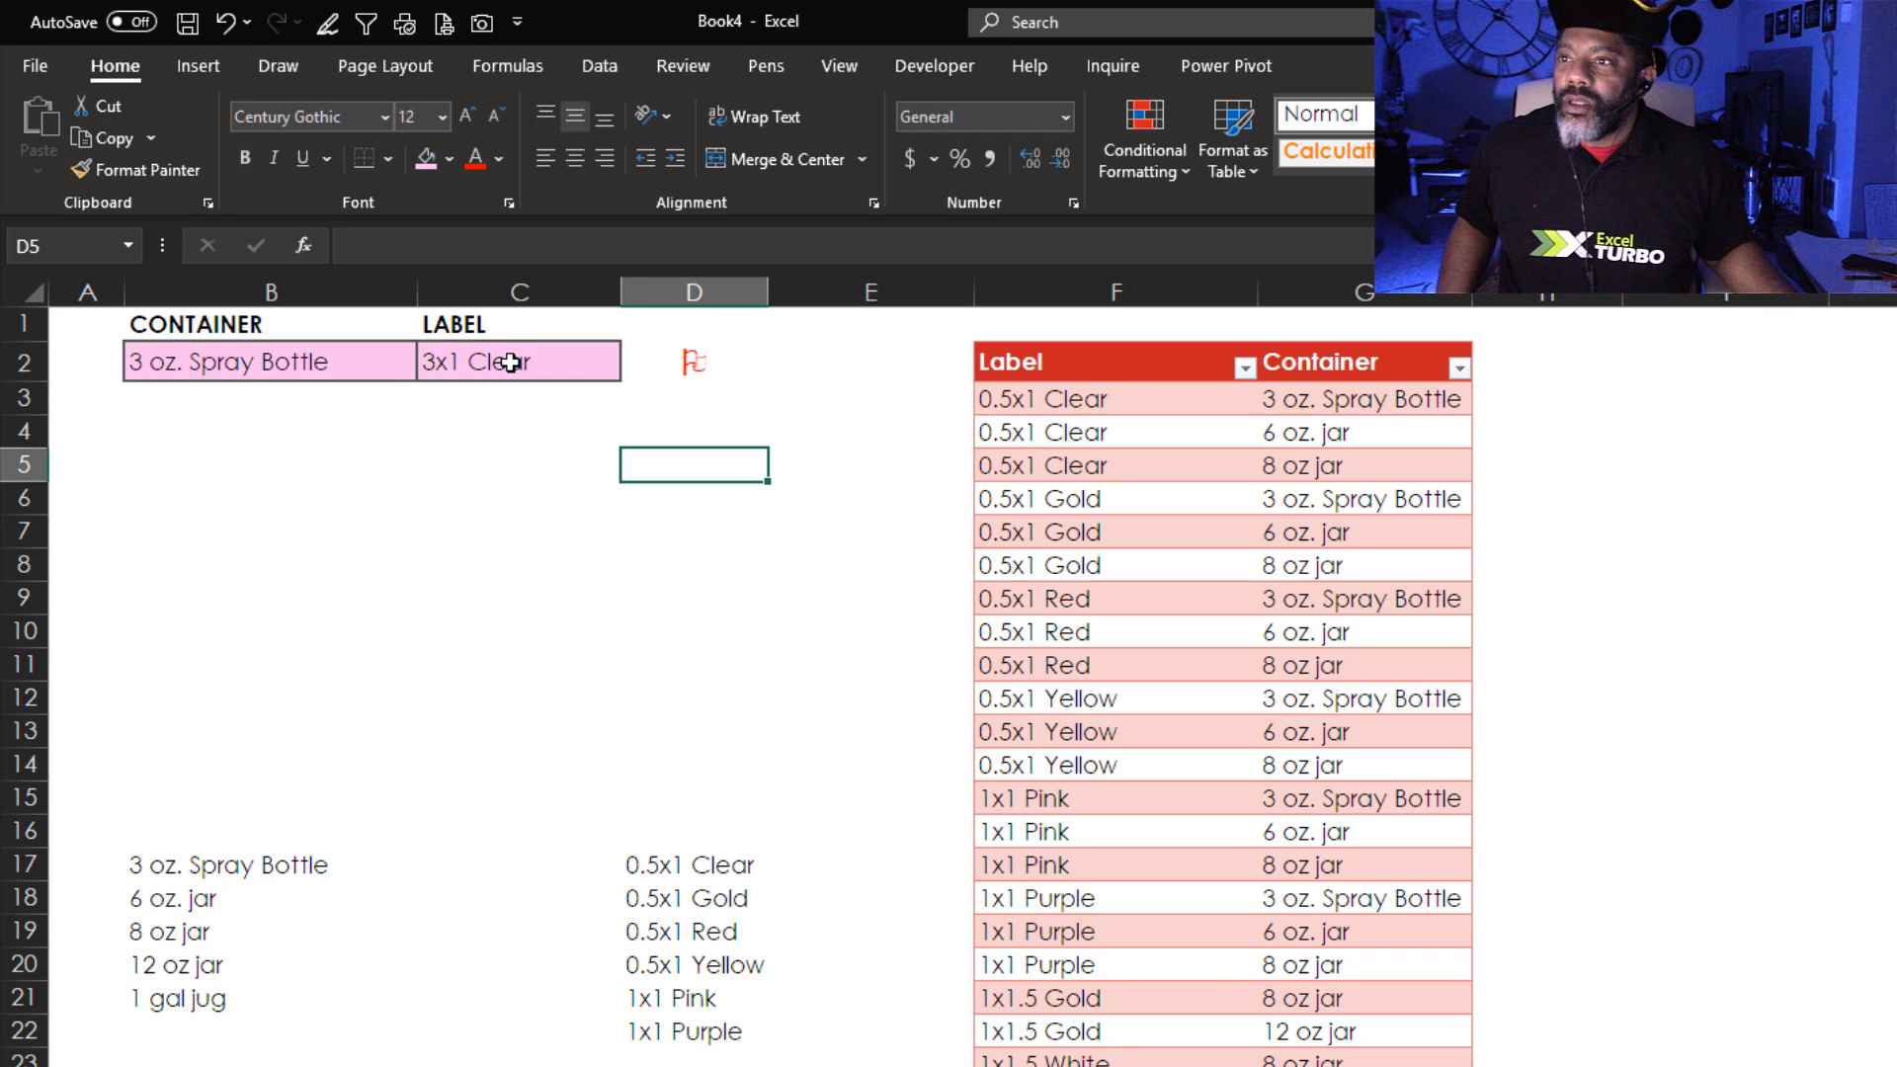
# Switch the label in C2 to 1x1 Pink.
pyautogui.click(635, 364)
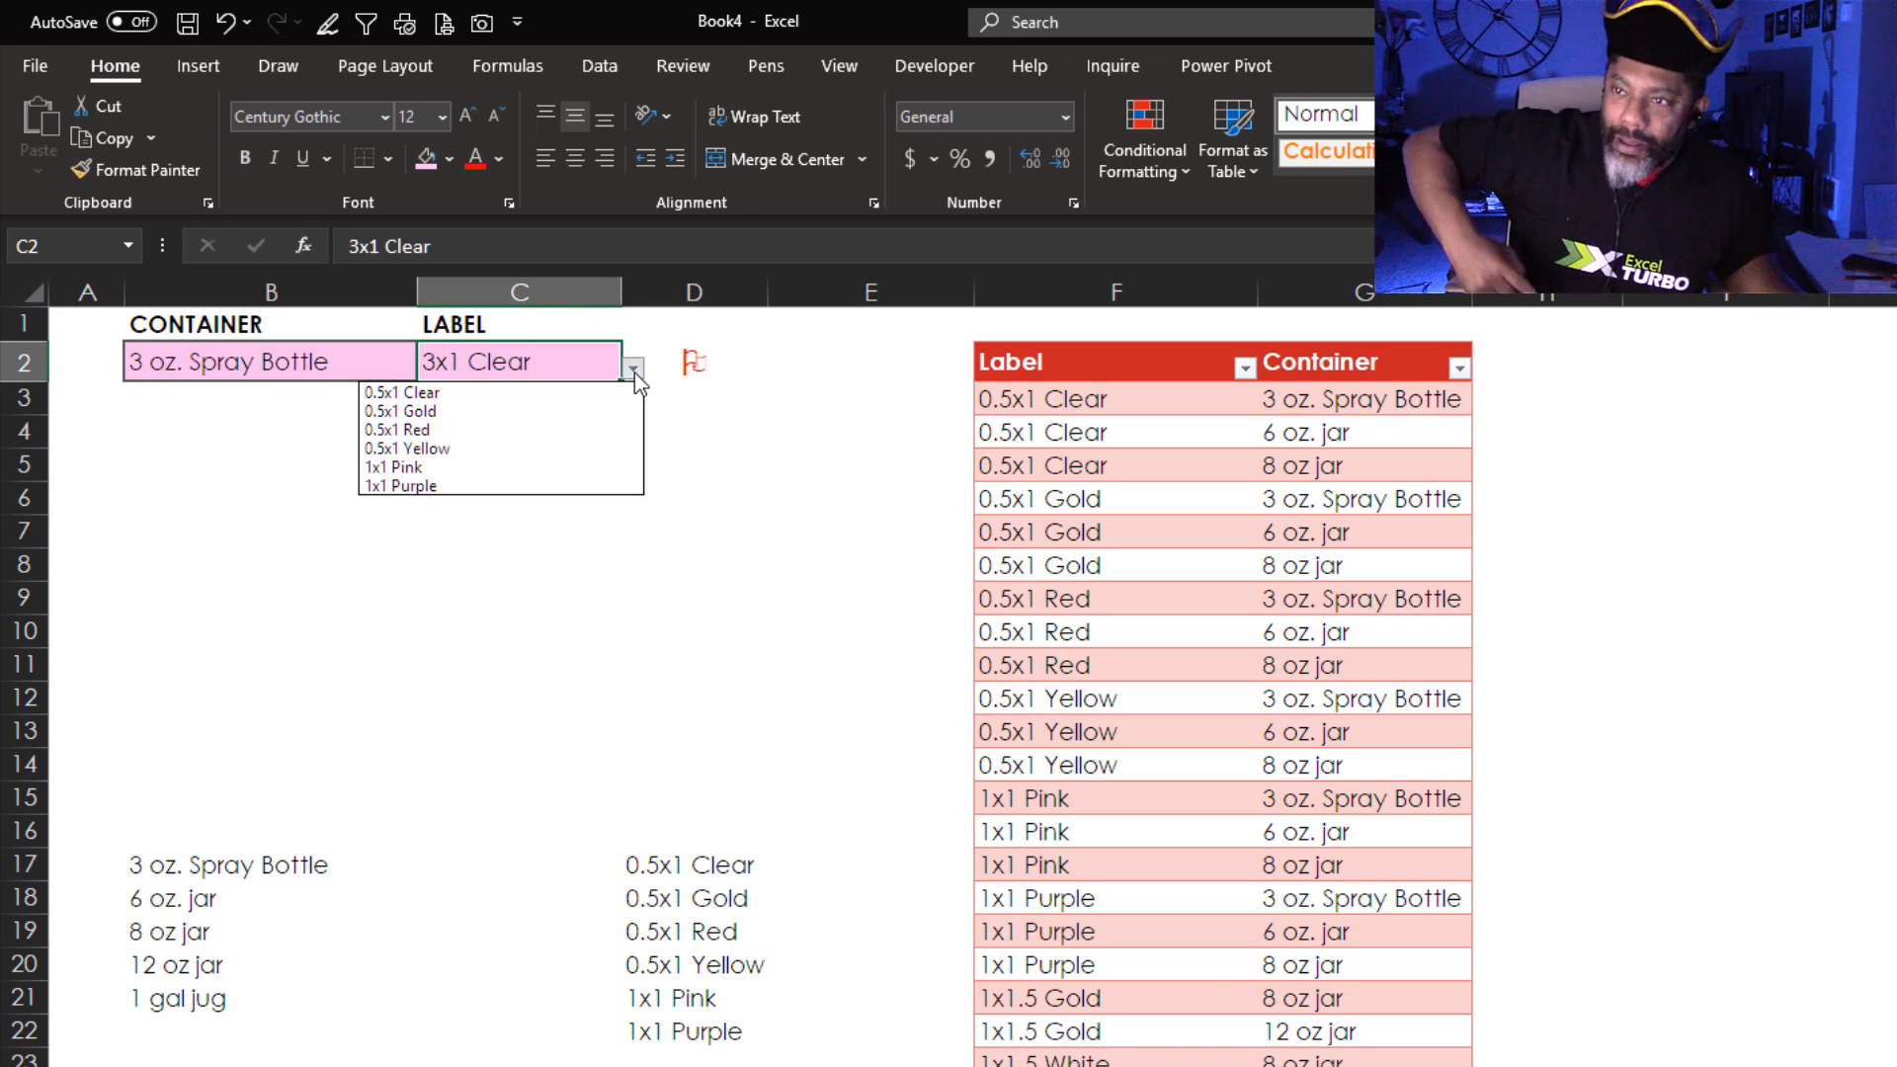
pyautogui.moveTo(470, 466)
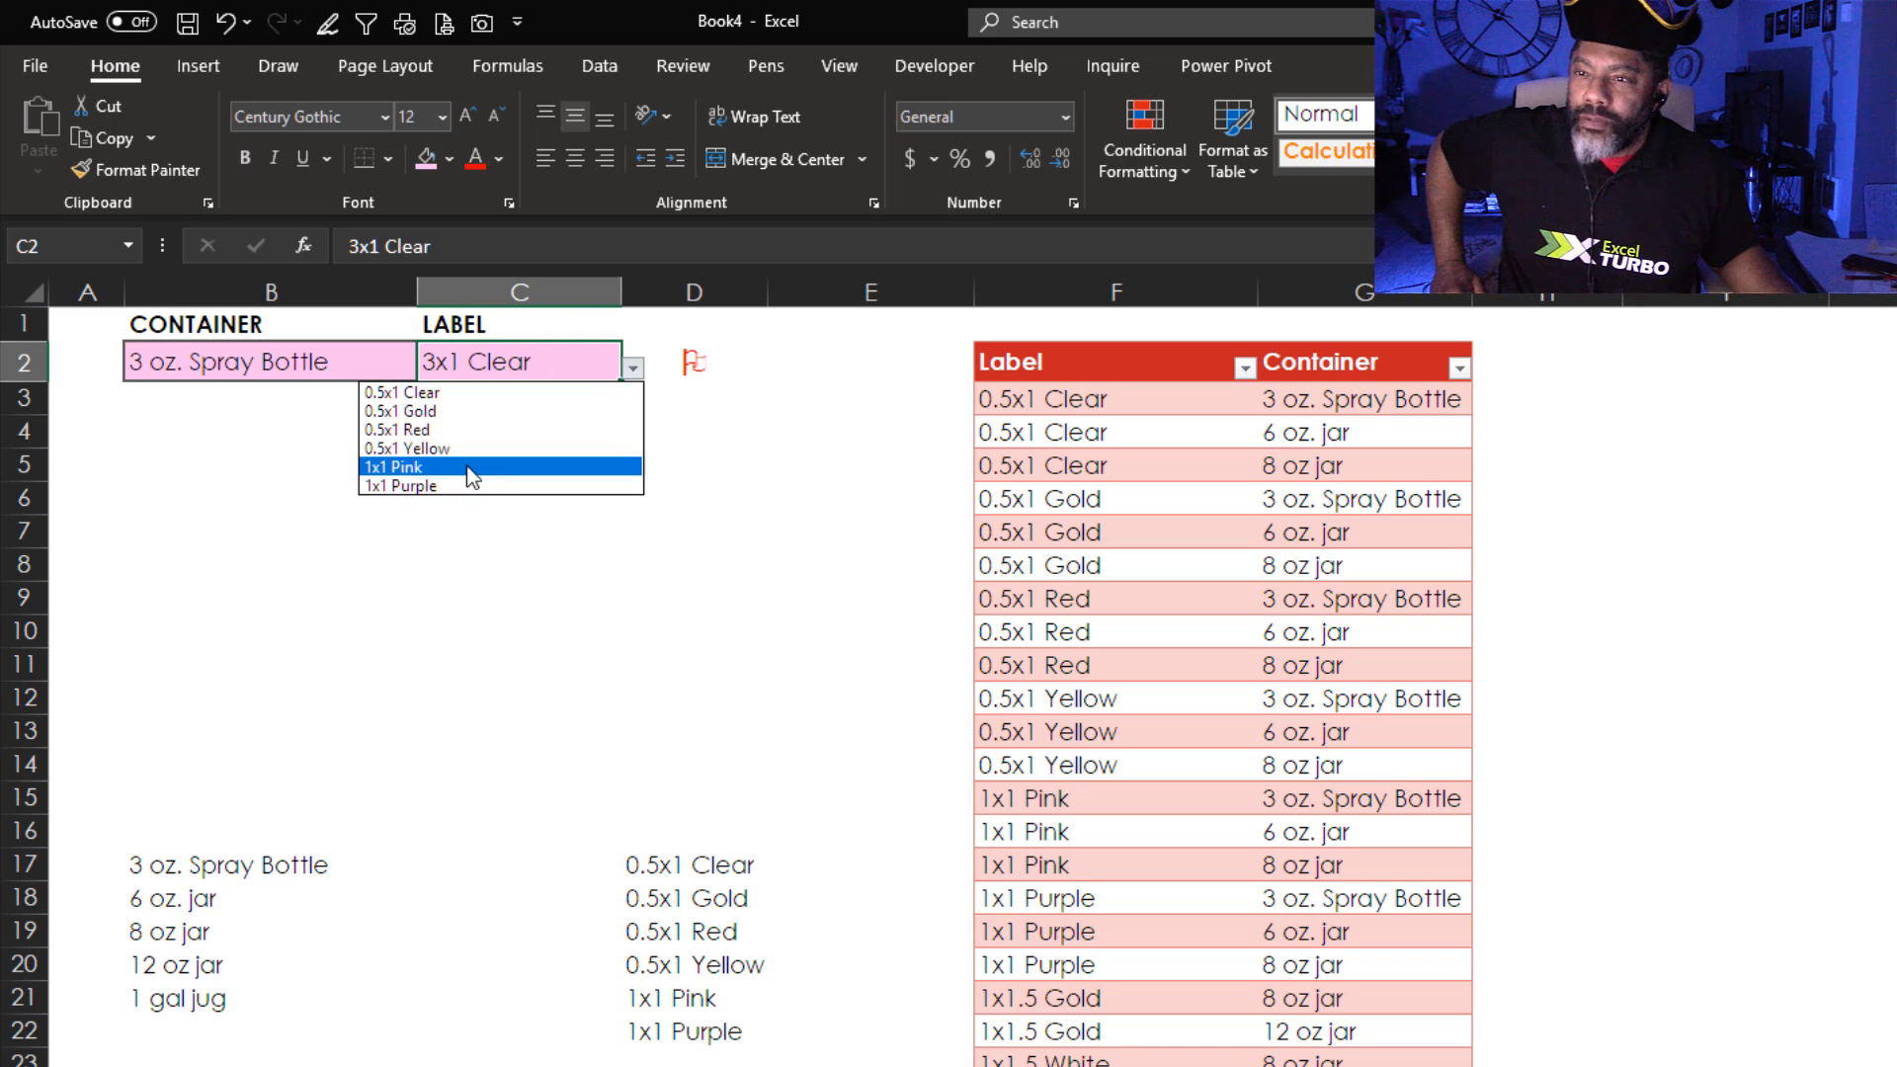
pyautogui.click(401, 469)
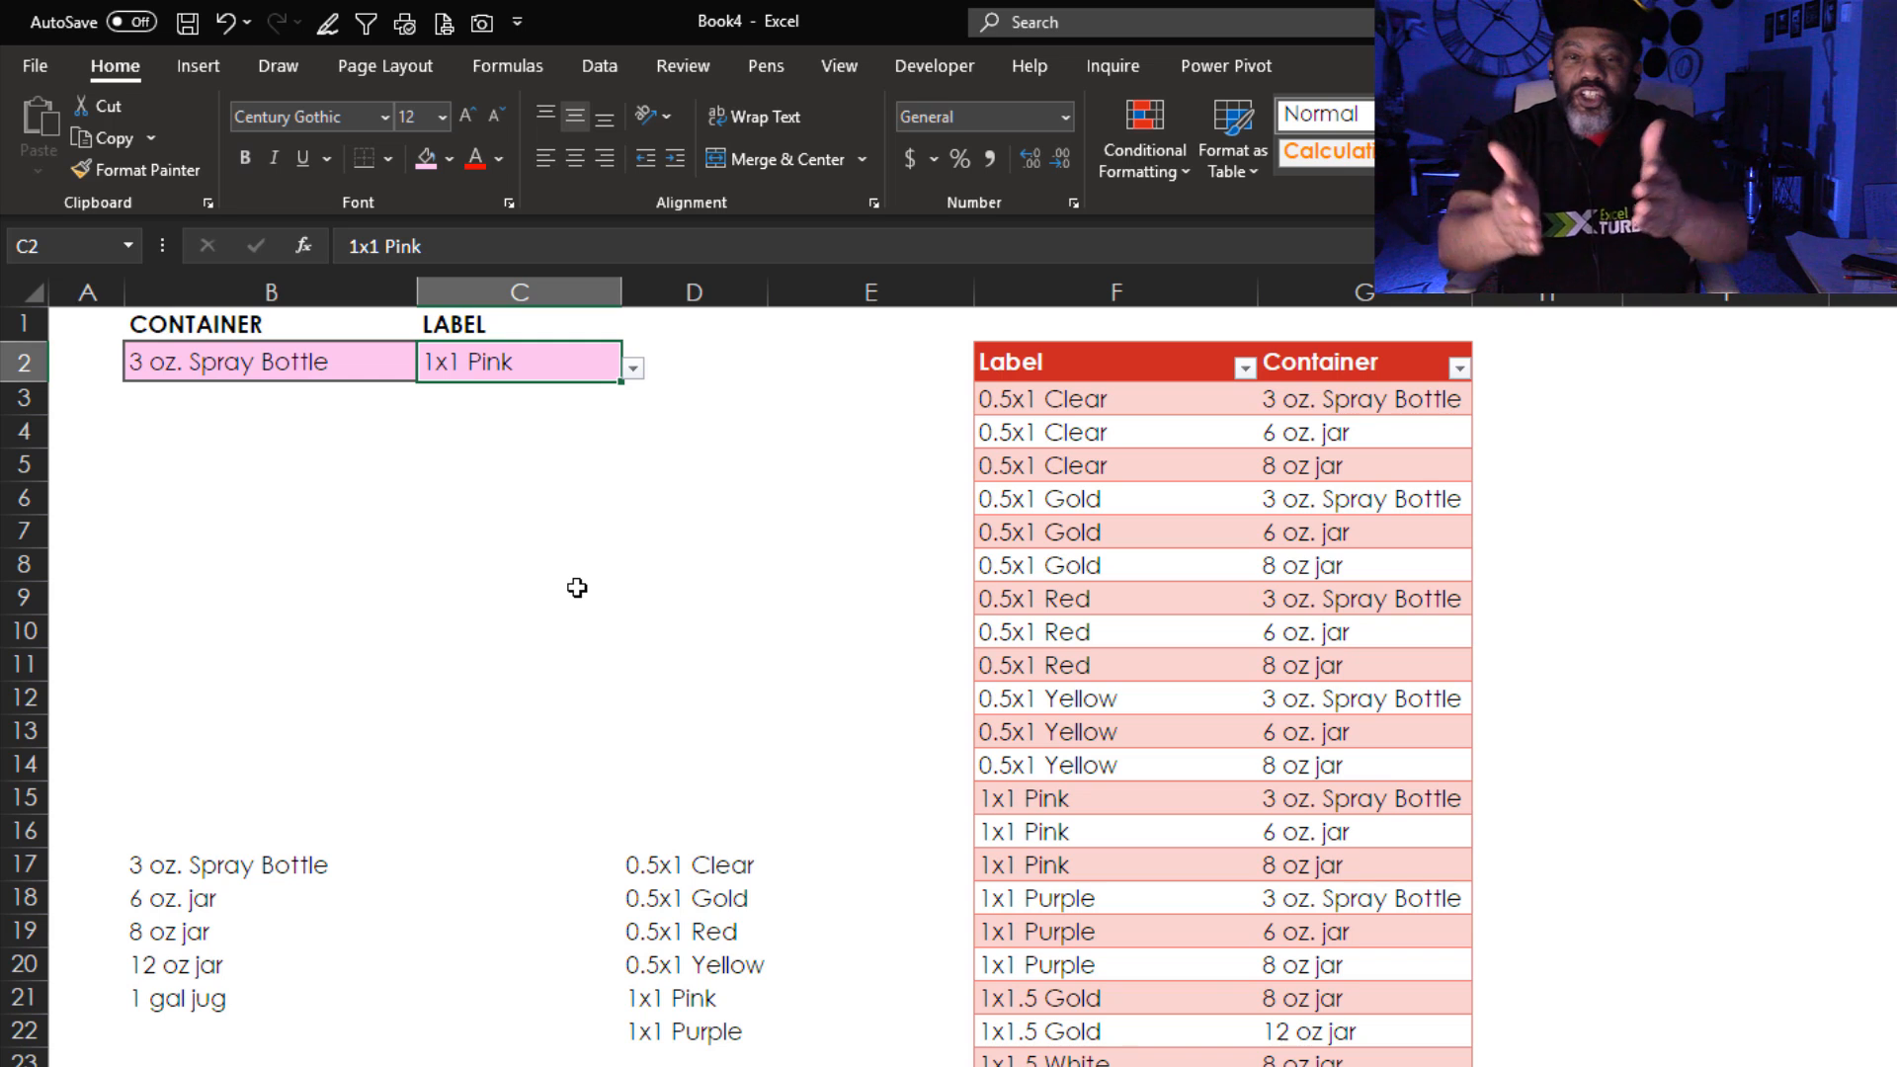
pyautogui.moveTo(401, 450)
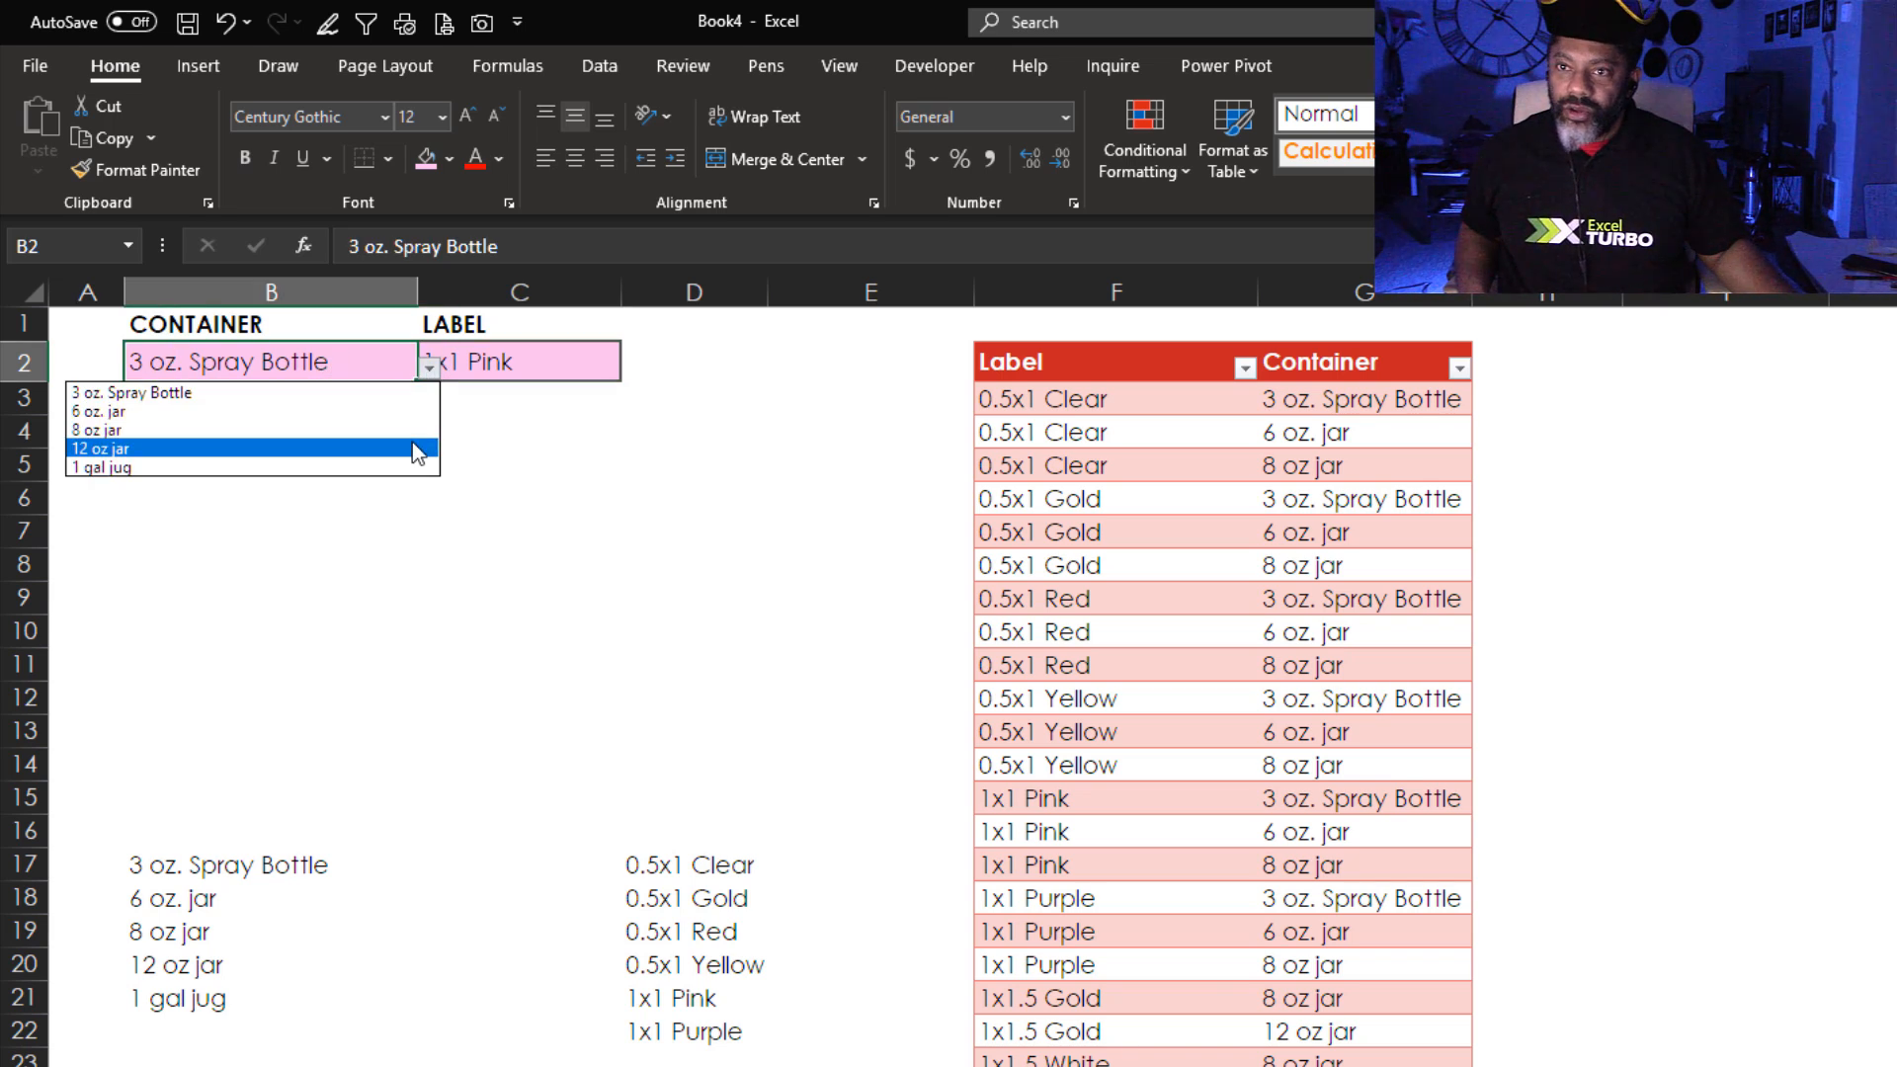
# Change the container in B2 to 1 gal jug and pick 3x1 Red as its label.
pyautogui.click(103, 466)
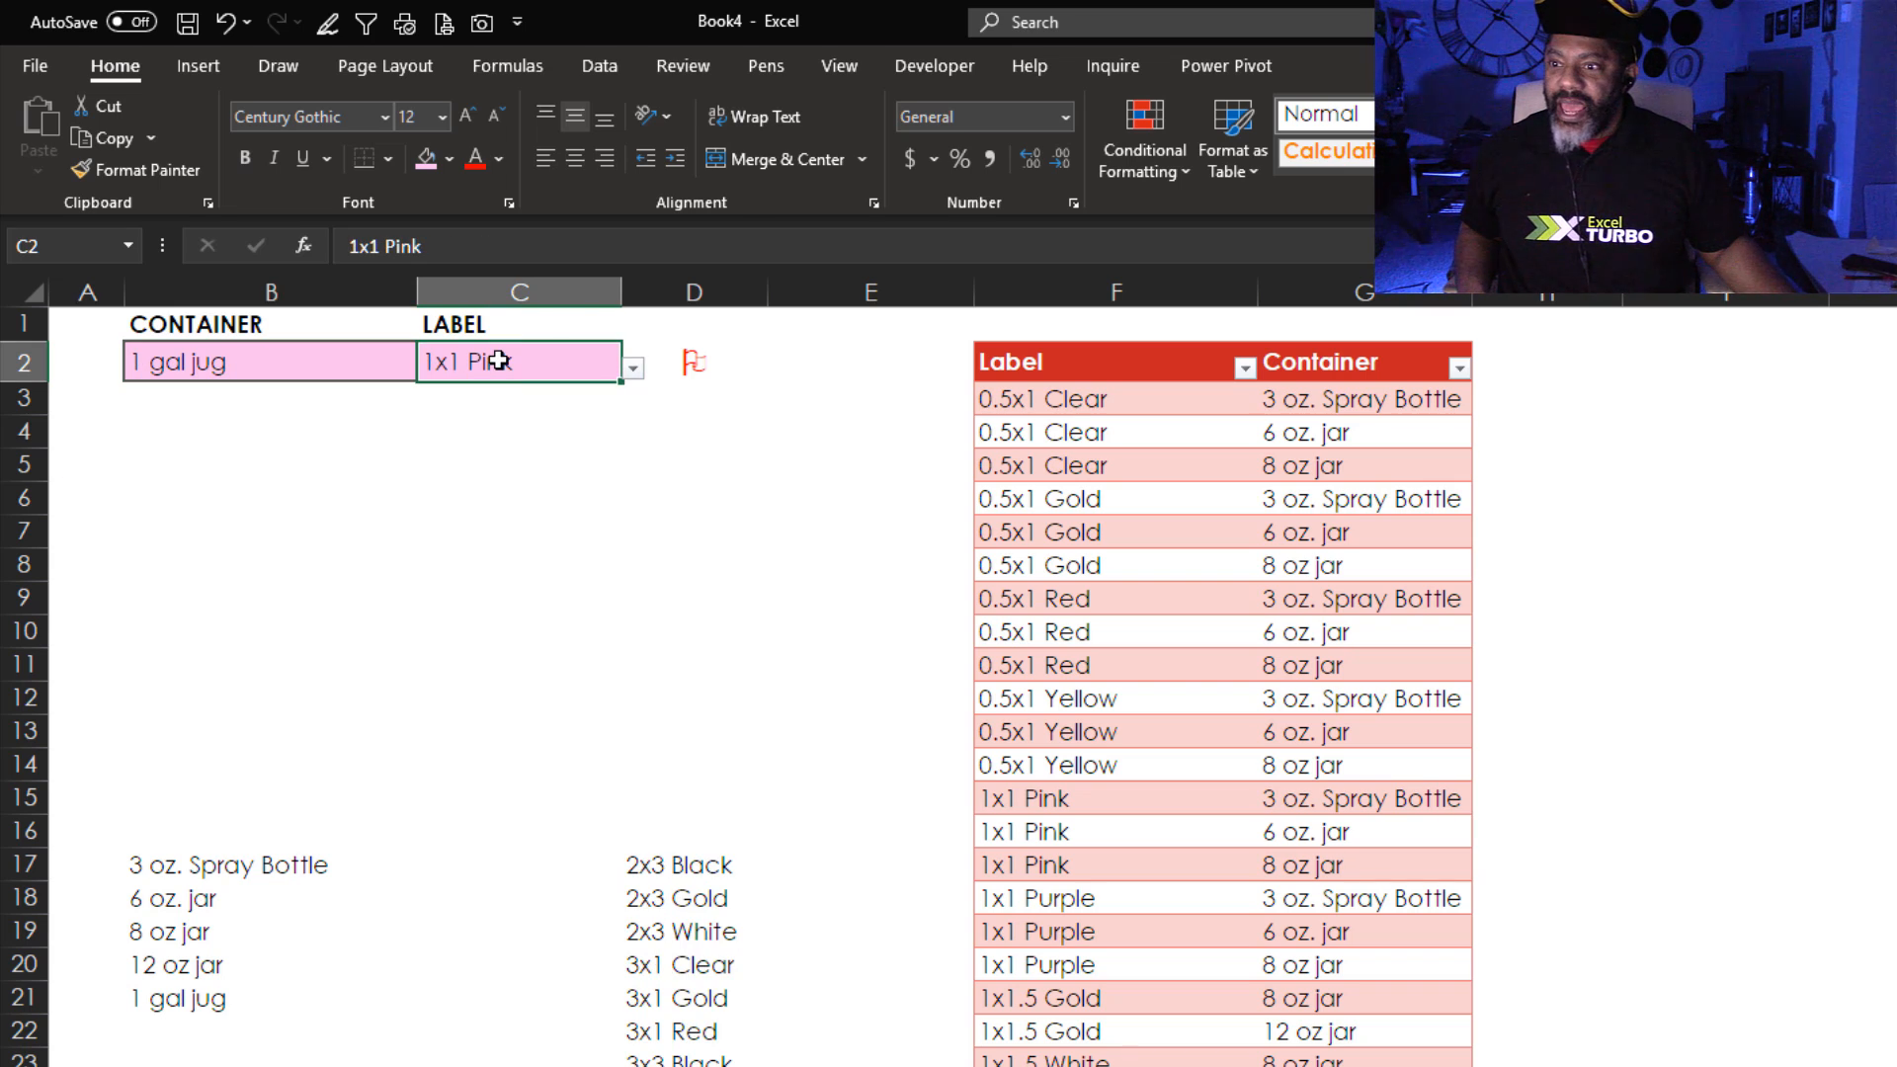
pyautogui.click(633, 363)
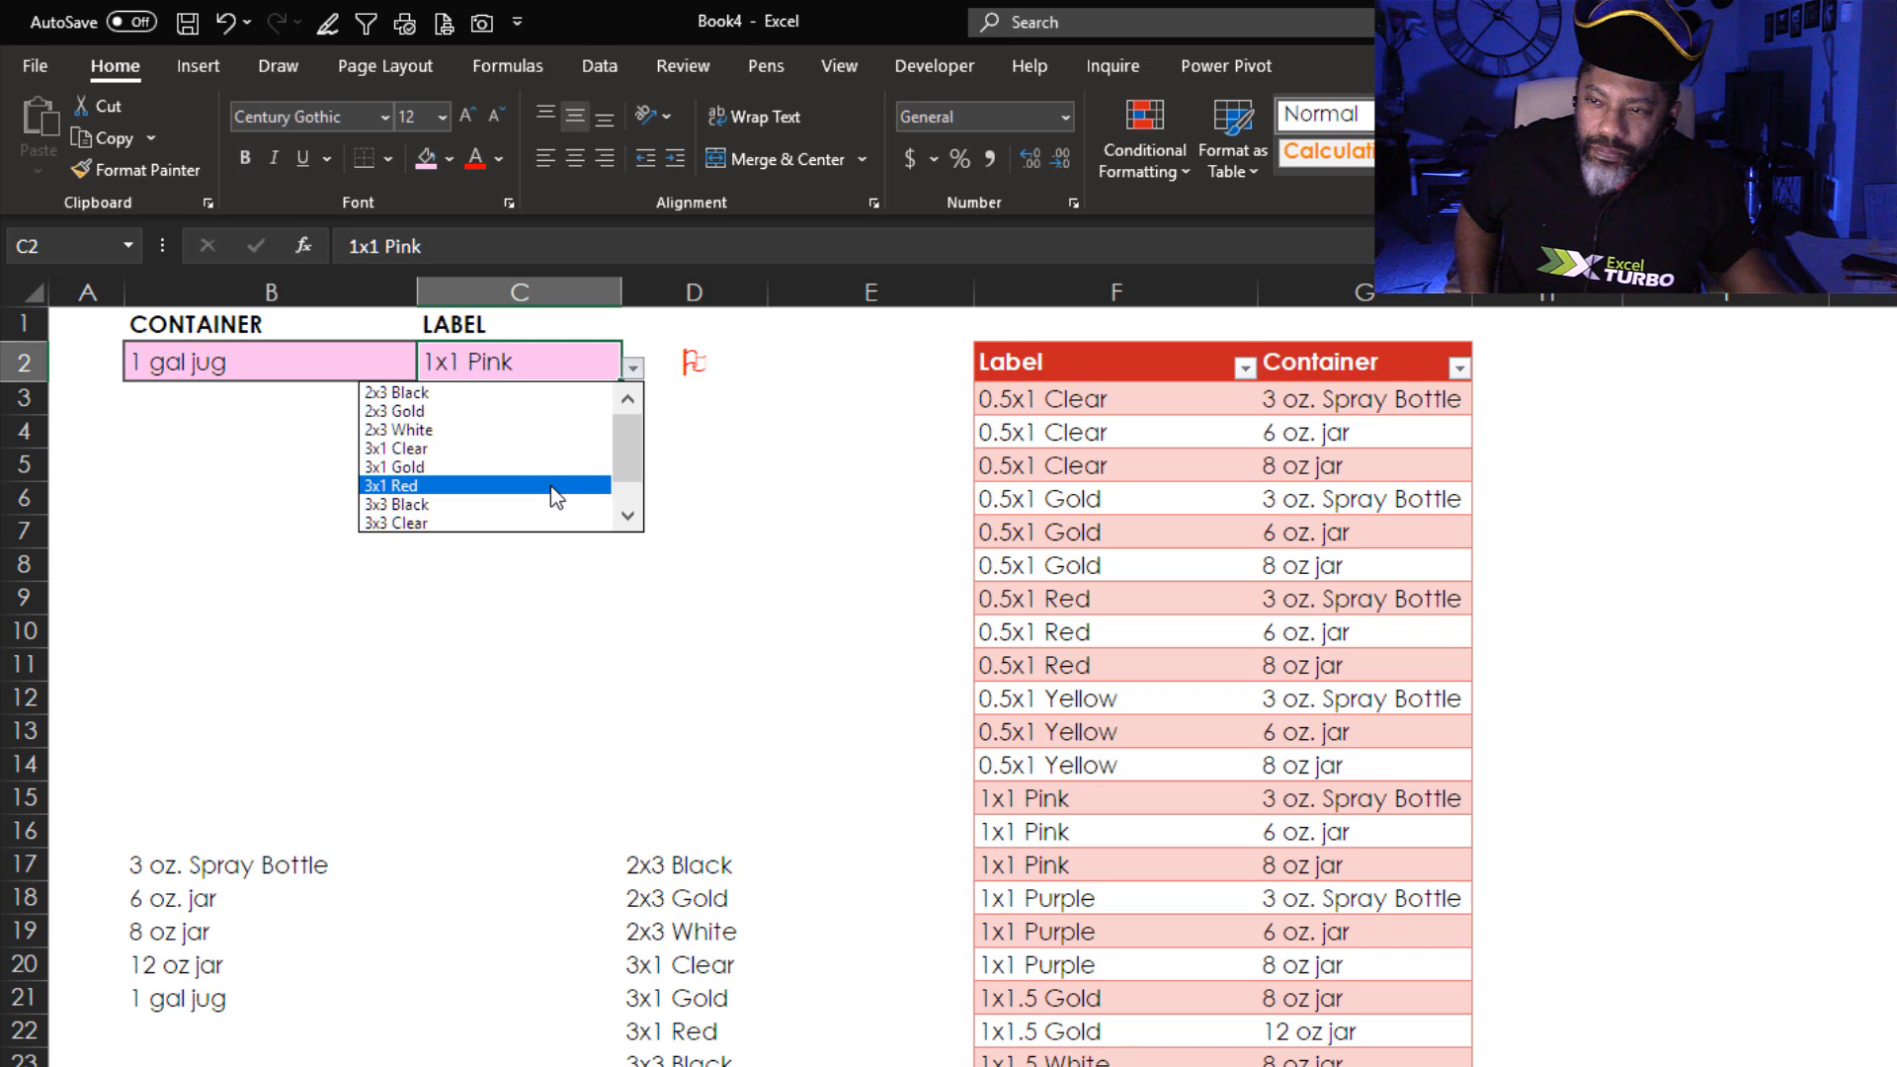
pyautogui.click(389, 484)
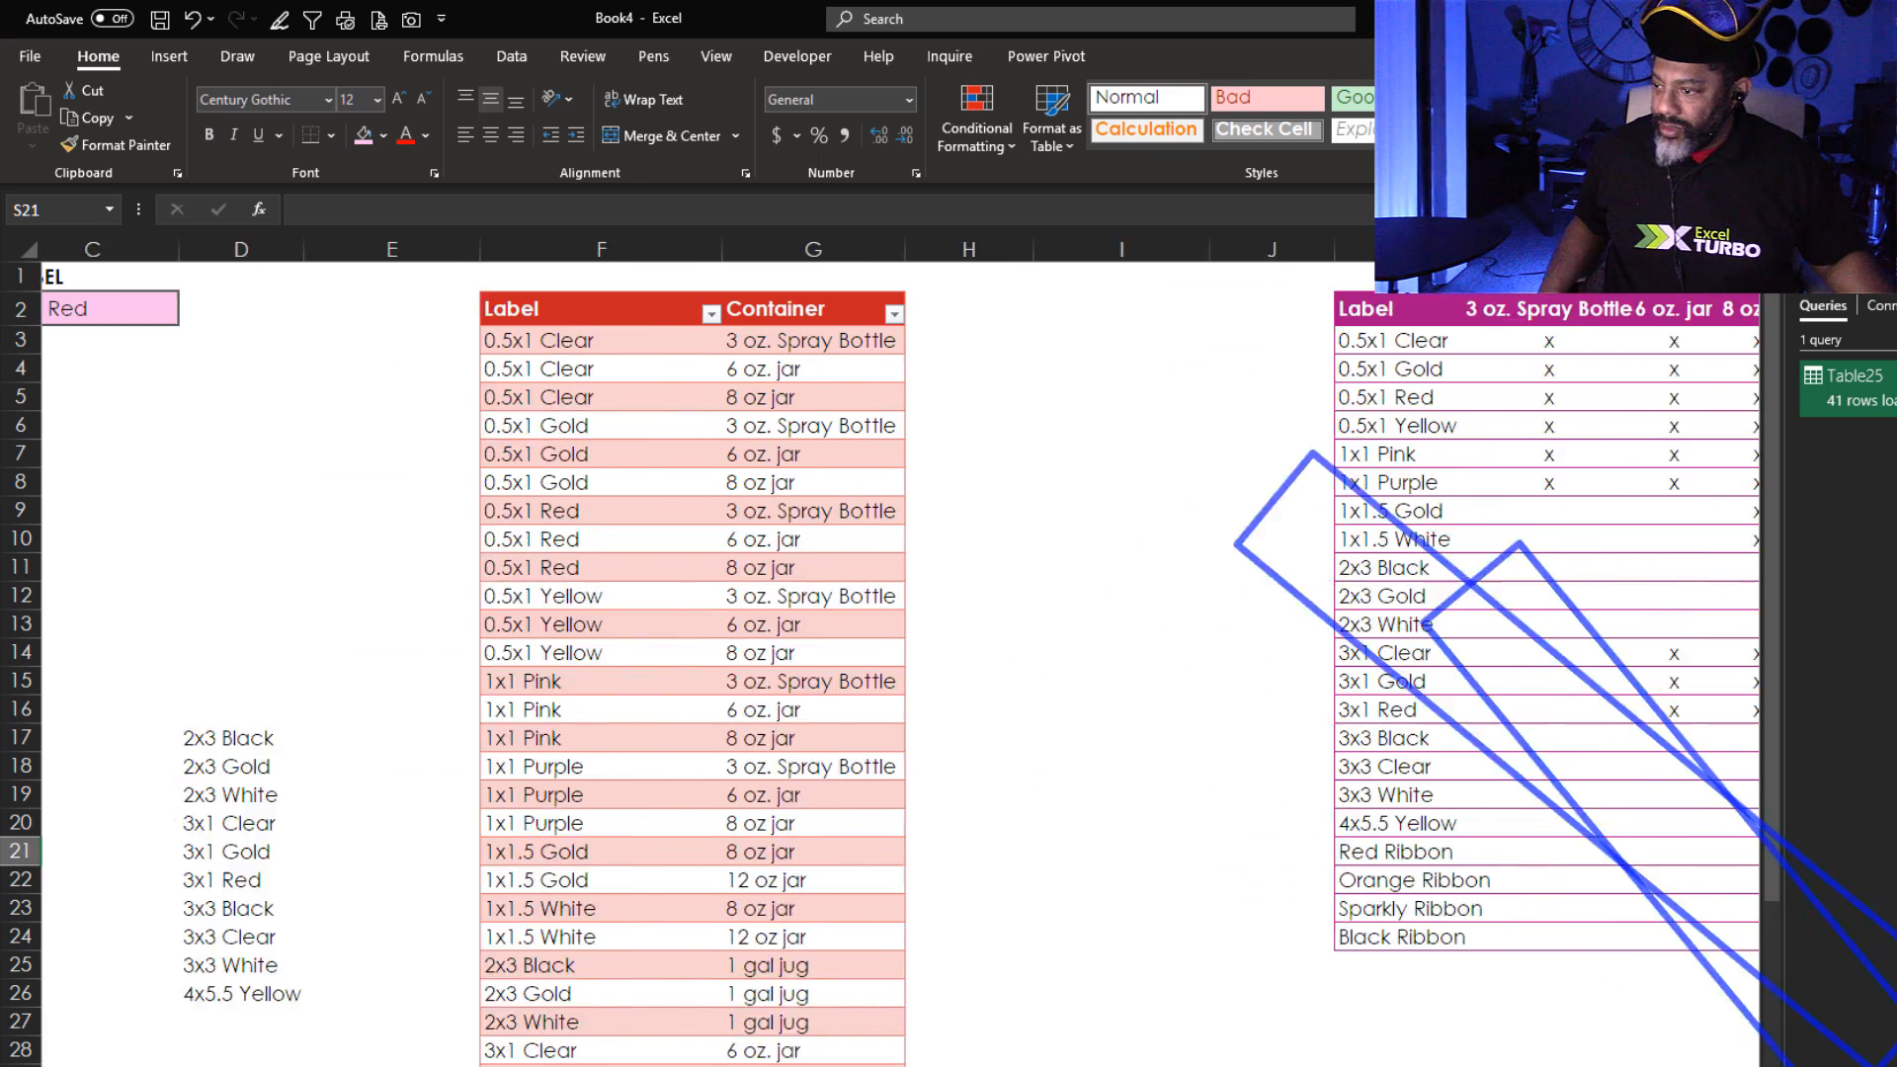
# Refresh All so the query loads 55 rows including the new Med. Box container.
pyautogui.click(510, 56)
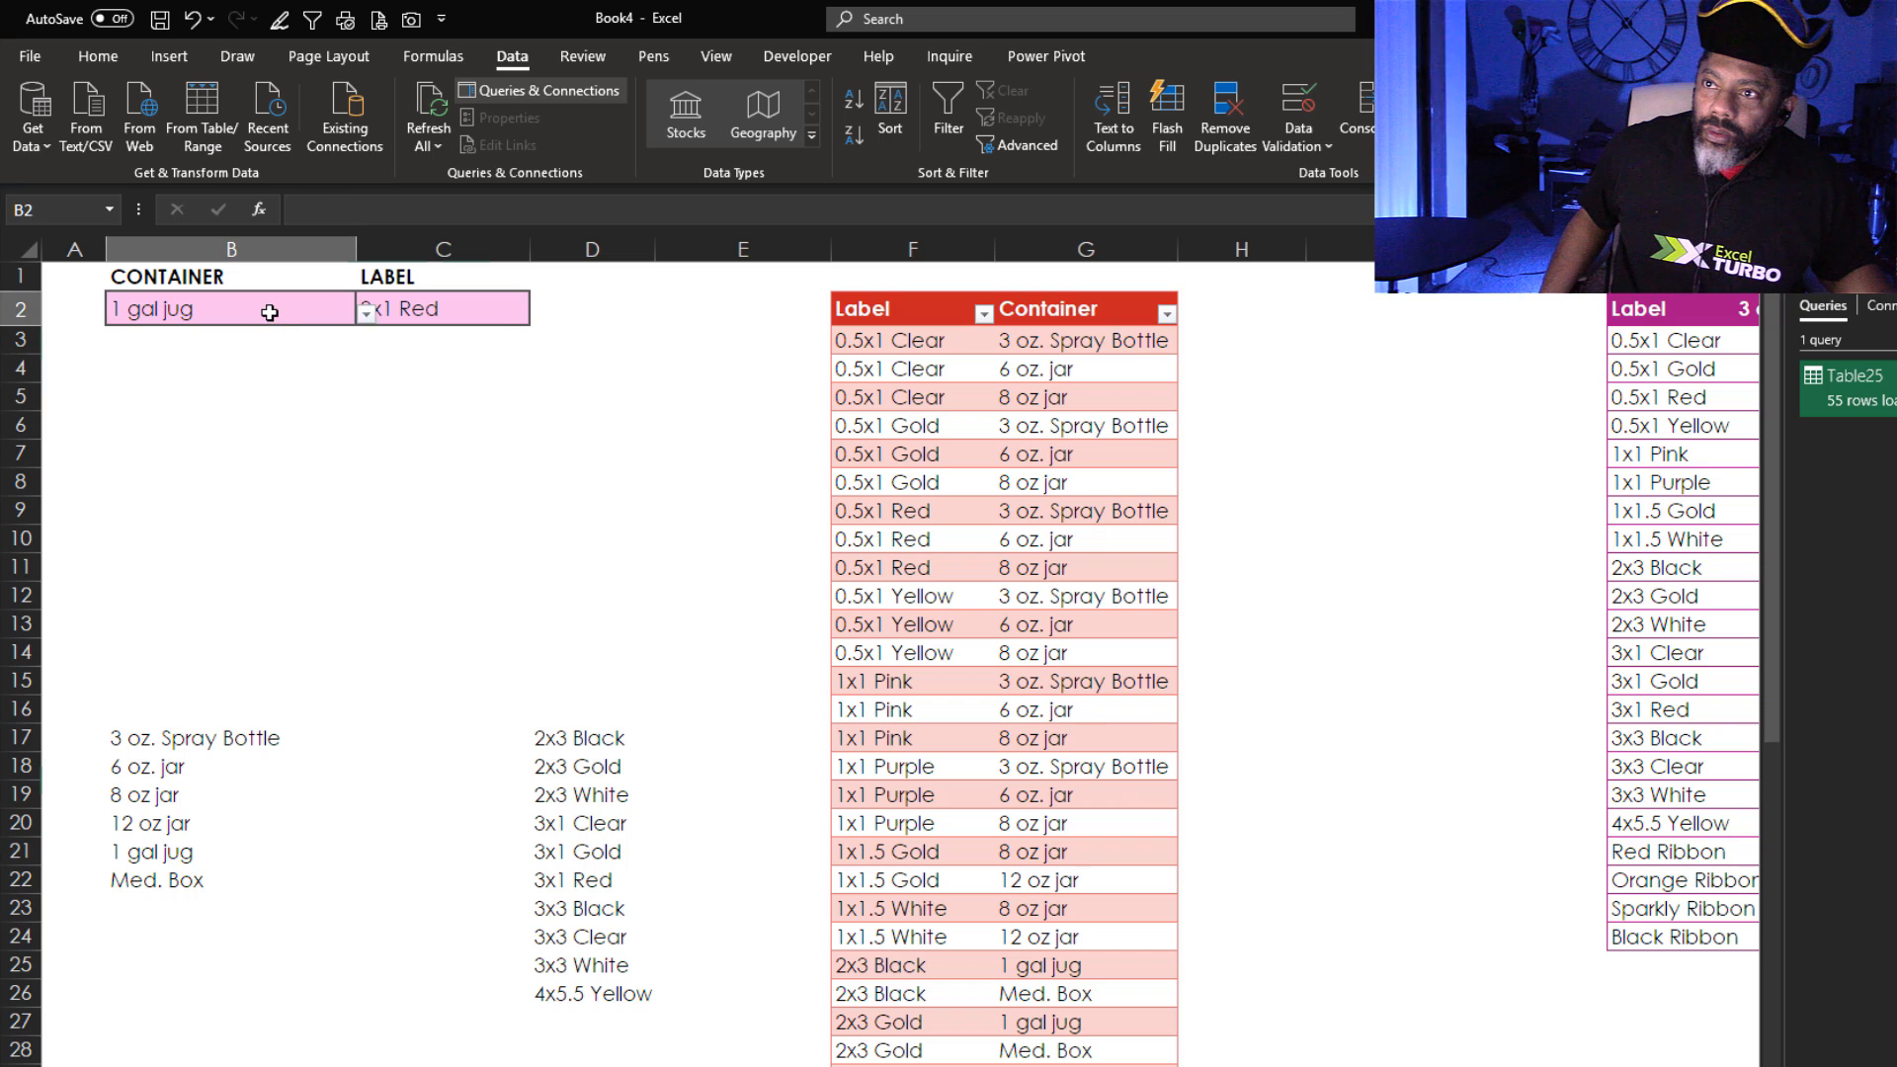
# Choose Med. Box as the container in B2 and view its labels such as Red Ribbon.
pyautogui.click(366, 308)
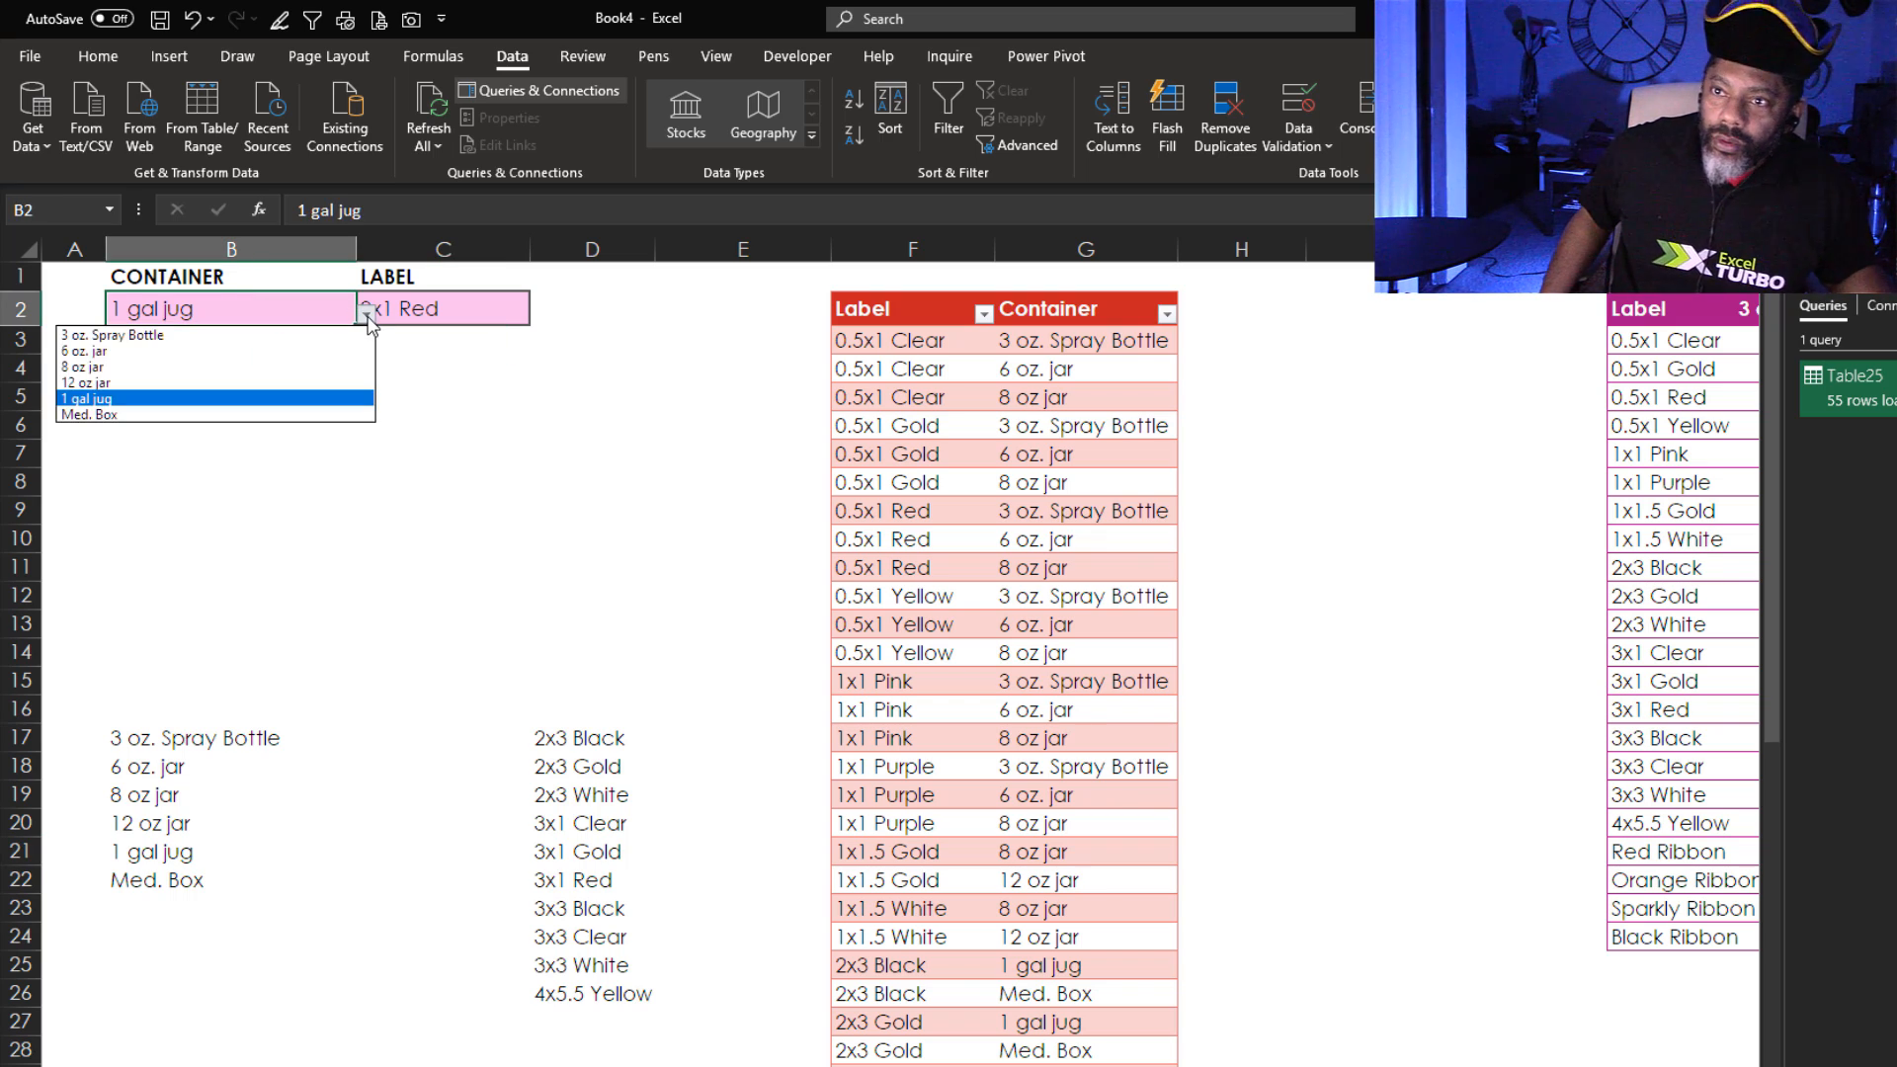
pyautogui.click(85, 413)
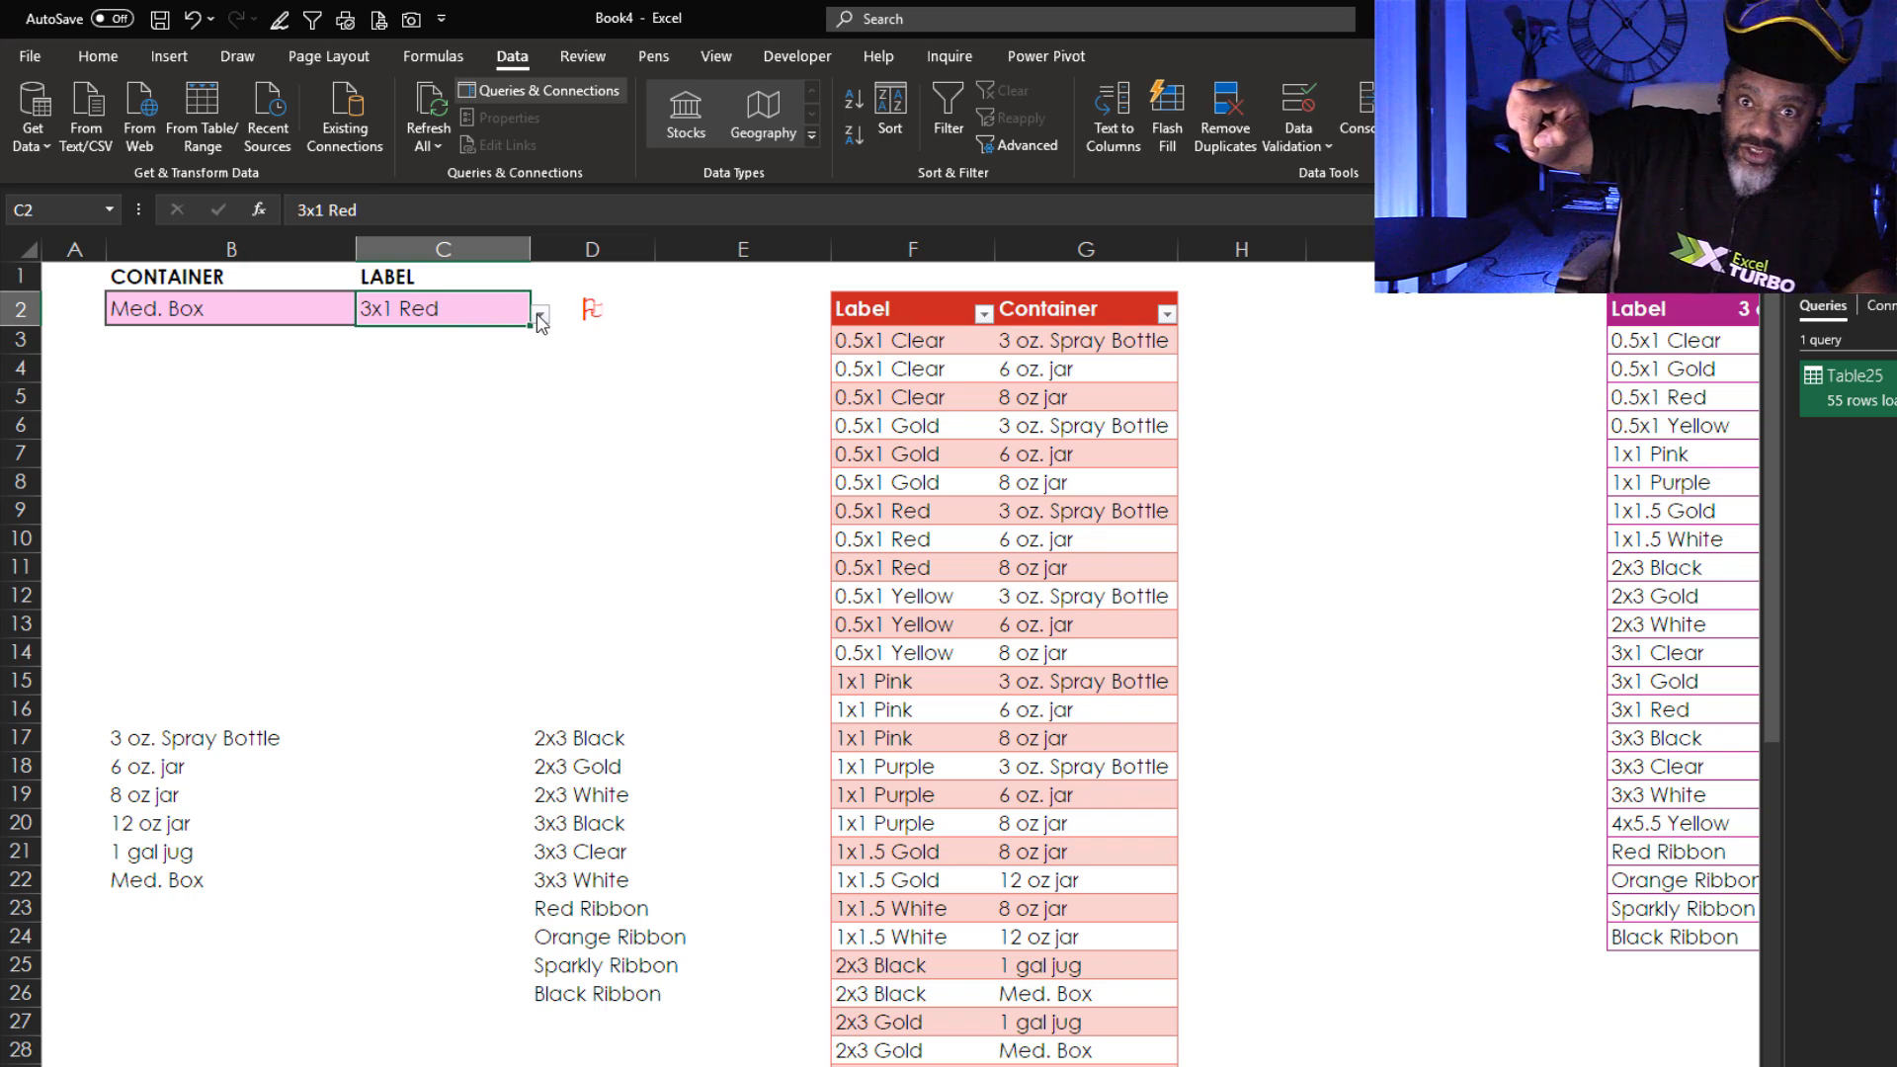
pyautogui.click(536, 318)
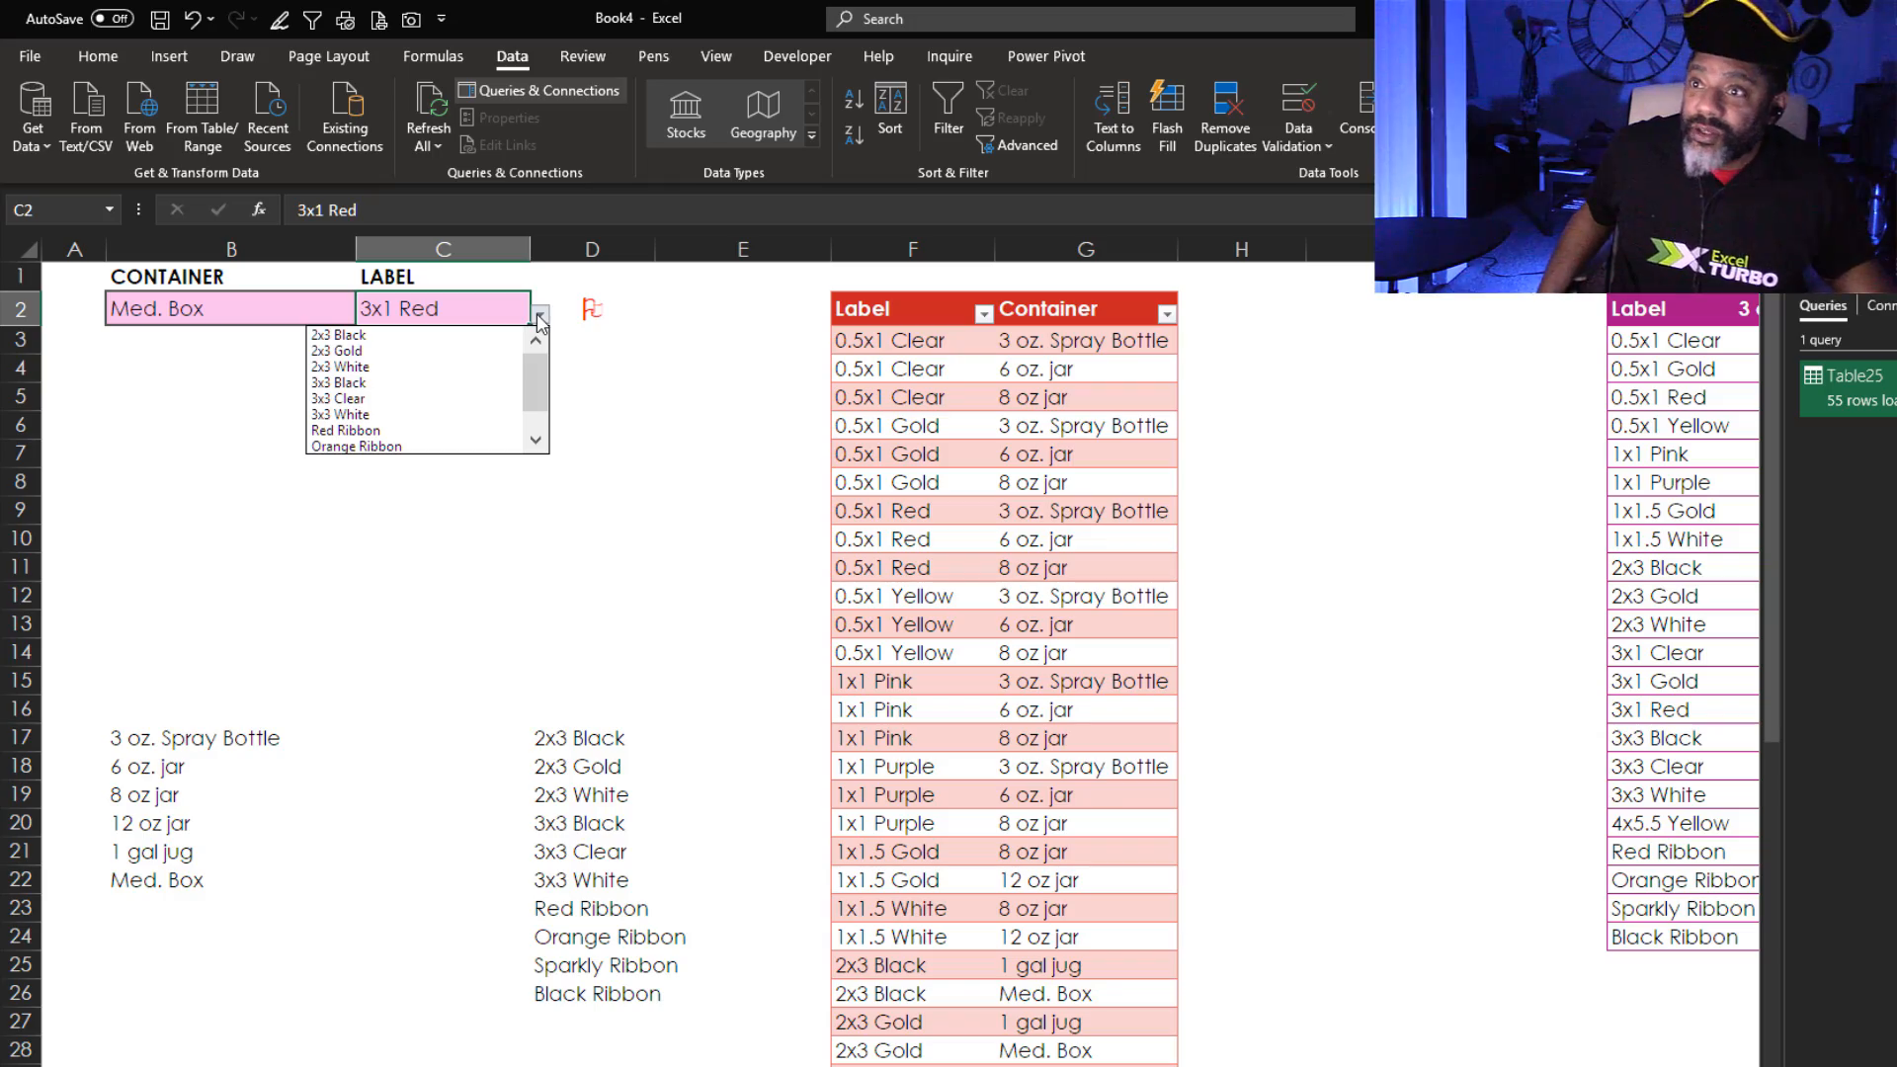